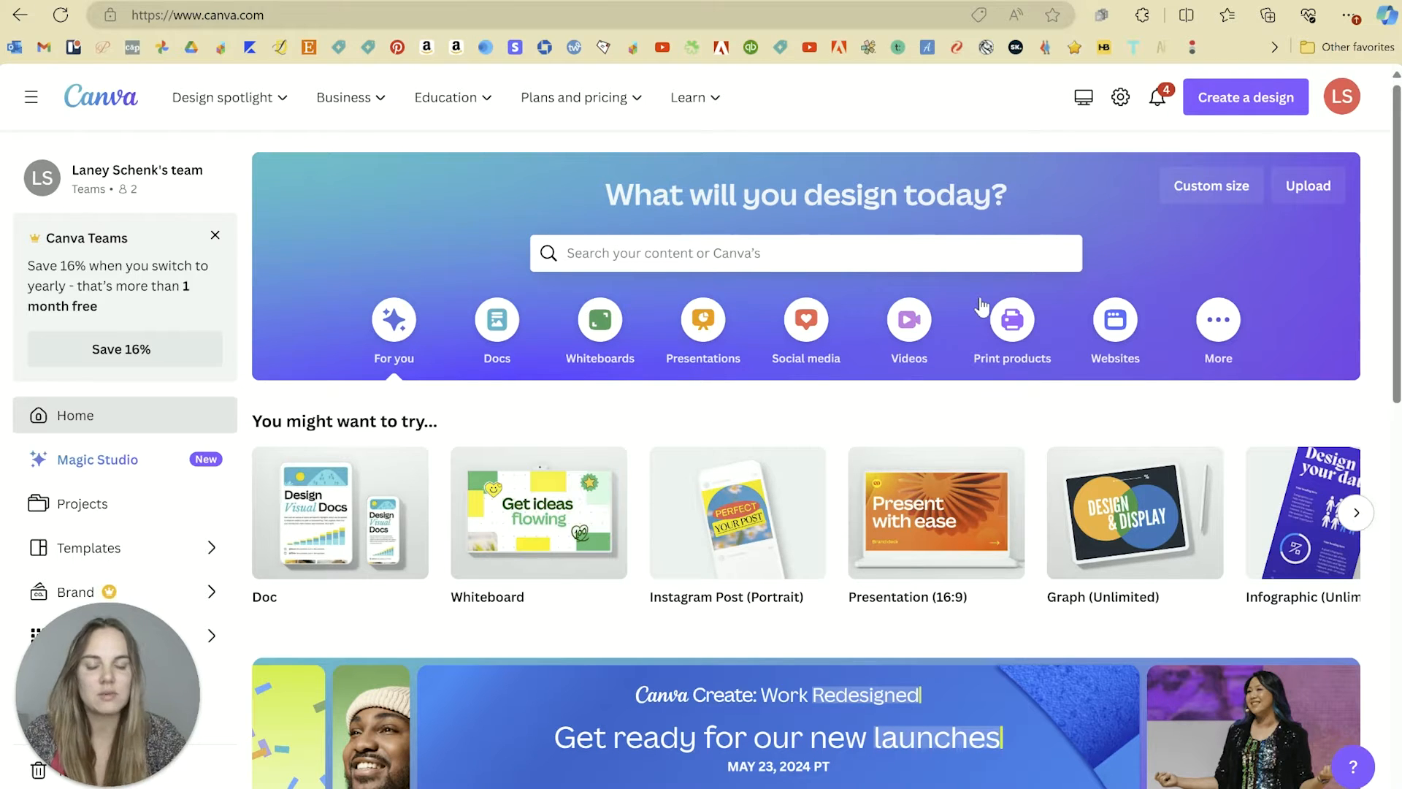
pyautogui.moveTo(692, 413)
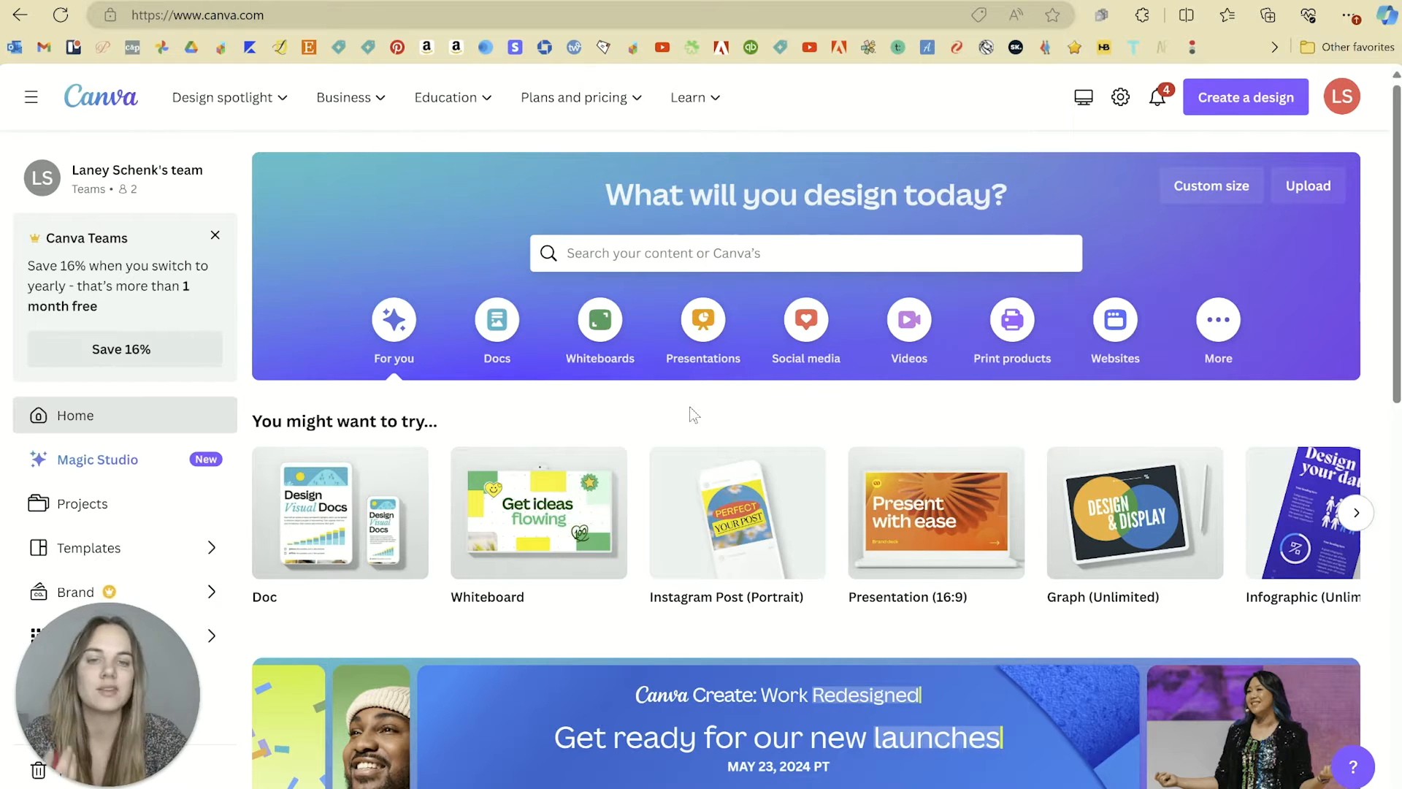
pyautogui.moveTo(501, 409)
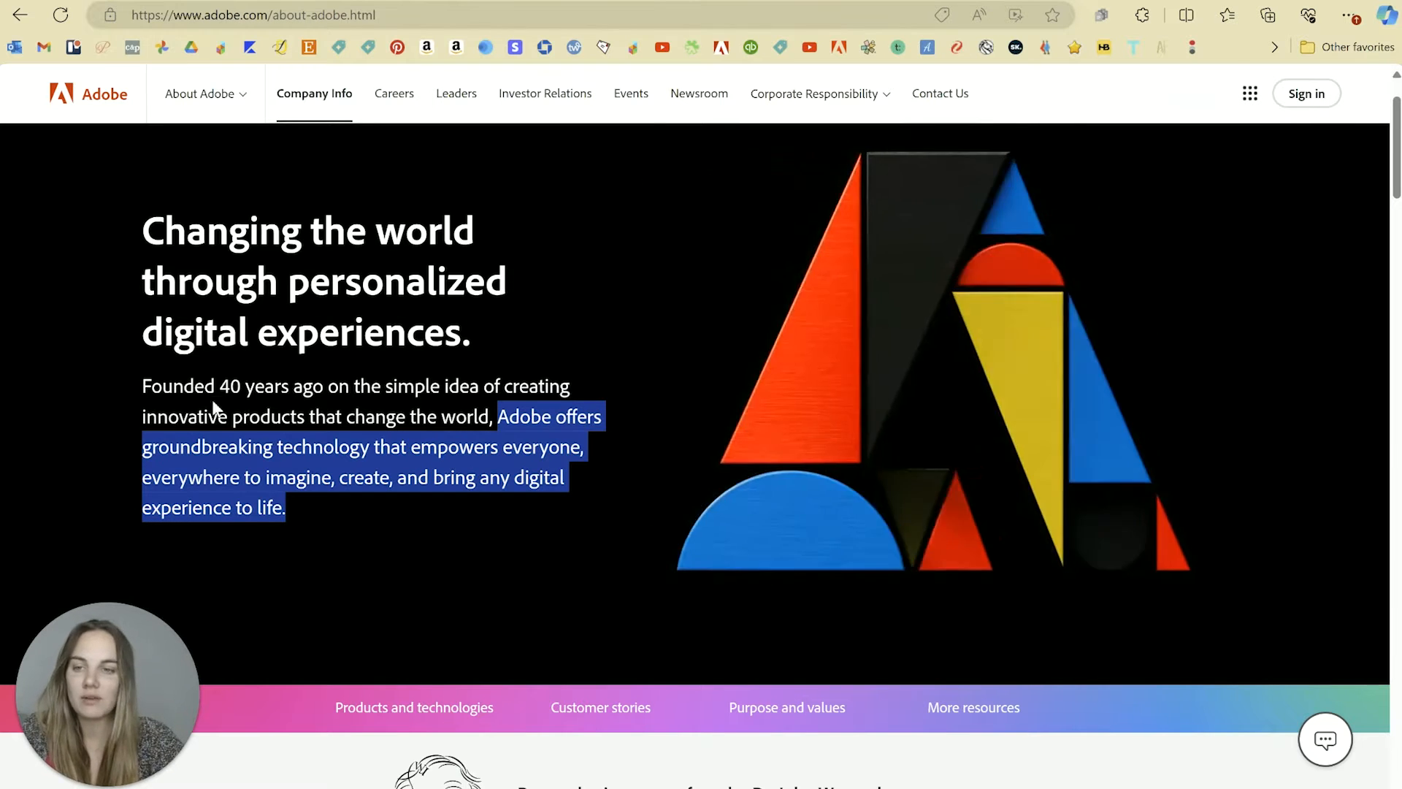
pyautogui.moveTo(623, 354)
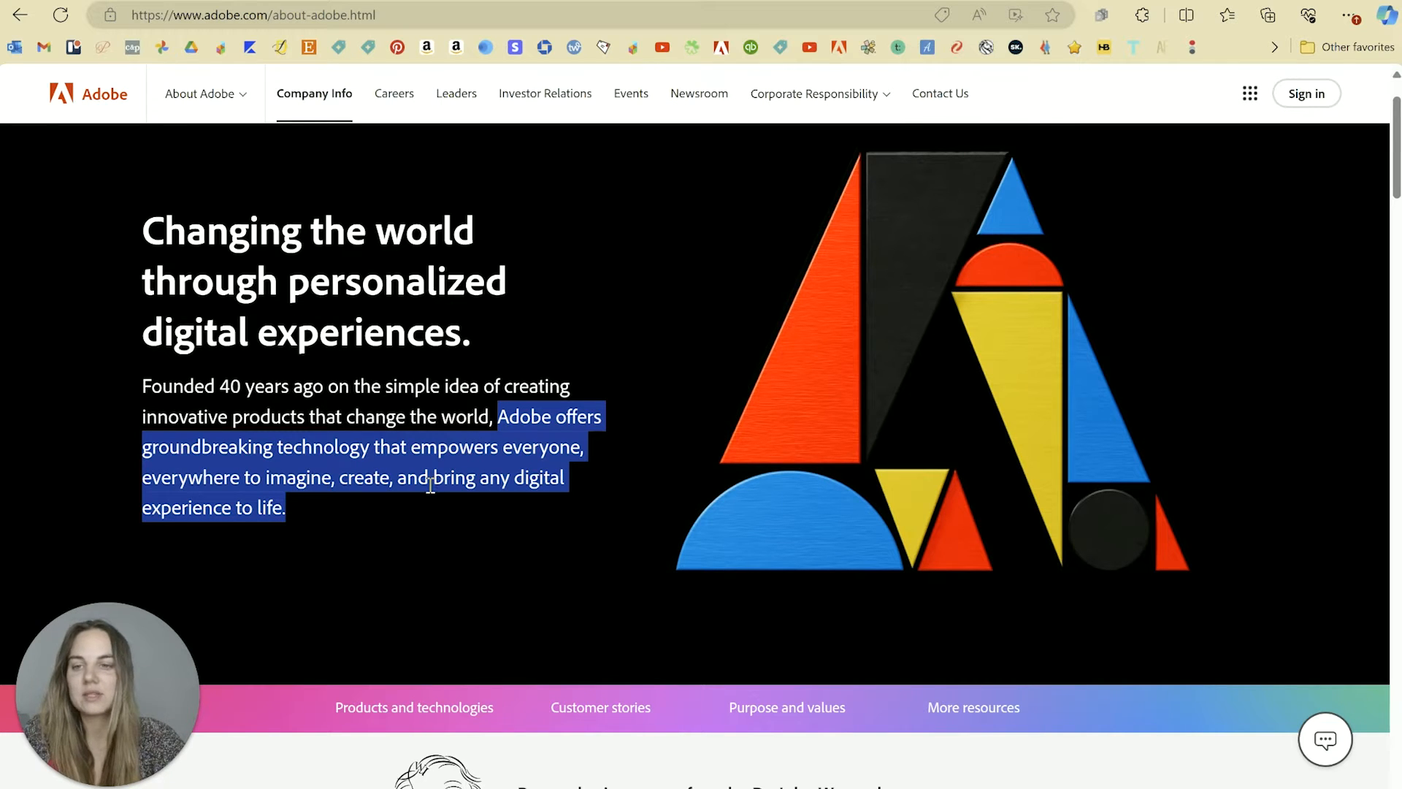
# Highlight part of Adobe's mission statement, then browse the Creative Cloud plans page.
pyautogui.click(295, 437)
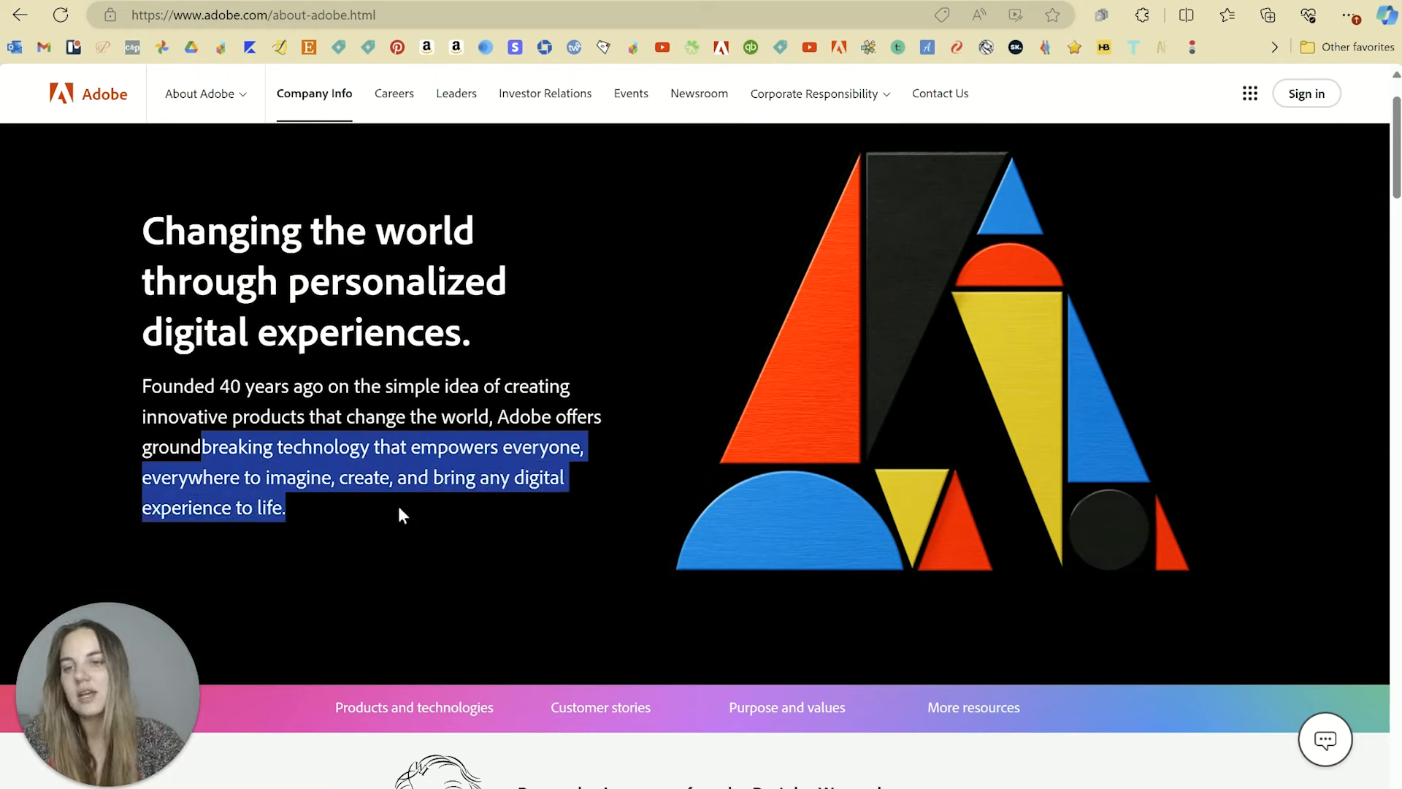
pyautogui.click(397, 517)
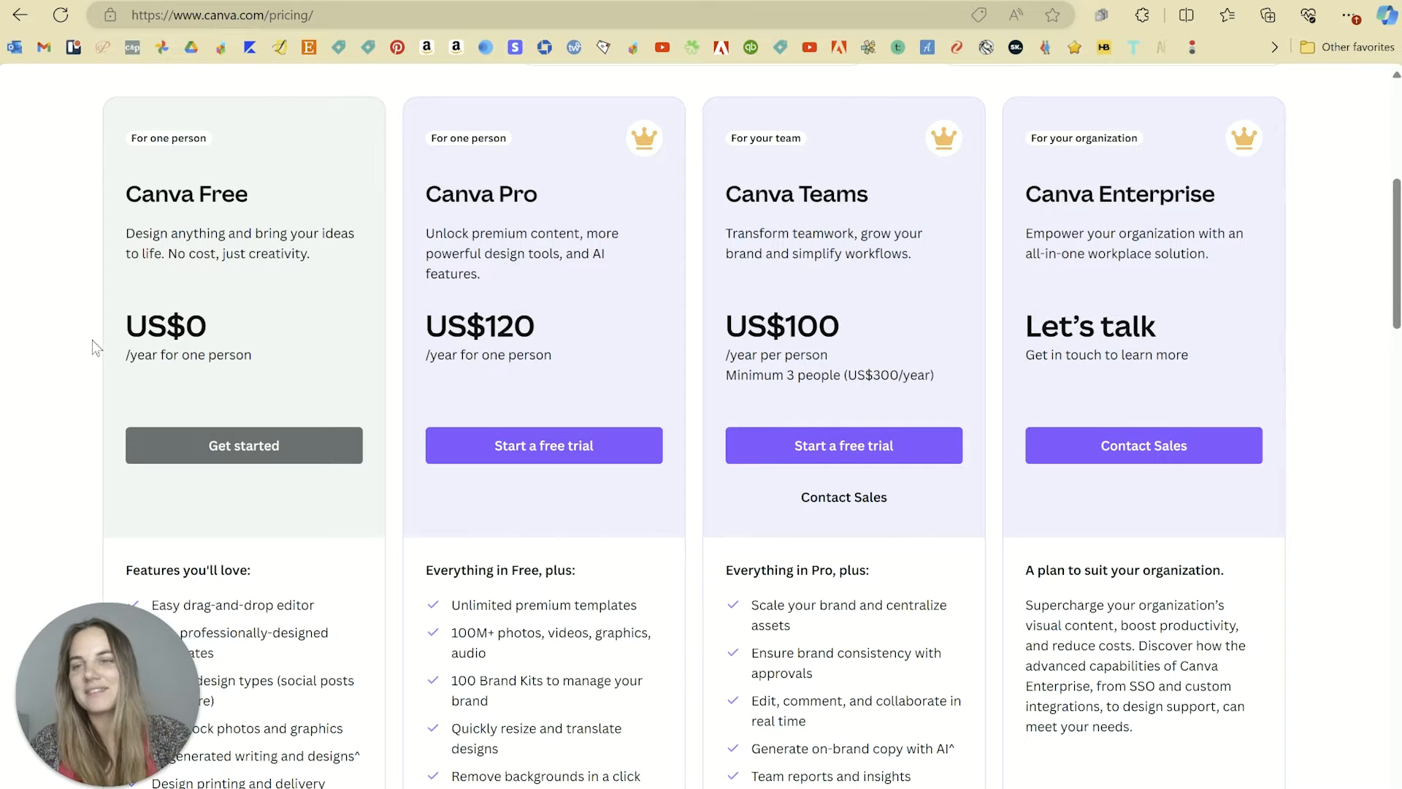
pyautogui.moveTo(203, 362)
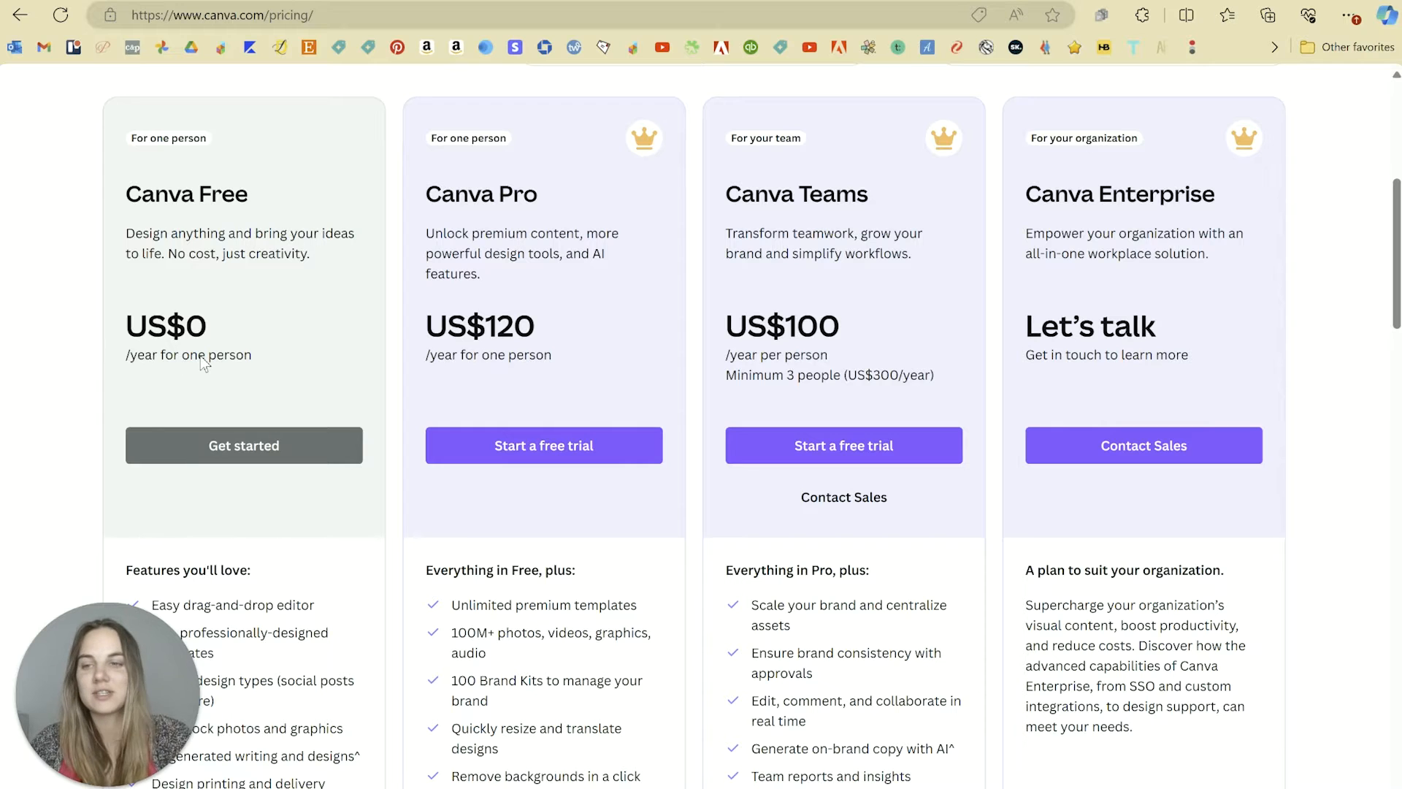
pyautogui.moveTo(174, 373)
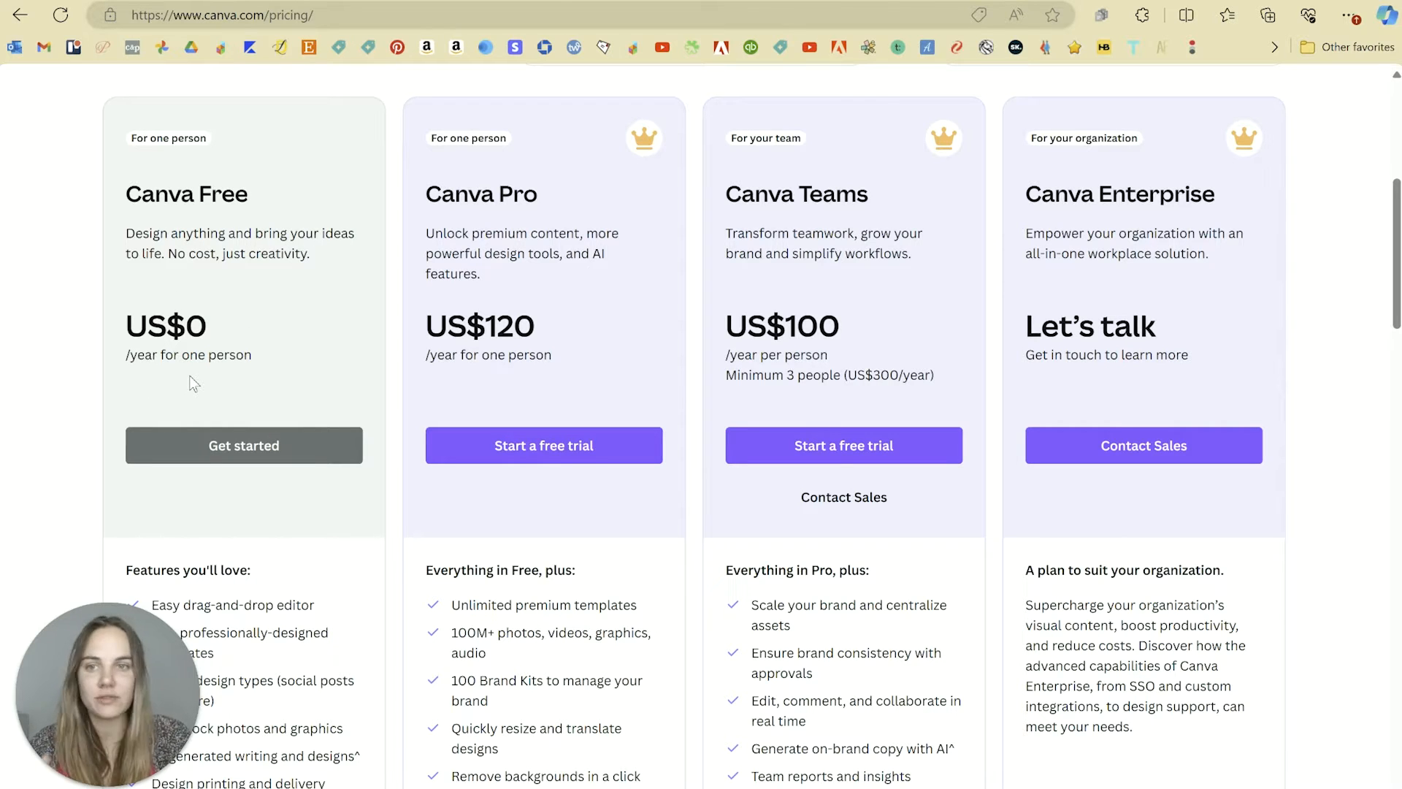
pyautogui.moveTo(566, 352)
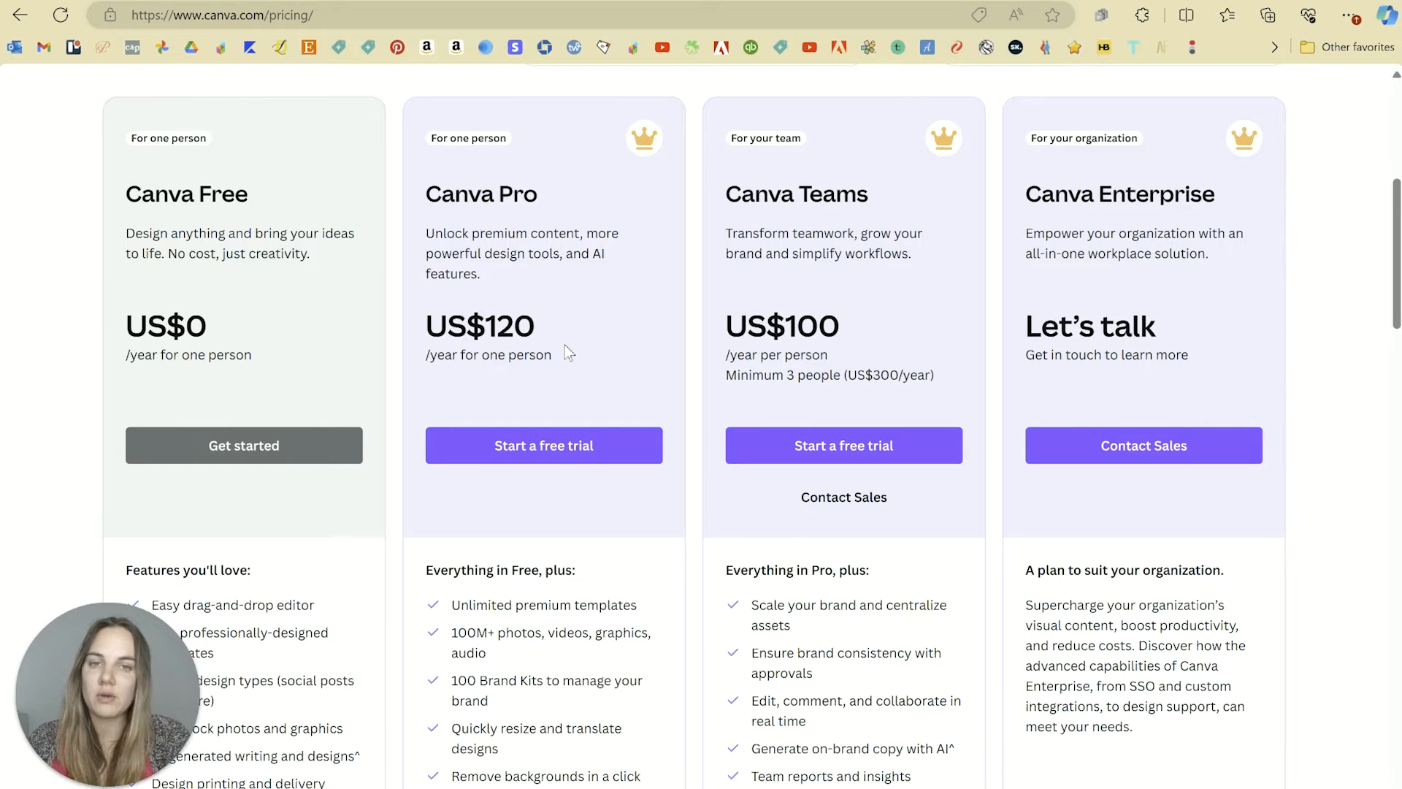
pyautogui.moveTo(449, 444)
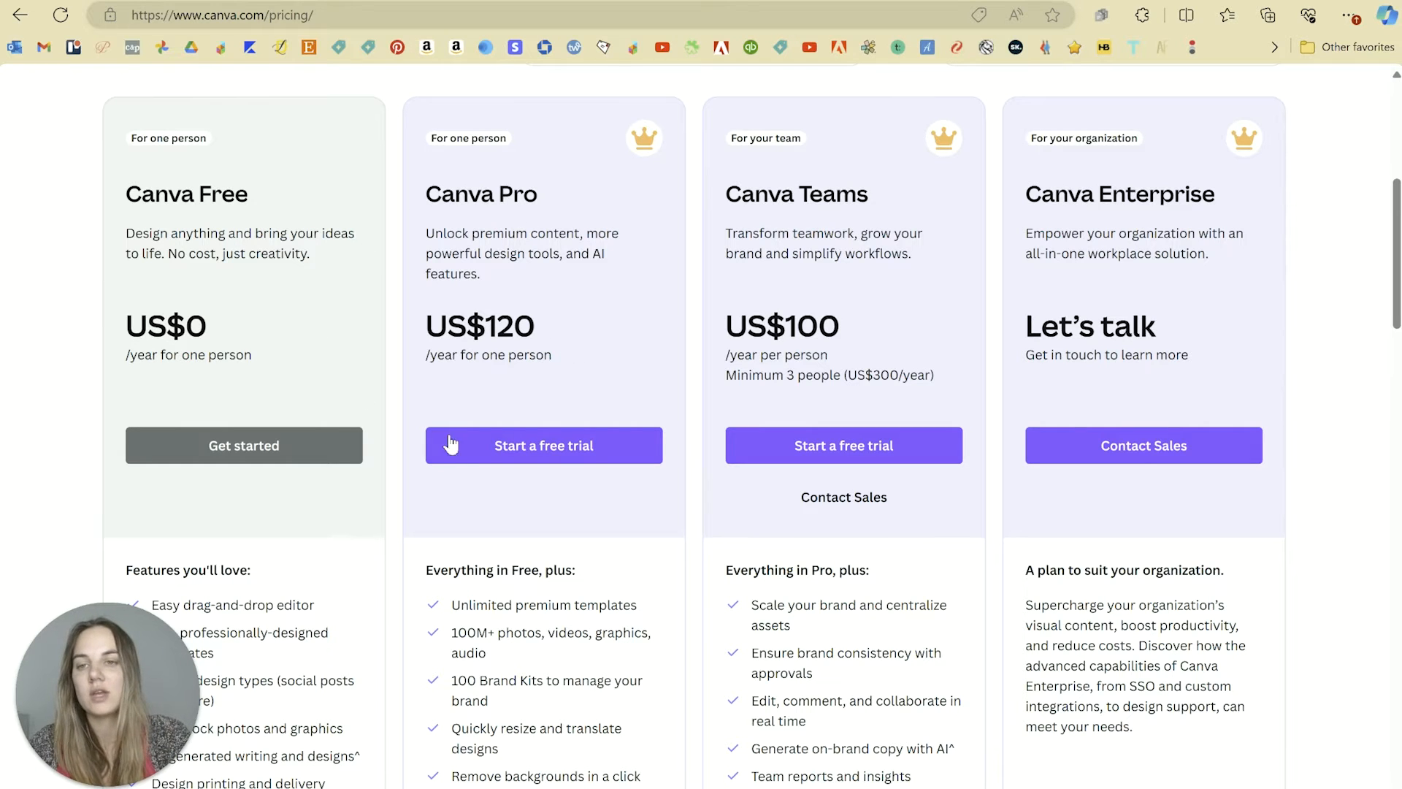
pyautogui.moveTo(595, 362)
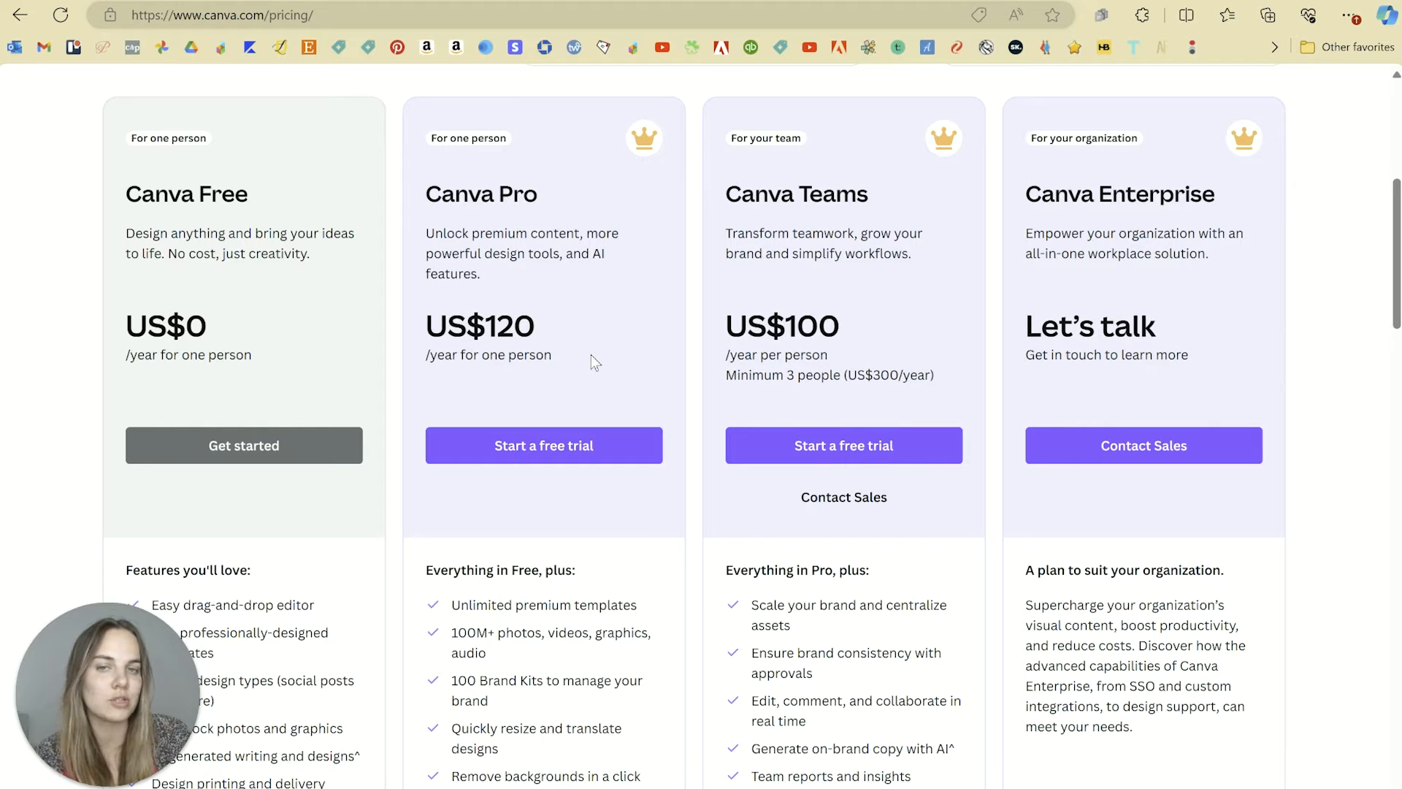
pyautogui.moveTo(792, 332)
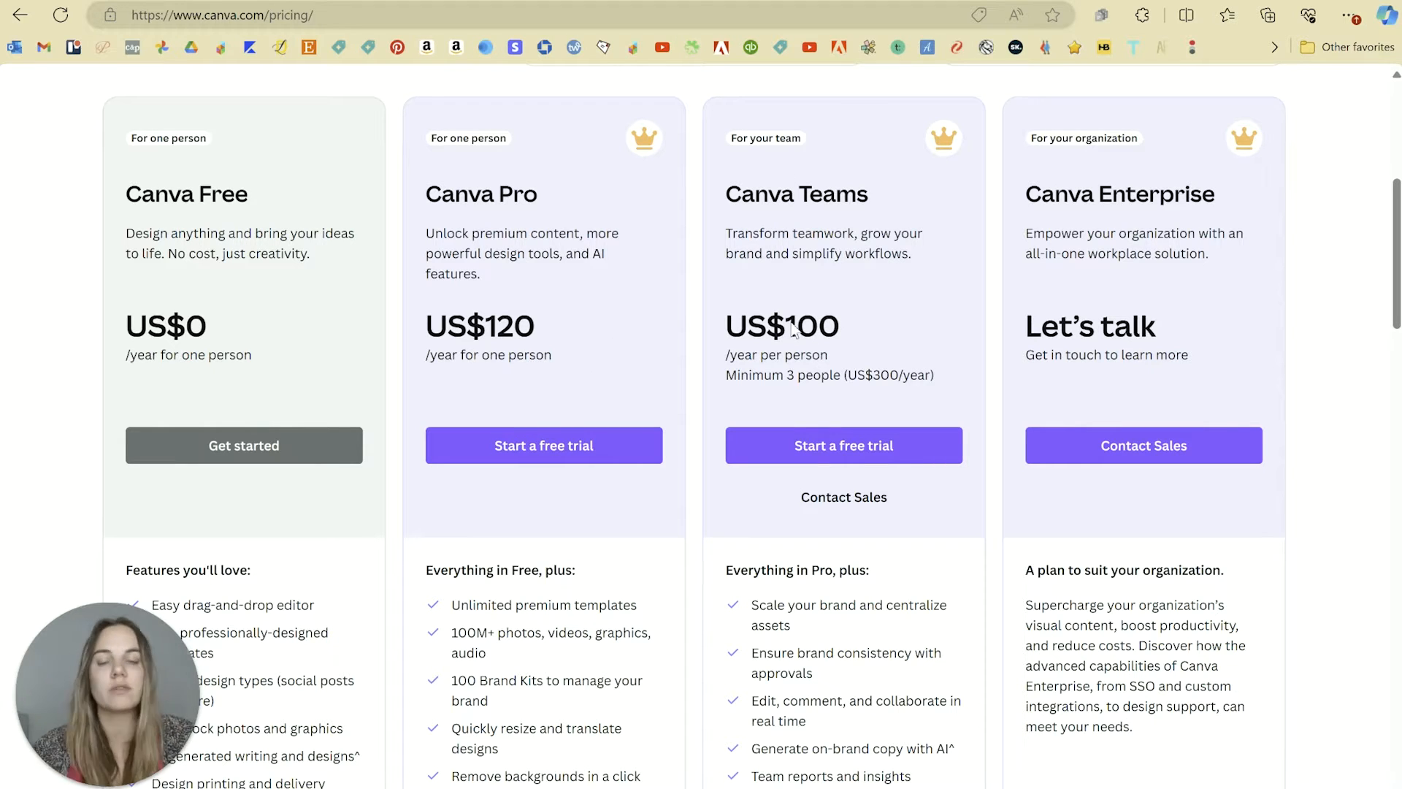
pyautogui.moveTo(1149, 316)
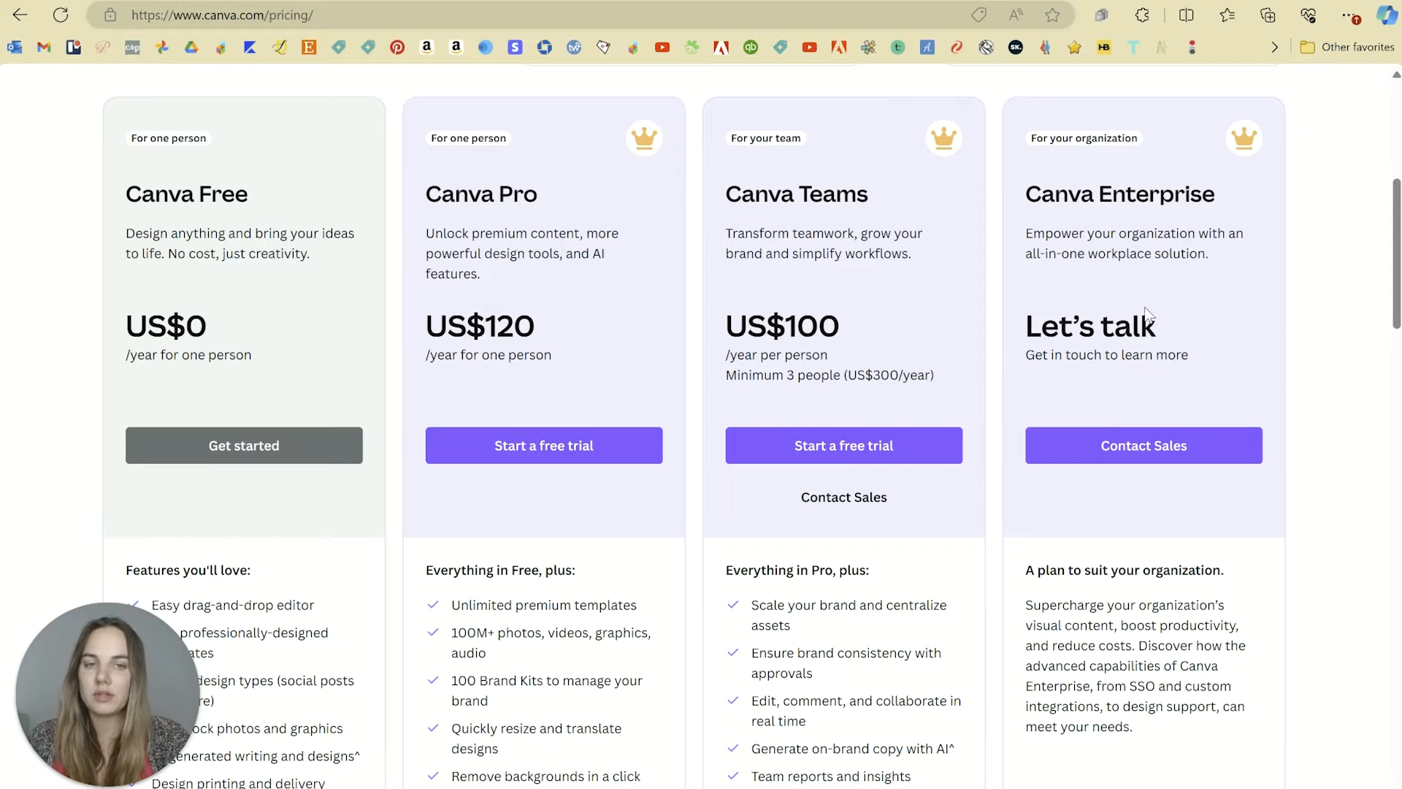
pyautogui.moveTo(413, 374)
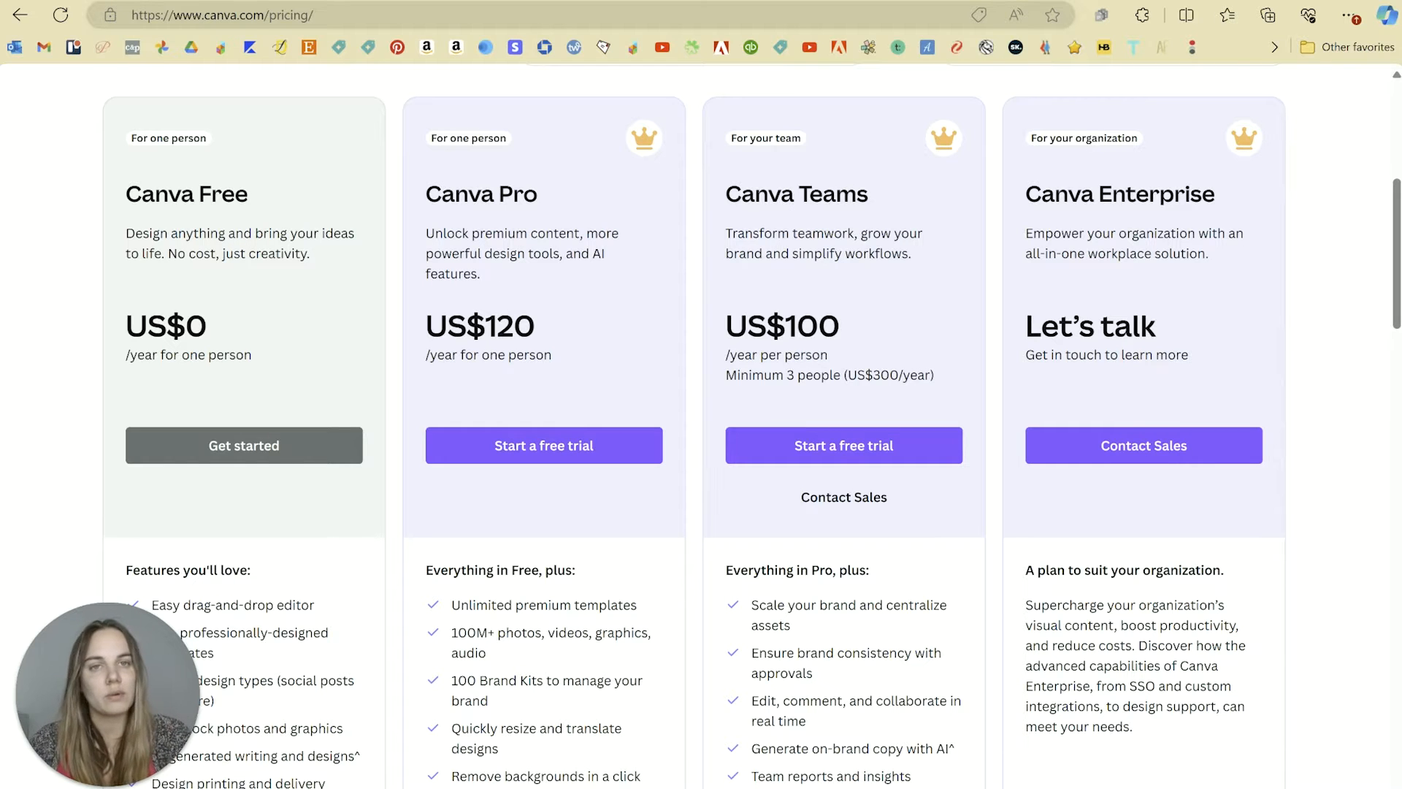
pyautogui.click(220, 15)
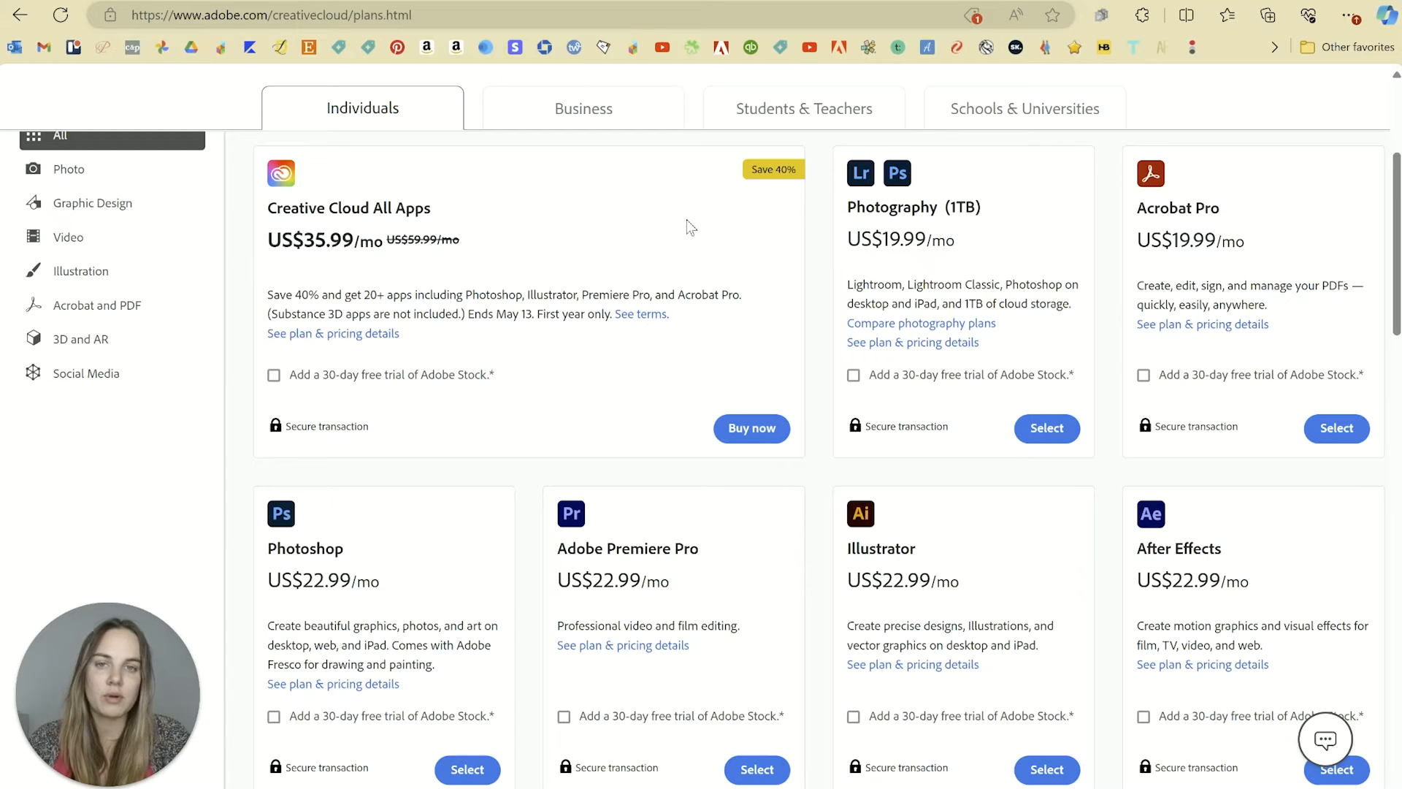
pyautogui.moveTo(467, 266)
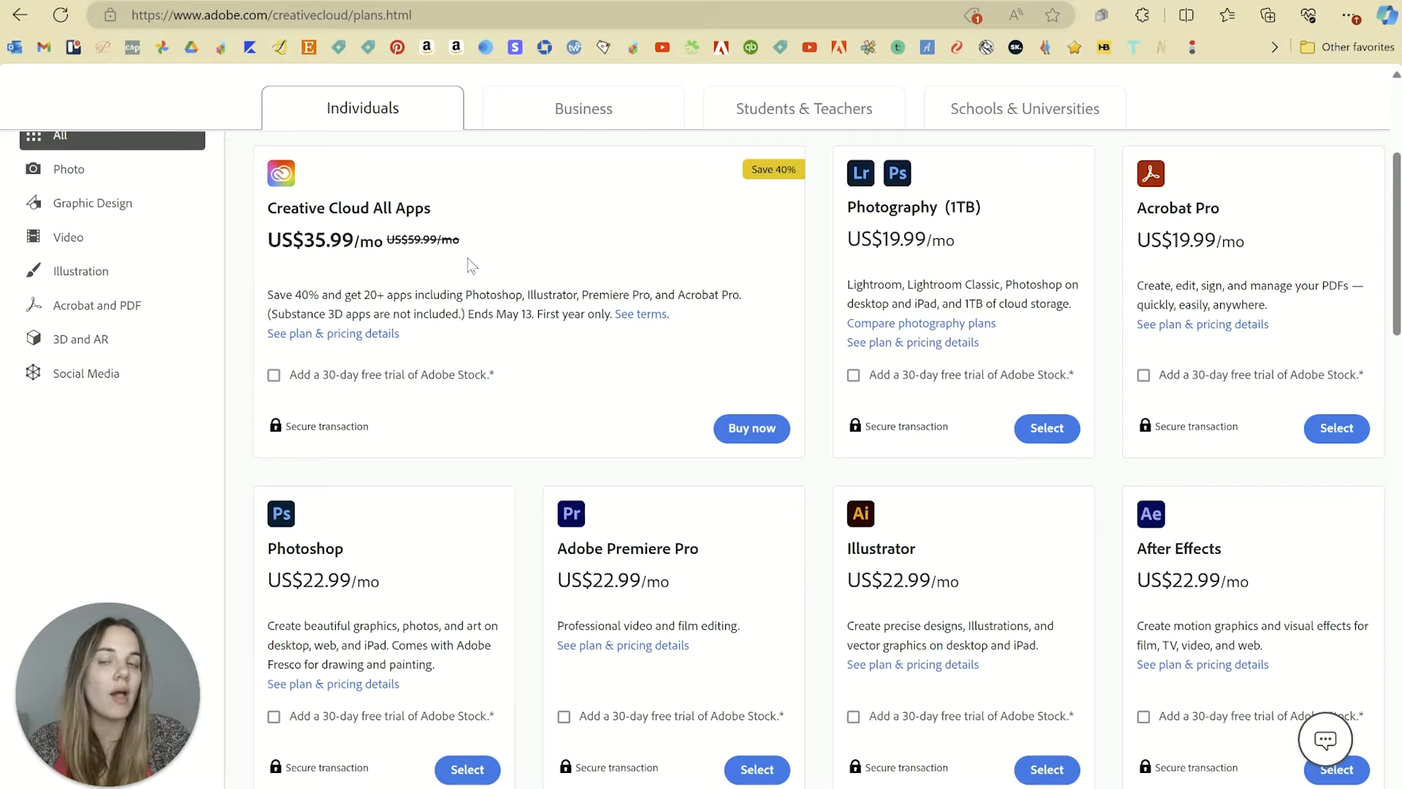
pyautogui.moveTo(403, 689)
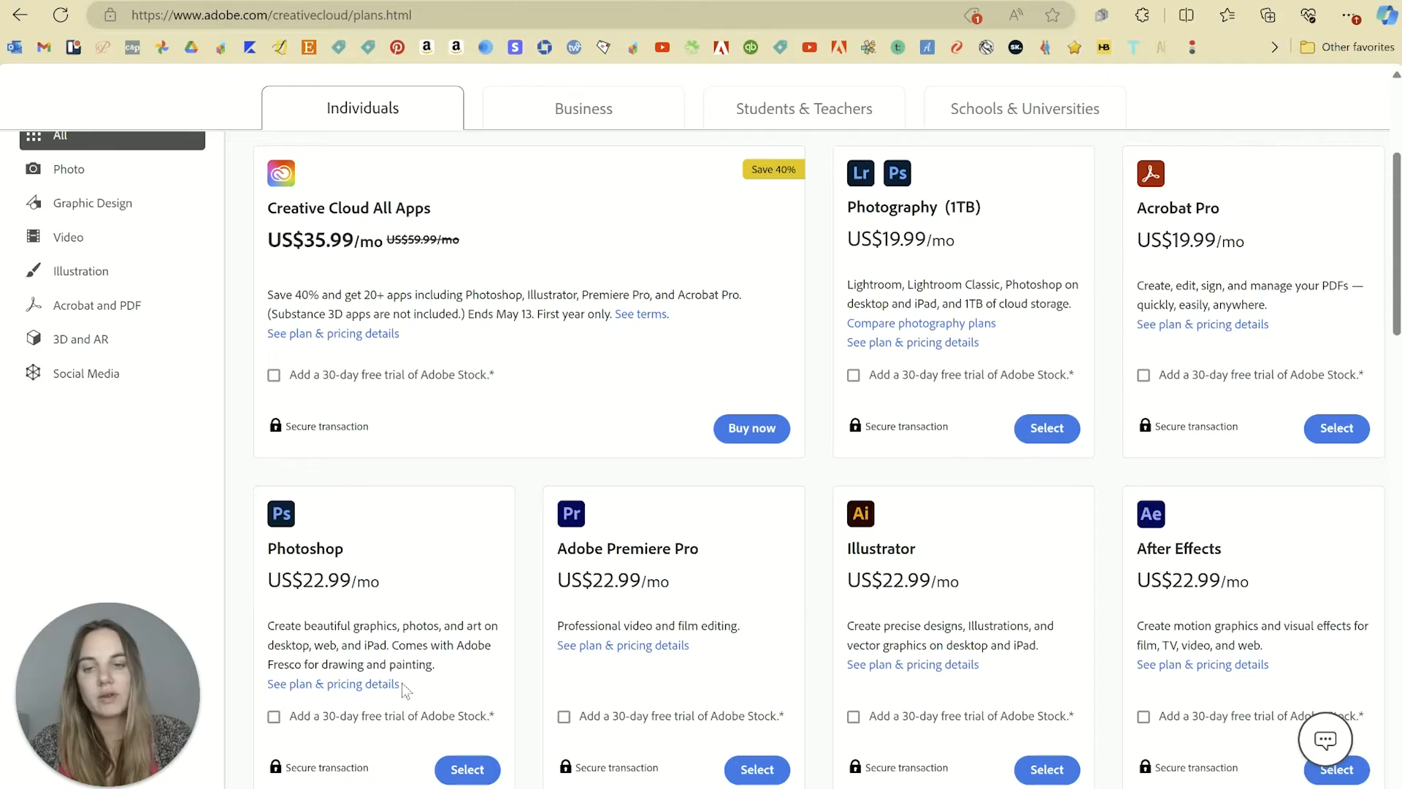
pyautogui.scroll(-3)
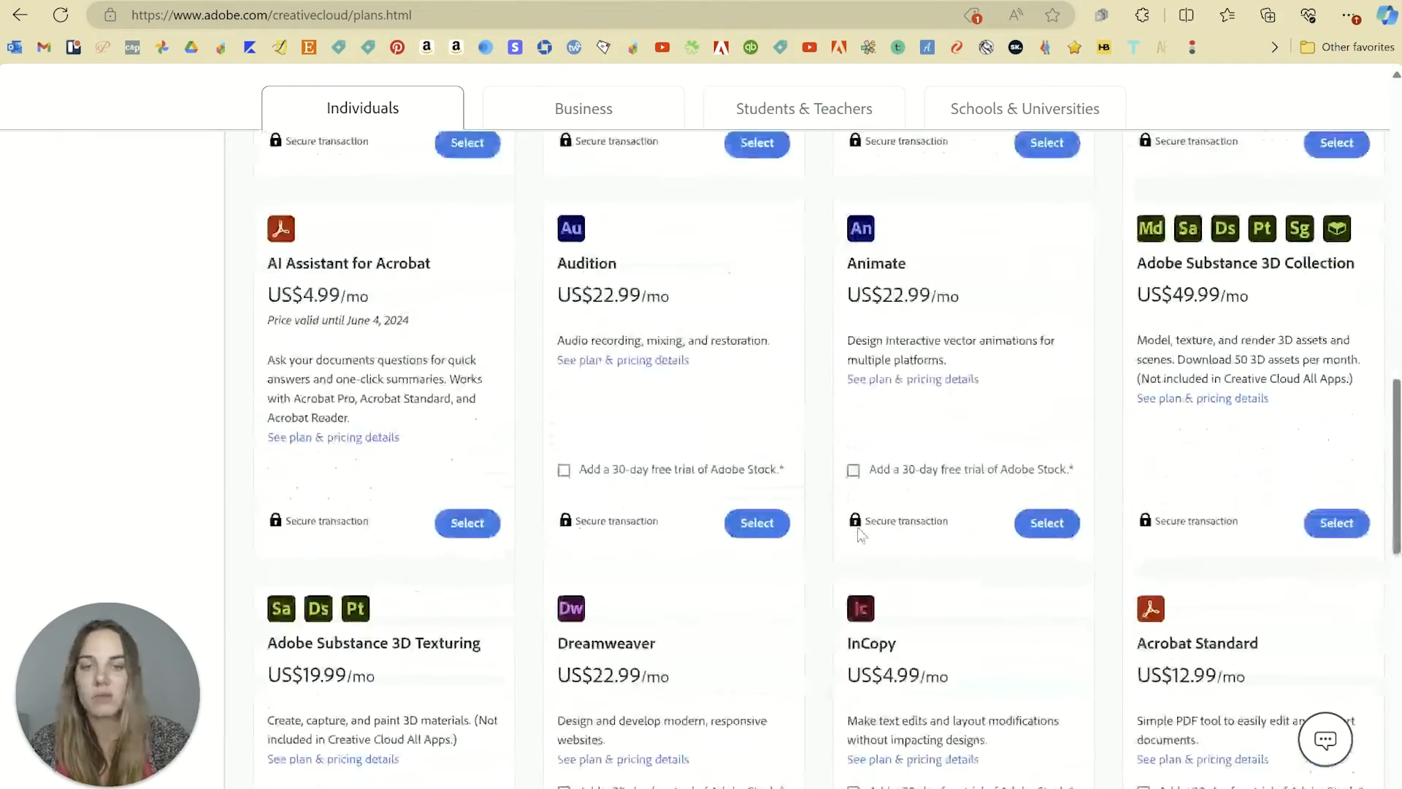
pyautogui.scroll(3)
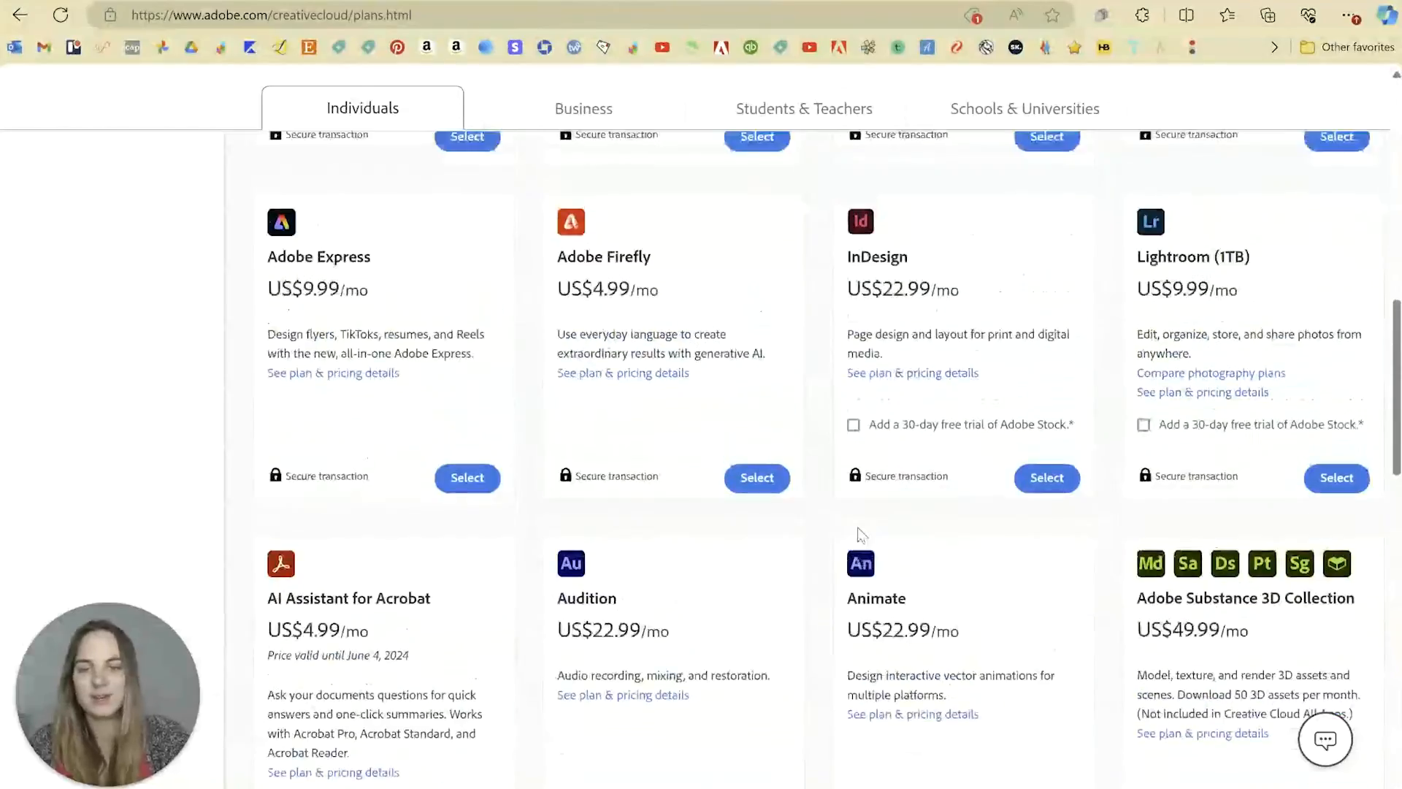
pyautogui.scroll(-3)
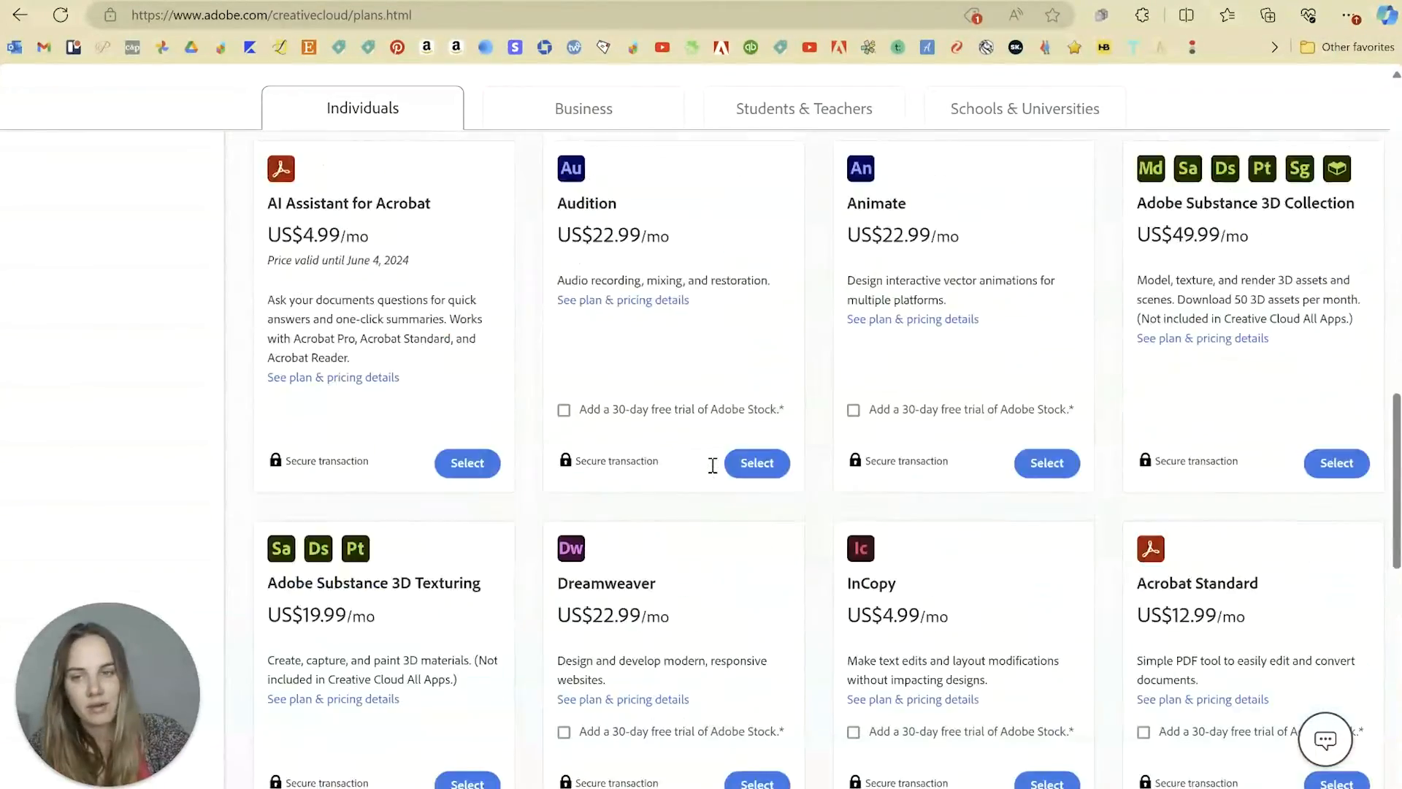
pyautogui.scroll(3)
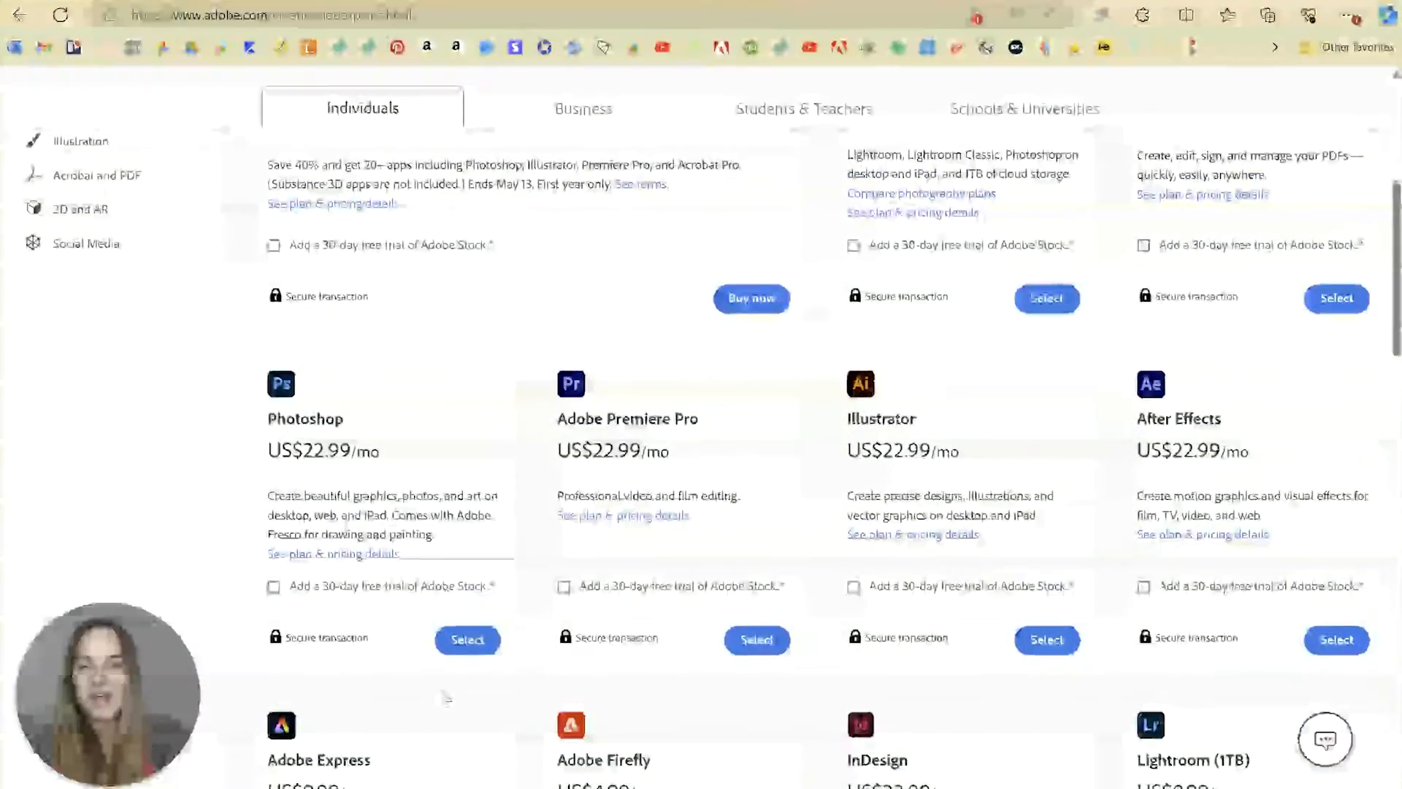
pyautogui.scroll(3)
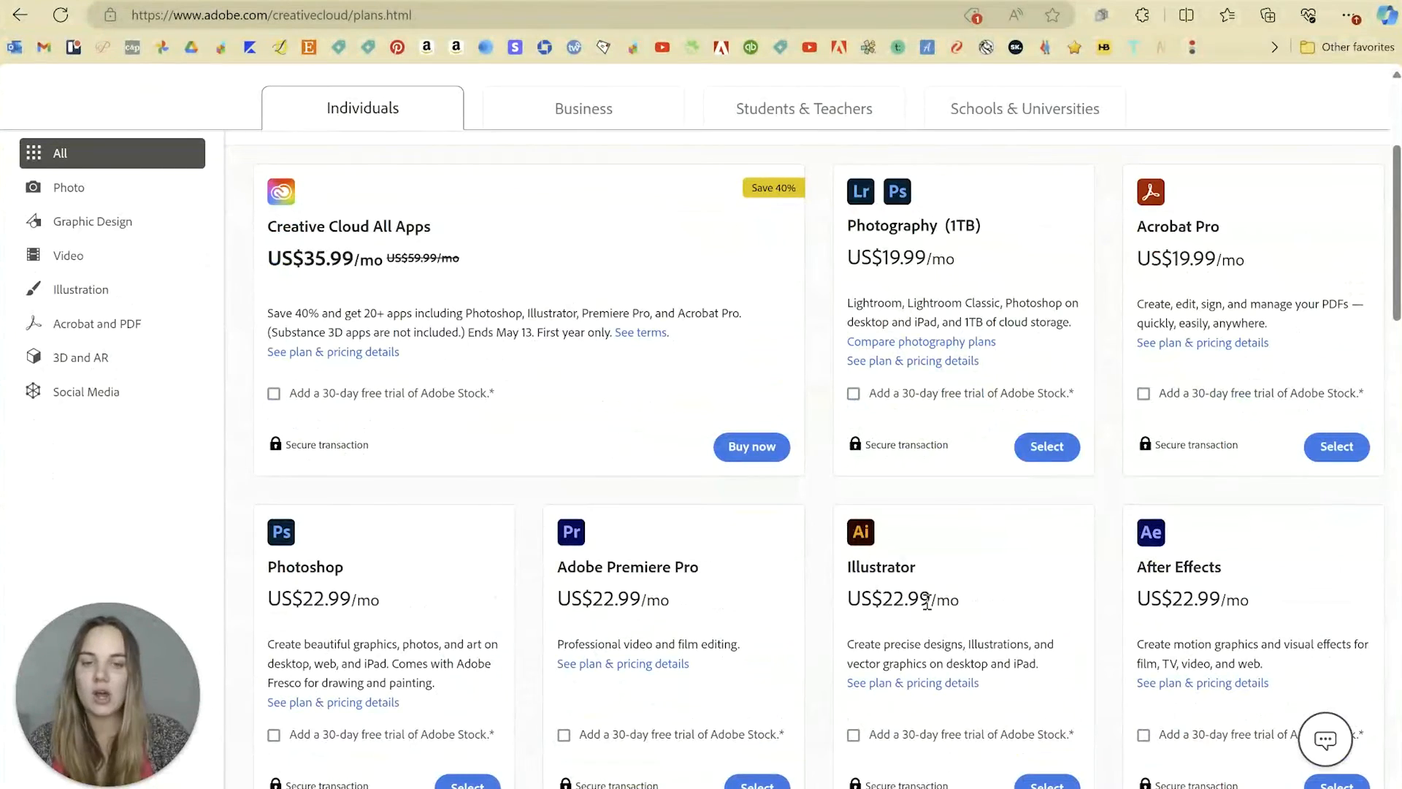
pyautogui.scroll(-3)
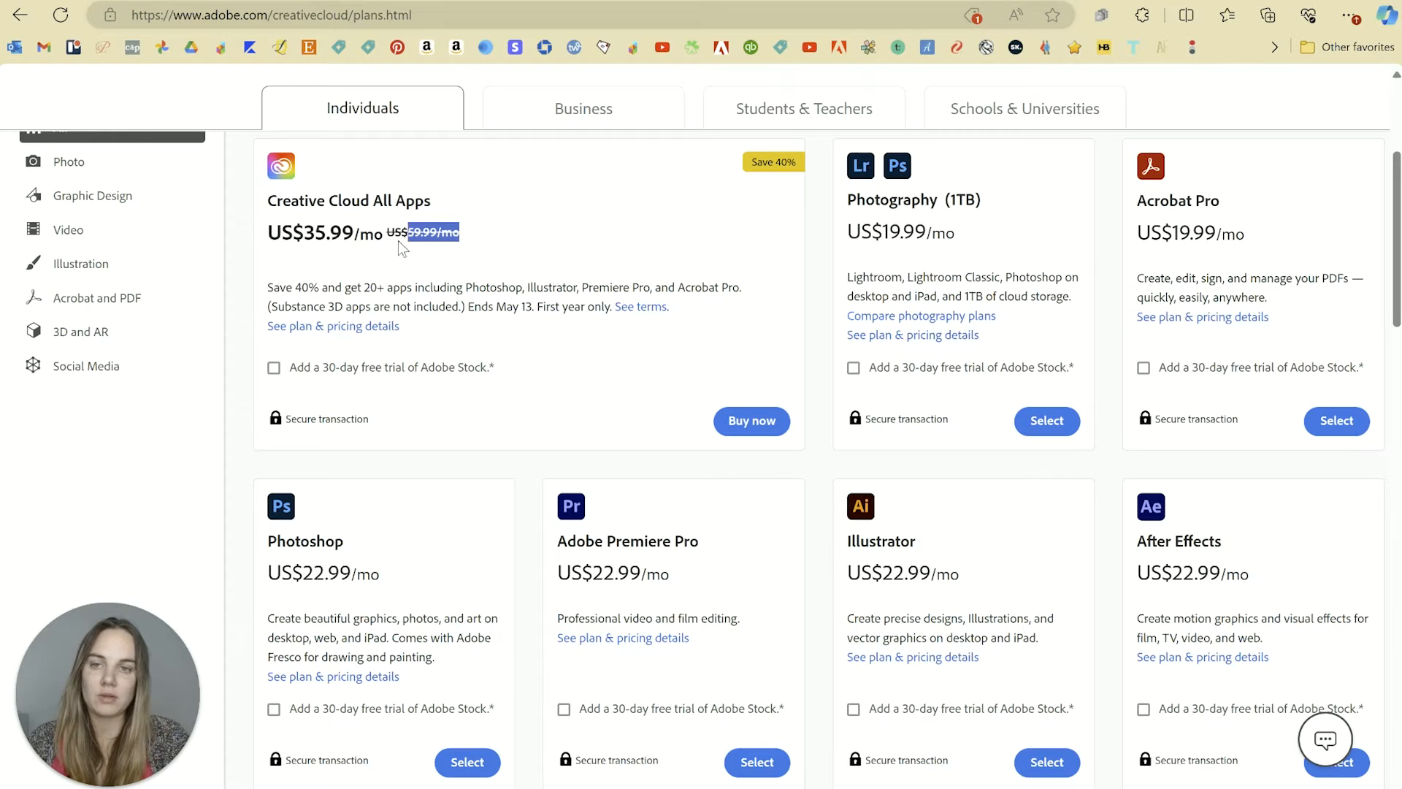
# Compare business and individual plan prices, noting the crossed-out original business price.
pyautogui.click(583, 108)
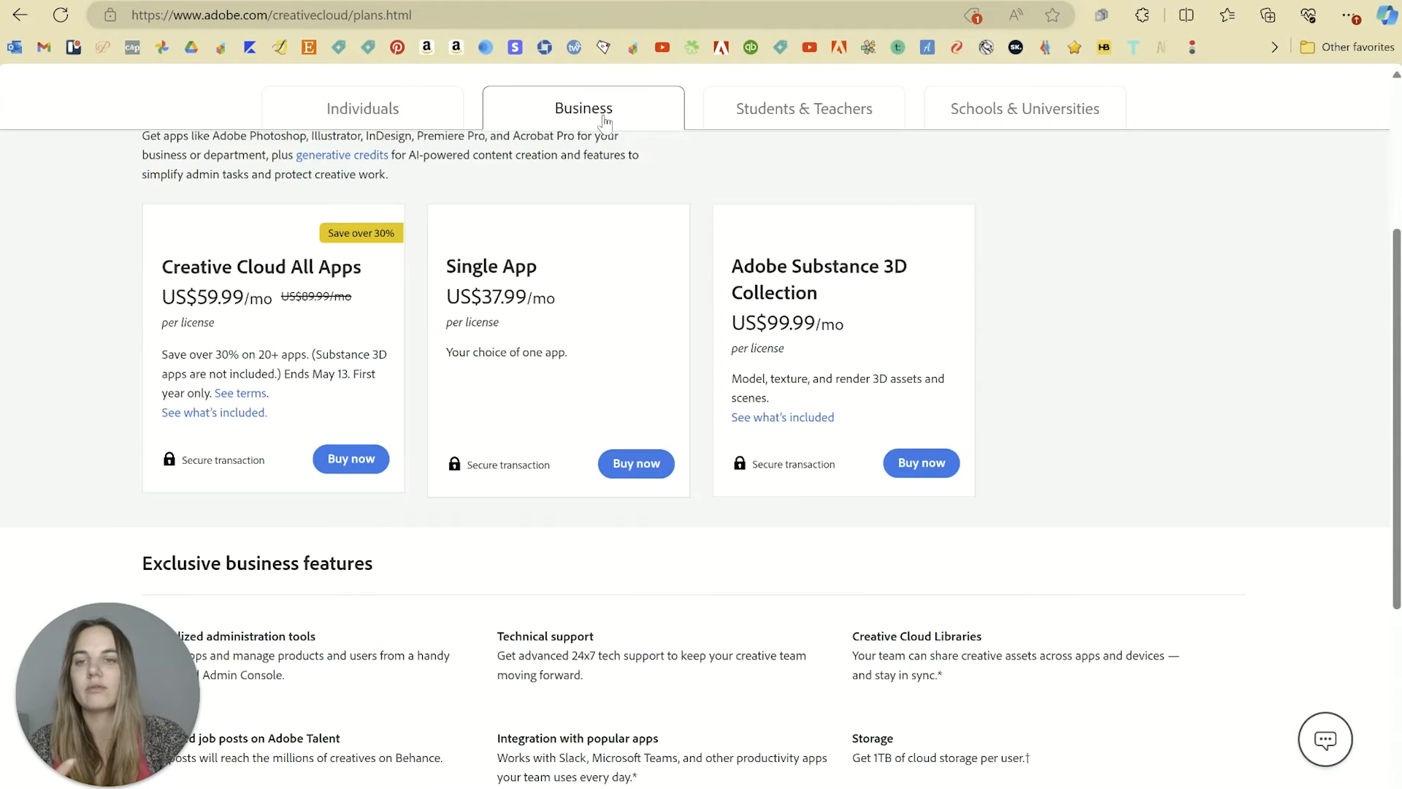
pyautogui.doubleClick(315, 297)
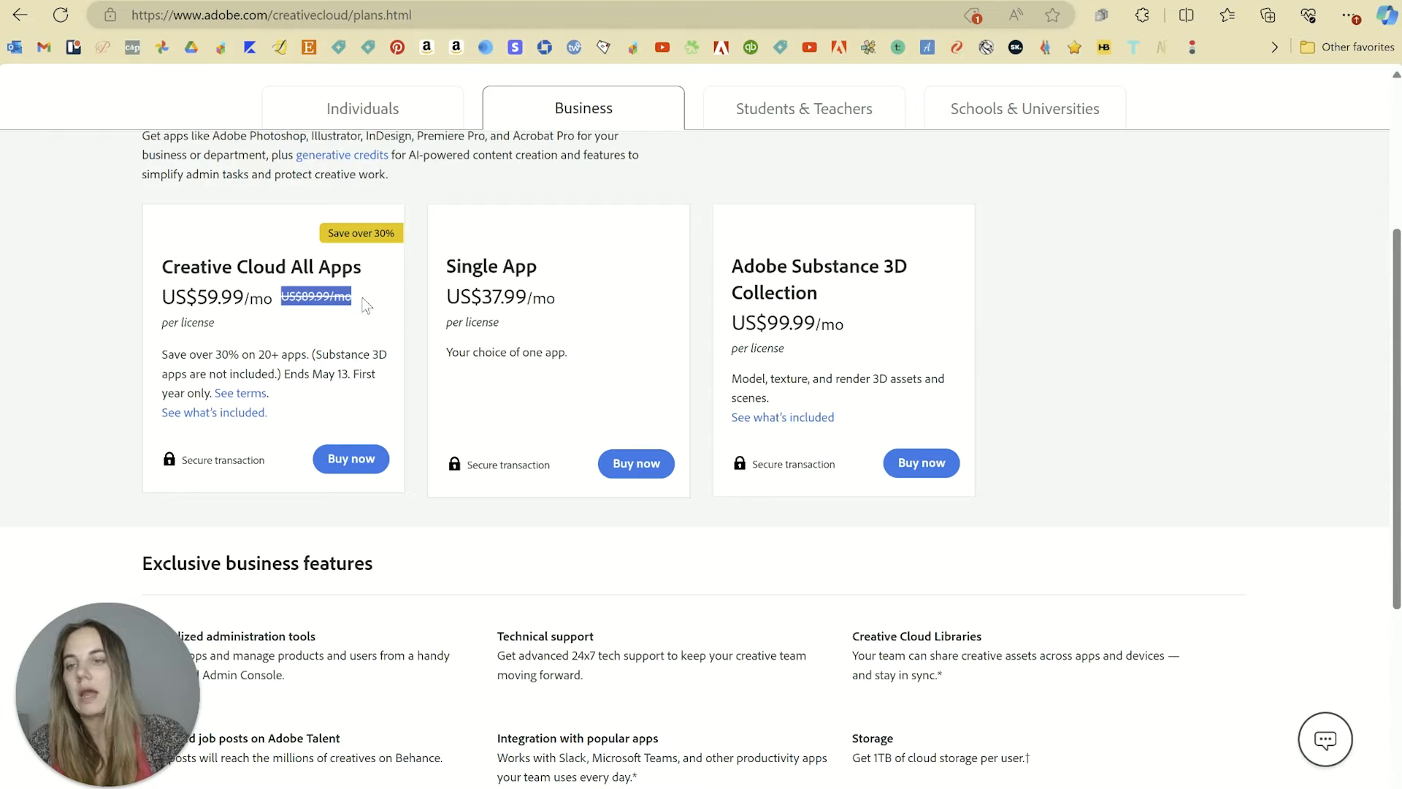
pyautogui.click(363, 108)
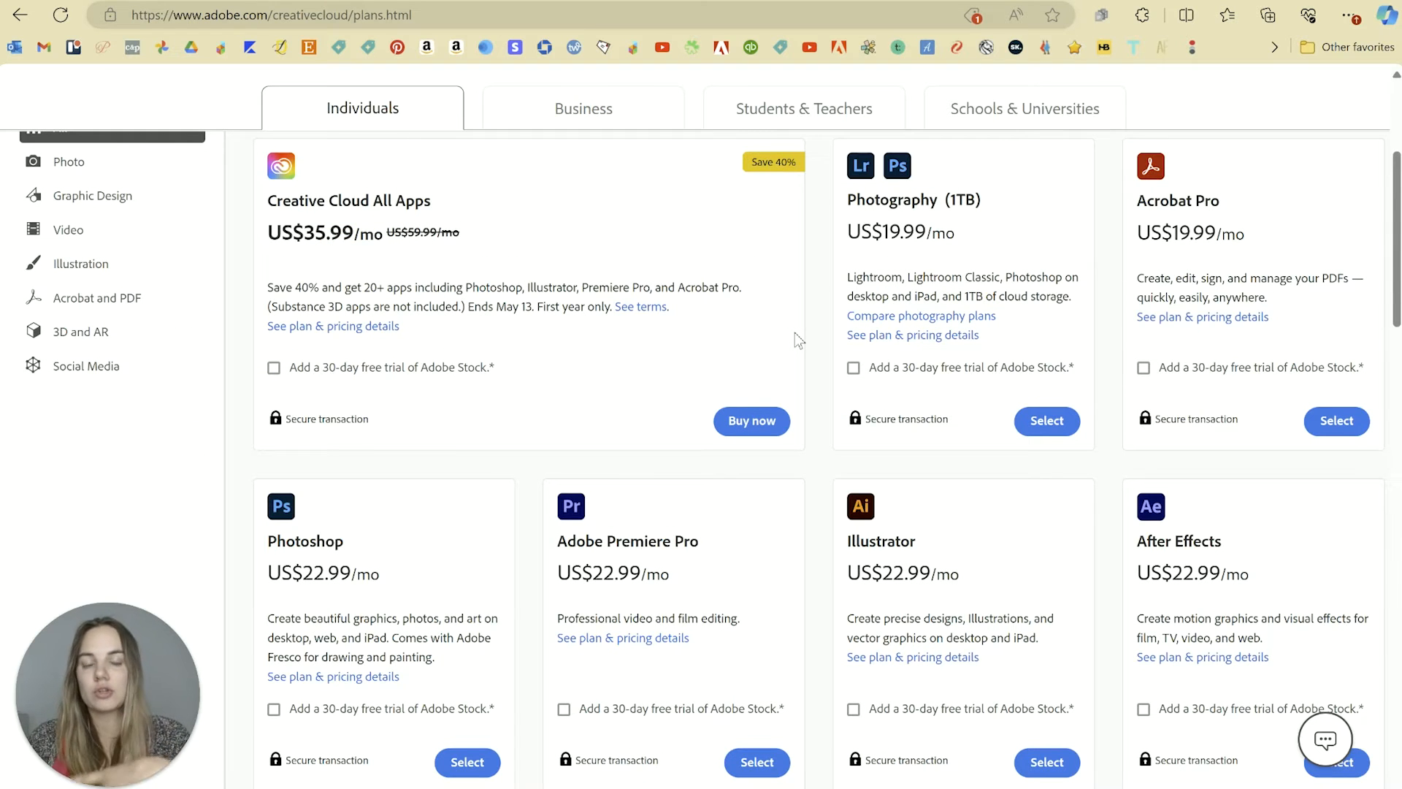
pyautogui.moveTo(380, 592)
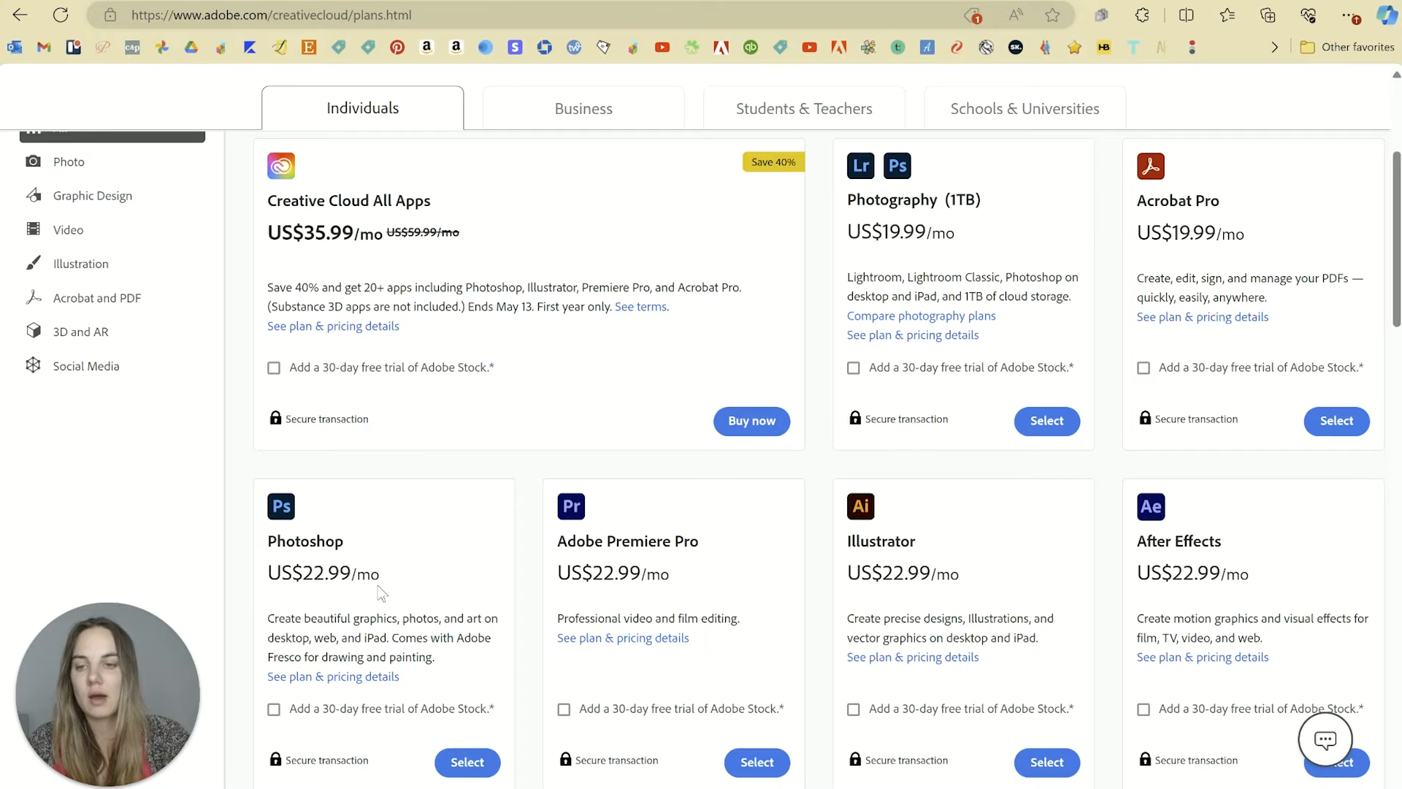
pyautogui.doubleClick(310, 572)
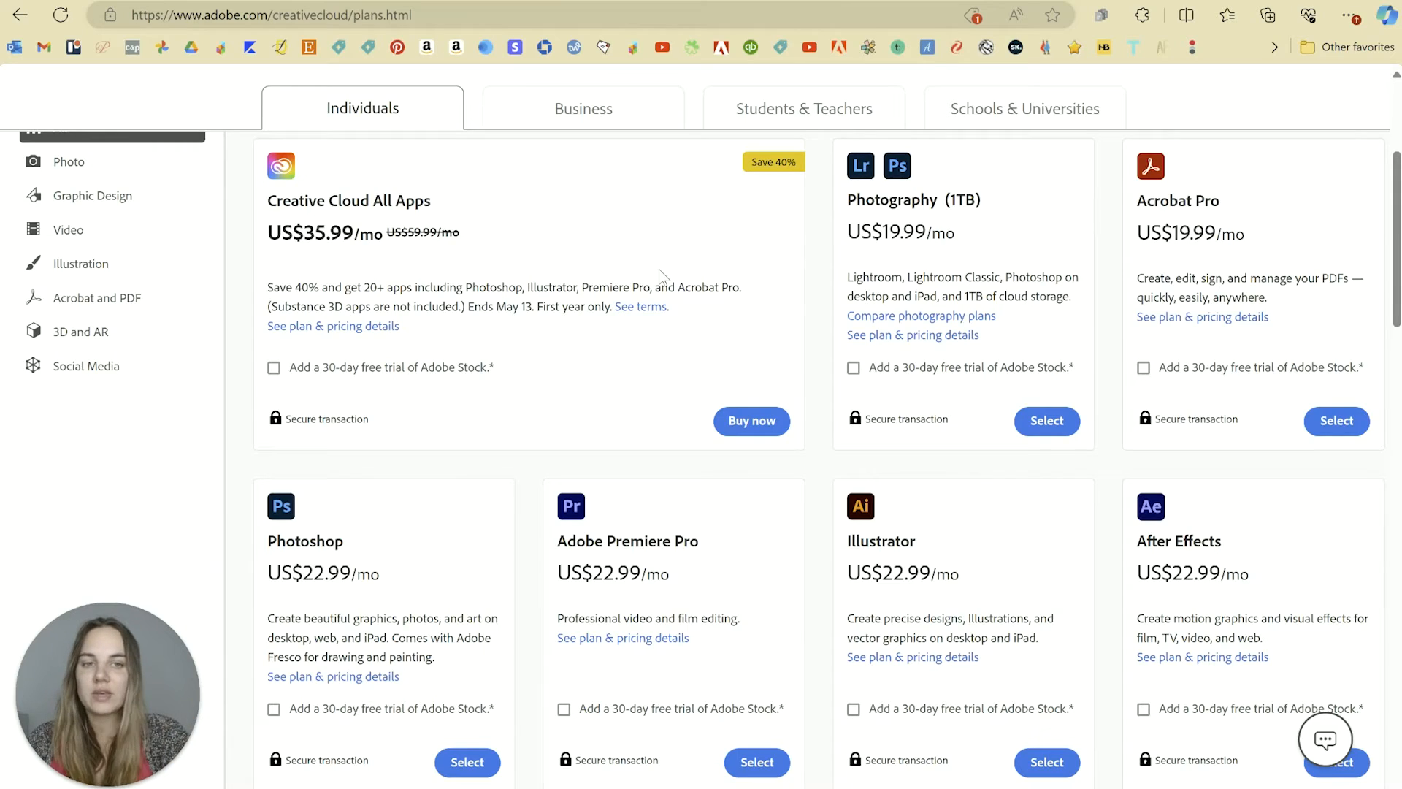
pyautogui.scroll(-3)
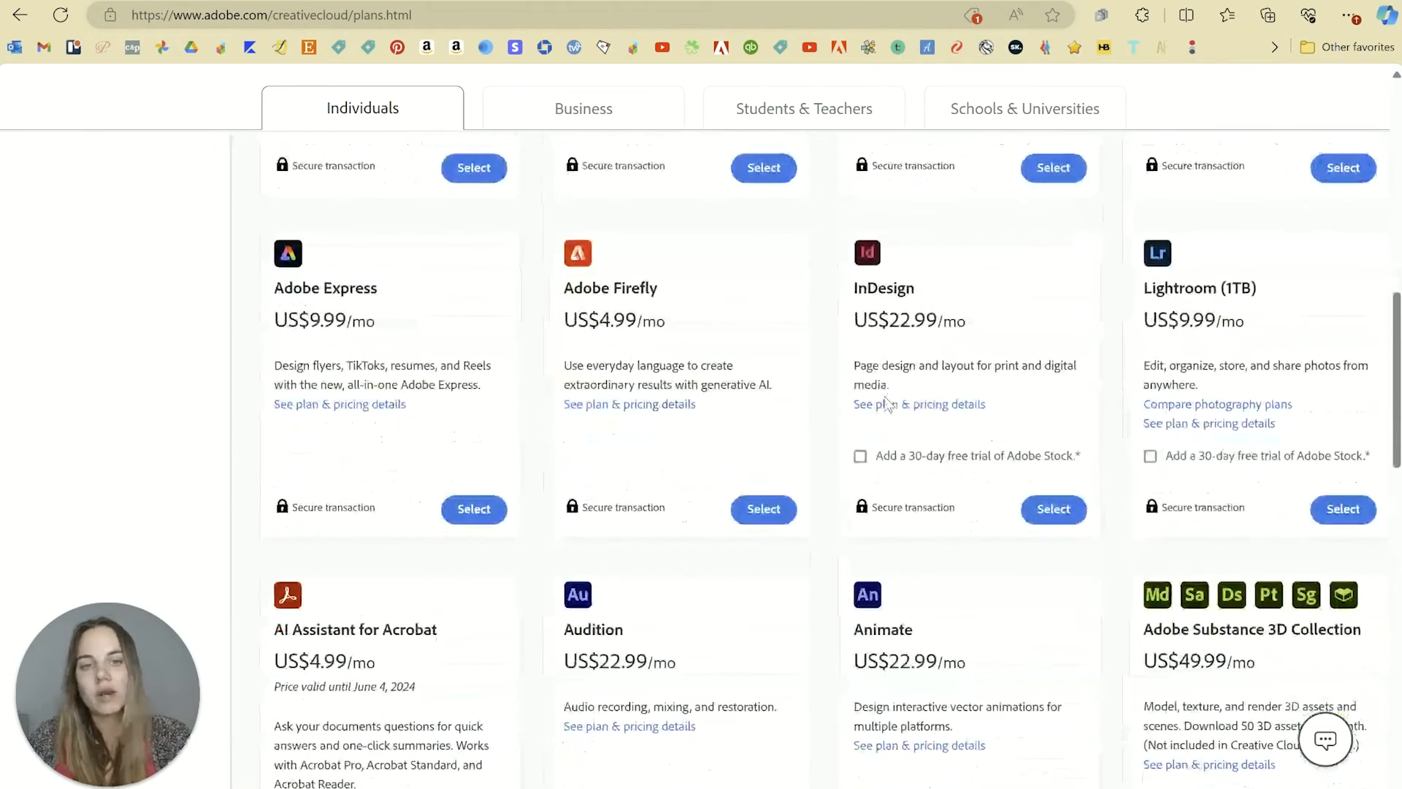
pyautogui.scroll(-3)
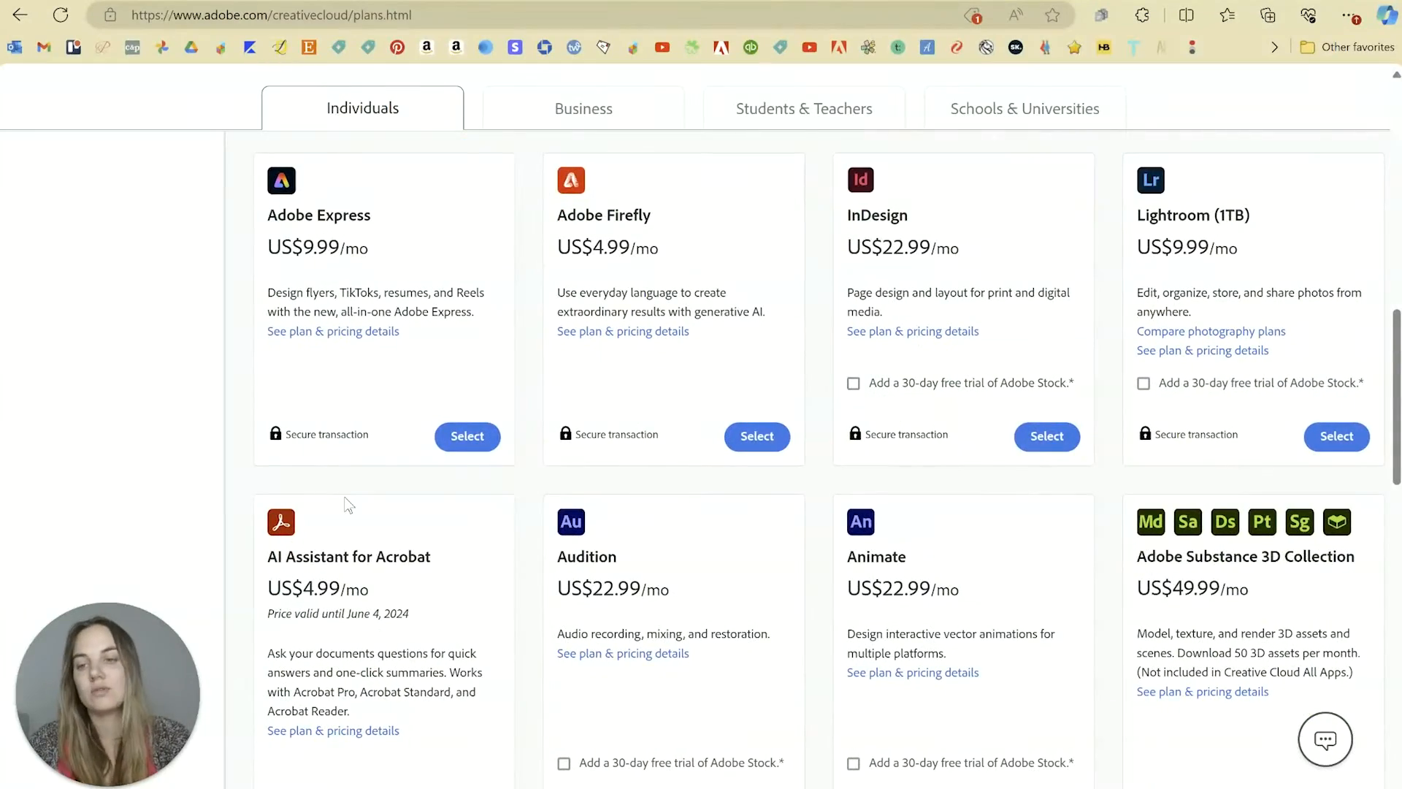
pyautogui.scroll(-3)
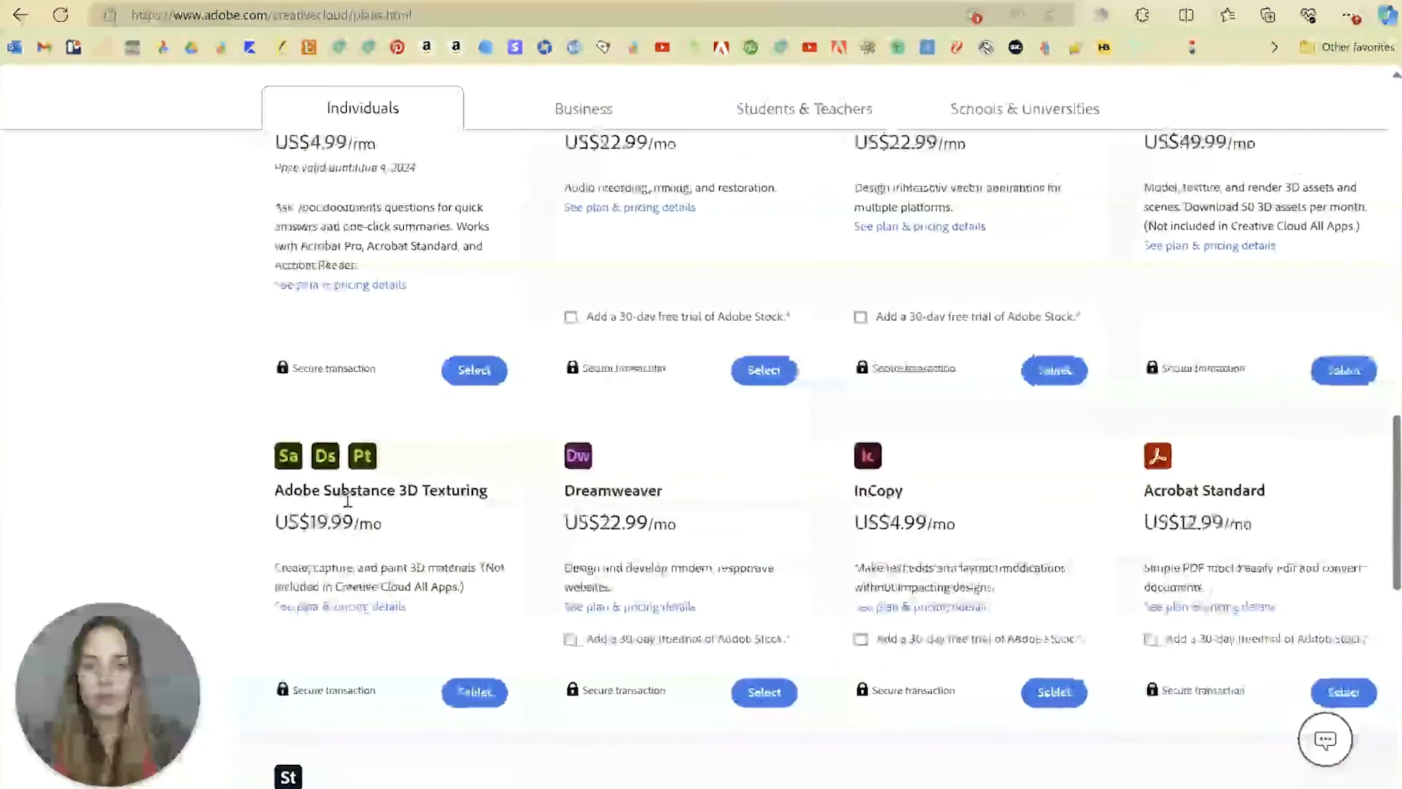
pyautogui.scroll(3)
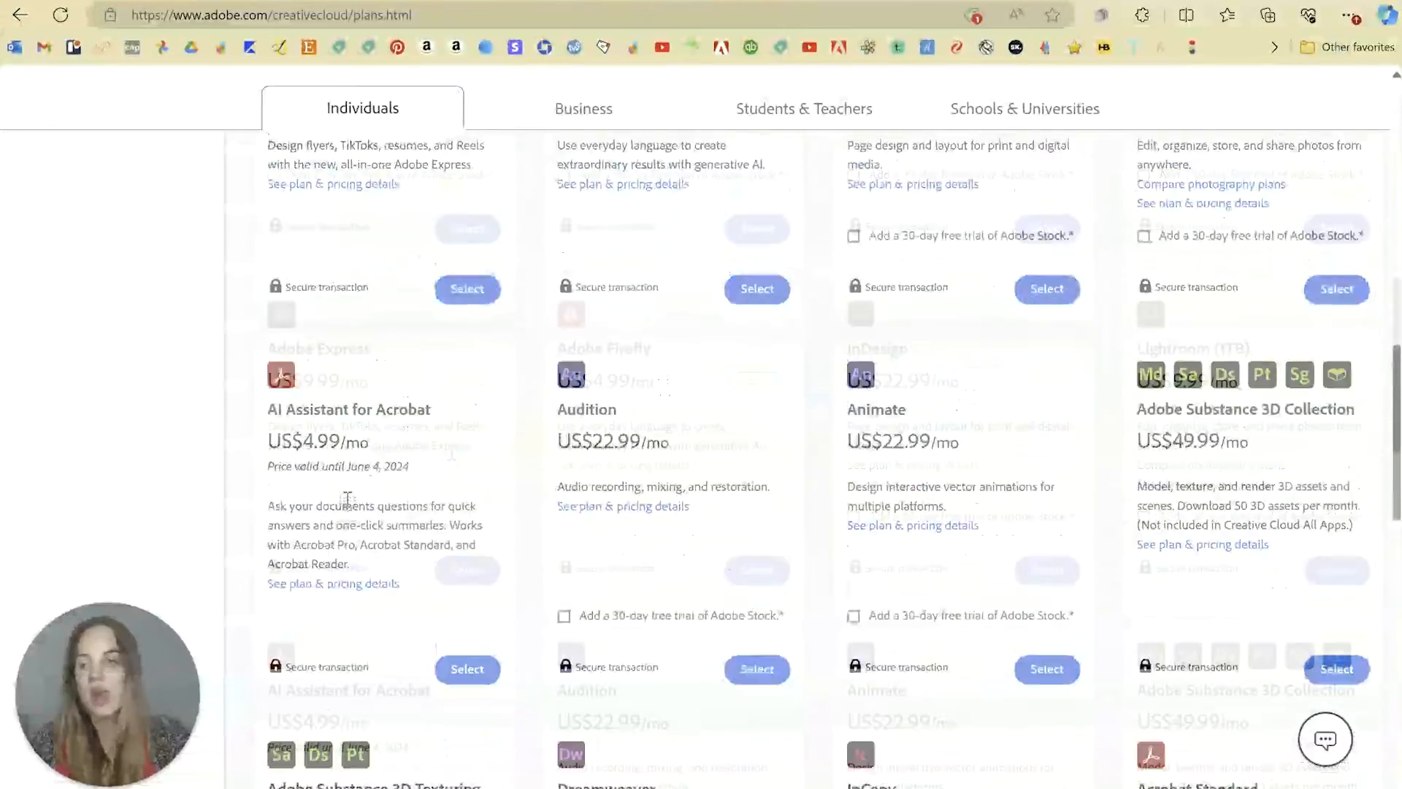
pyautogui.scroll(3)
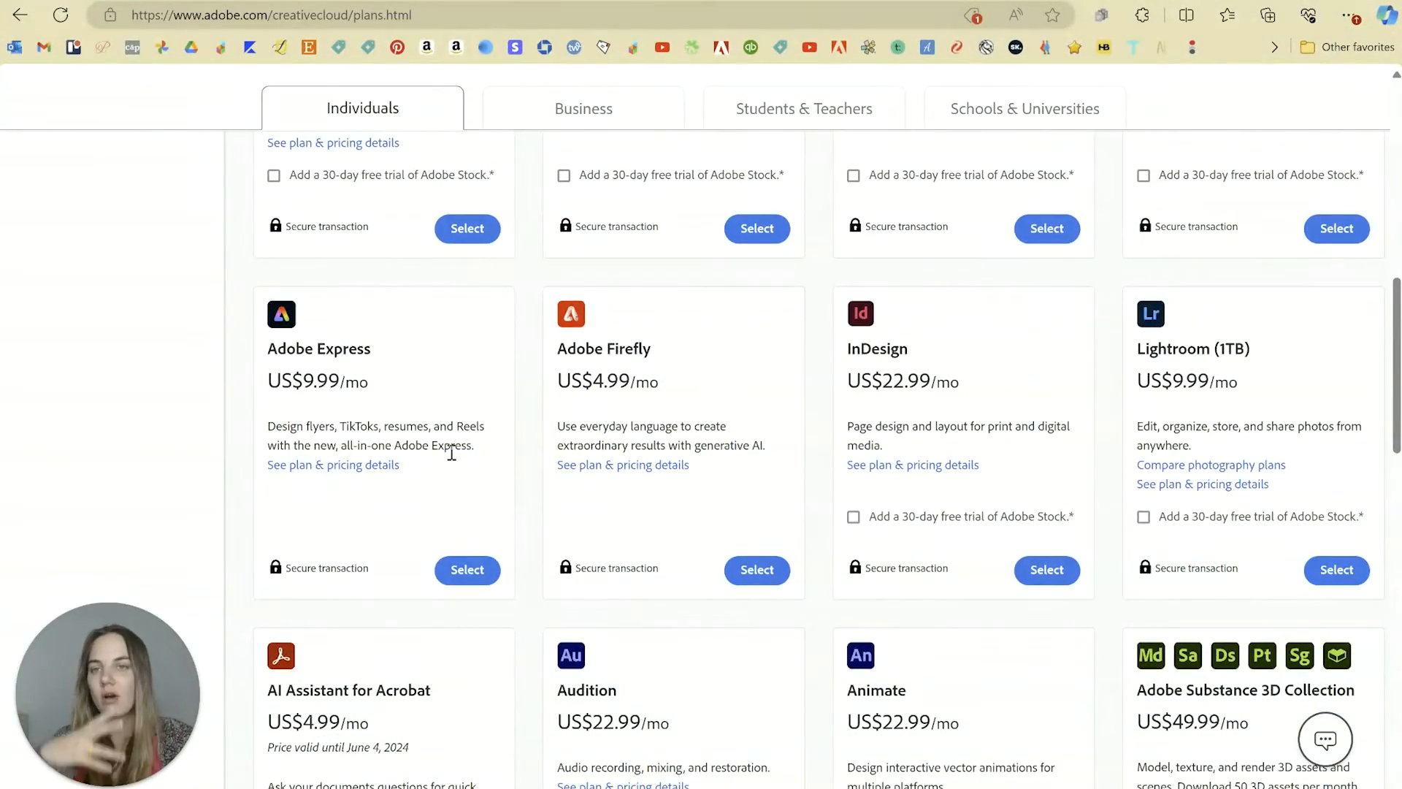
pyautogui.scroll(3)
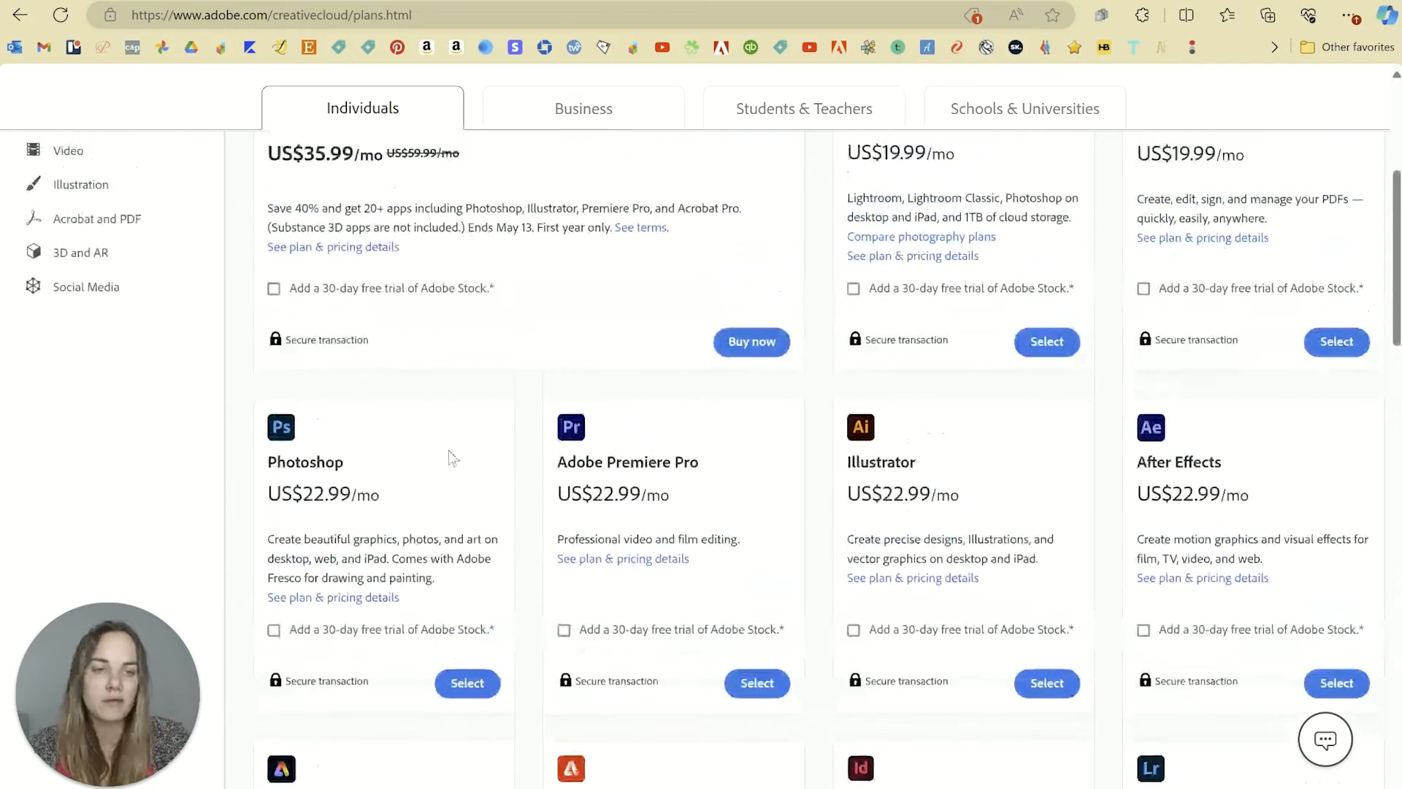
pyautogui.scroll(3)
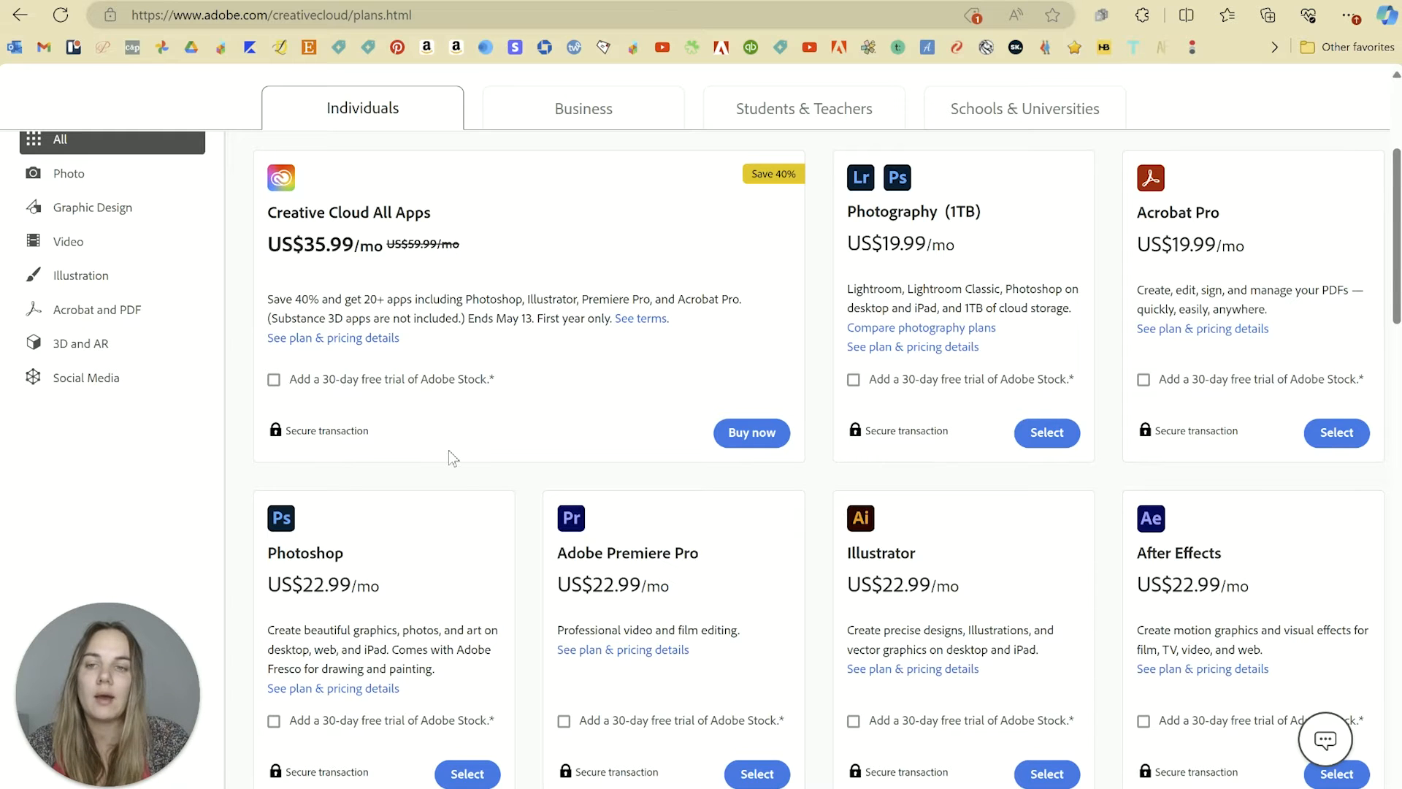
pyautogui.moveTo(373, 87)
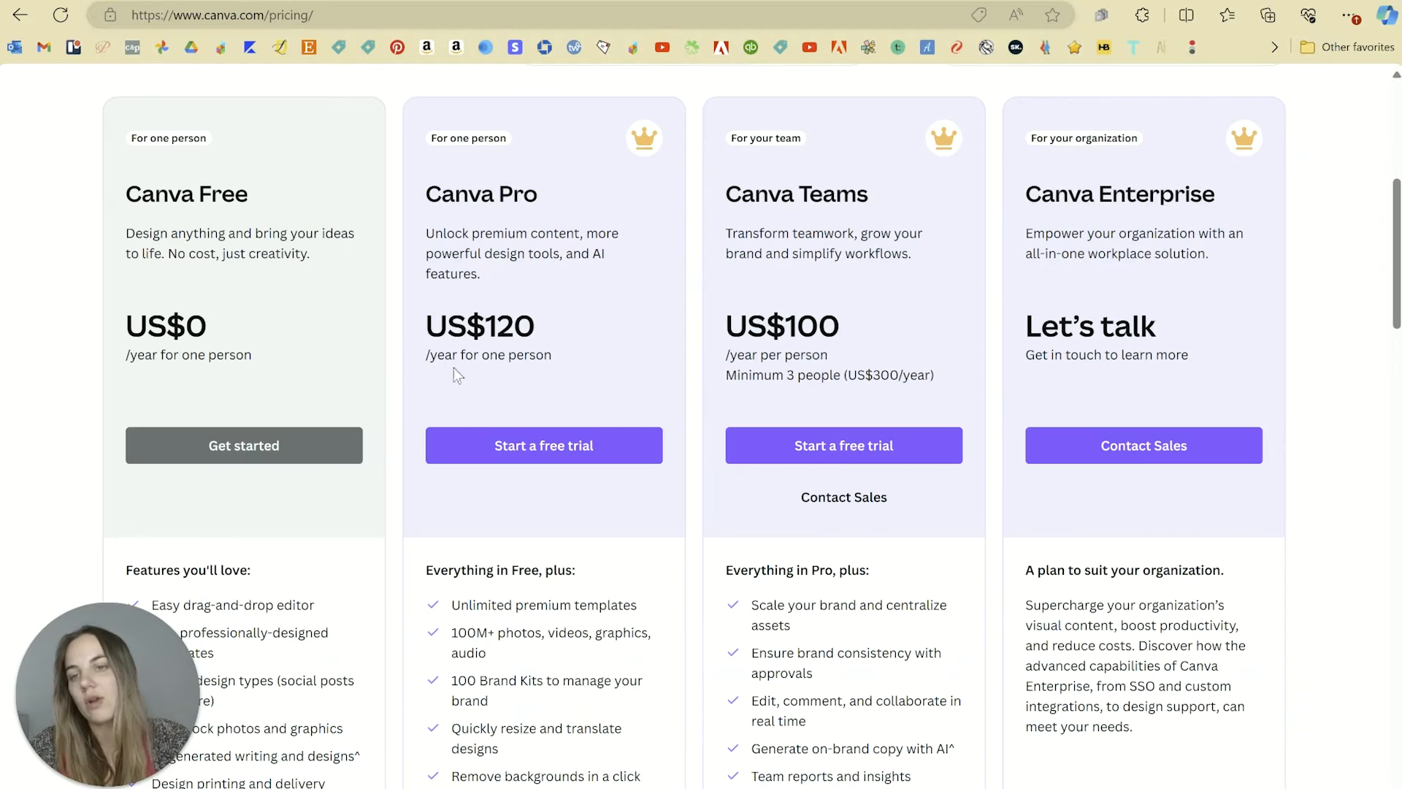
pyautogui.moveTo(67, 355)
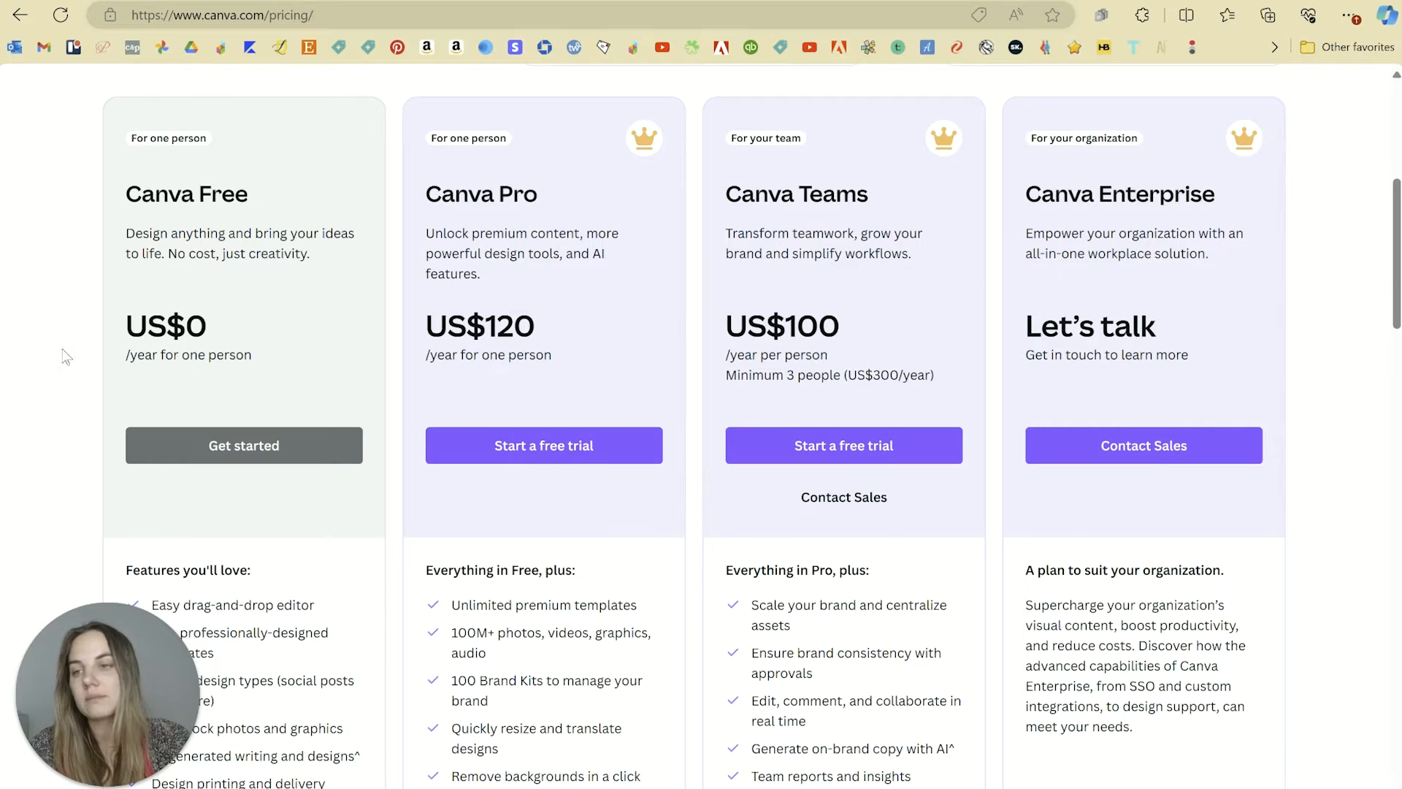
pyautogui.moveTo(33, 328)
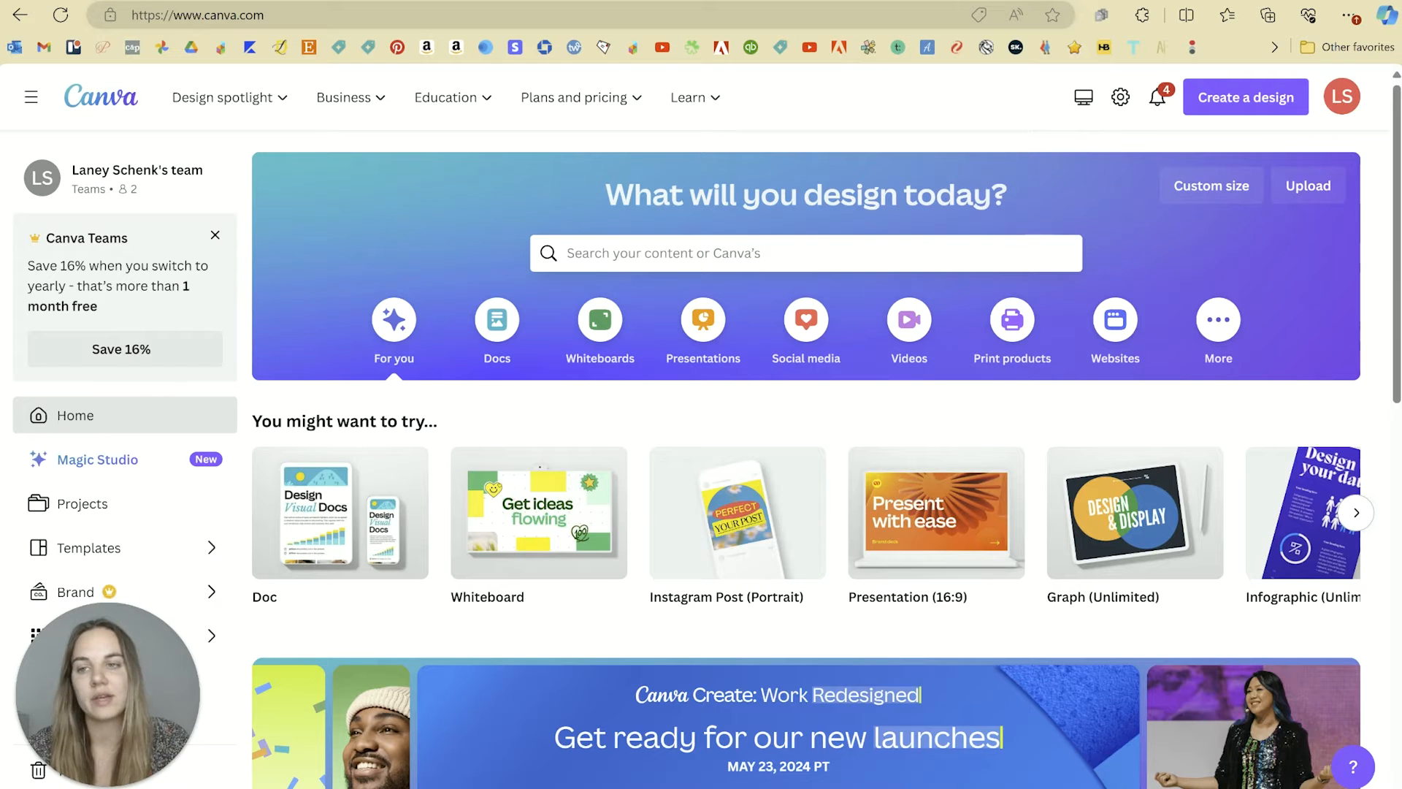
# Browse Canva's templates gallery through the Venn diagram and Instagram Stories sections.
pyautogui.click(89, 548)
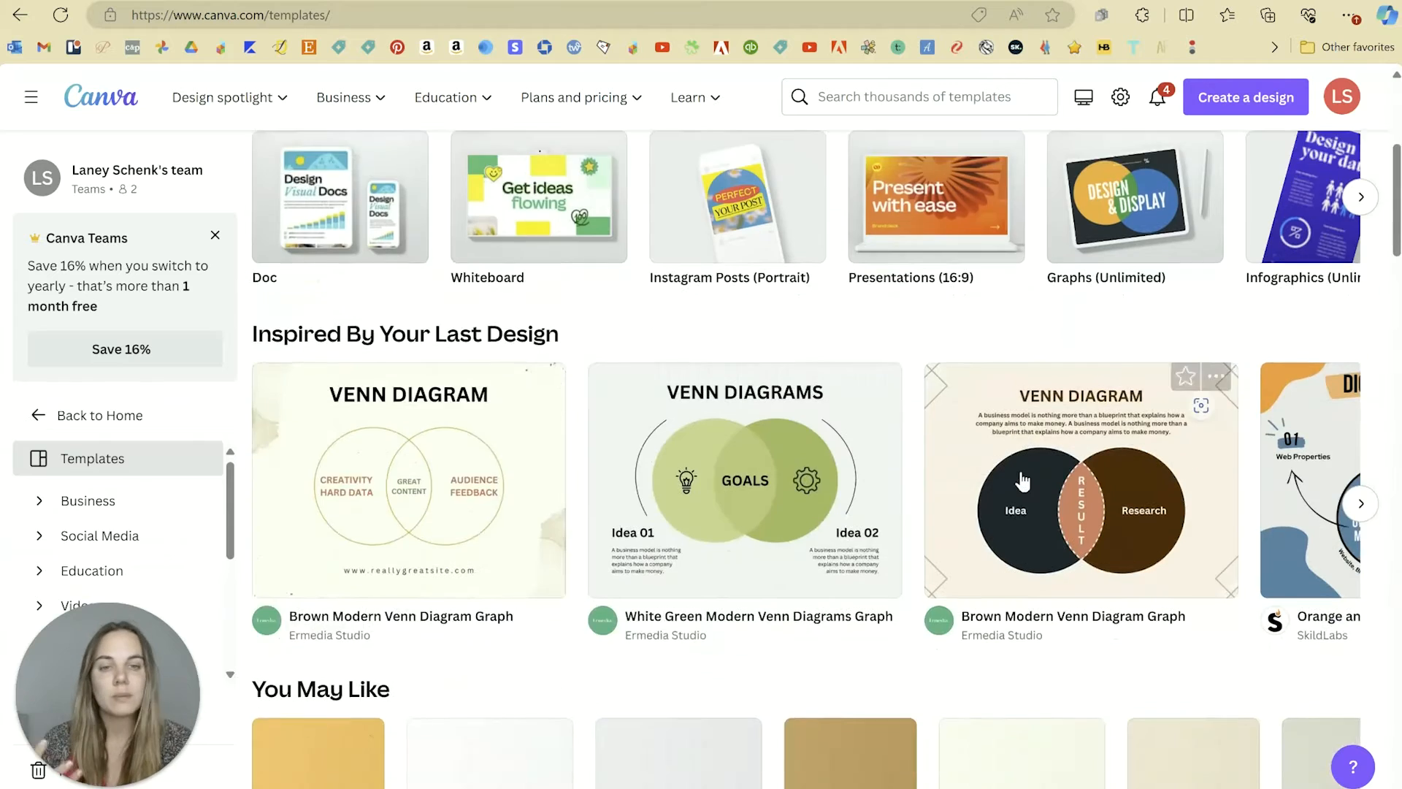
pyautogui.scroll(-3)
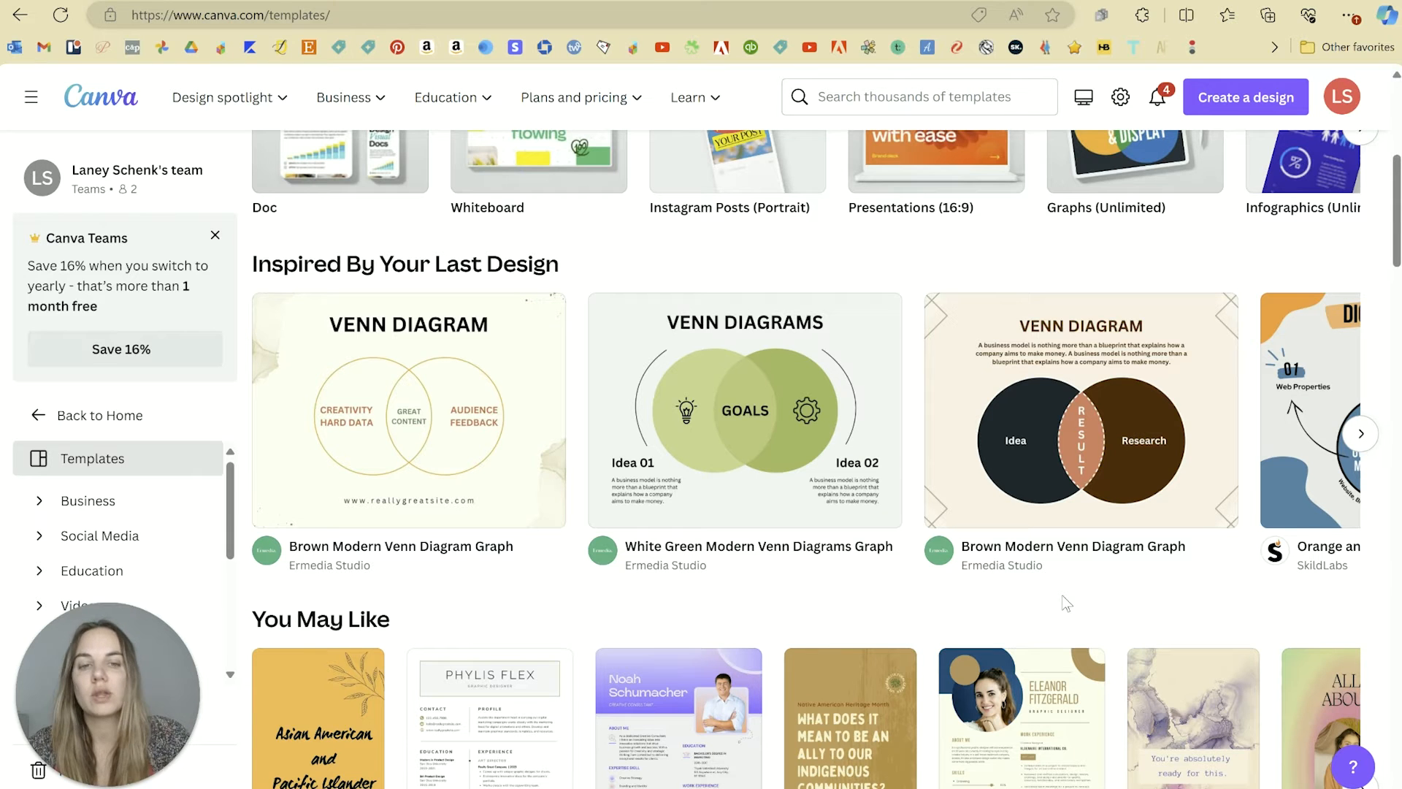
pyautogui.scroll(-3)
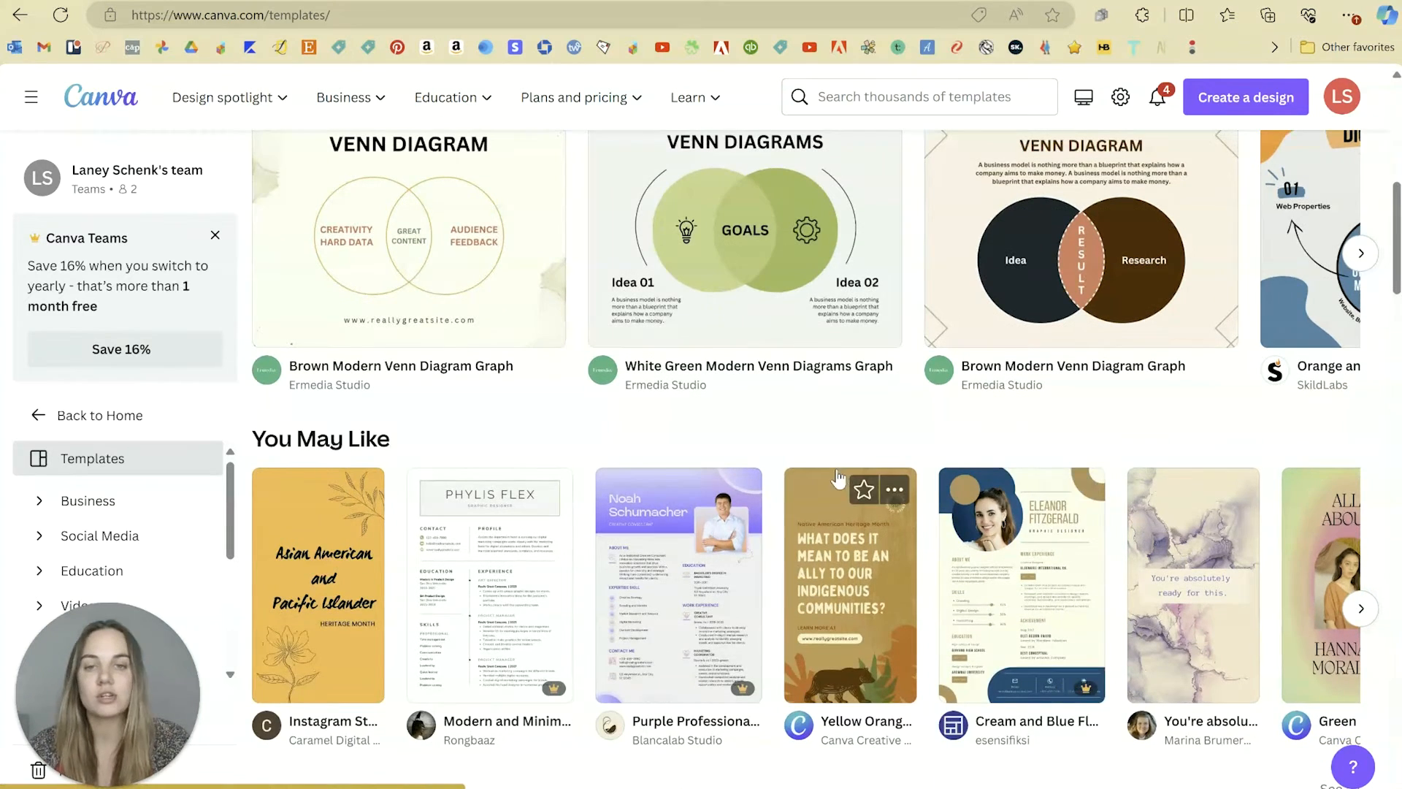
pyautogui.scroll(3)
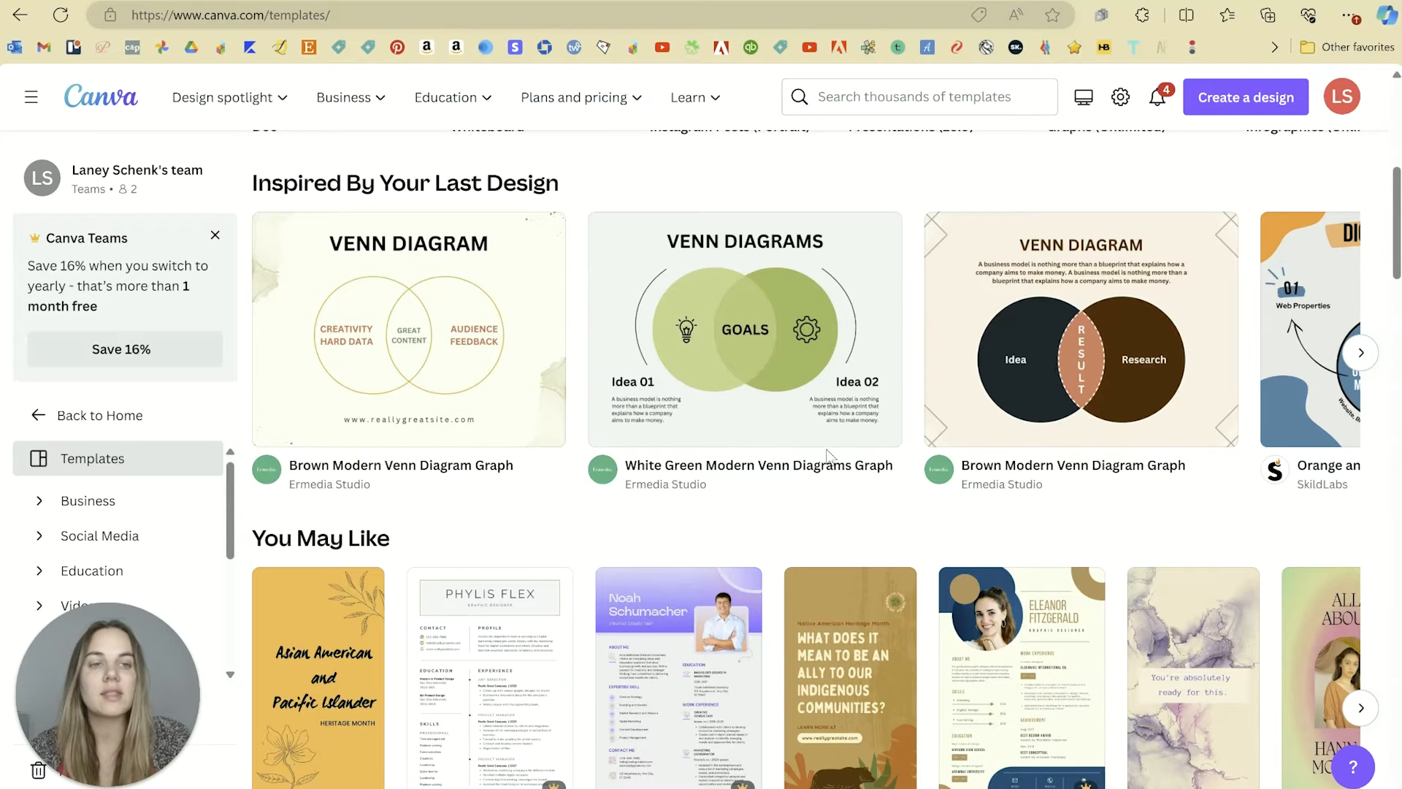
pyautogui.scroll(-3)
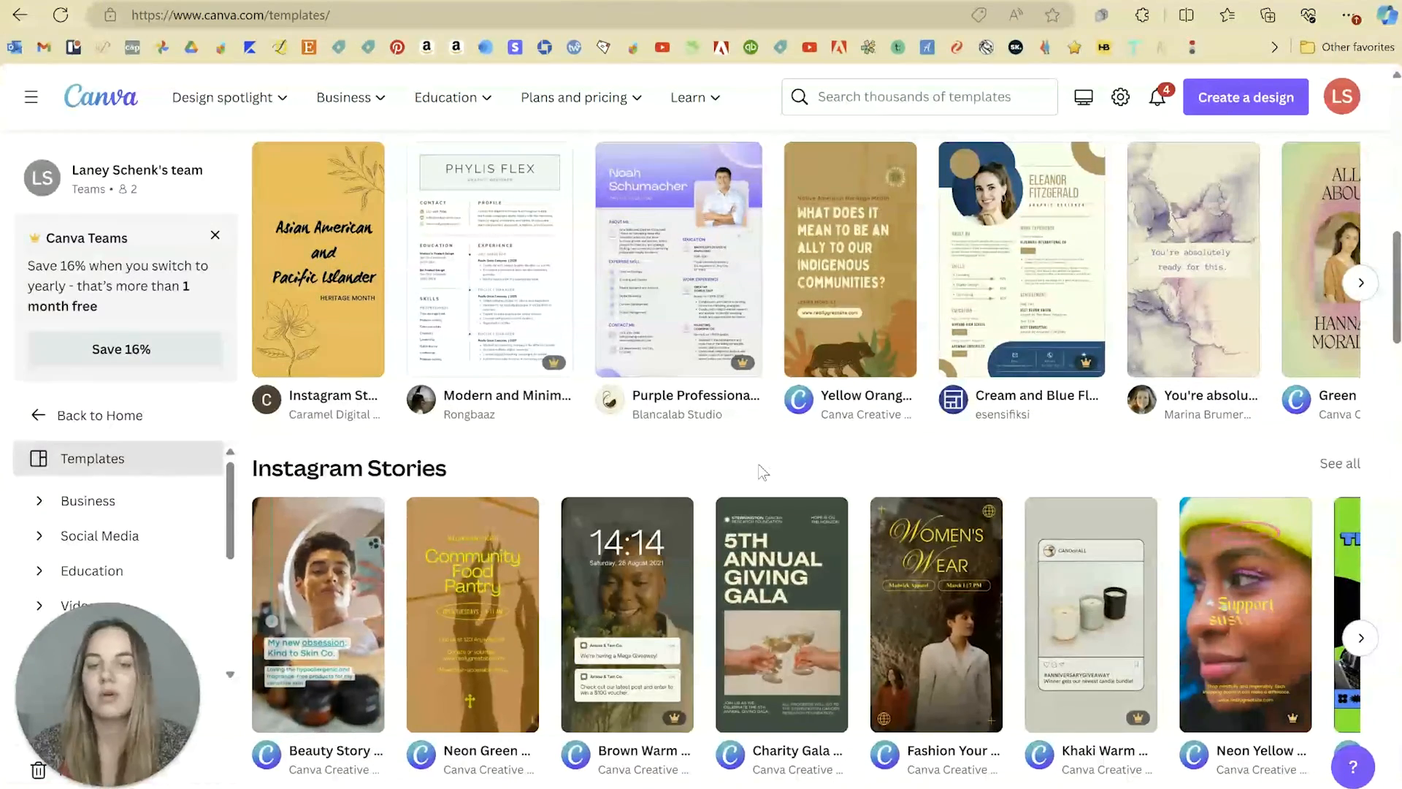
pyautogui.scroll(-3)
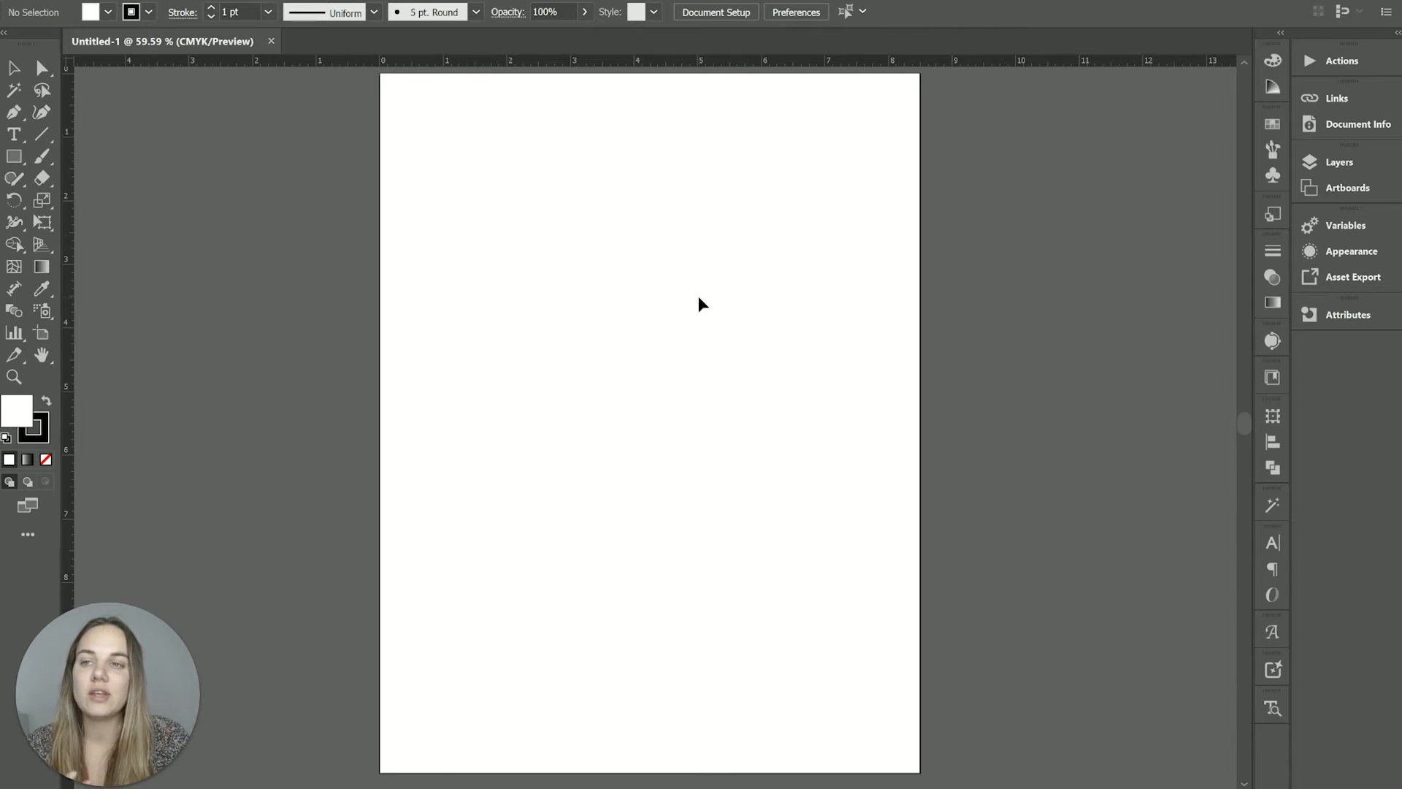
# Draw a closed crescent-shaped path with the Pen tool near the top of the page and deselect it.
pyautogui.click(41, 111)
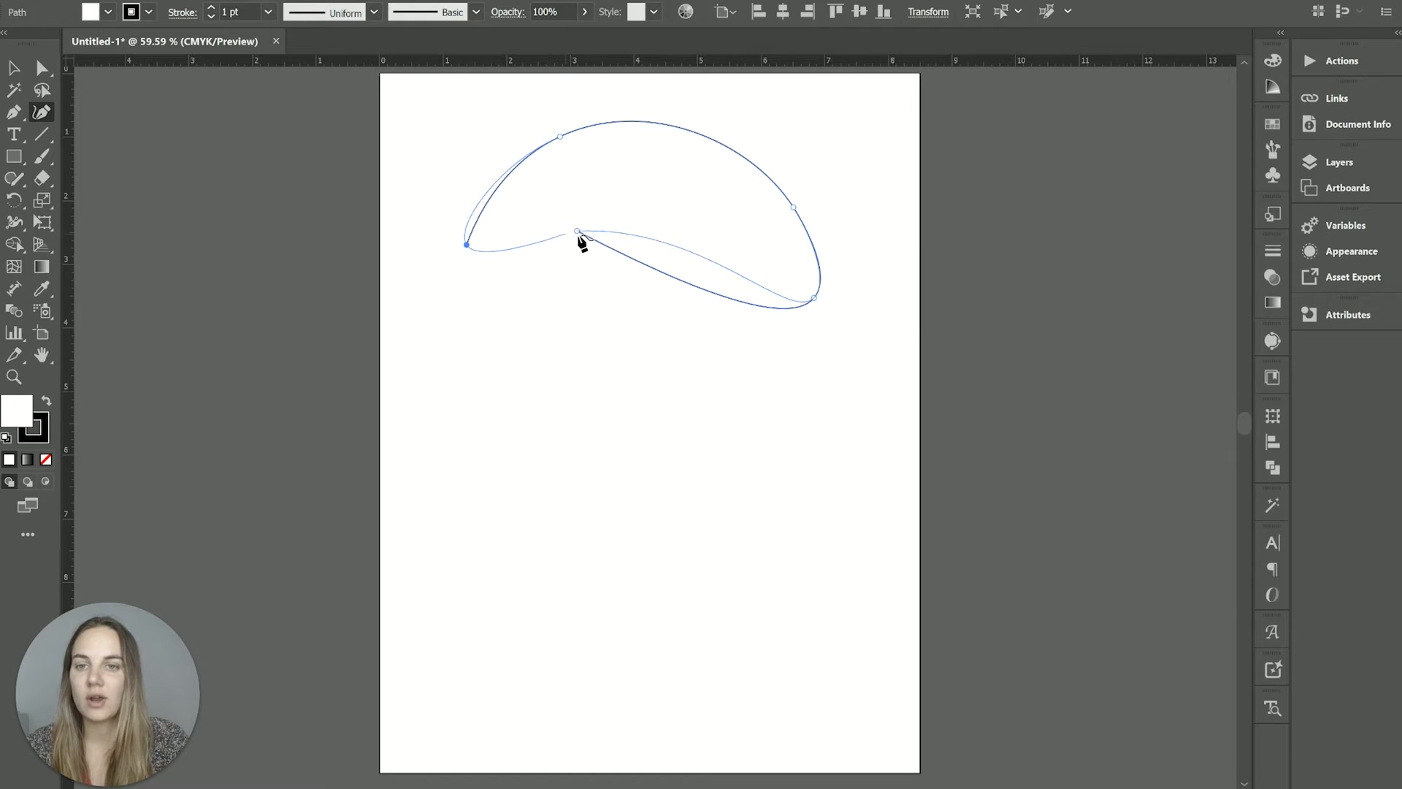
pyautogui.click(13, 69)
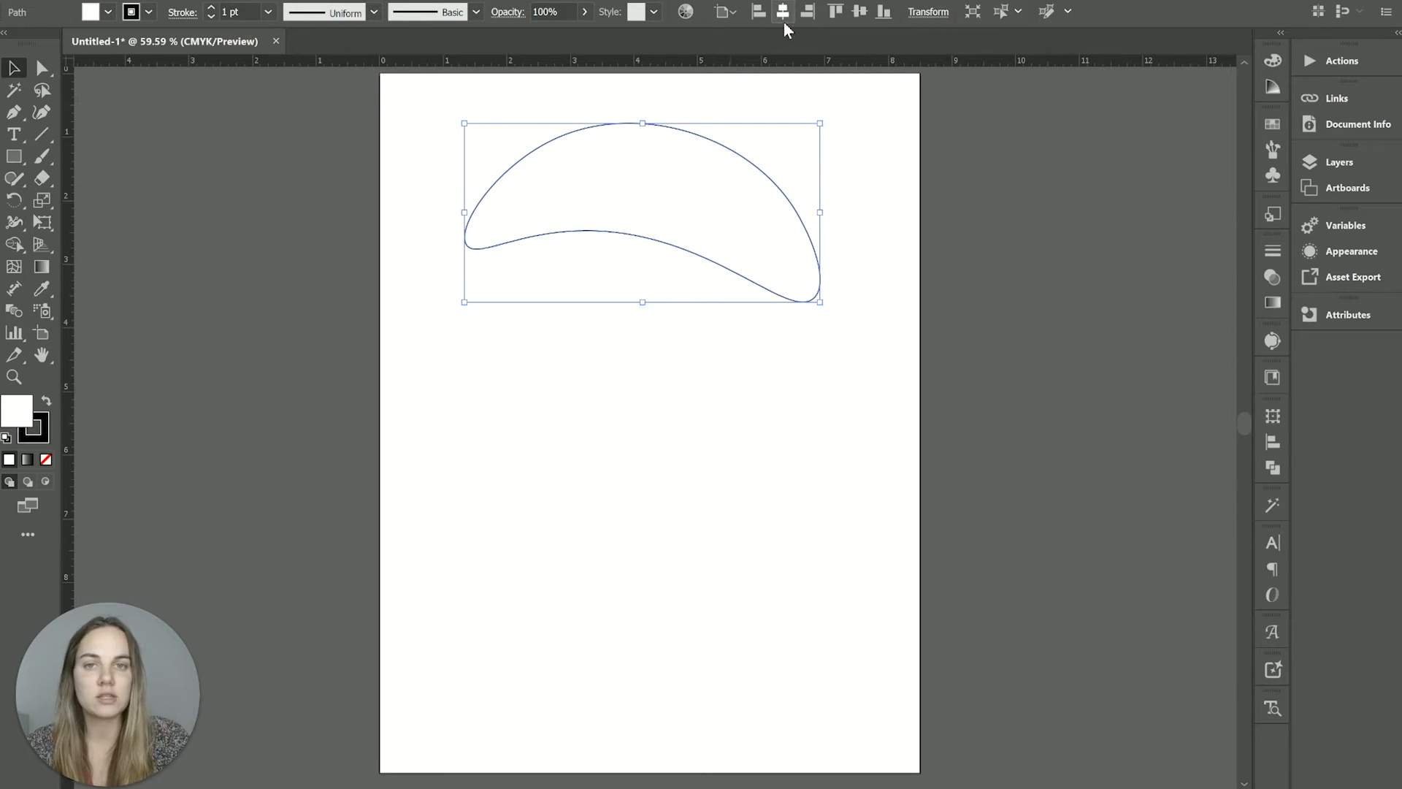
pyautogui.click(898, 260)
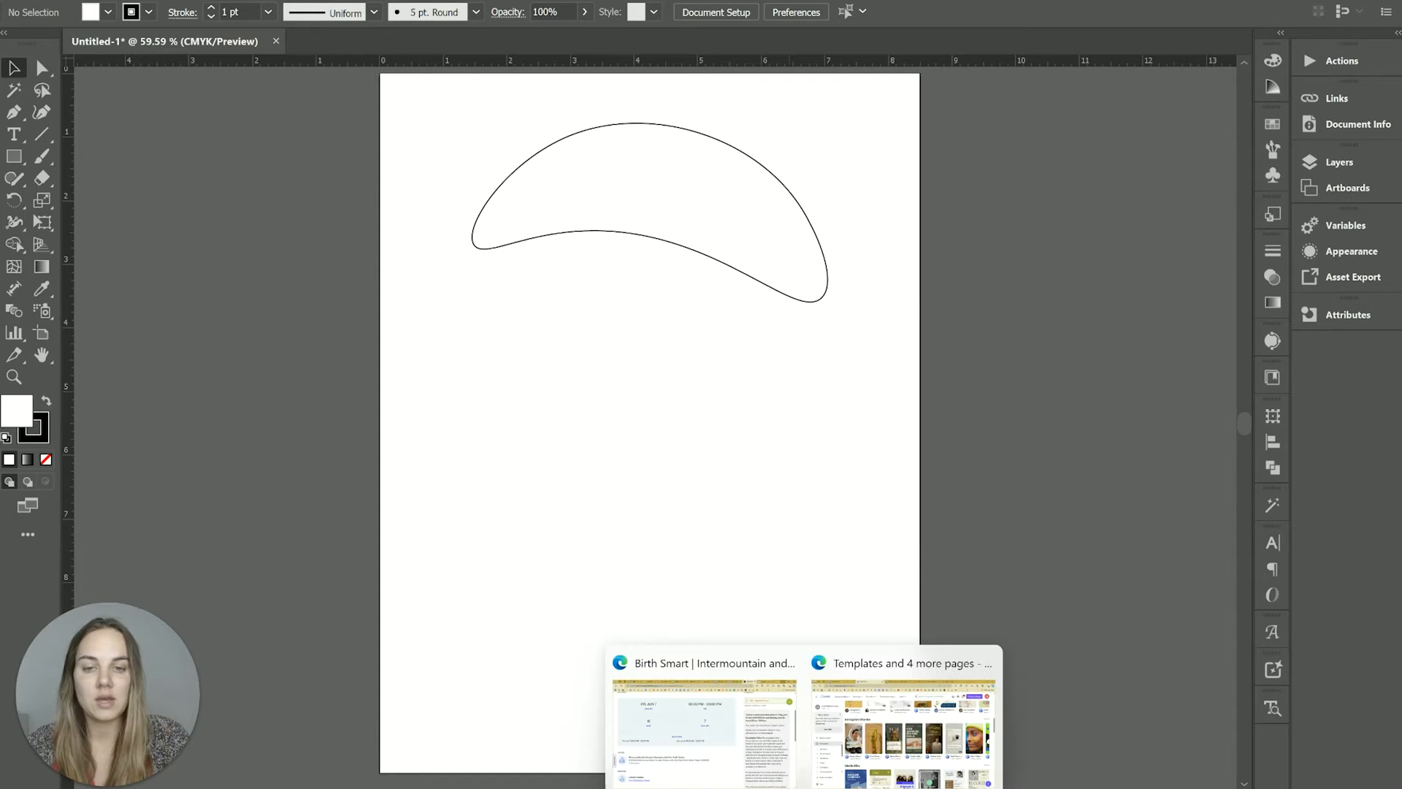
pyautogui.click(903, 715)
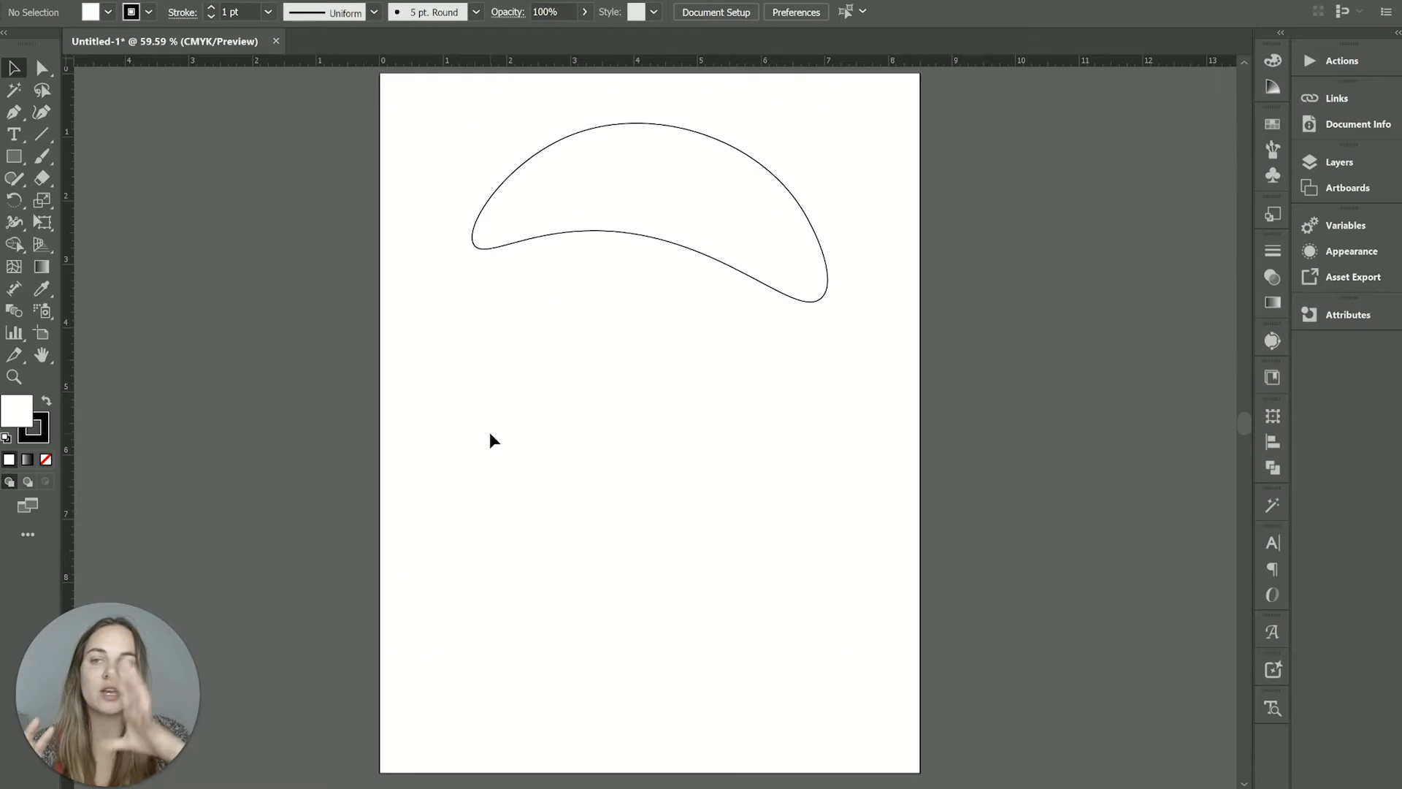
pyautogui.moveTo(627, 551)
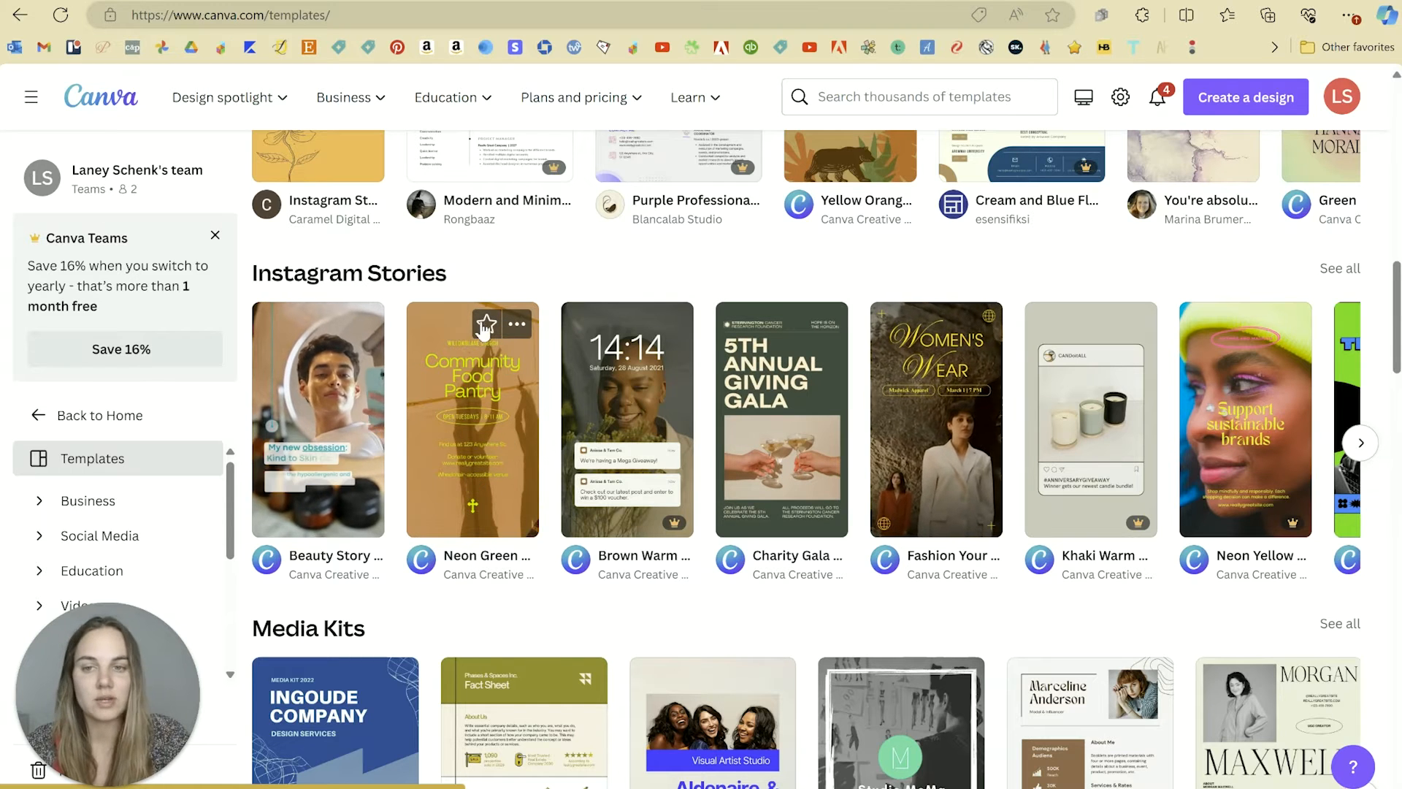
pyautogui.moveTo(473, 376)
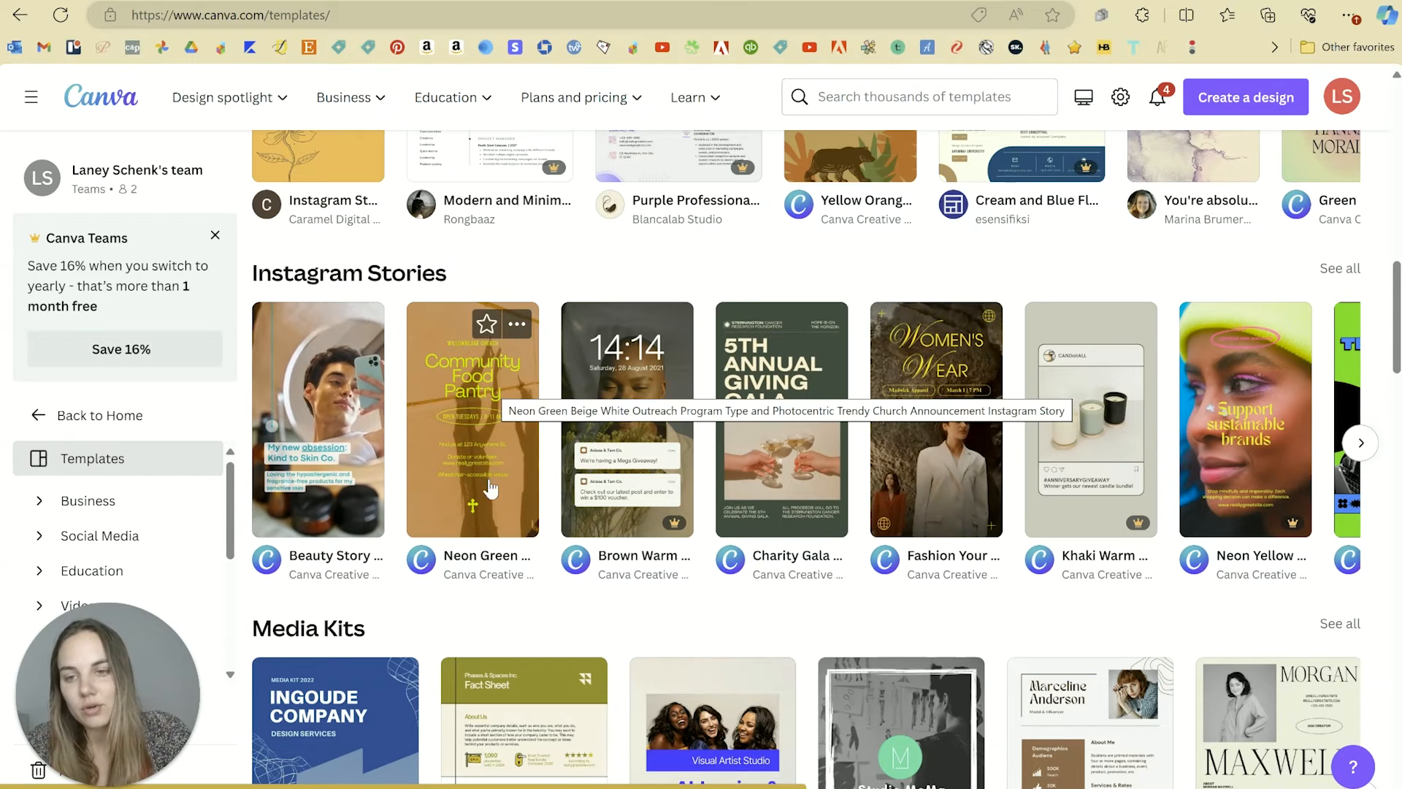
pyautogui.moveTo(528, 636)
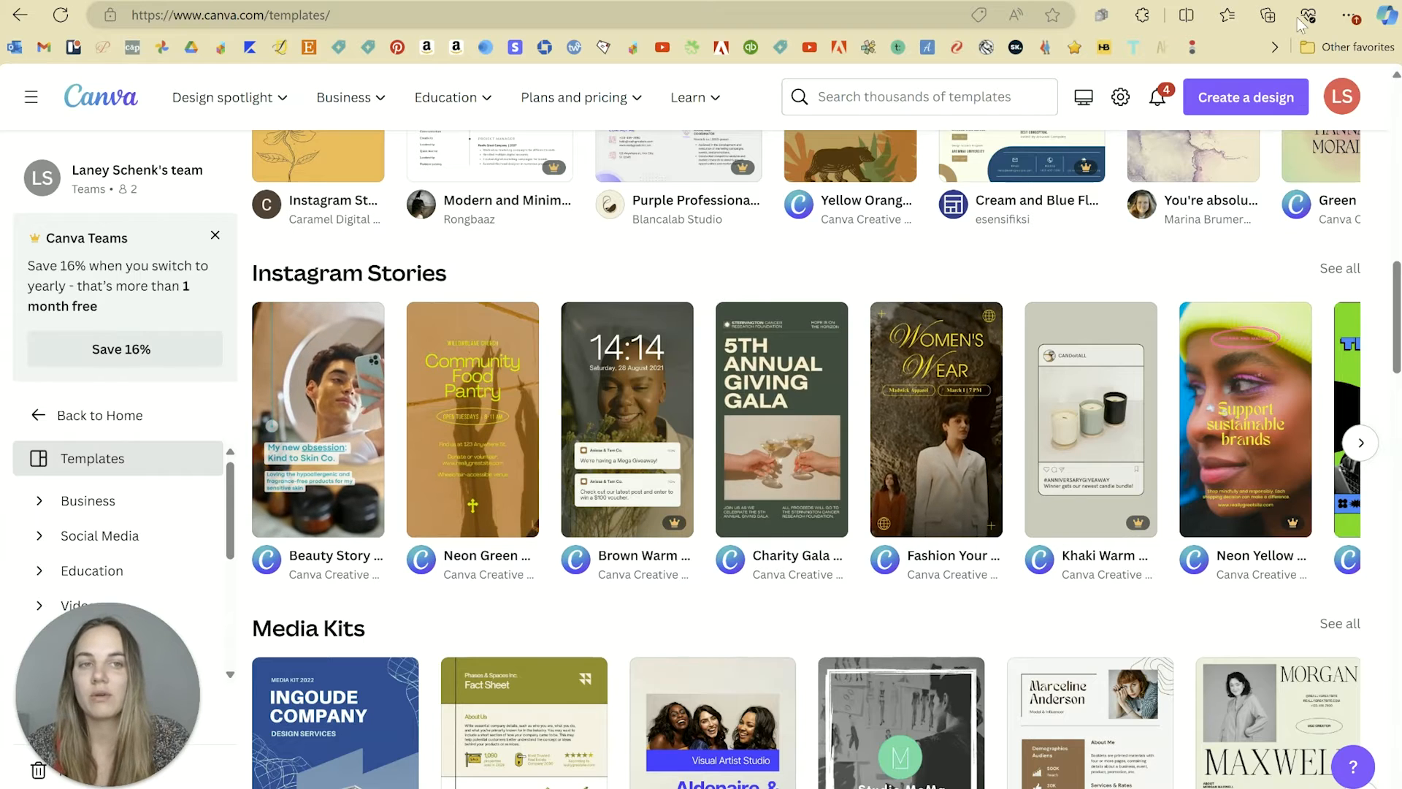
# Switch from the Instagram Stories templates back to the Illustrator crescent drawing.
pyautogui.press('alt+tab')
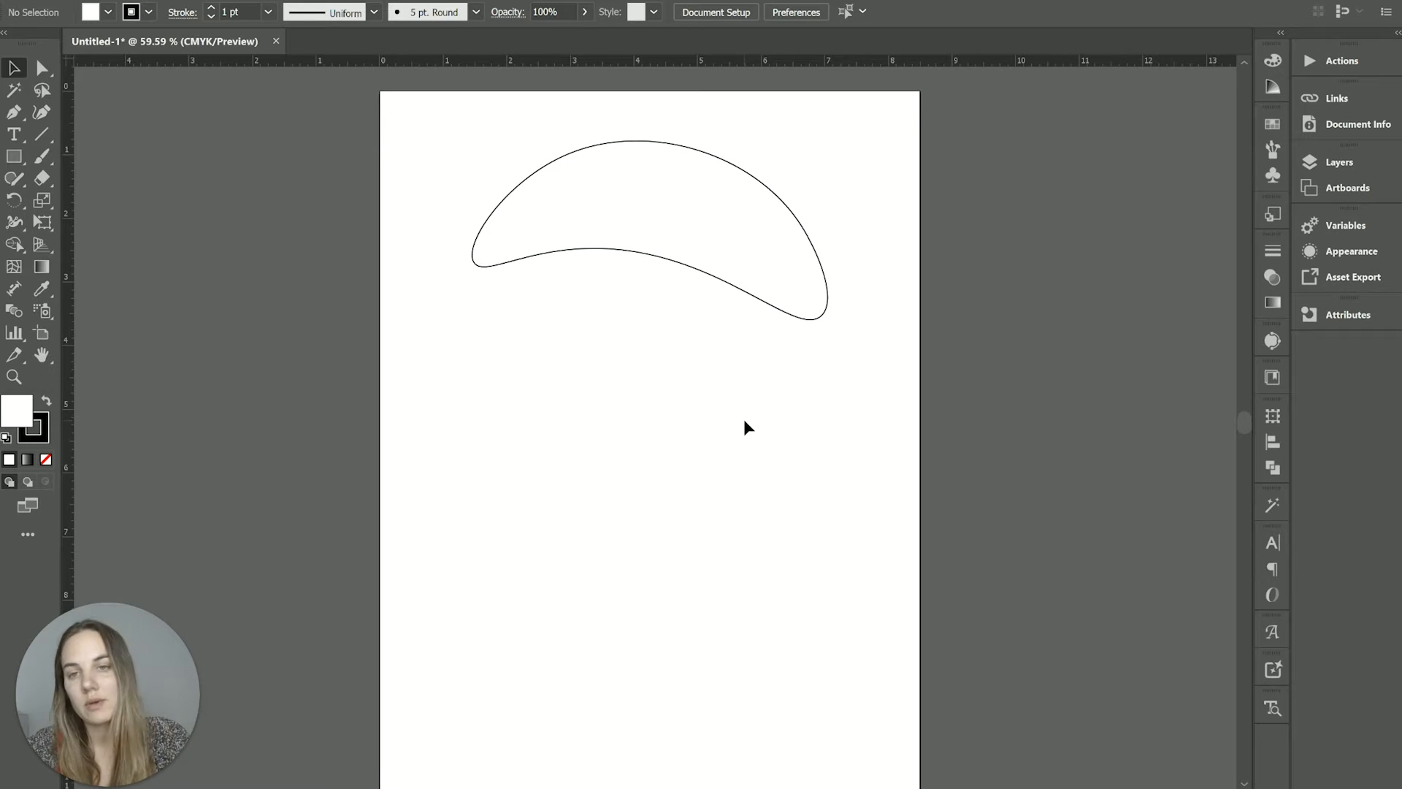
# Leave the Illustrator crescent drawing and return to the Canva templates gallery.
pyautogui.scroll(3)
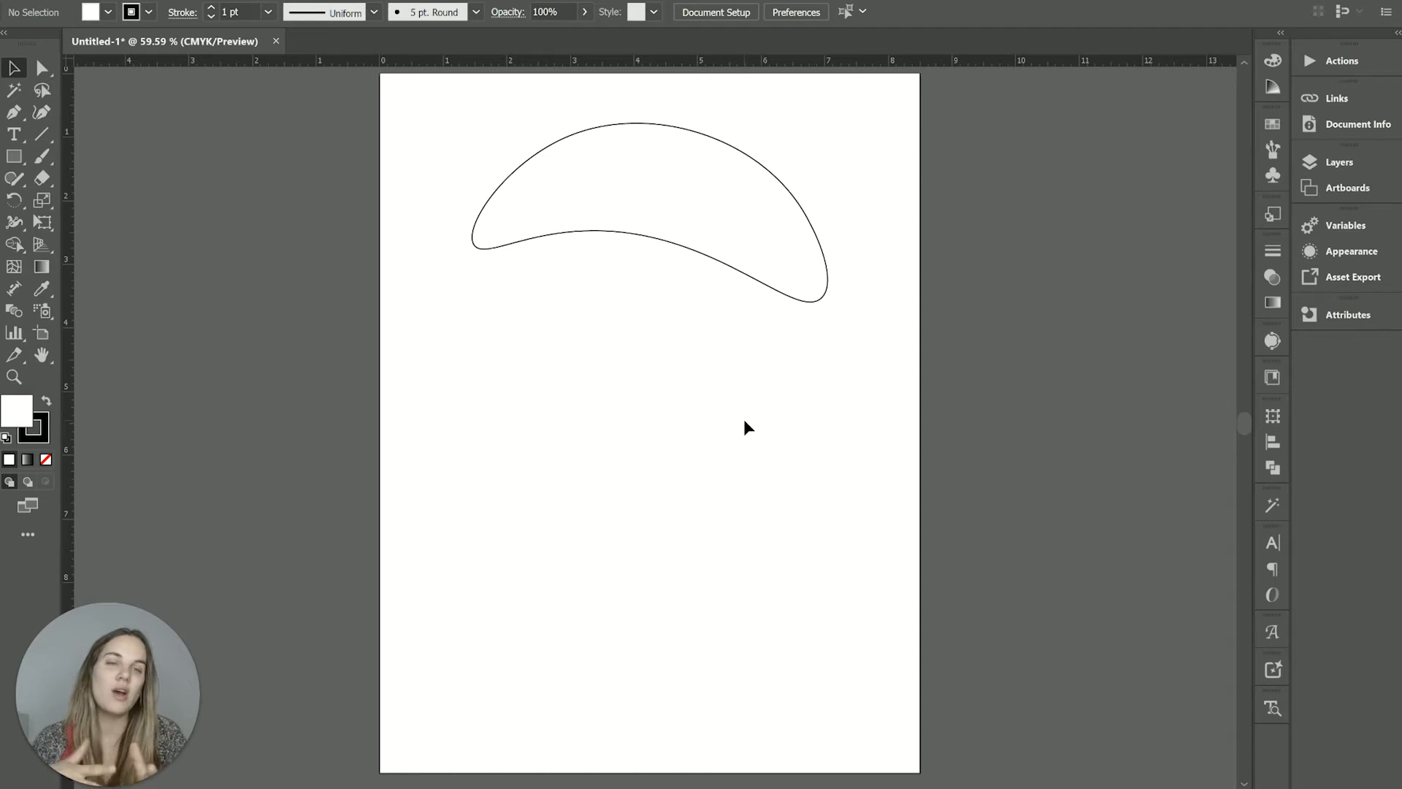
pyautogui.moveTo(635, 310)
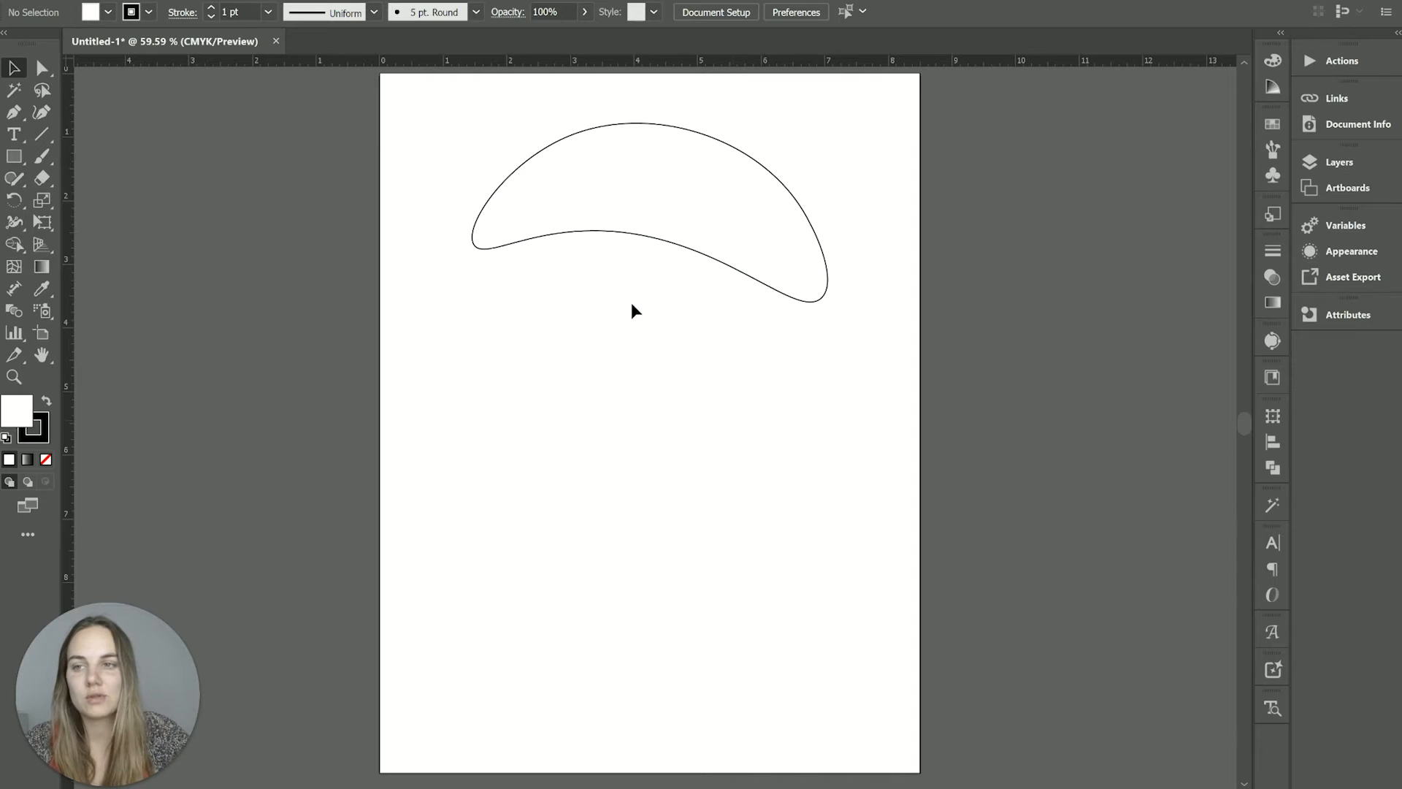
pyautogui.moveTo(5, 206)
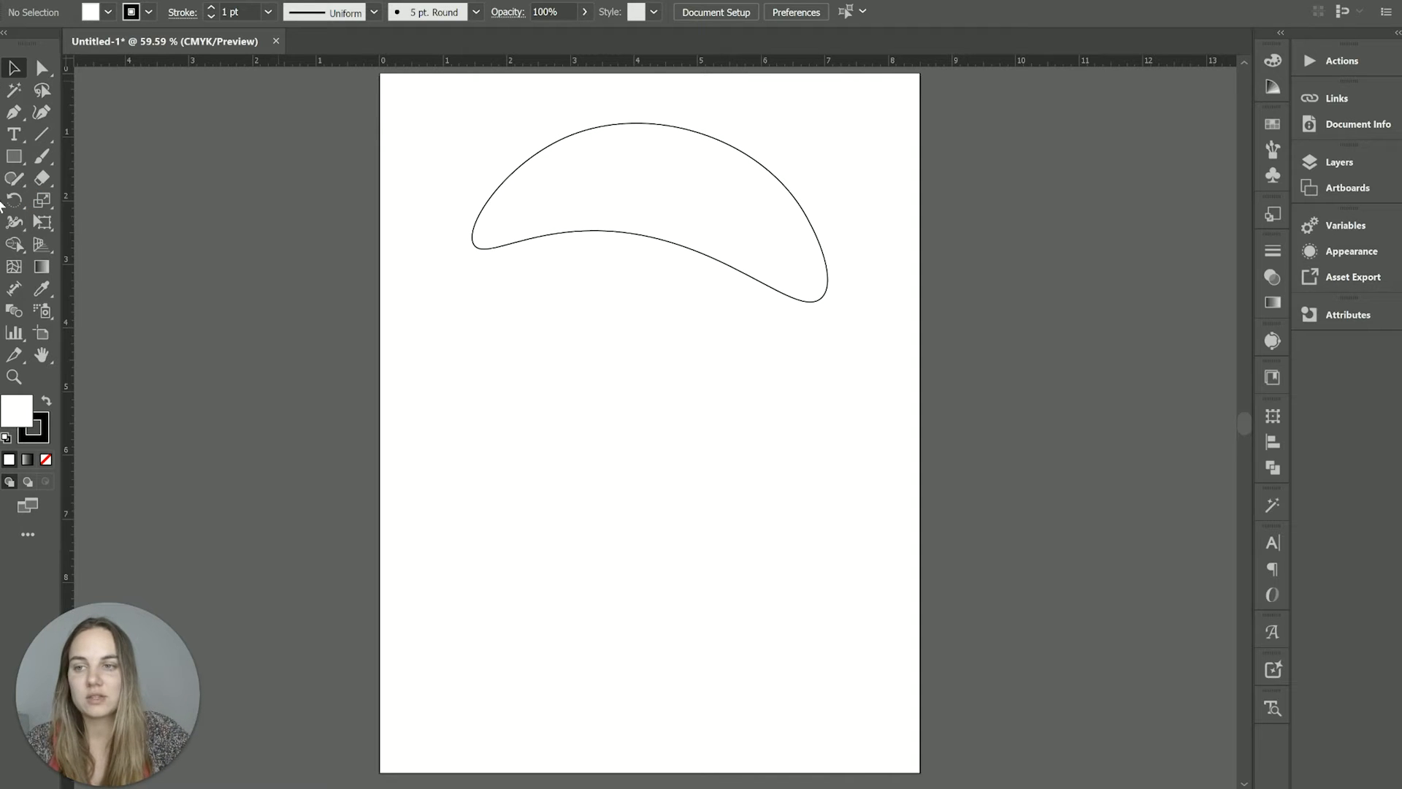
pyautogui.moveTo(41, 535)
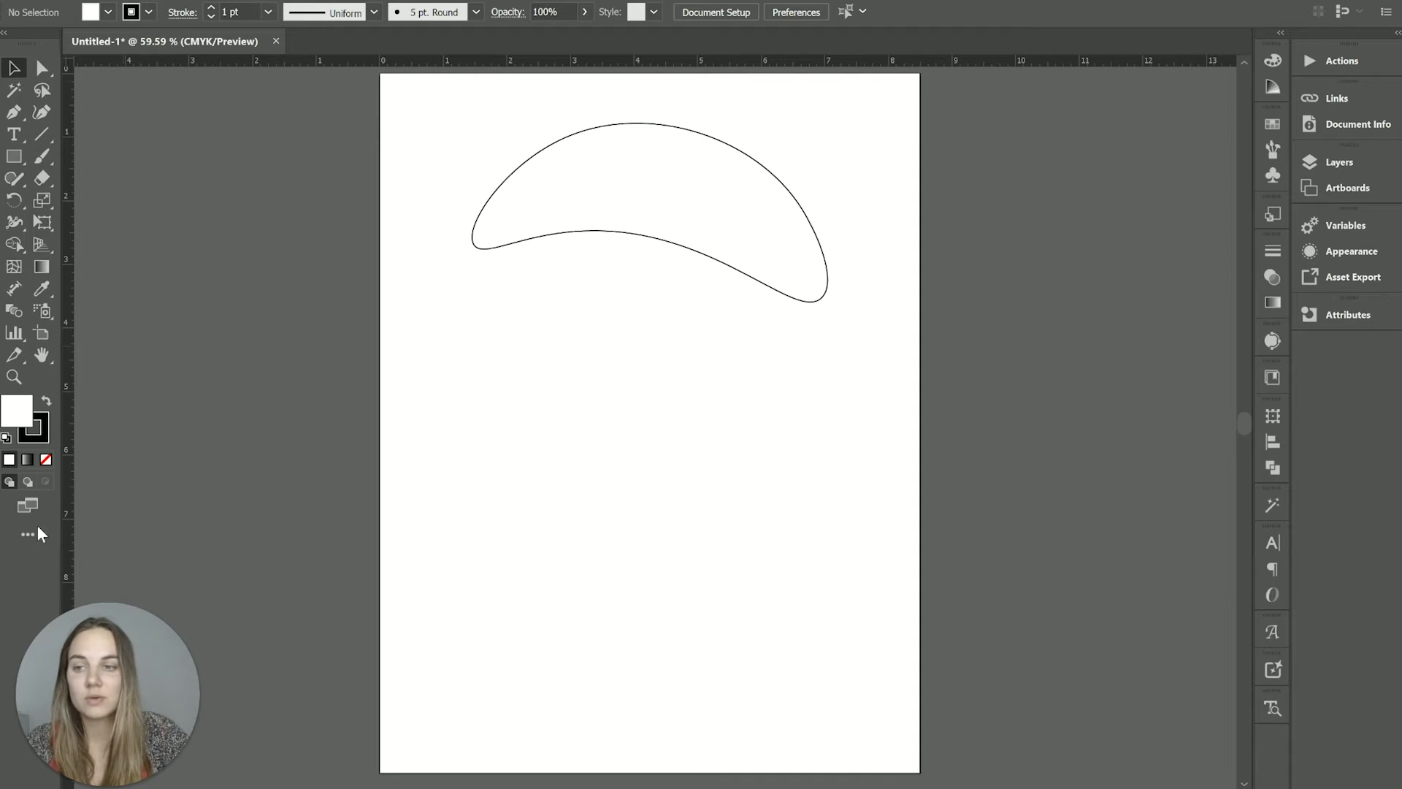
pyautogui.click(28, 535)
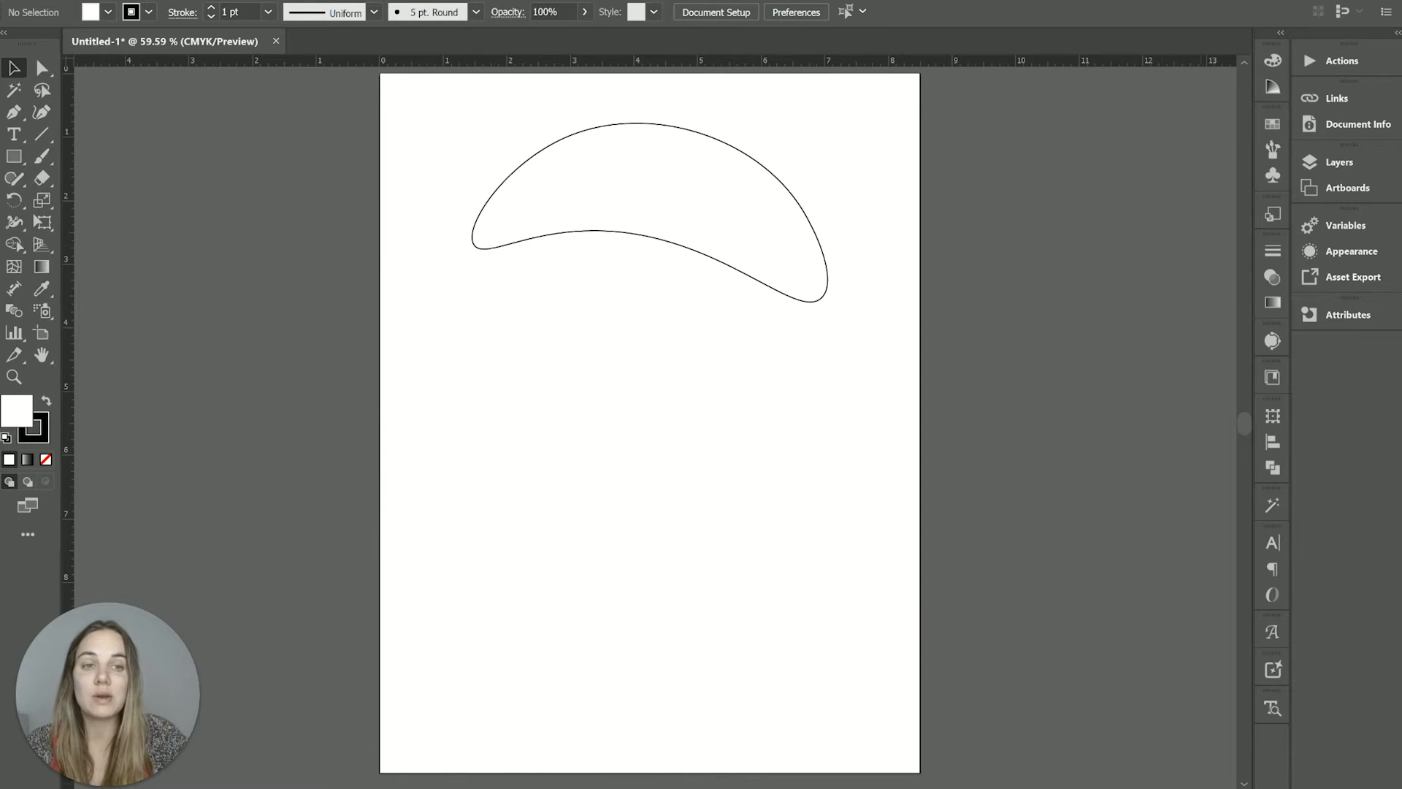
pyautogui.moveTo(814, 472)
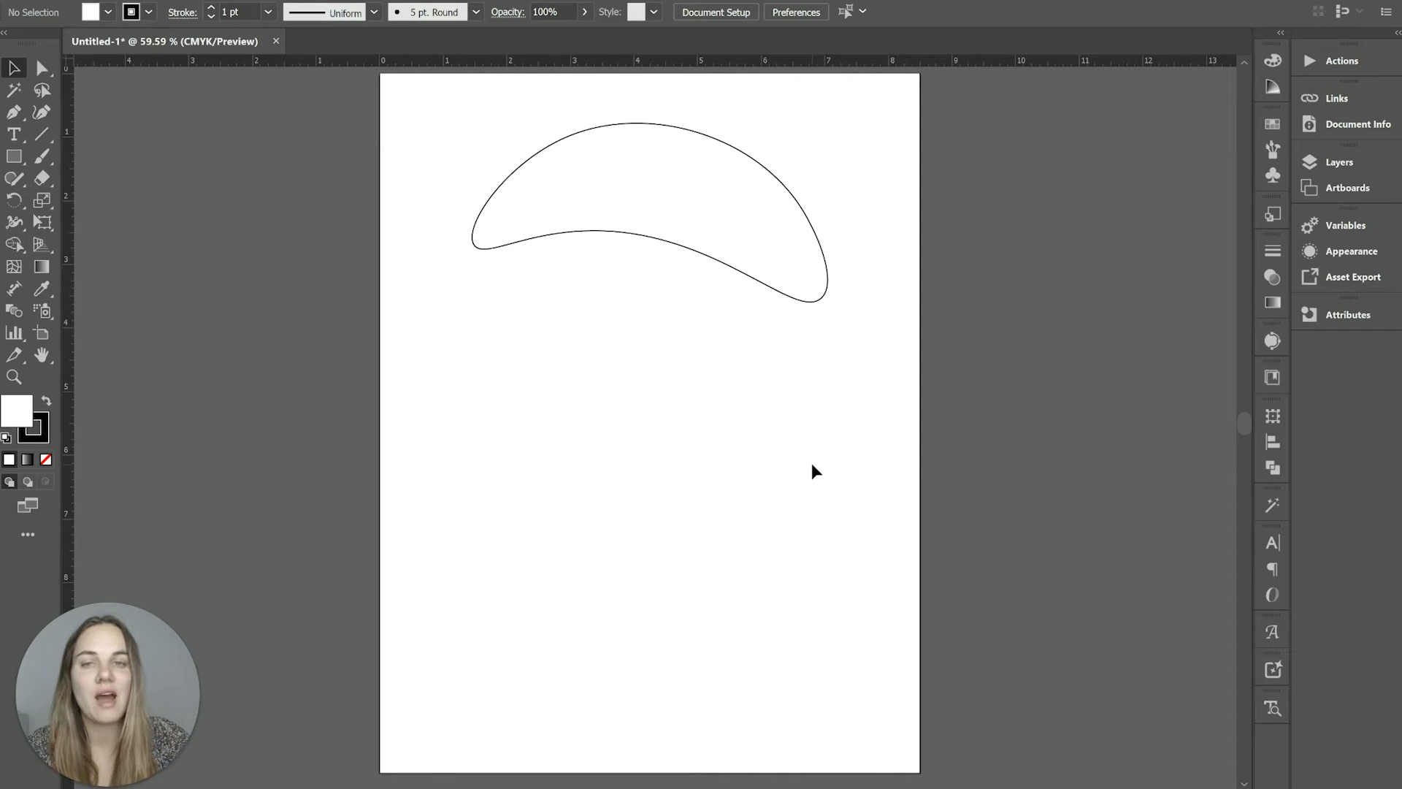
pyautogui.moveTo(839, 451)
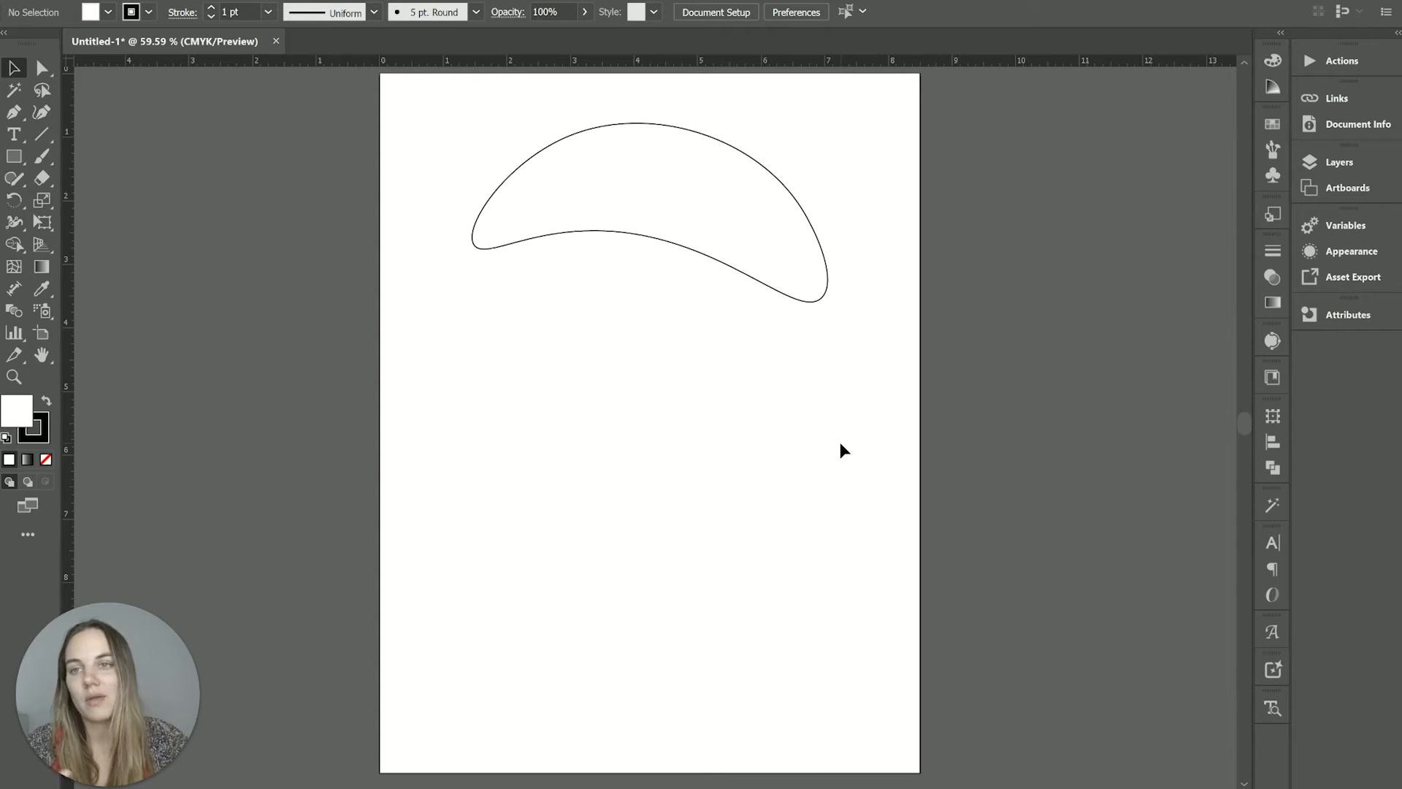
pyautogui.moveTo(788, 689)
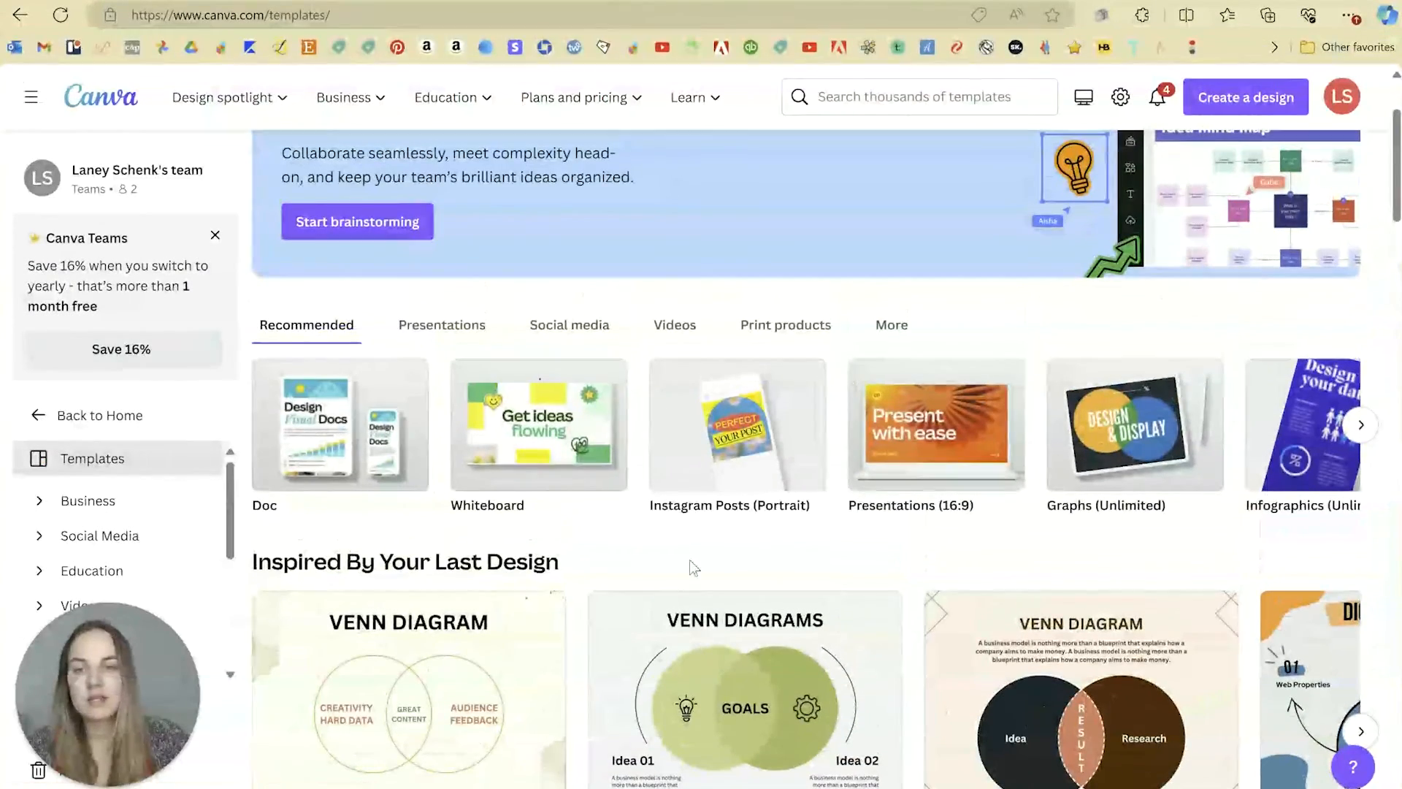
# Open the Brown Modern Venn Diagram Graph template and view font choices for the AUDIENCE FEEDBACK label.
pyautogui.click(409, 688)
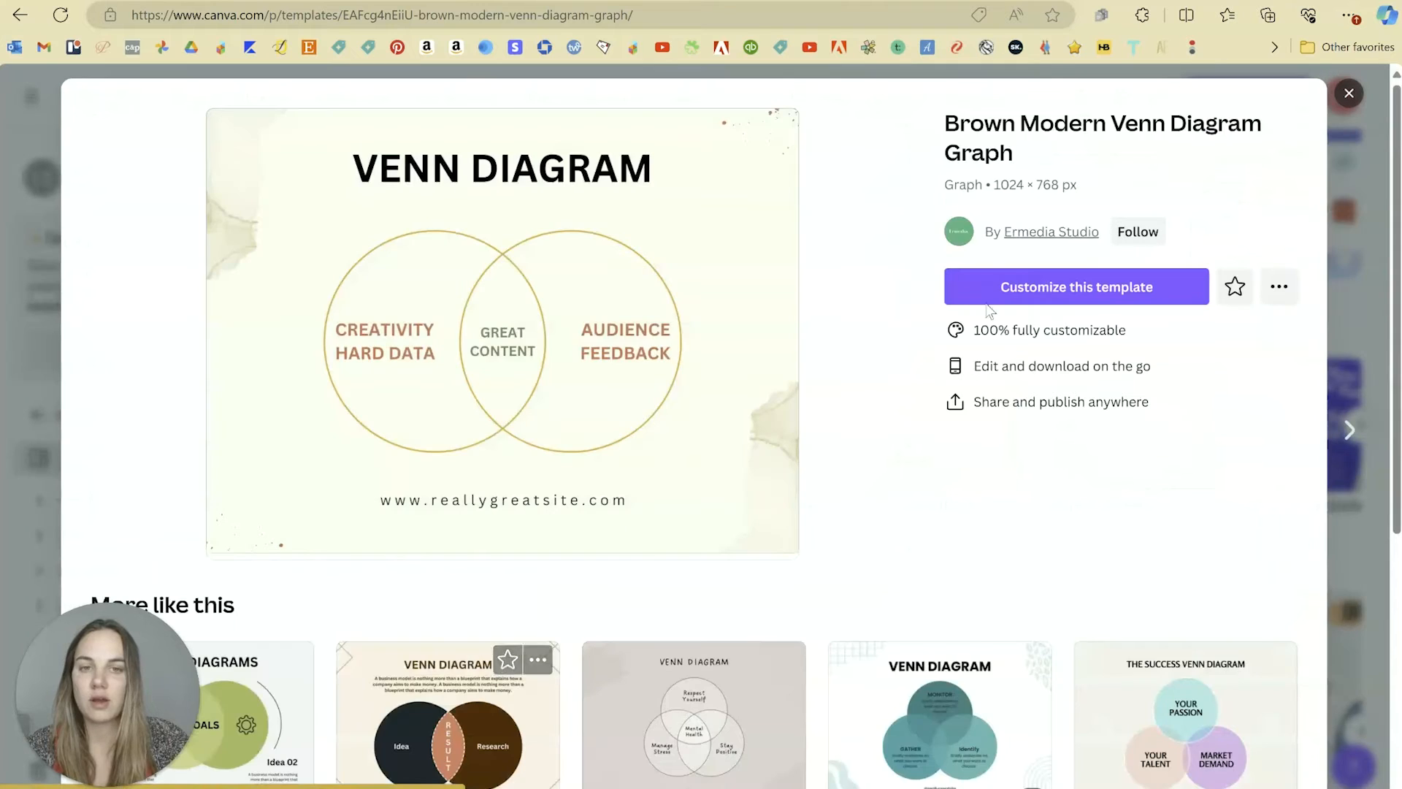
pyautogui.click(1076, 286)
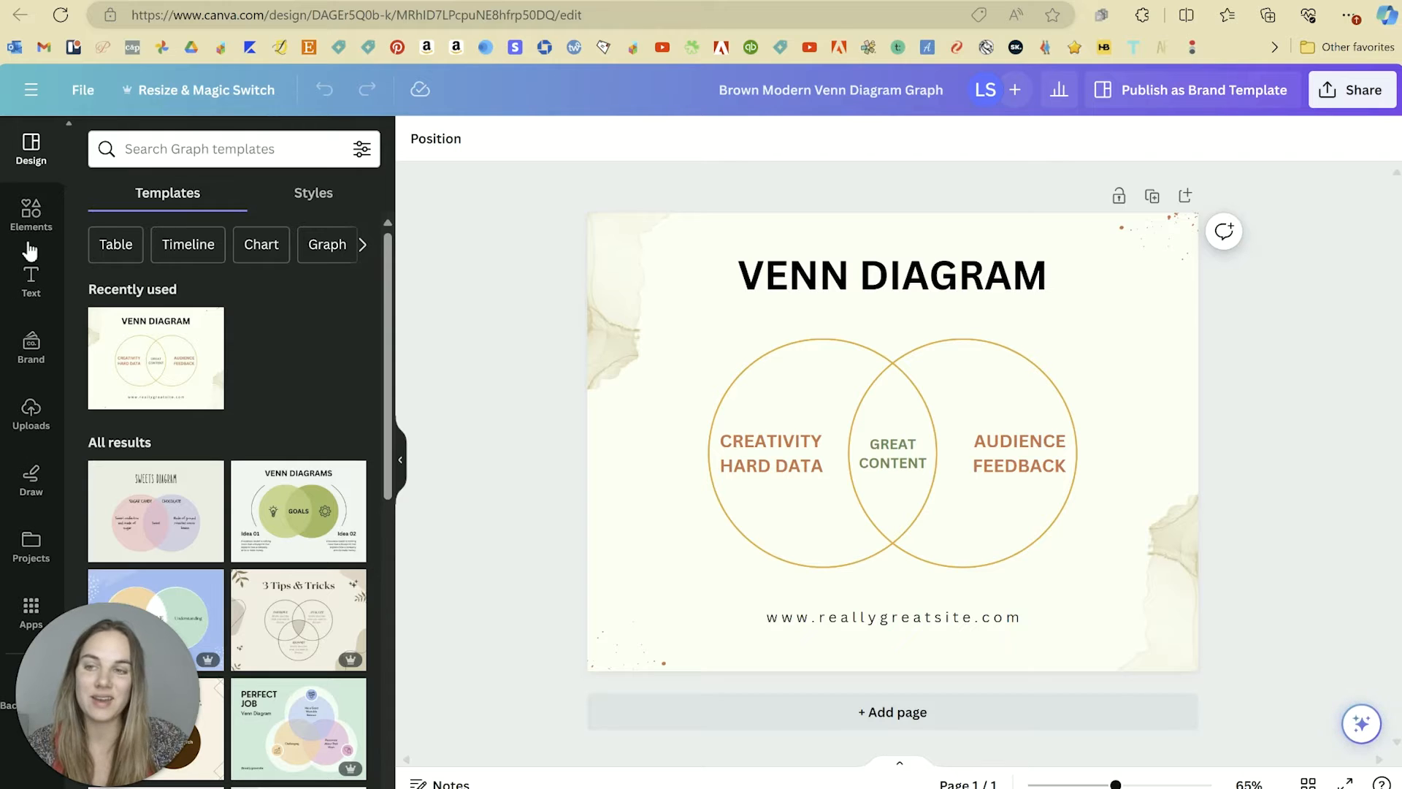
pyautogui.moveTo(30, 586)
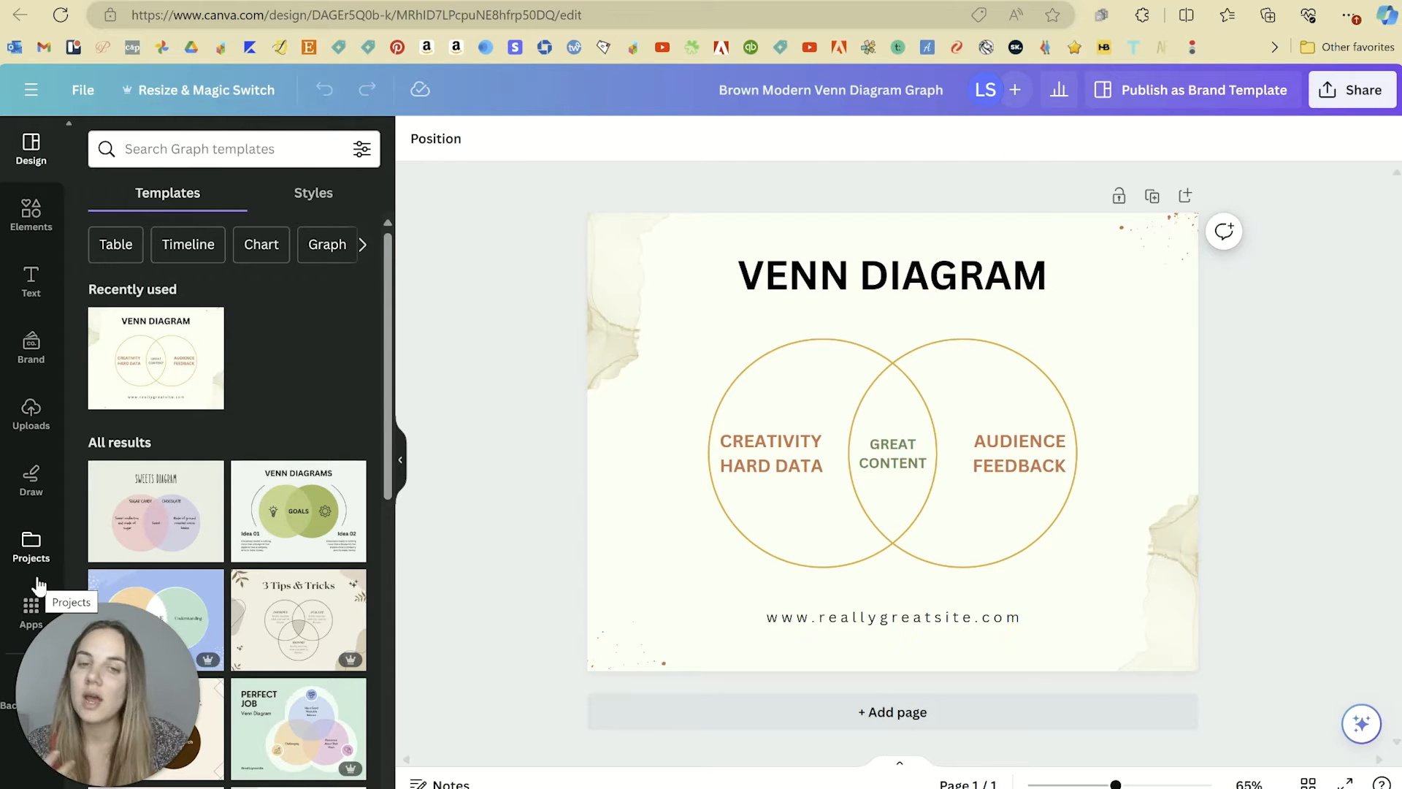
pyautogui.moveTo(474, 428)
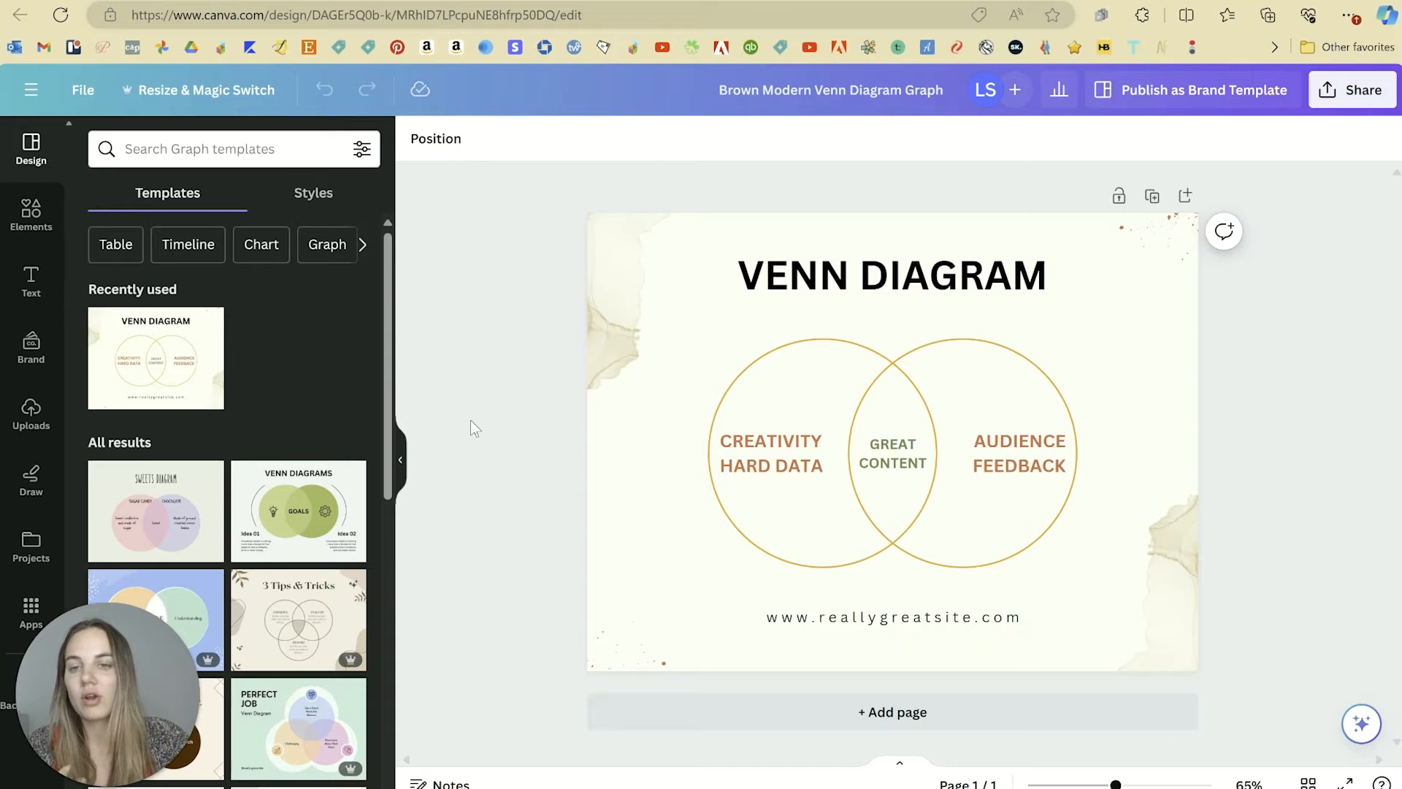
pyautogui.click(1019, 453)
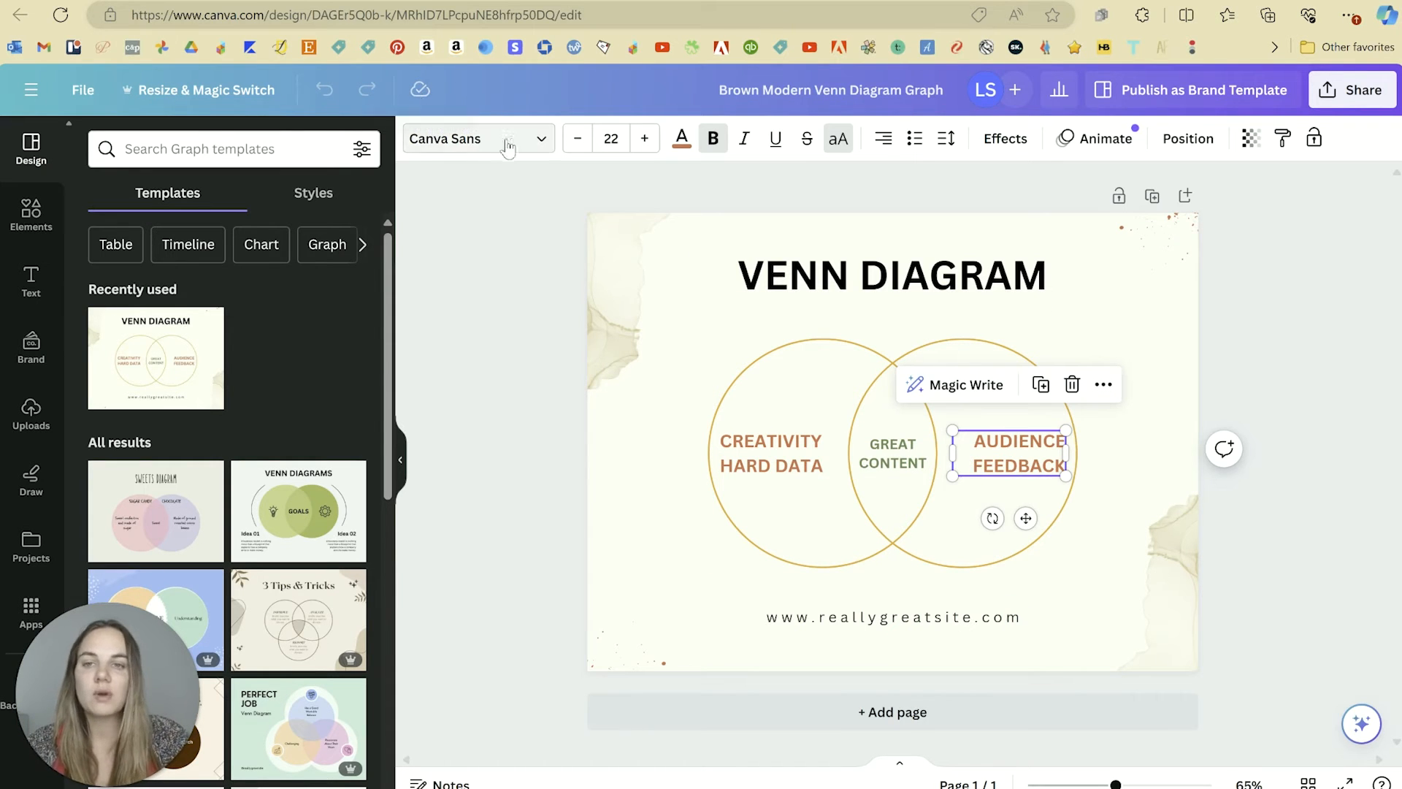
pyautogui.click(479, 138)
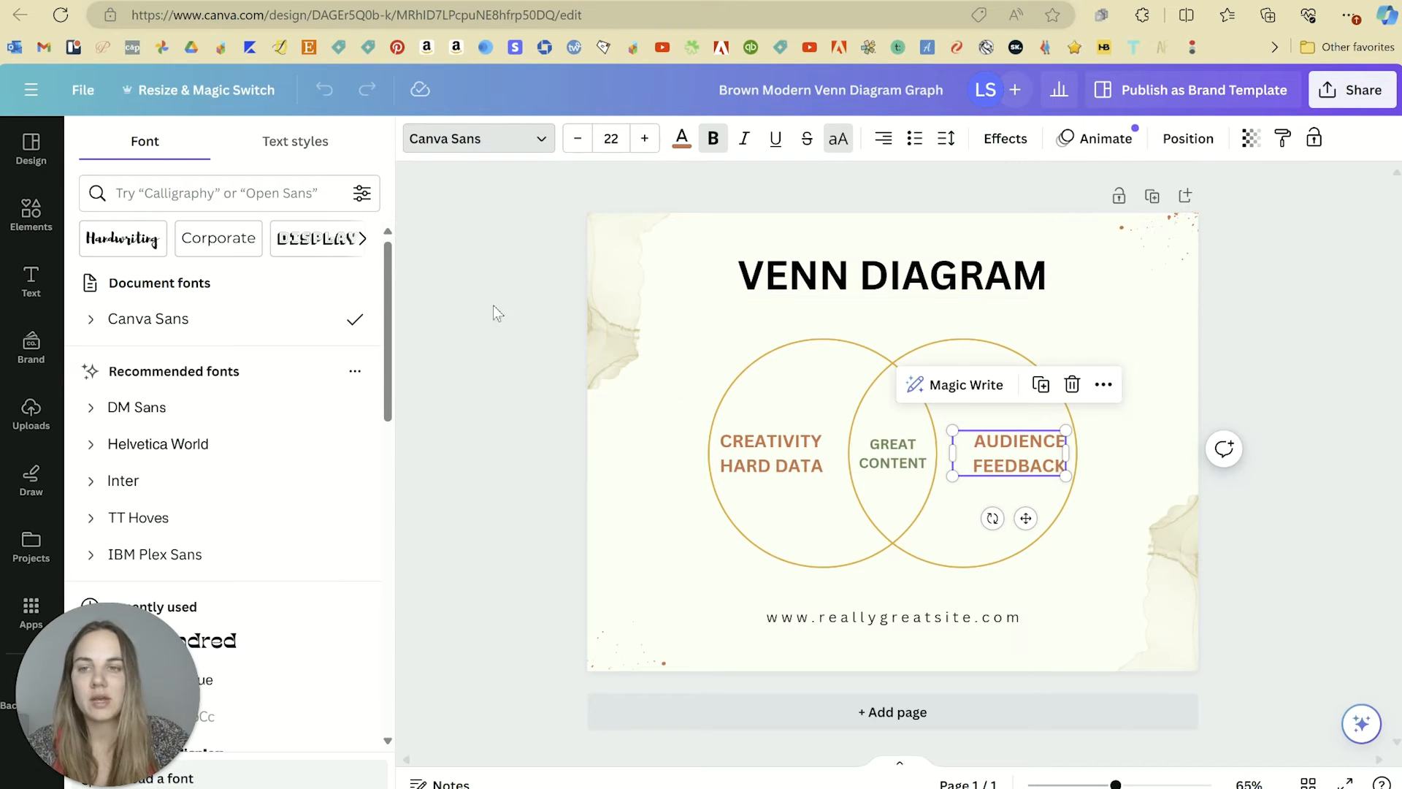
pyautogui.click(31, 147)
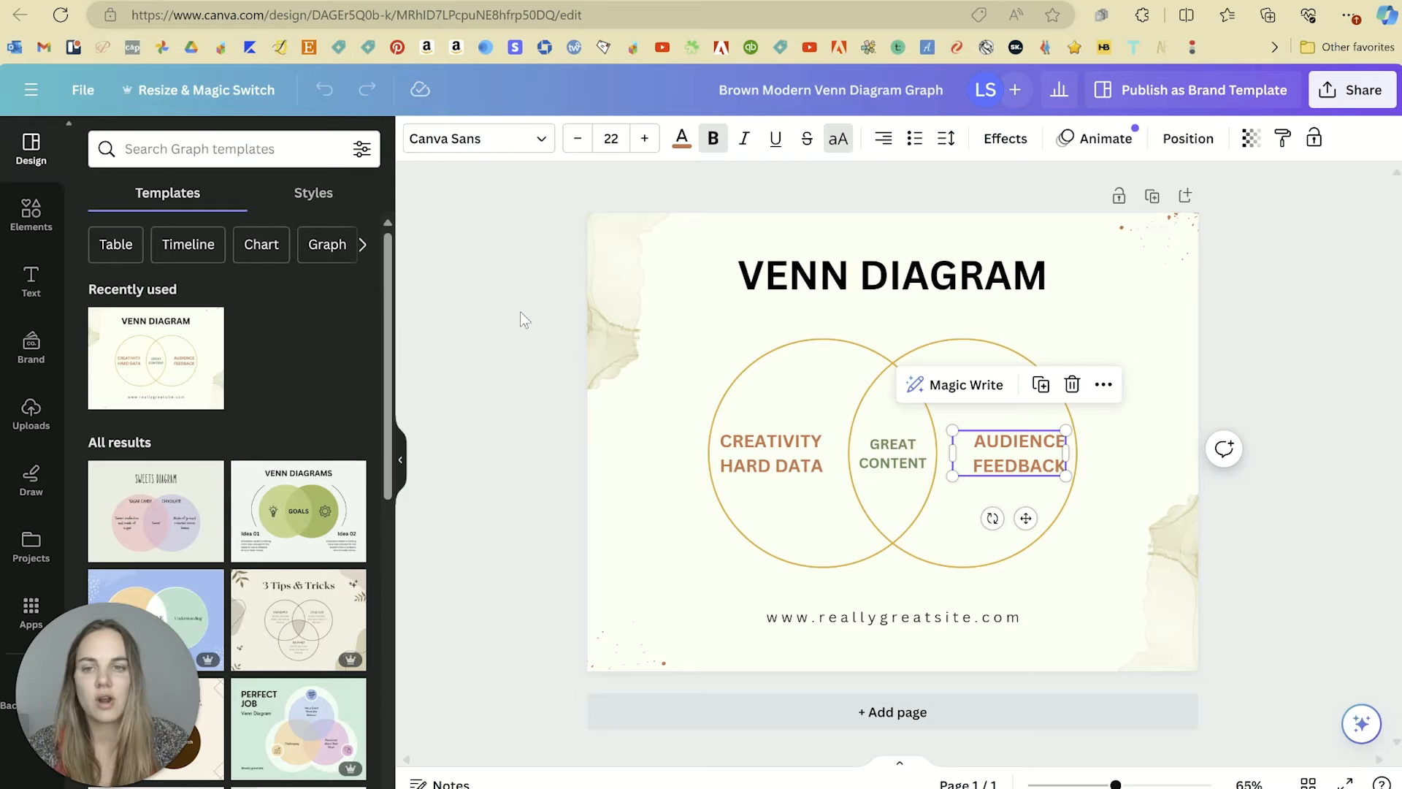
pyautogui.click(523, 319)
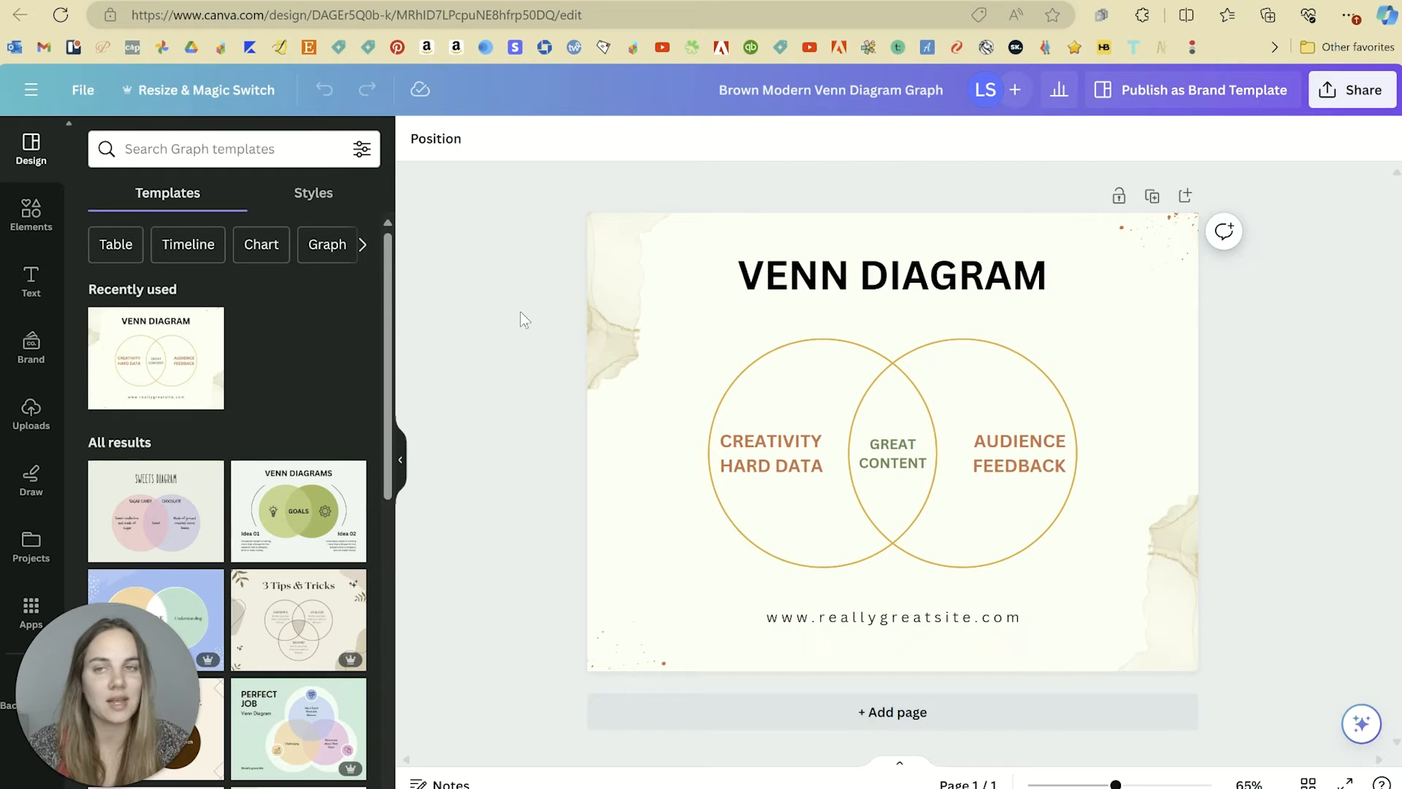
# Select the AUDIENCE FEEDBACK and CREATIVITY HARD DATA labels unchanged, then switch to the beginner's guide article.
pyautogui.click(1019, 453)
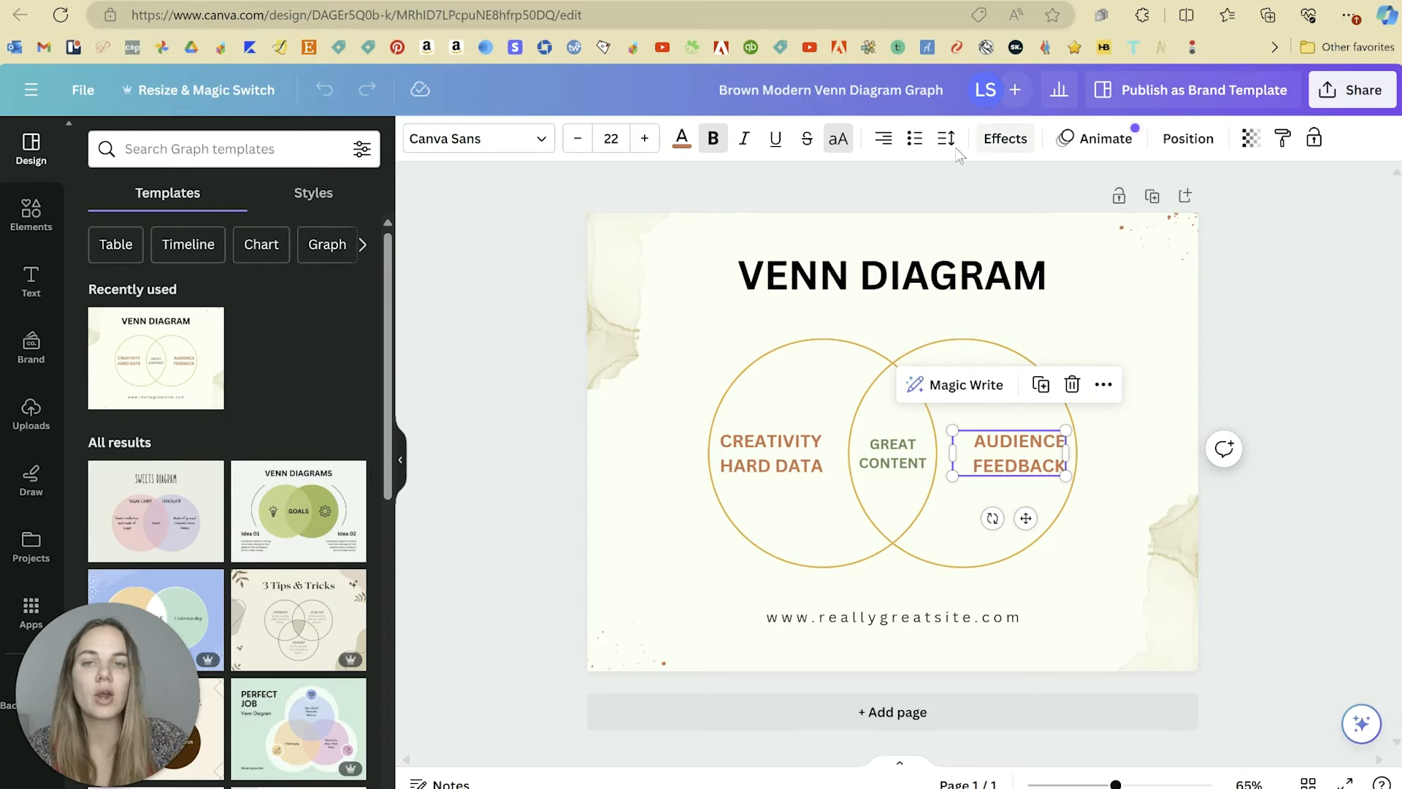
pyautogui.click(589, 202)
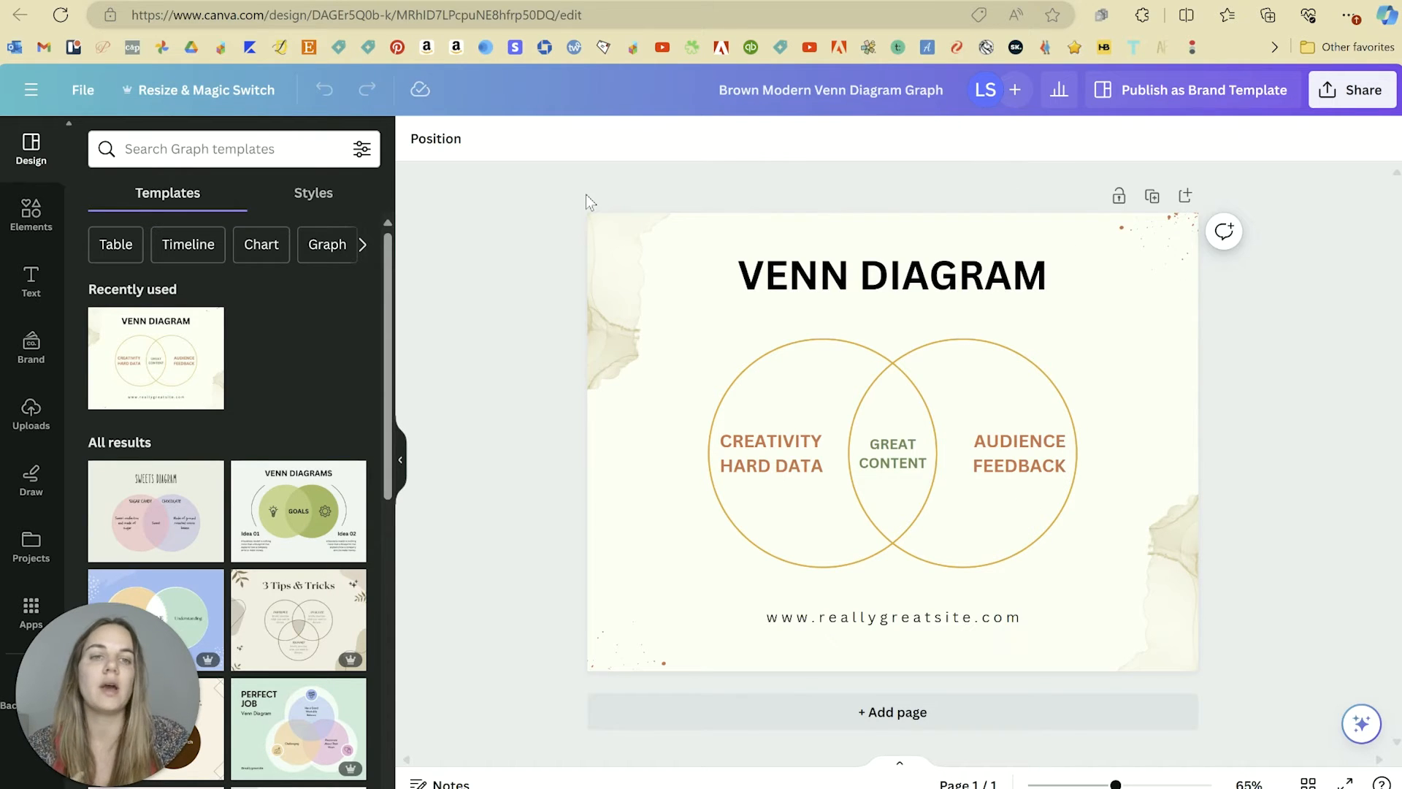
pyautogui.click(770, 453)
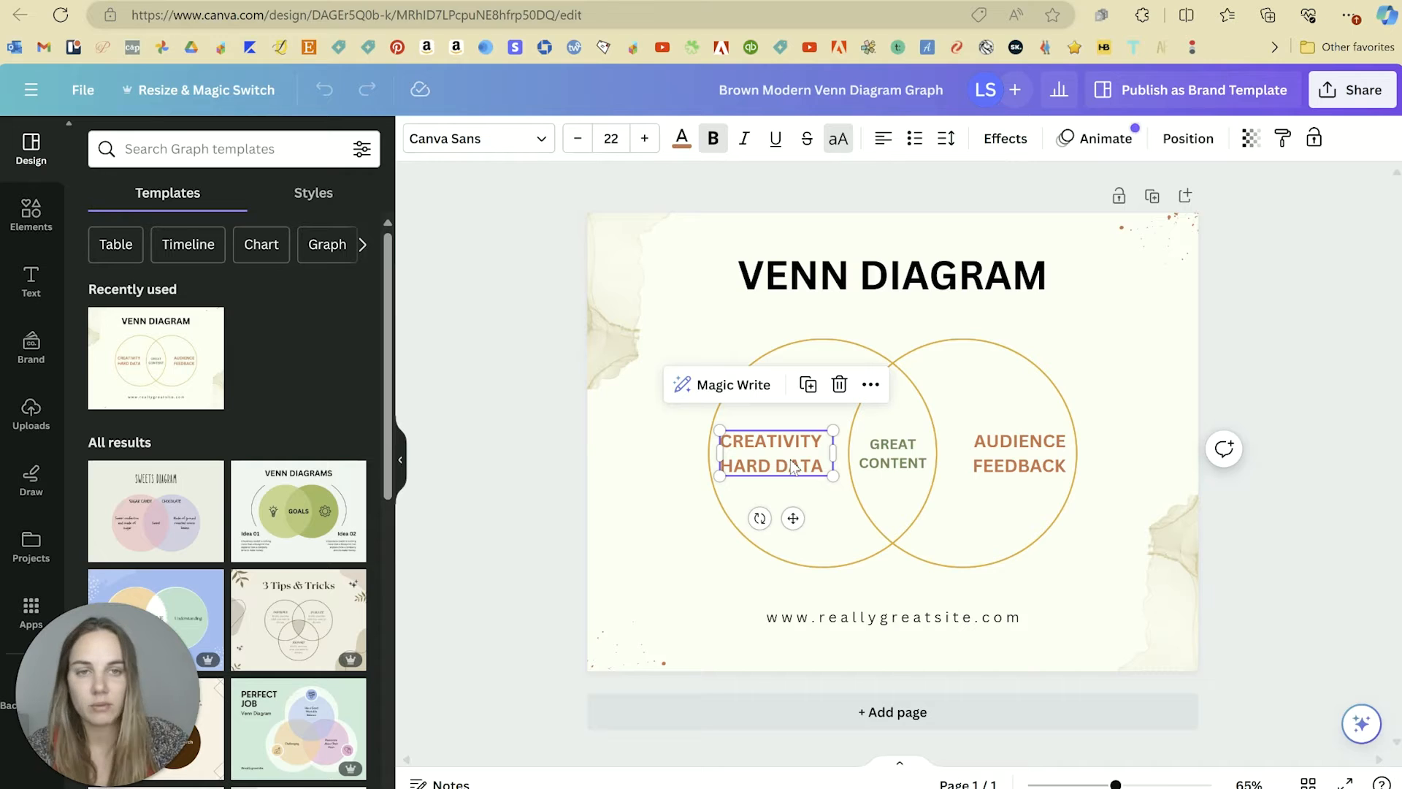
pyautogui.moveTo(813, 444)
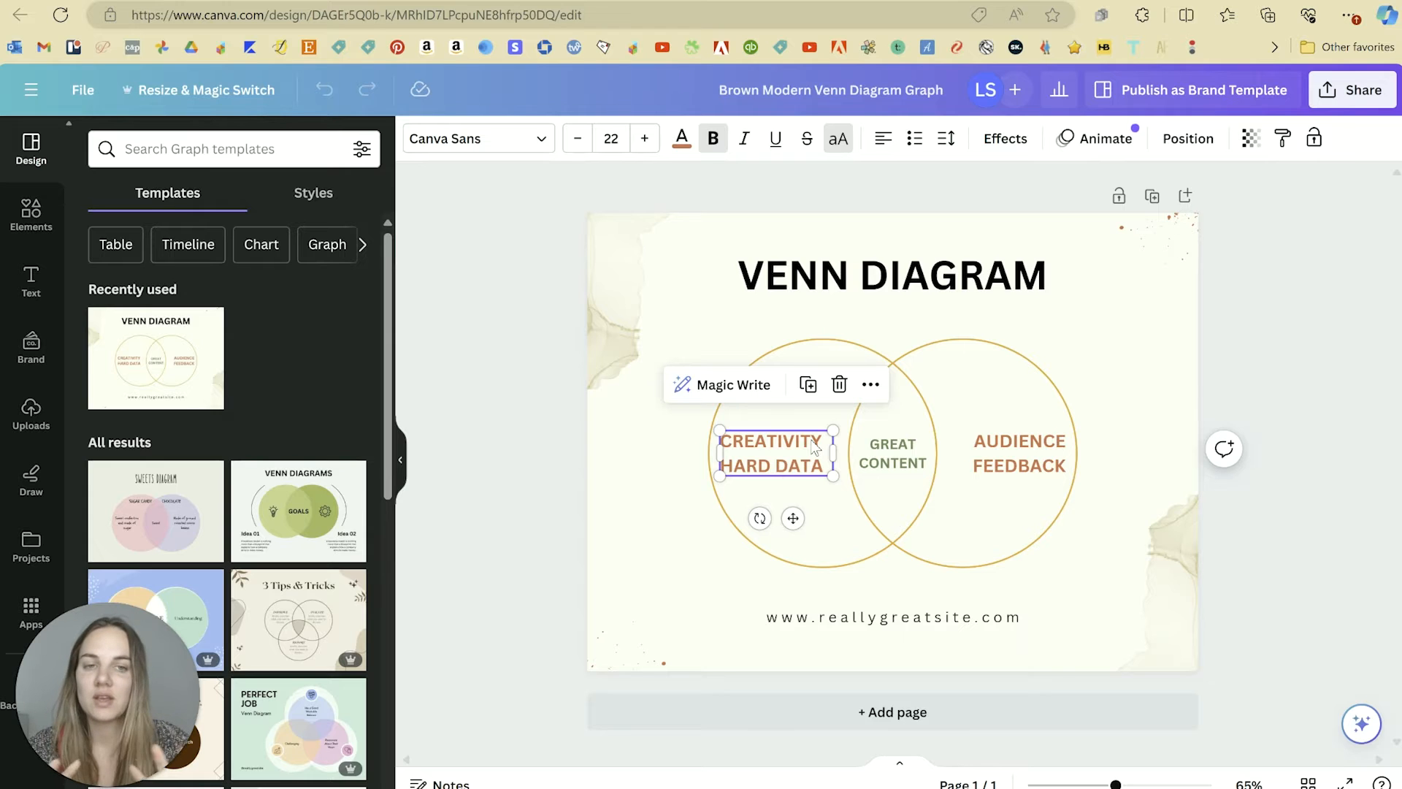
pyautogui.moveTo(1281, 417)
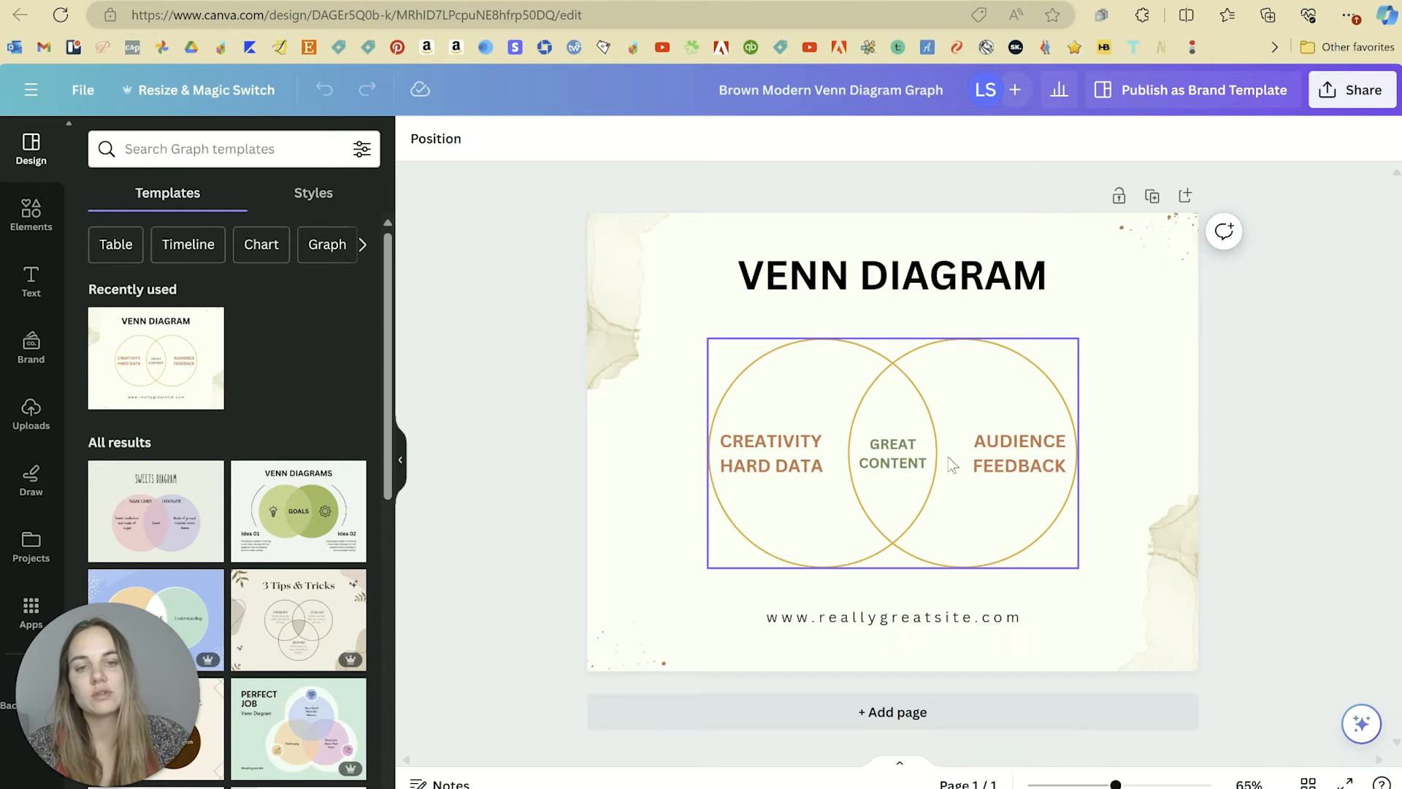
pyautogui.click(1009, 453)
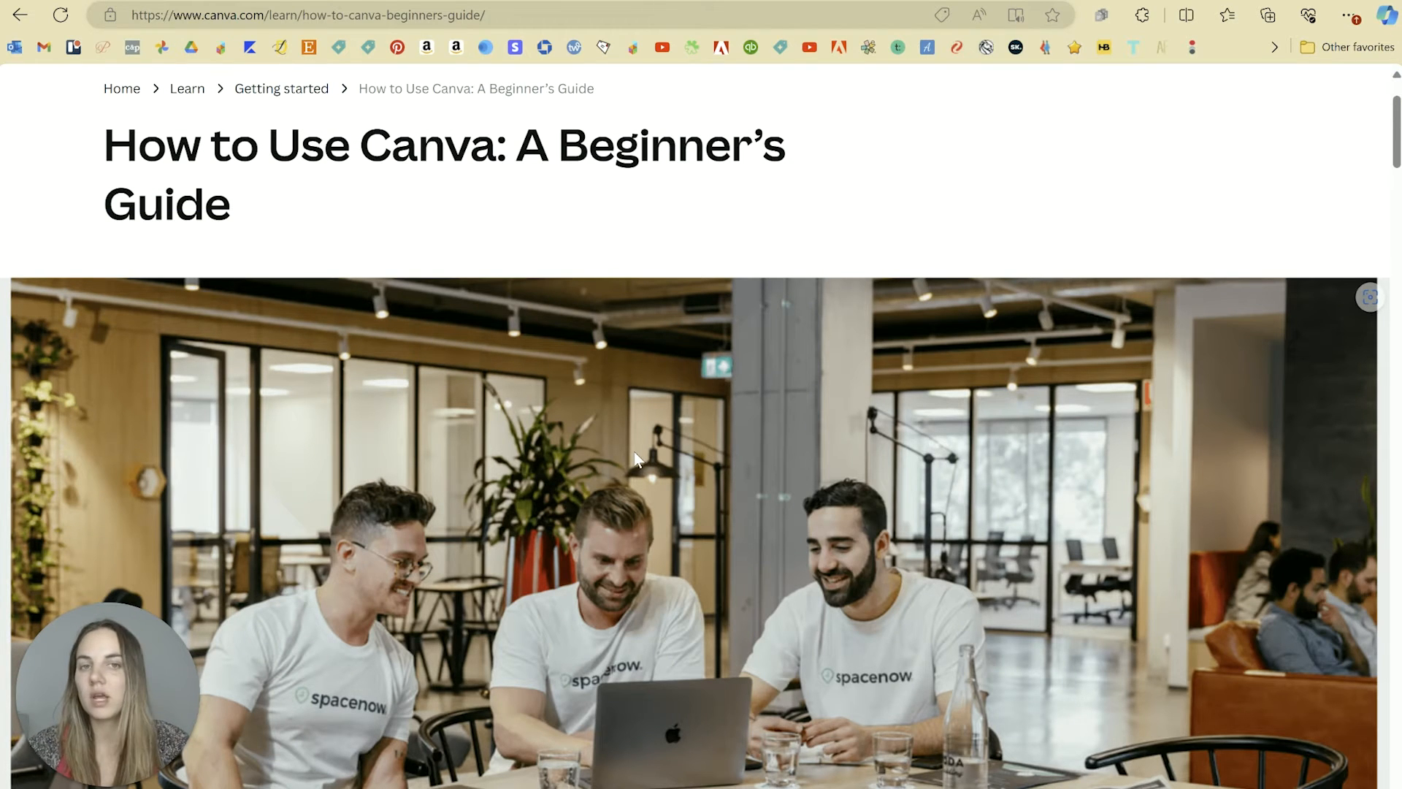
pyautogui.scroll(-3)
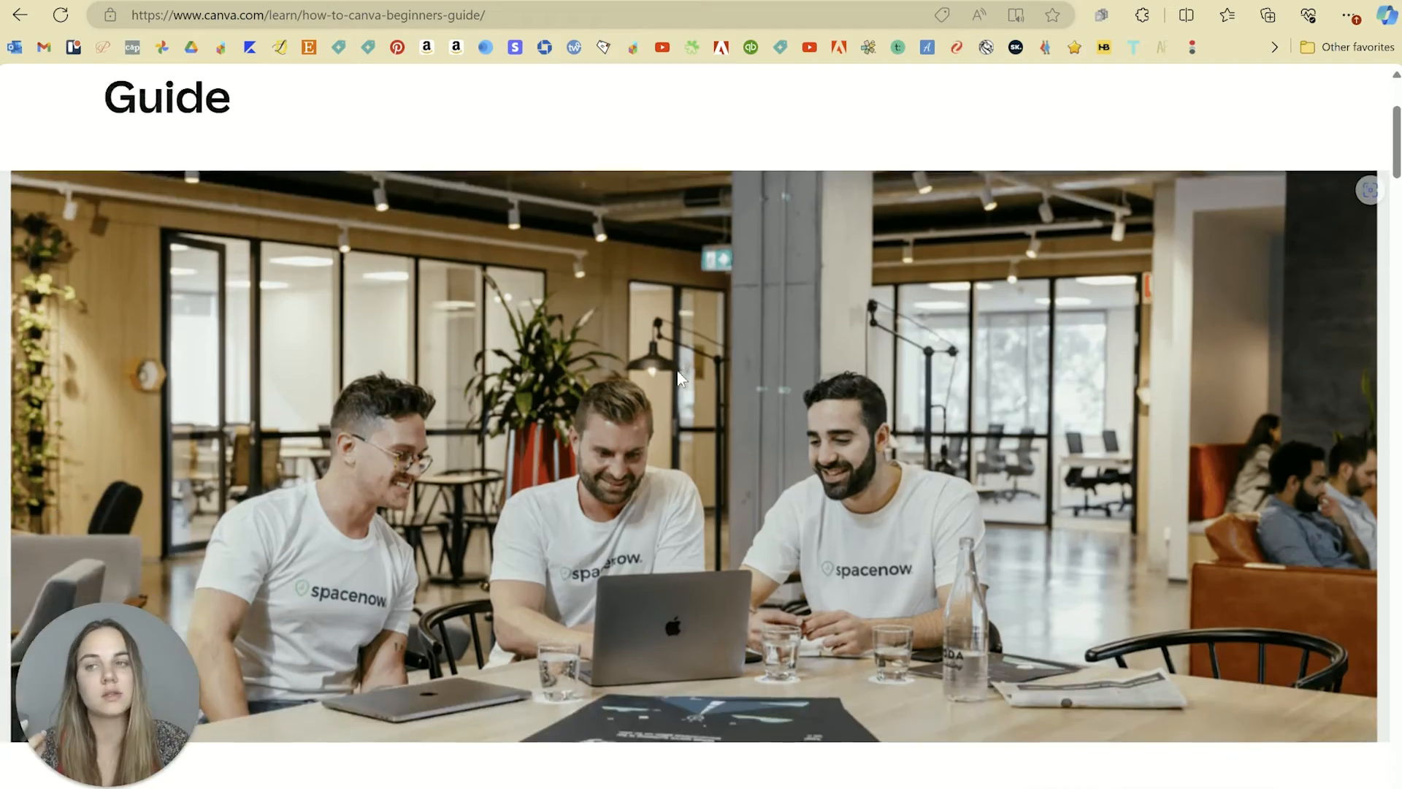
pyautogui.scroll(-3)
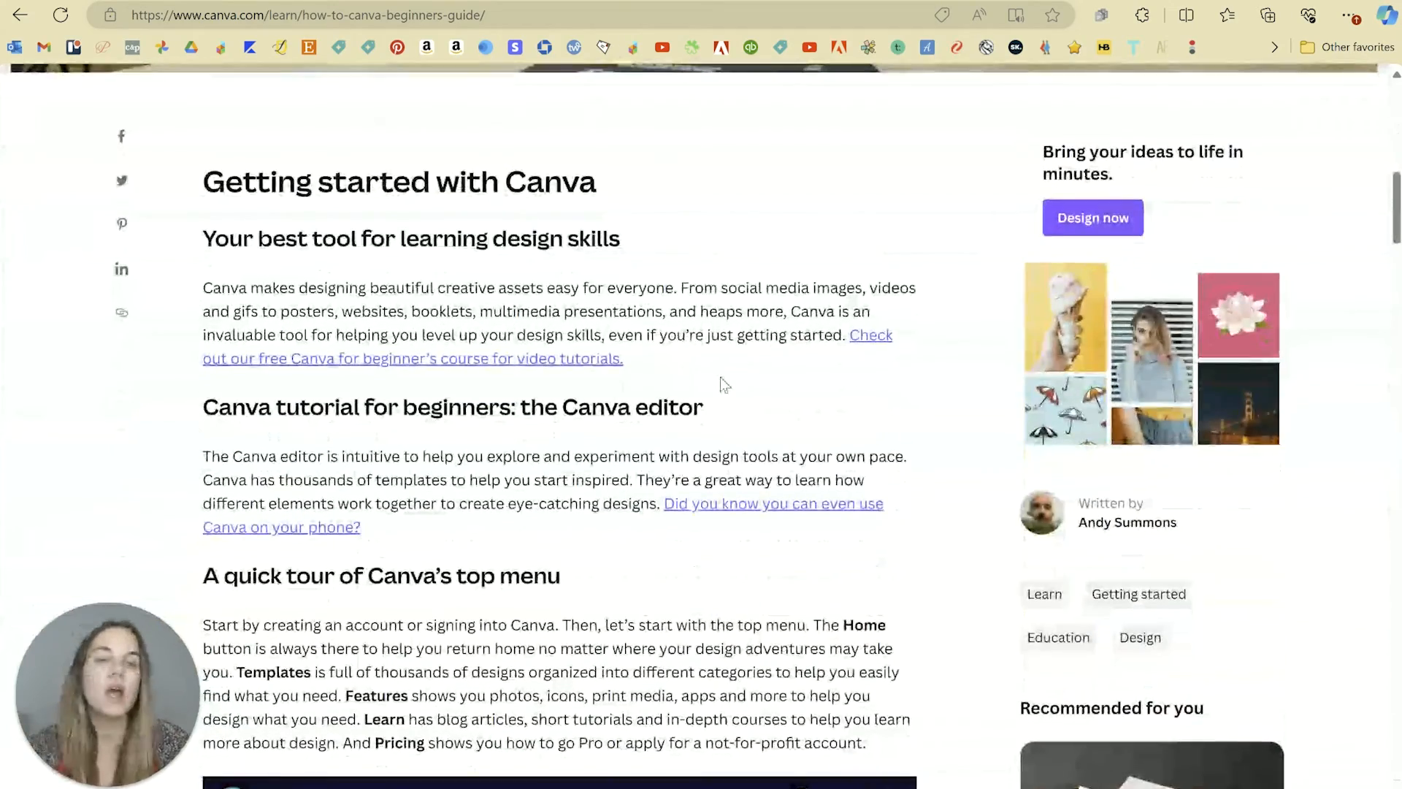
pyautogui.scroll(-3)
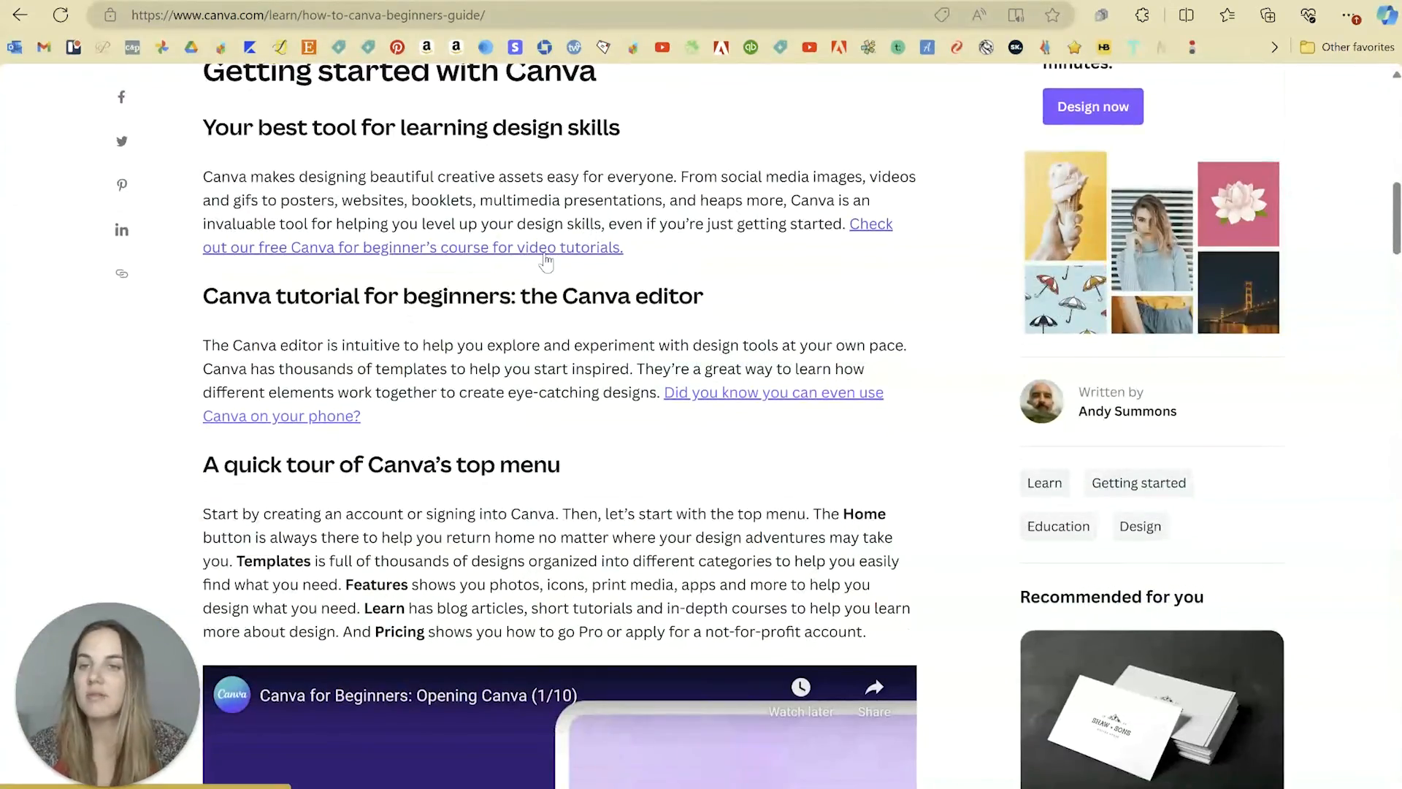
pyautogui.moveTo(523, 424)
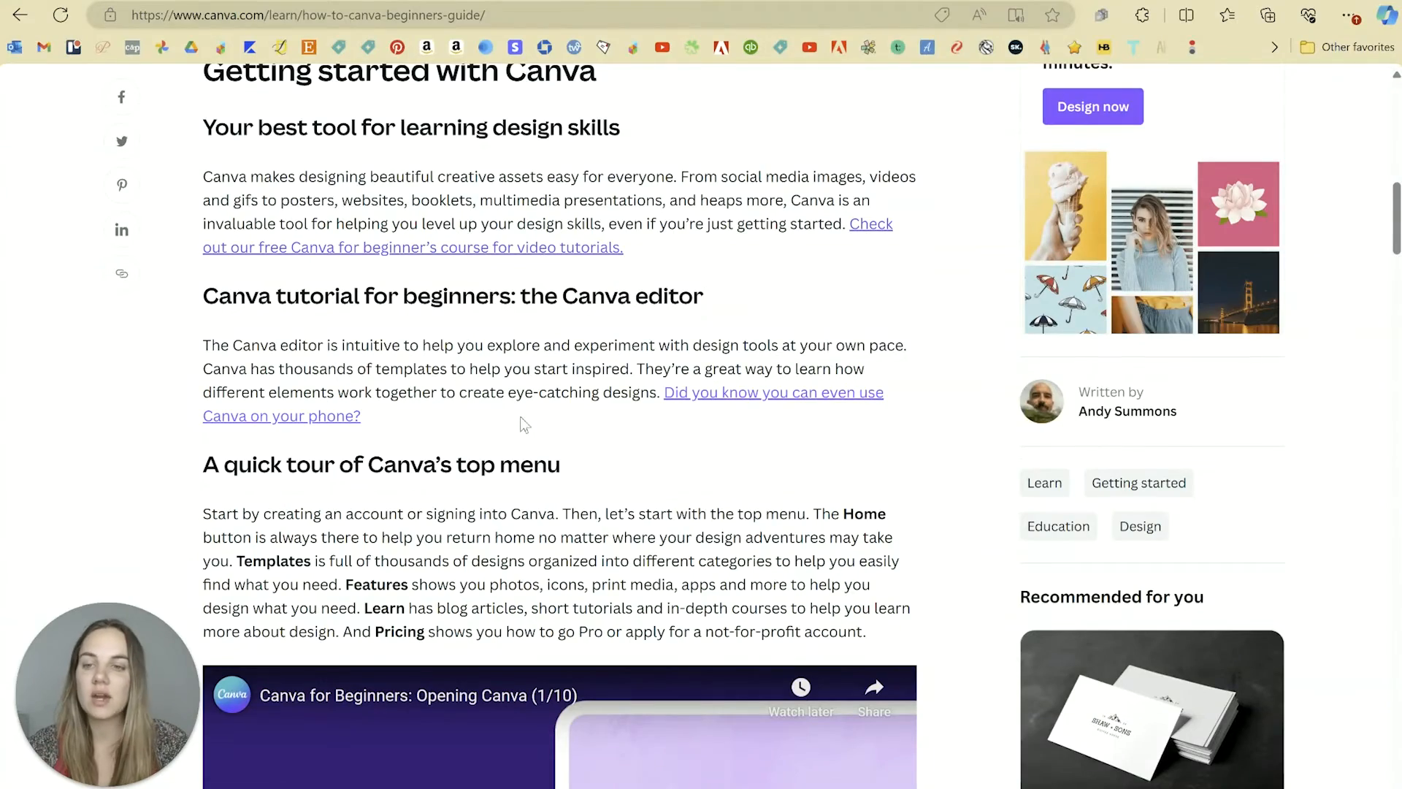
pyautogui.scroll(-3)
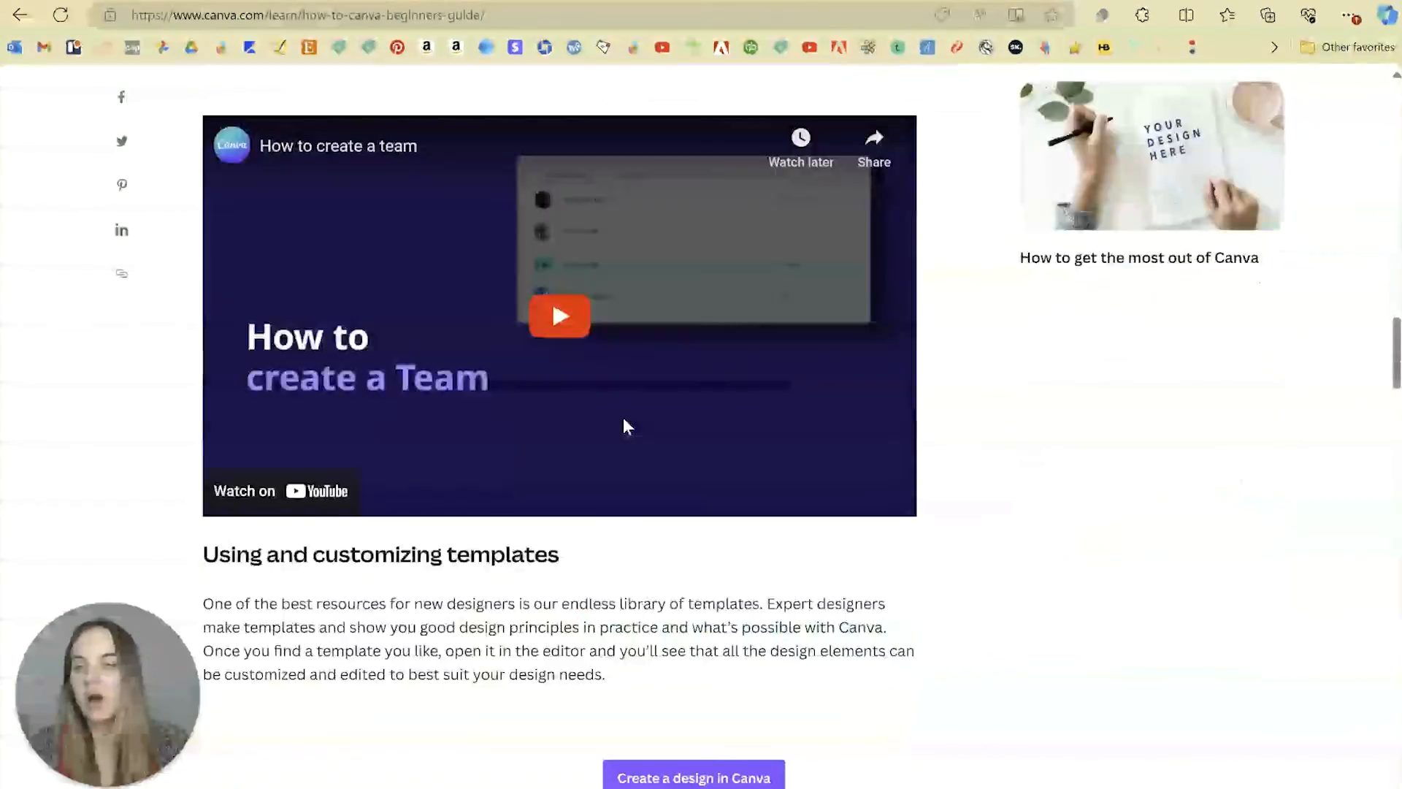
pyautogui.scroll(-3)
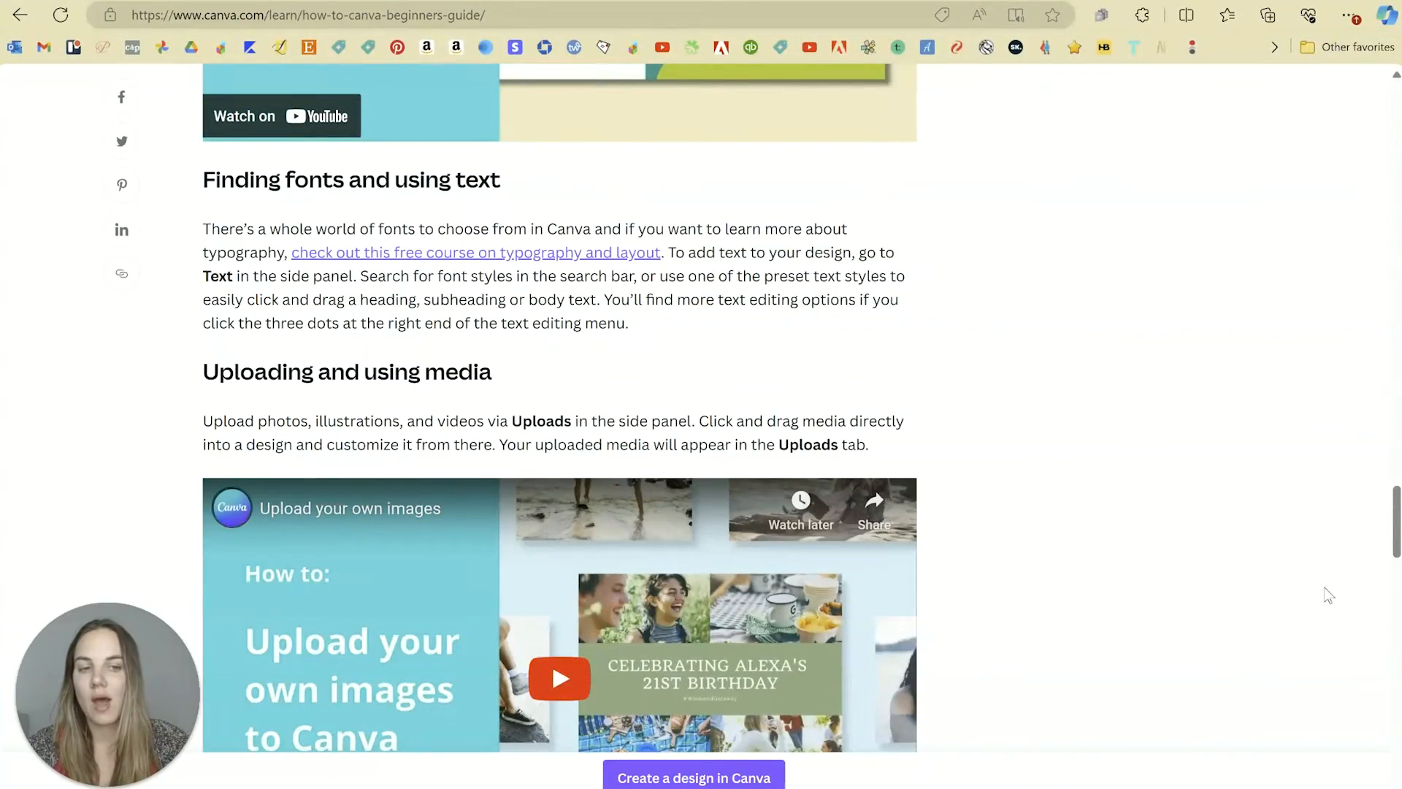
pyautogui.scroll(3)
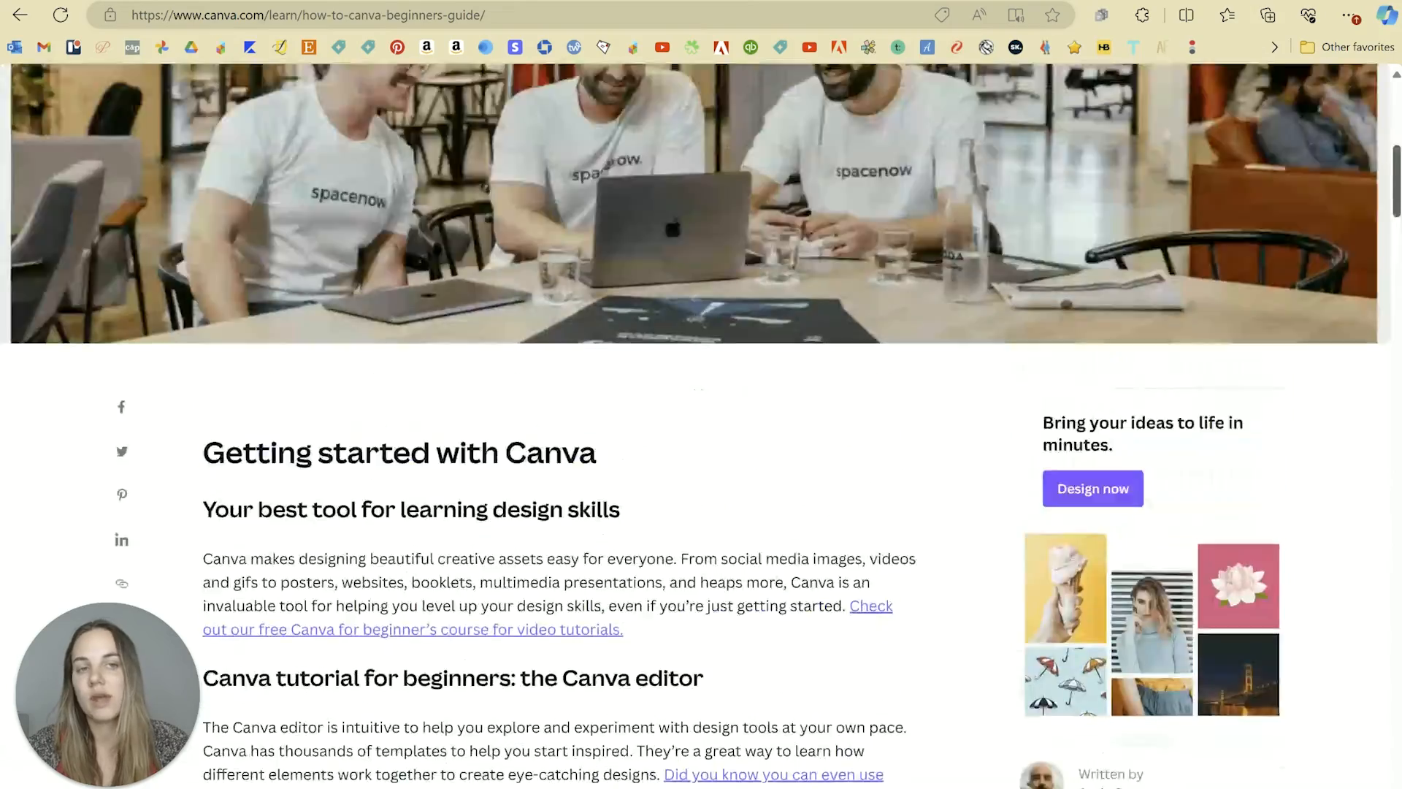
pyautogui.scroll(3)
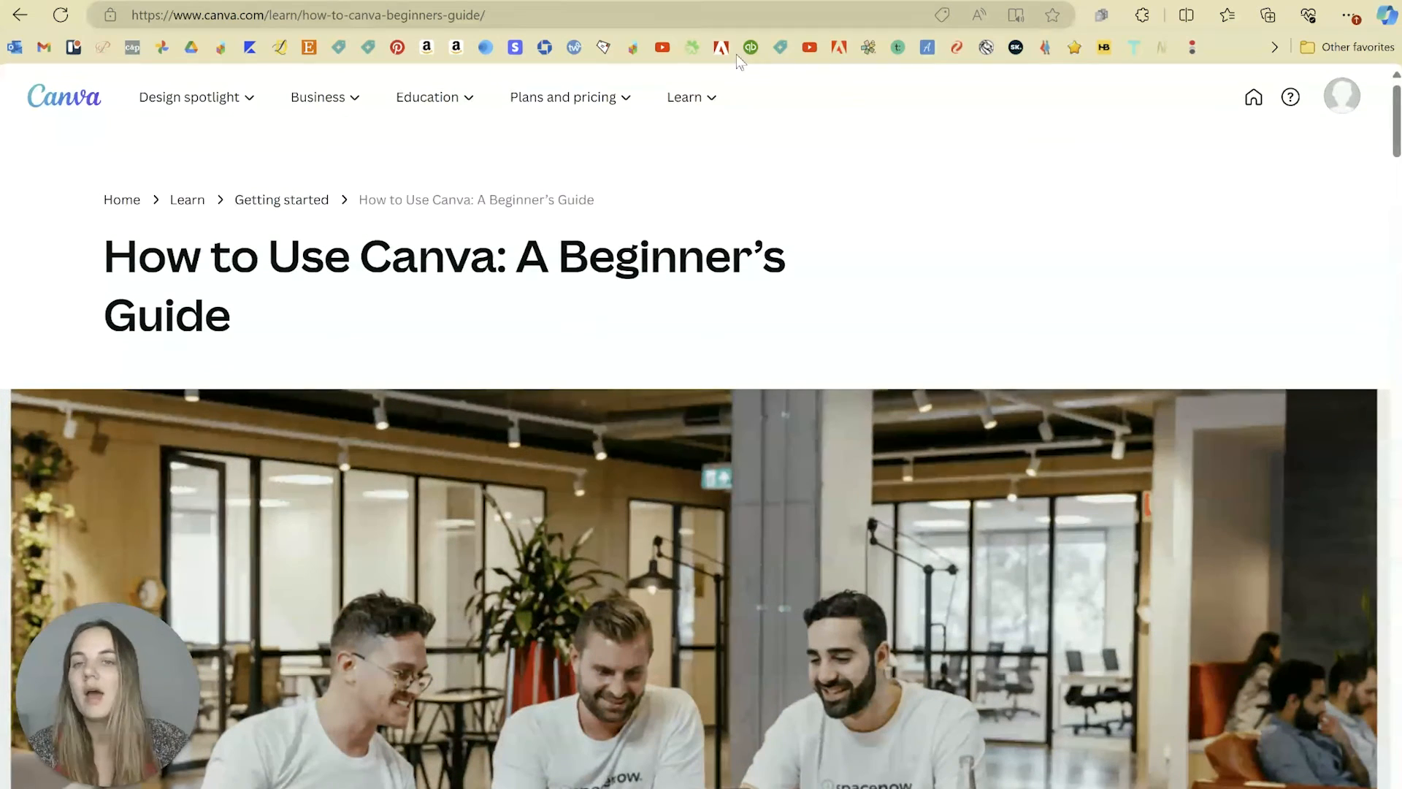
pyautogui.moveTo(851, 264)
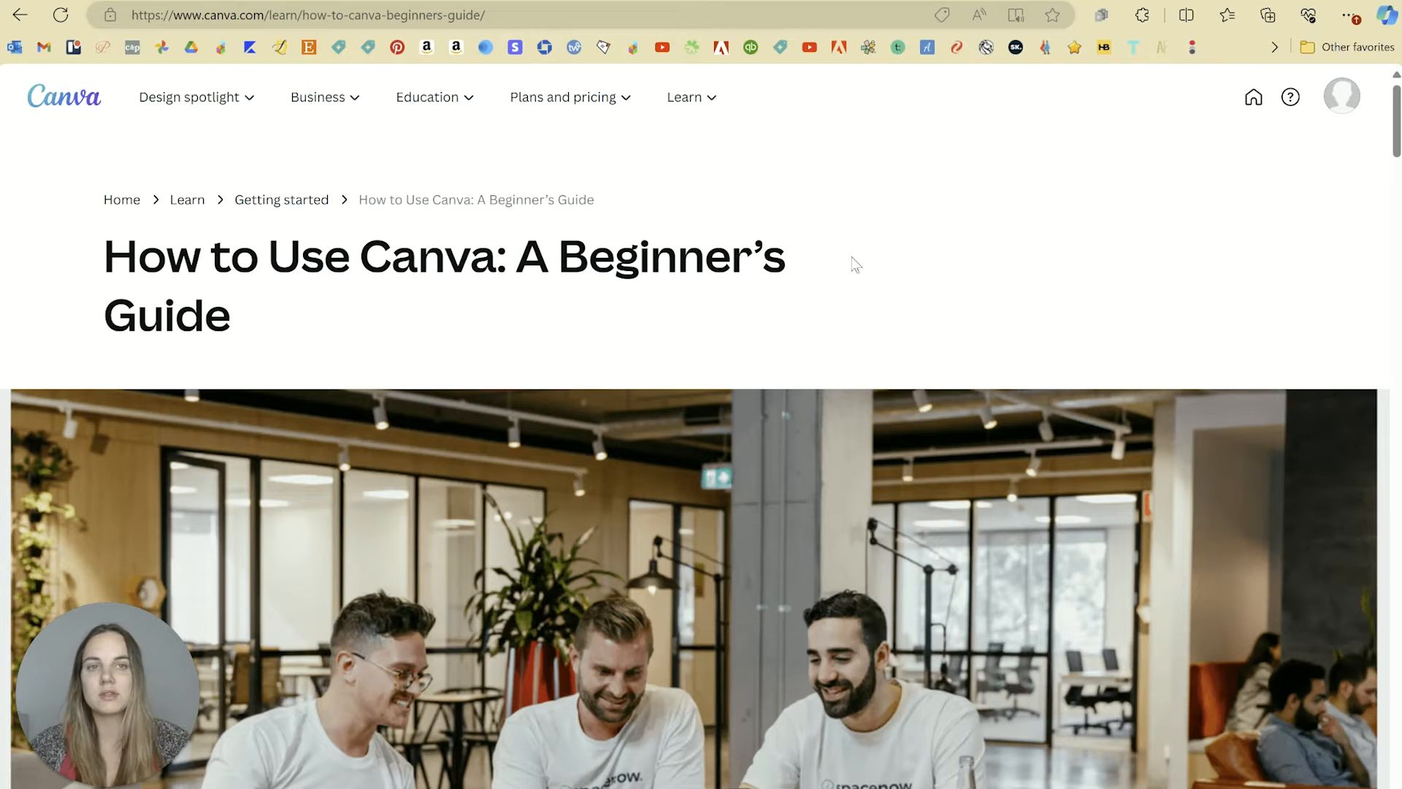
pyautogui.moveTo(923, 331)
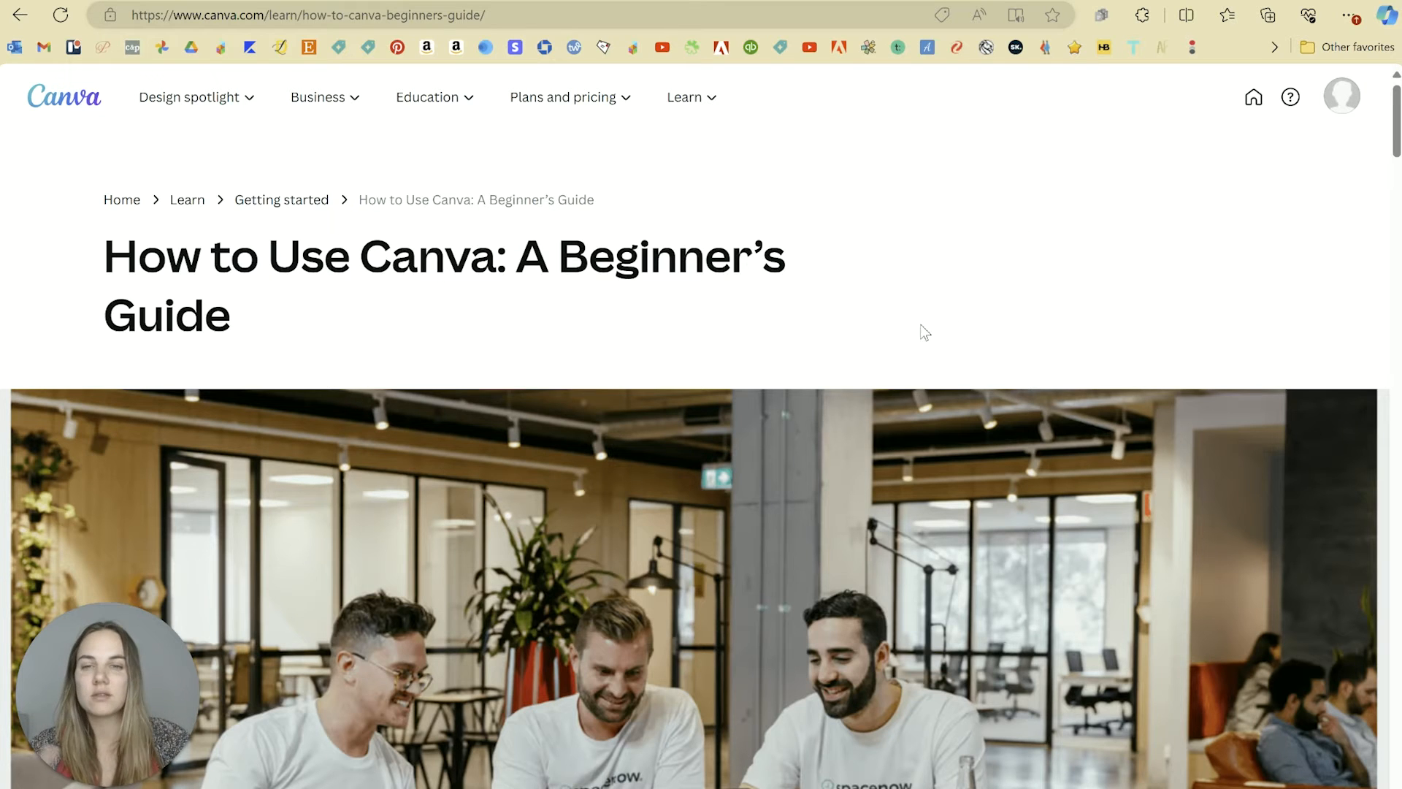
pyautogui.moveTo(1256, 13)
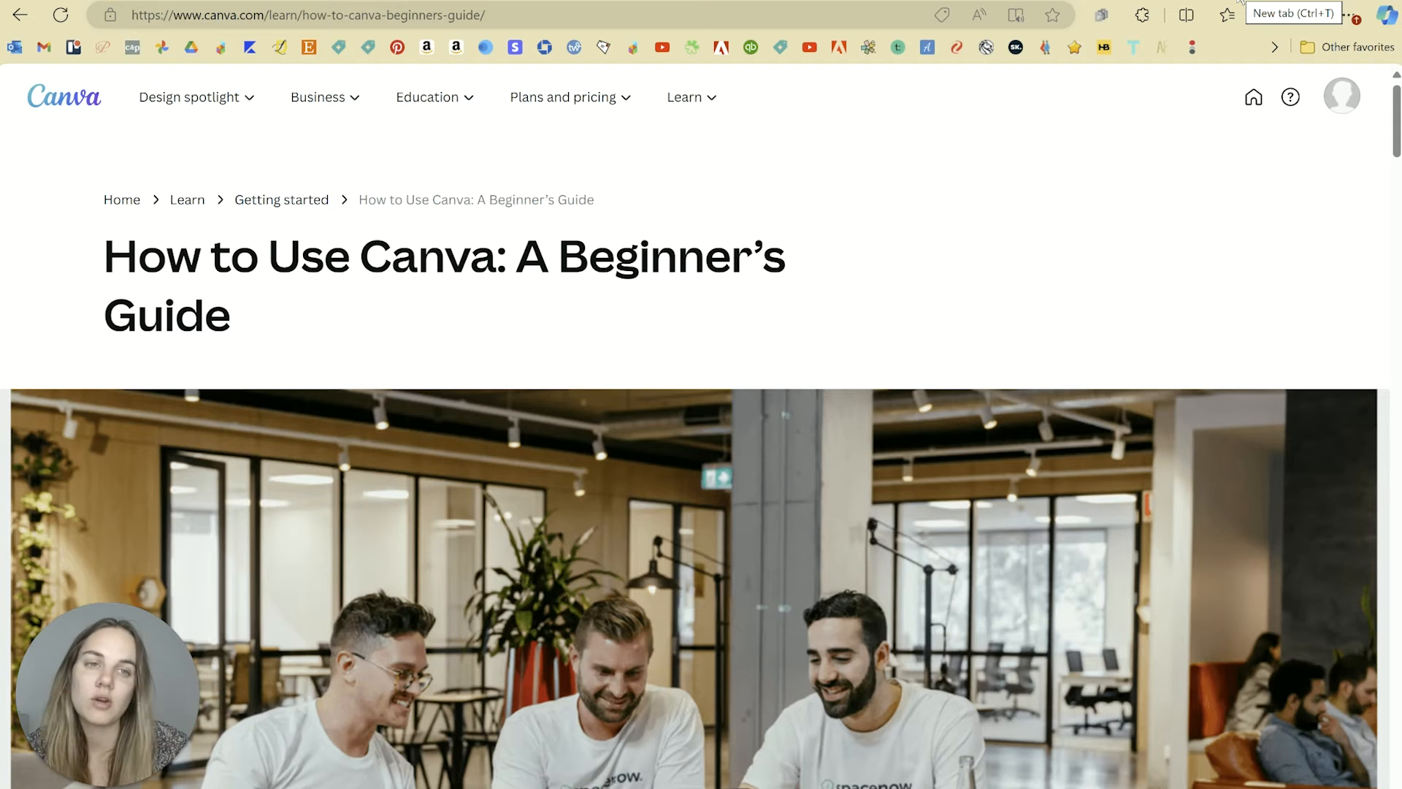
pyautogui.moveTo(300, 295)
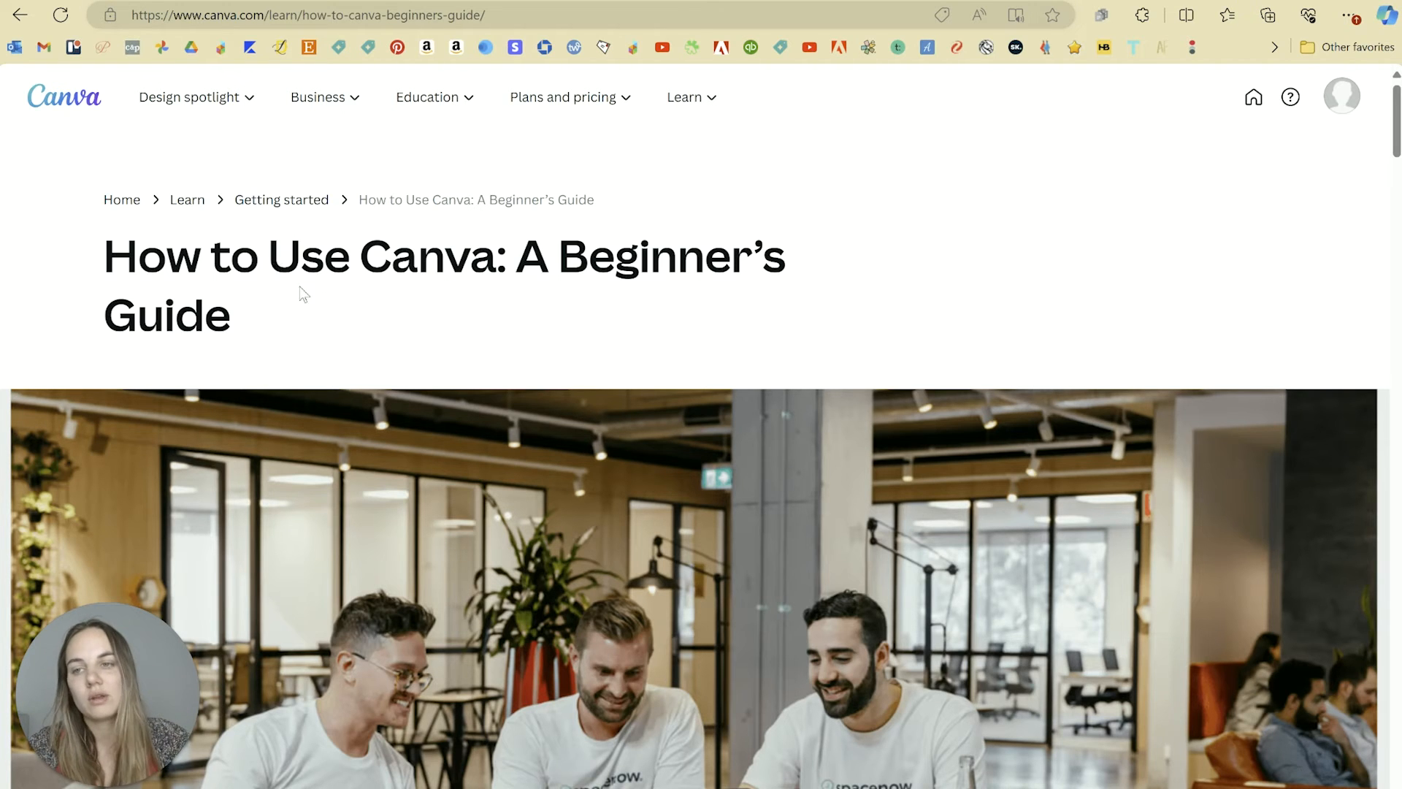
pyautogui.moveTo(346, 296)
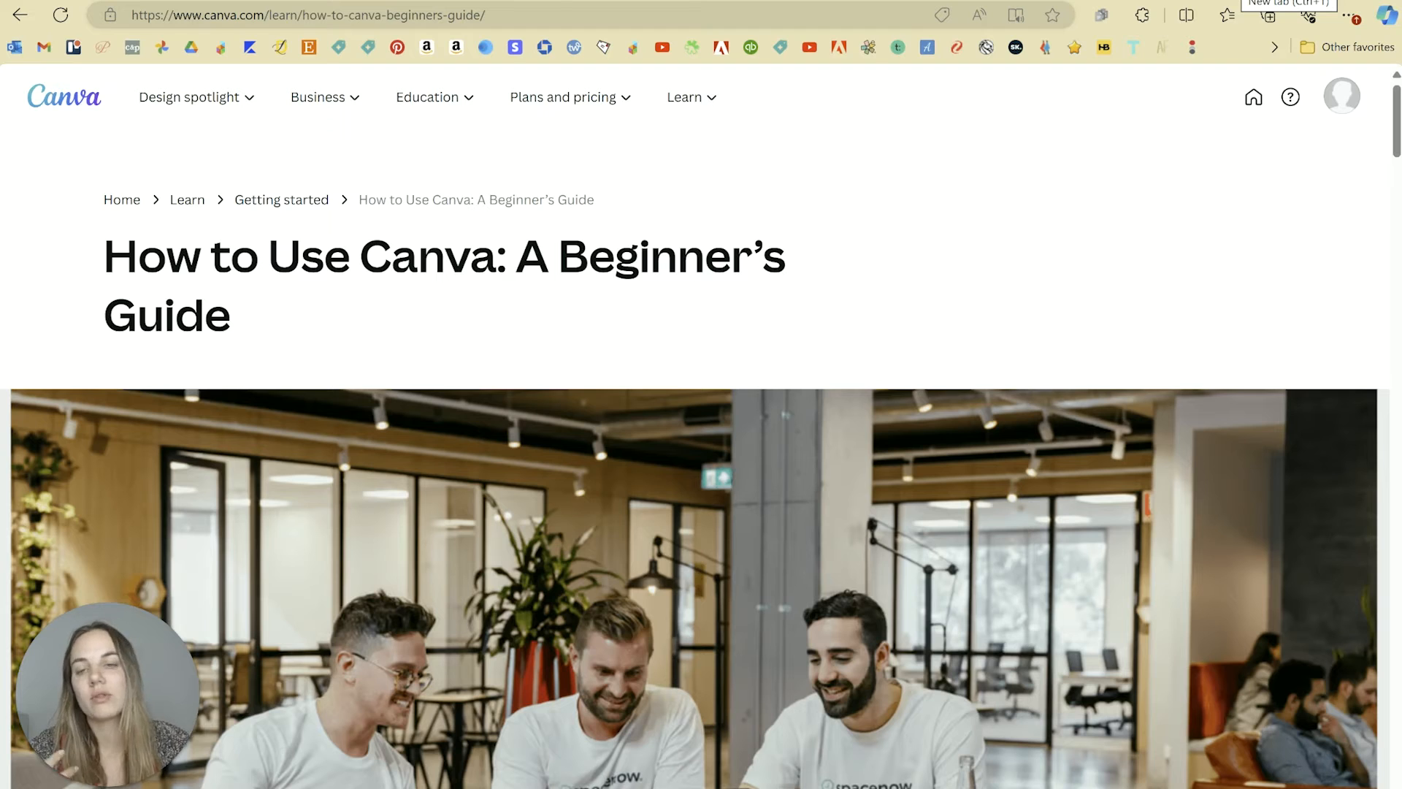
pyautogui.moveTo(281, 324)
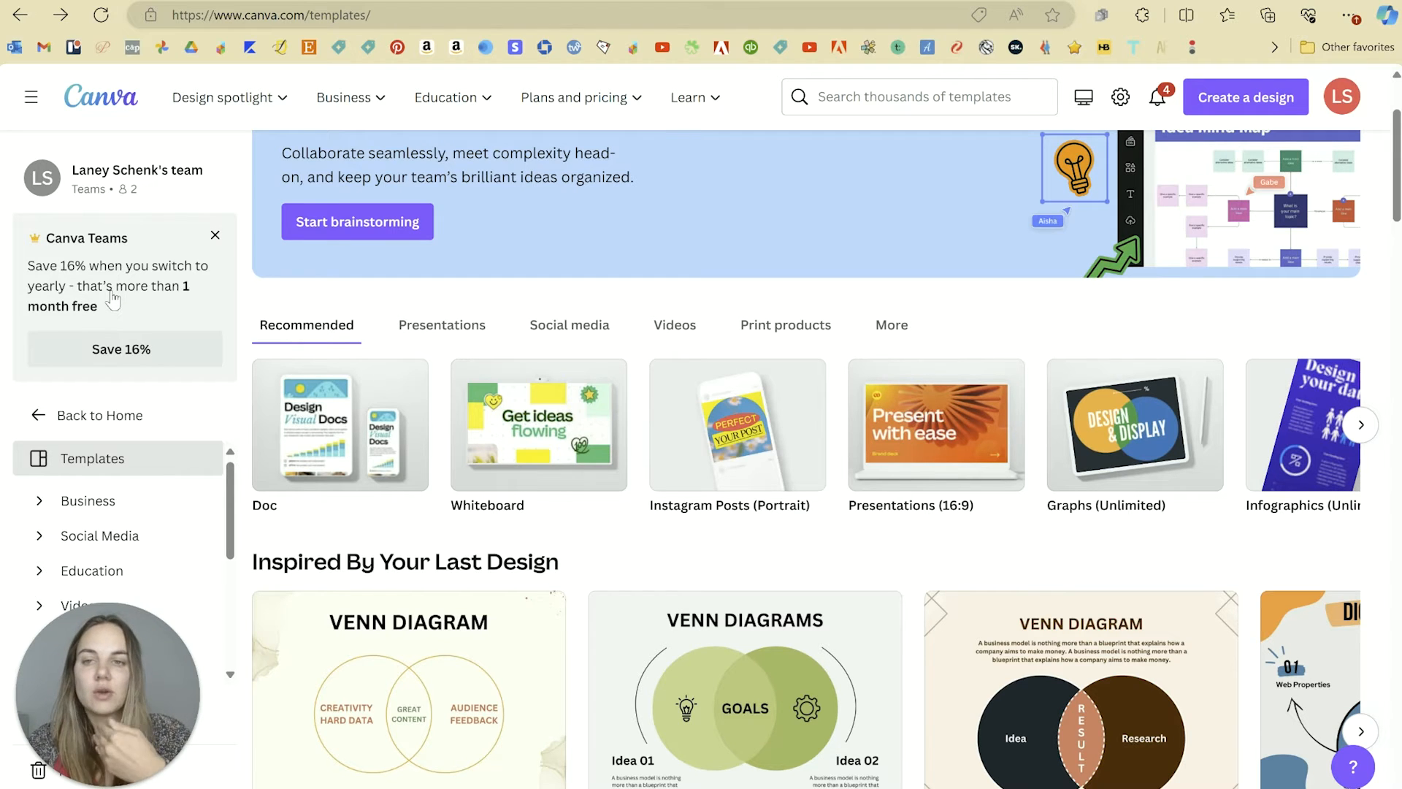
pyautogui.moveTo(409, 283)
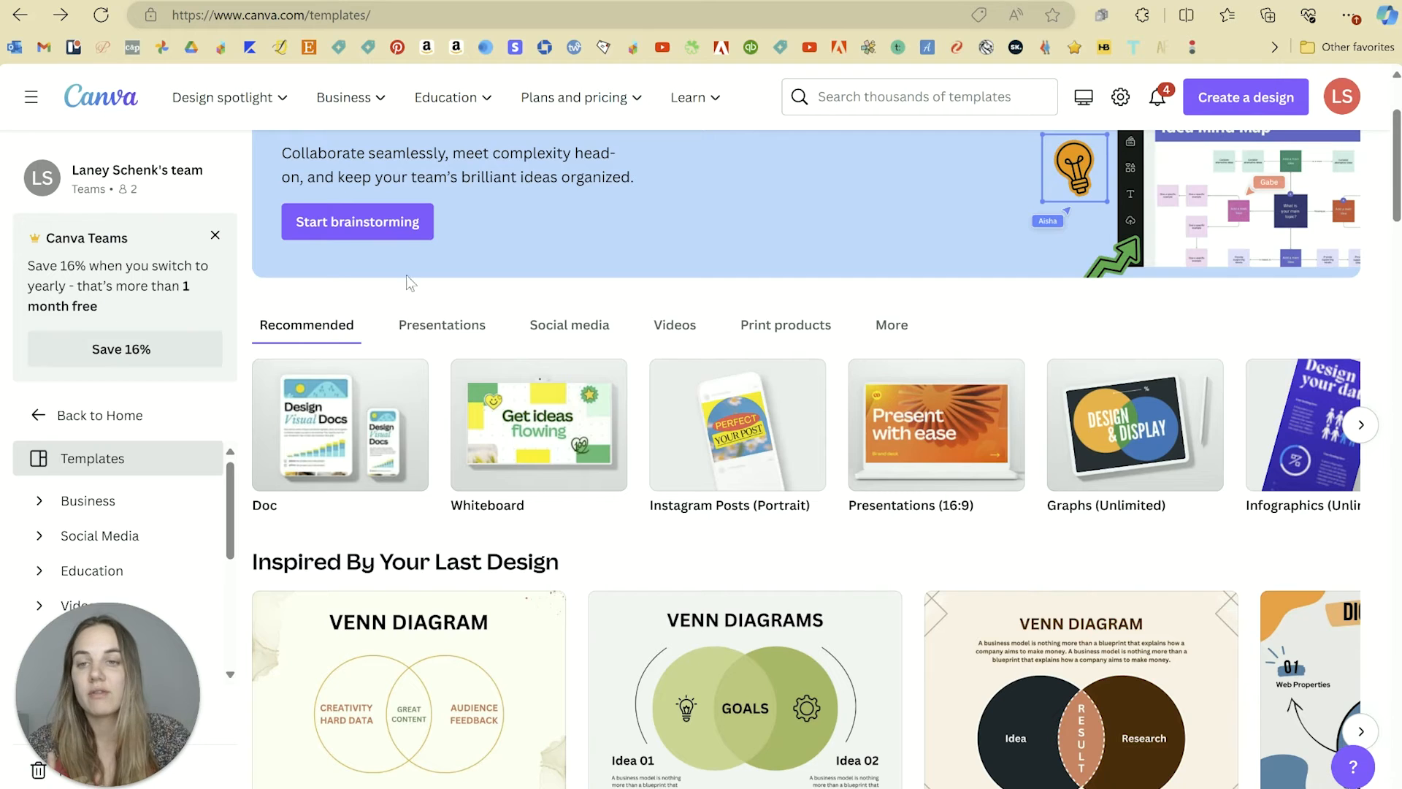
# Scroll the Canva templates home showing recommended designs inspired by the Venn diagram.
pyautogui.scroll(3)
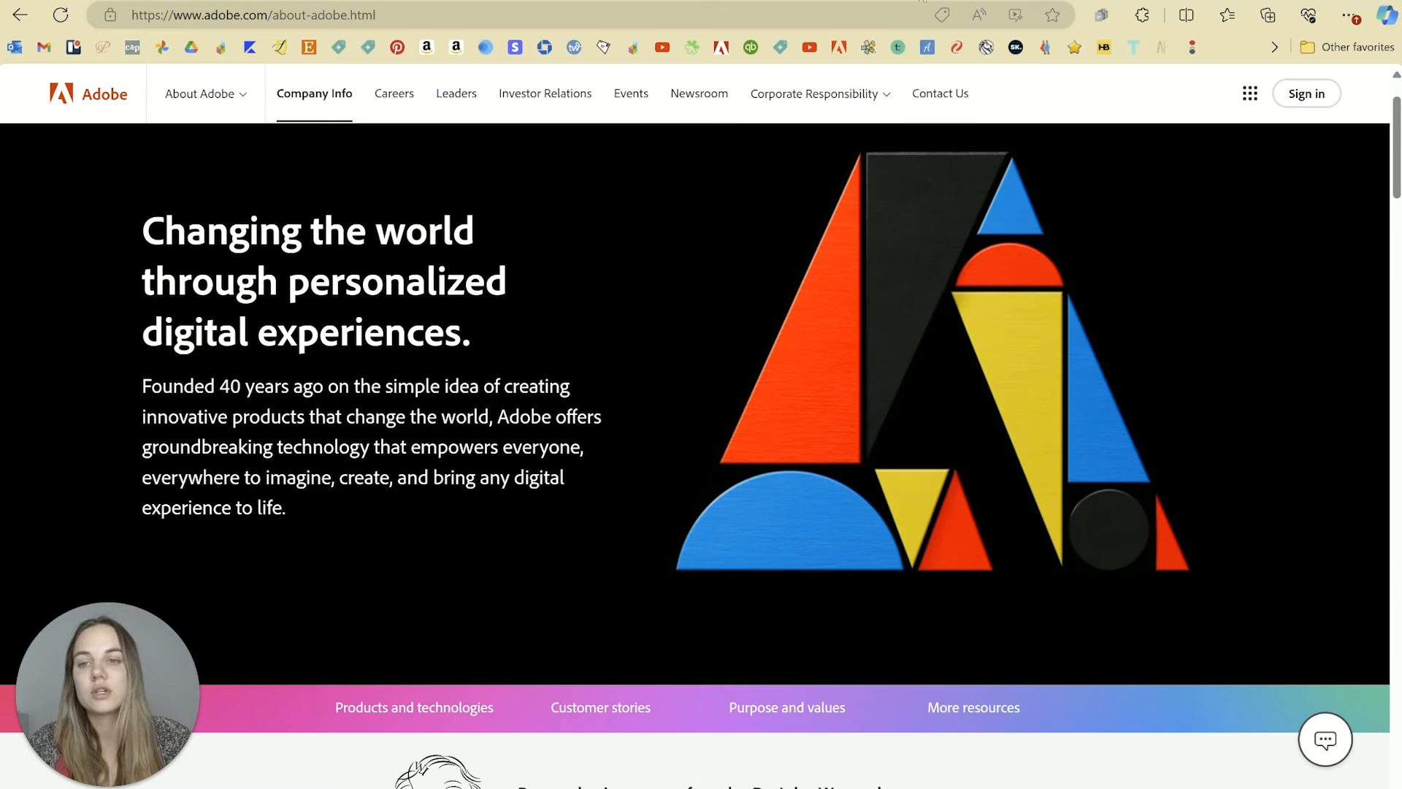
# Scroll Adobe's Company Info page about personalized digital experiences and switch tabs.
pyautogui.scroll(-3)
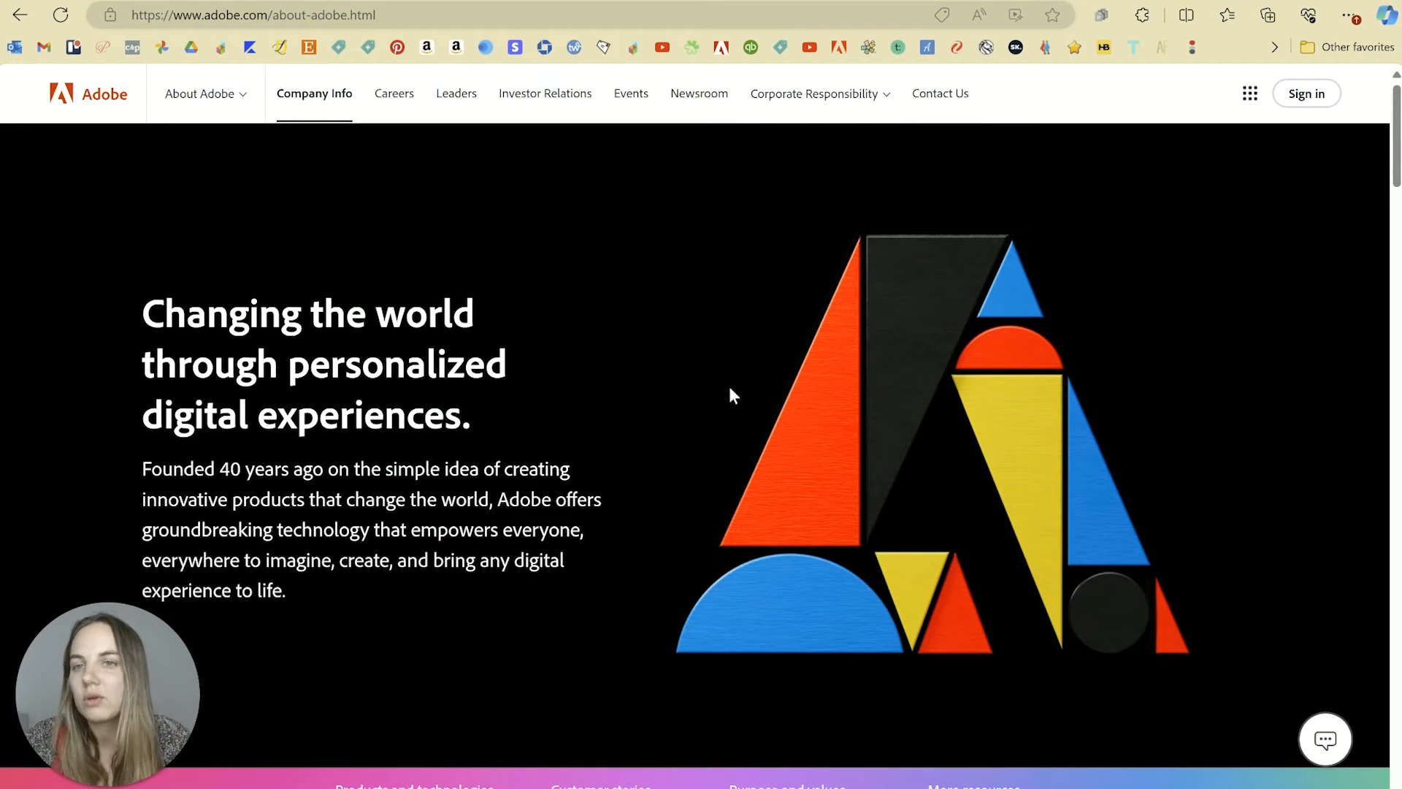
pyautogui.moveTo(45, 332)
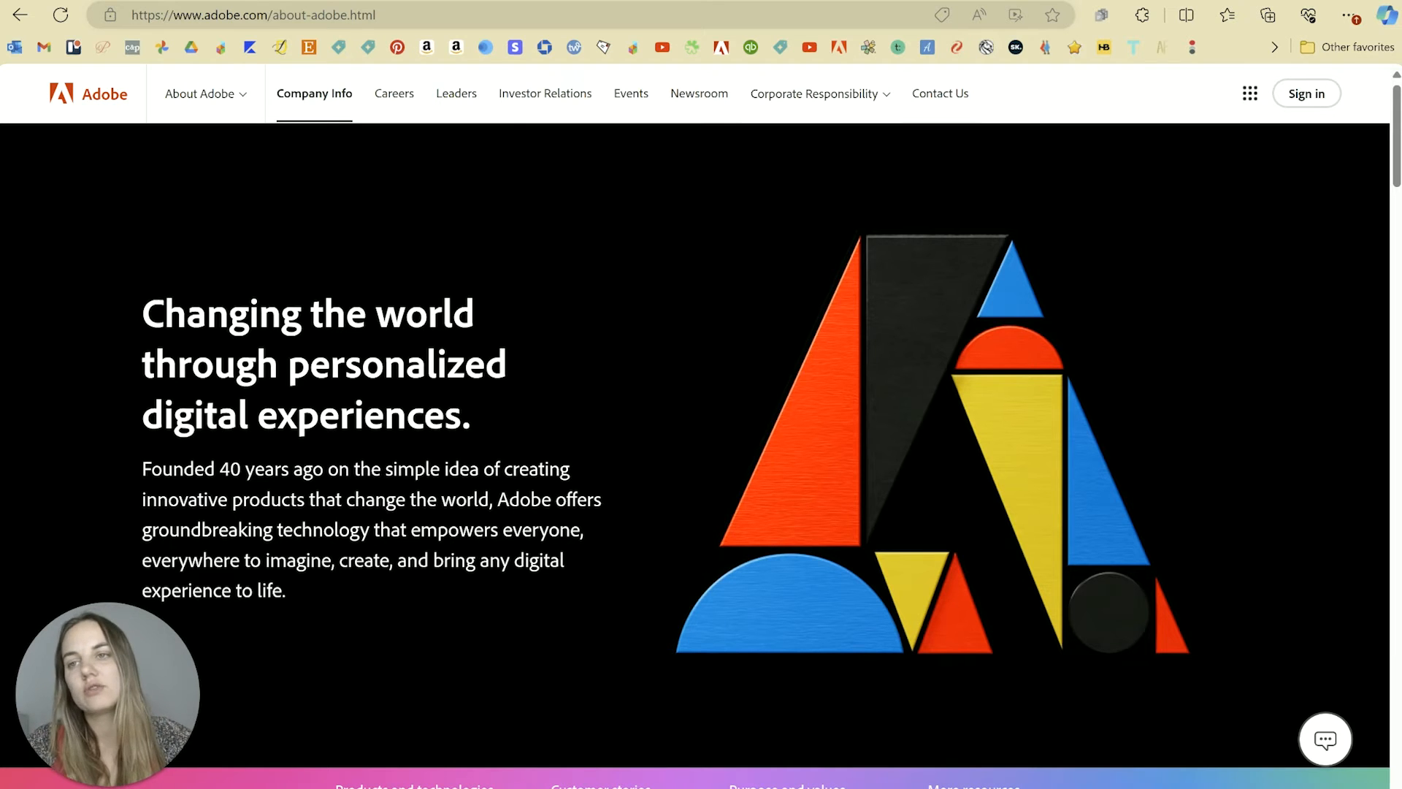
pyautogui.click(260, 15)
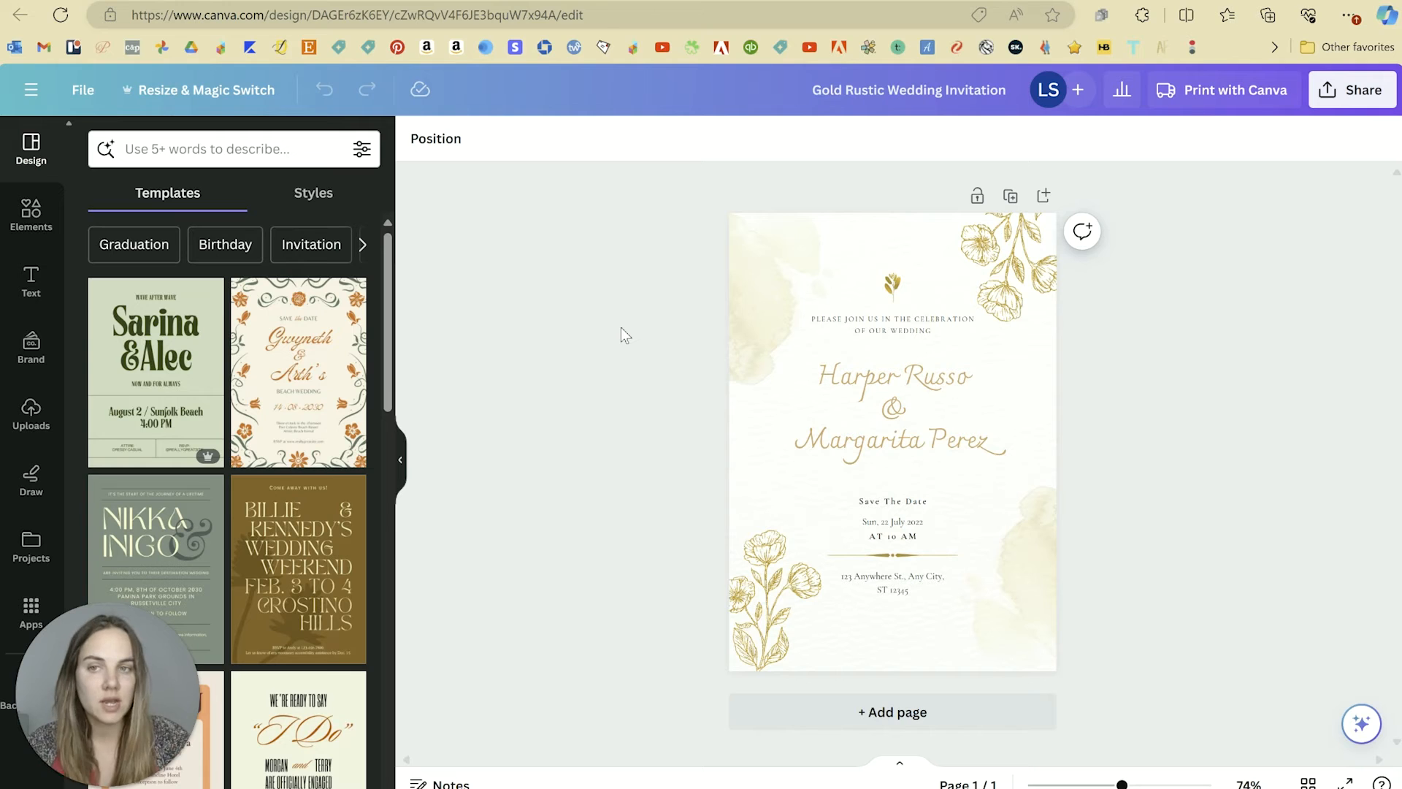
pyautogui.moveTo(1098, 333)
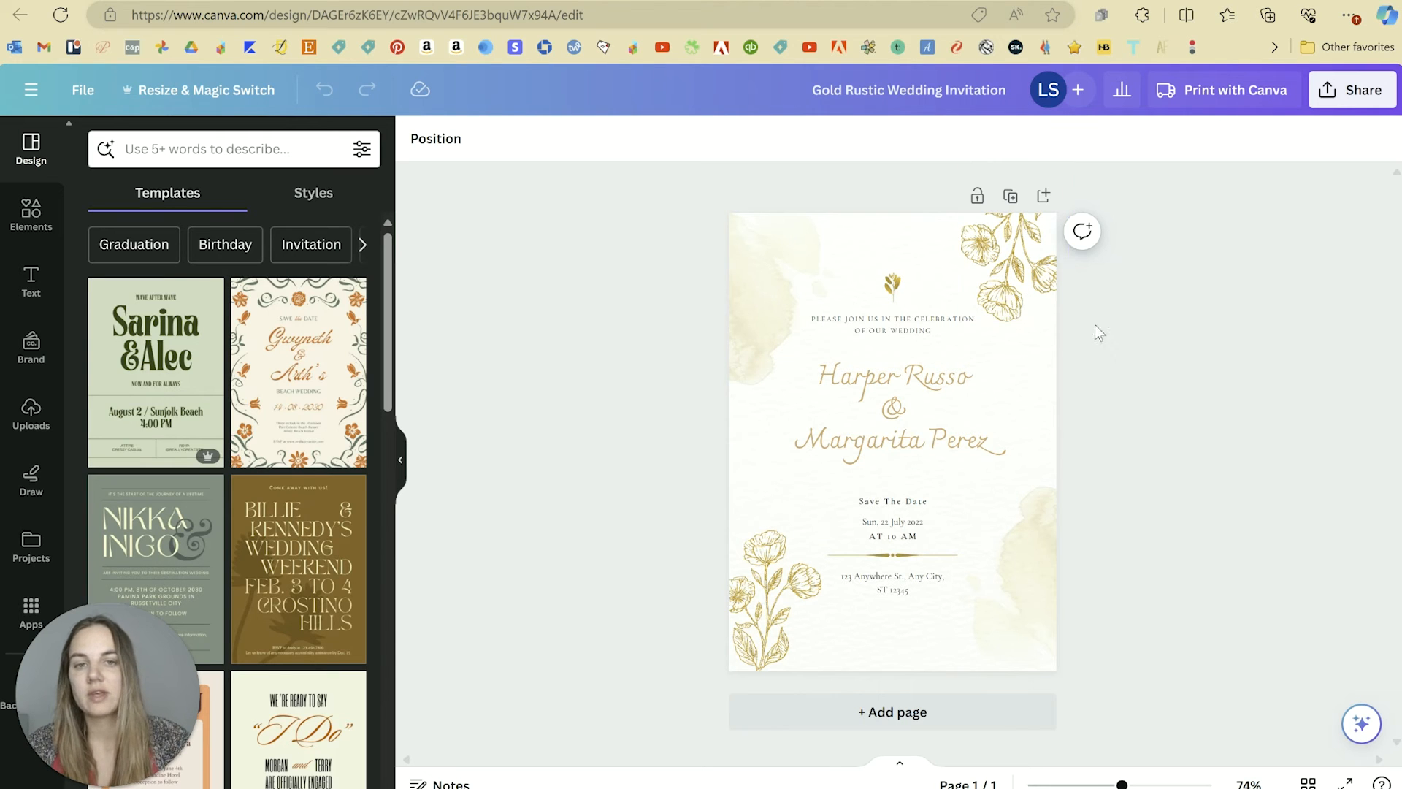
pyautogui.moveTo(1112, 334)
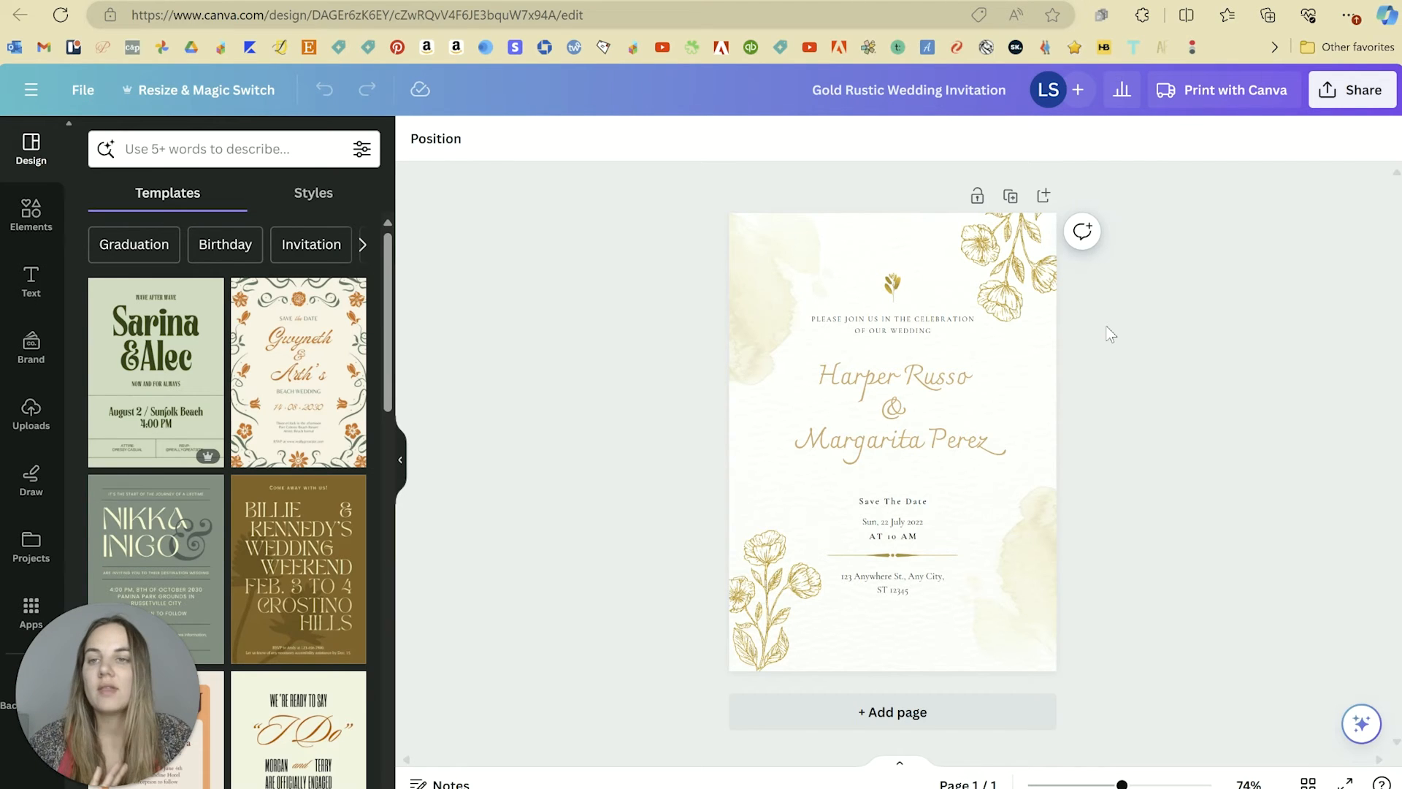
pyautogui.click(1010, 260)
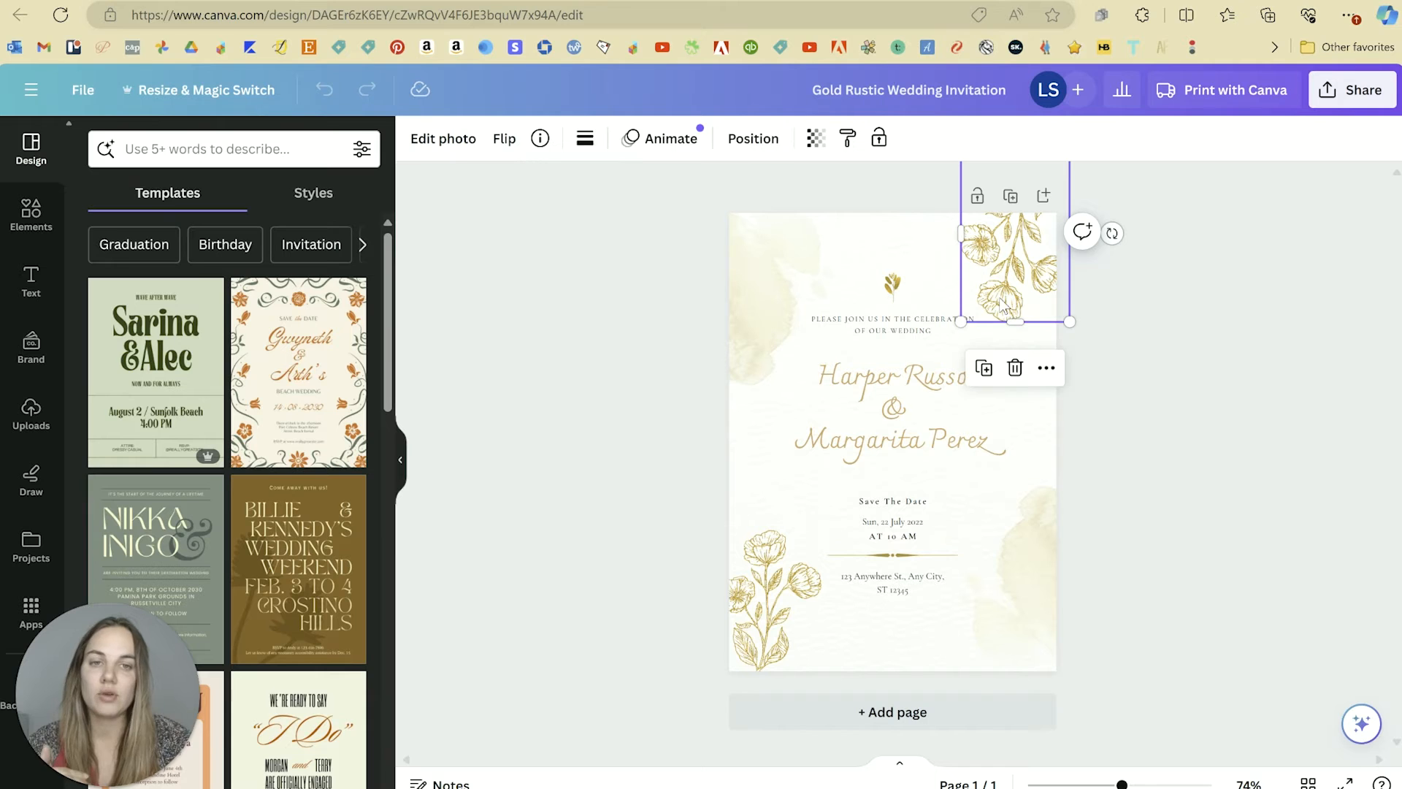
pyautogui.moveTo(1157, 303)
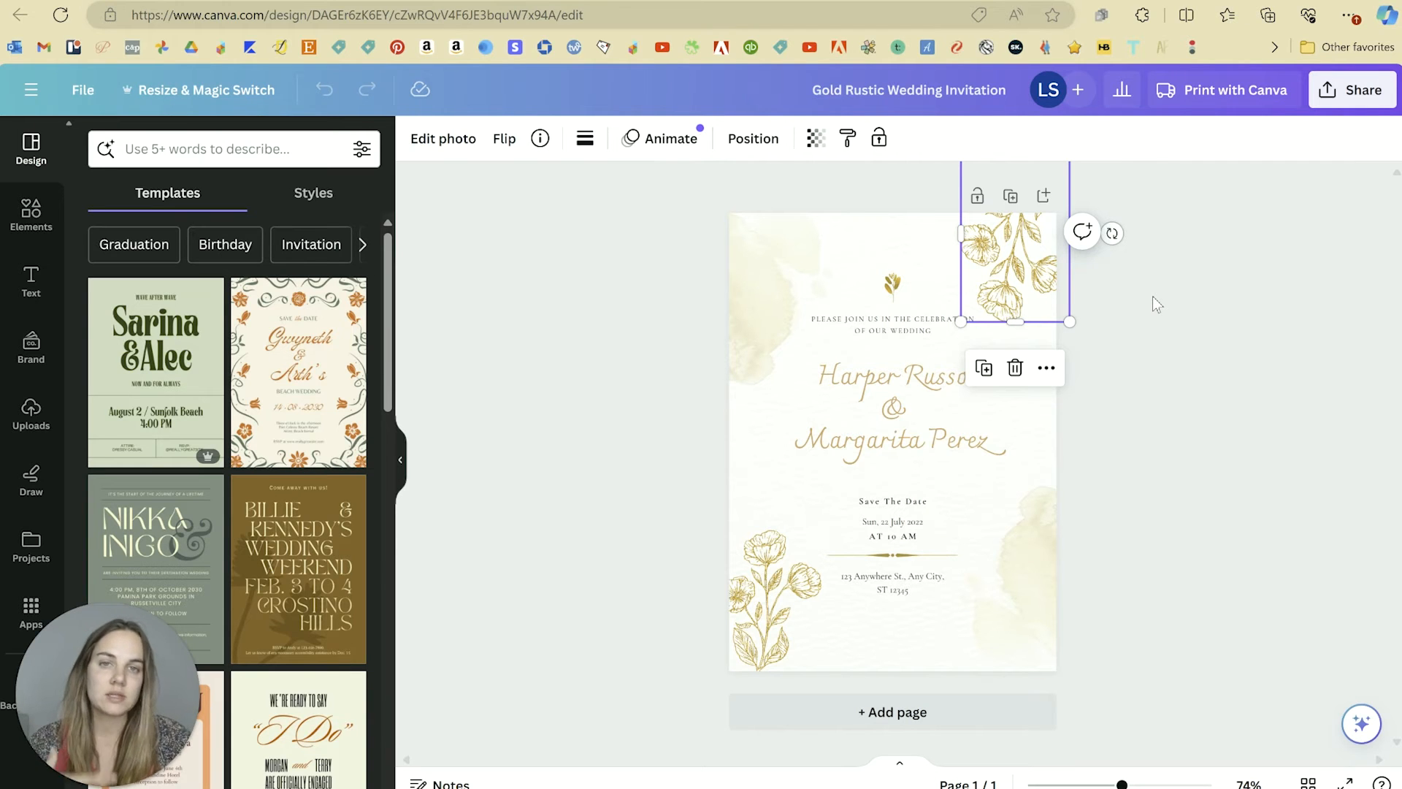
pyautogui.moveTo(1188, 297)
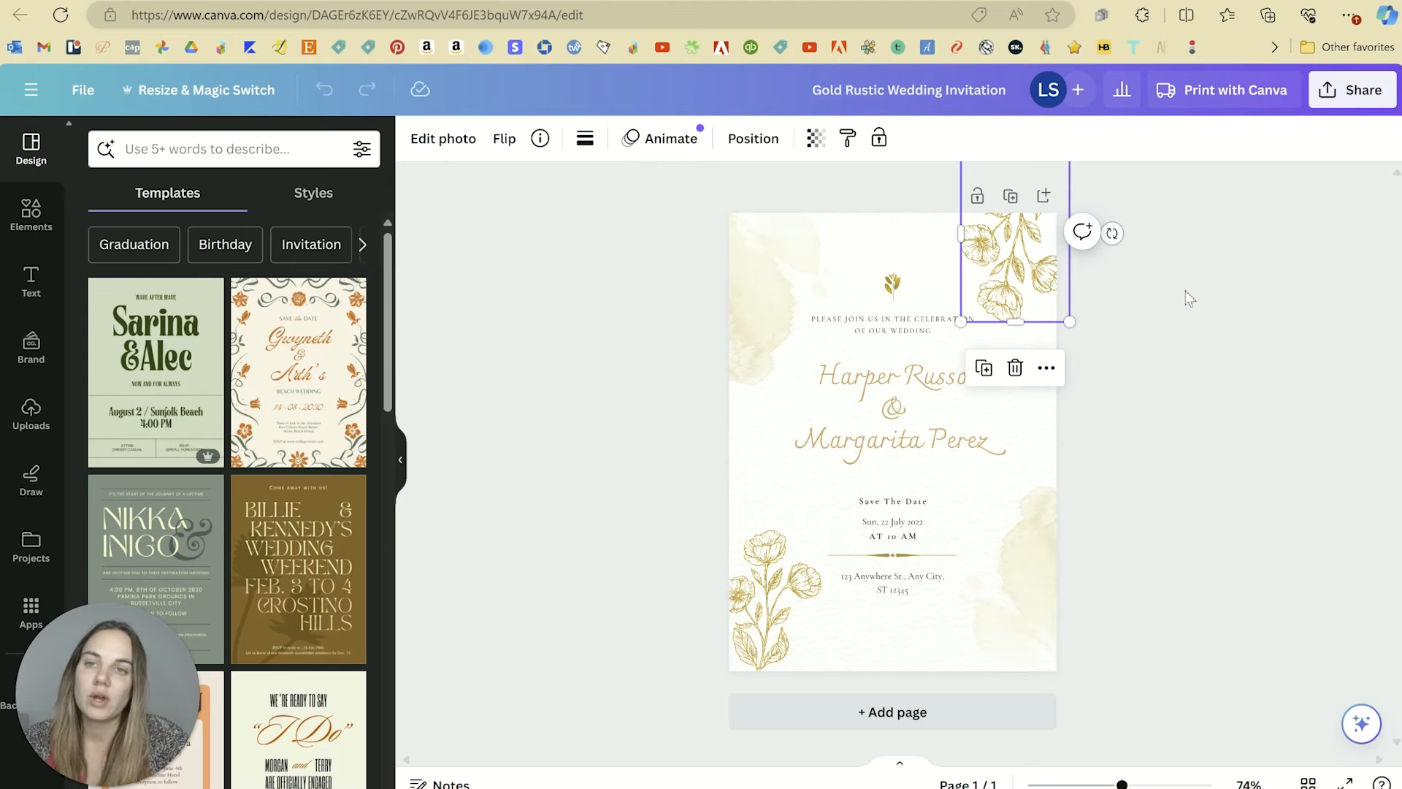
pyautogui.moveTo(1237, 89)
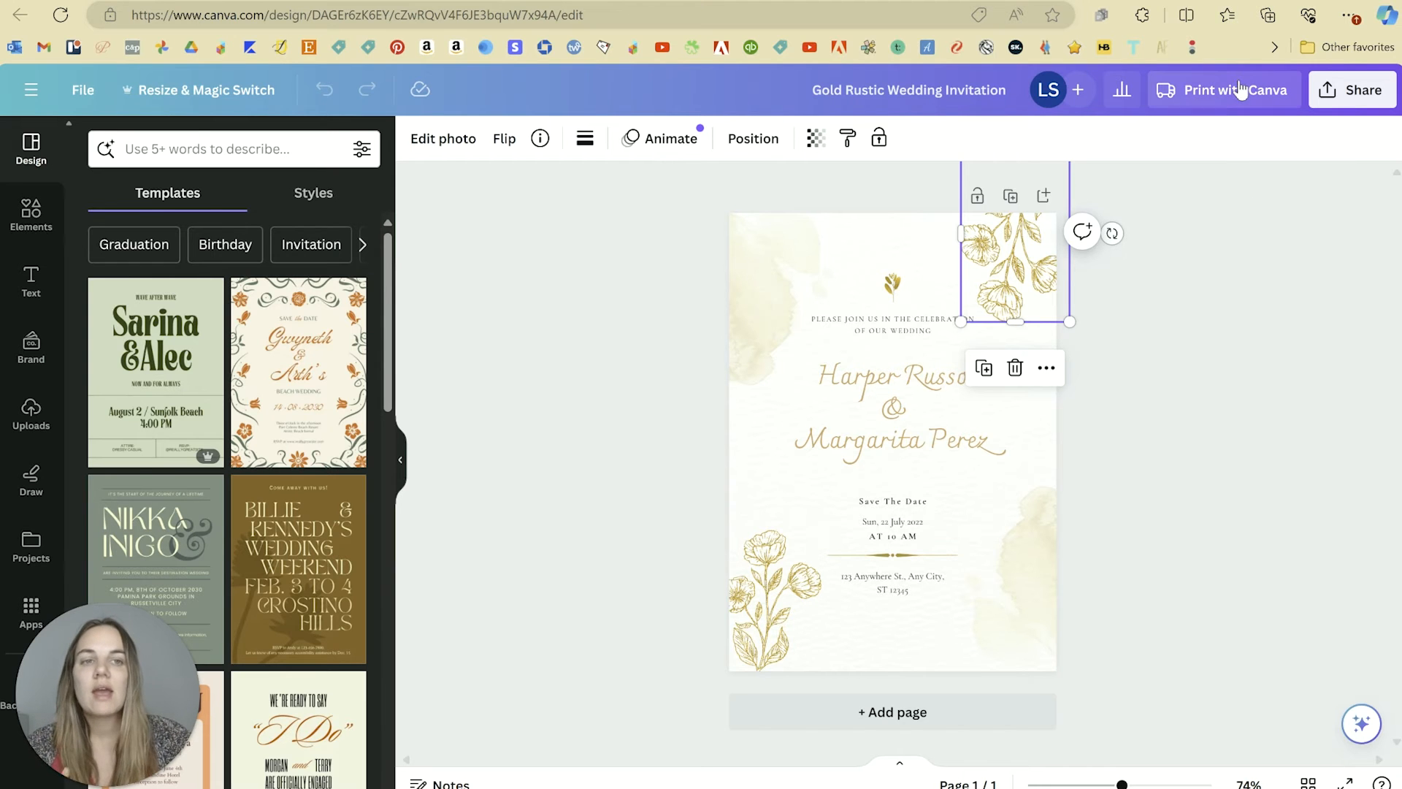
pyautogui.click(1223, 89)
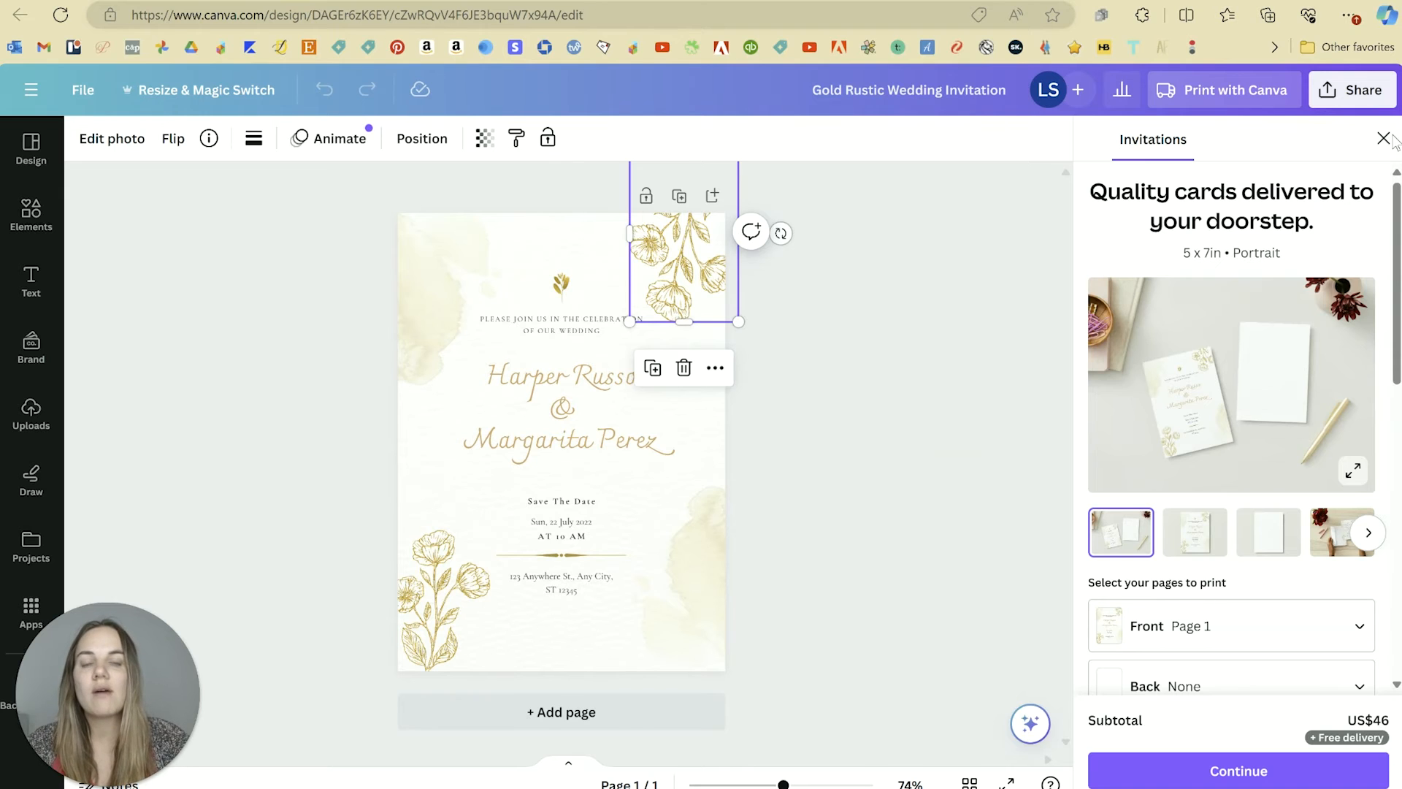
# Close the Invitations print ordering panel, leaving the wedding invitation design unchanged.
pyautogui.click(1380, 140)
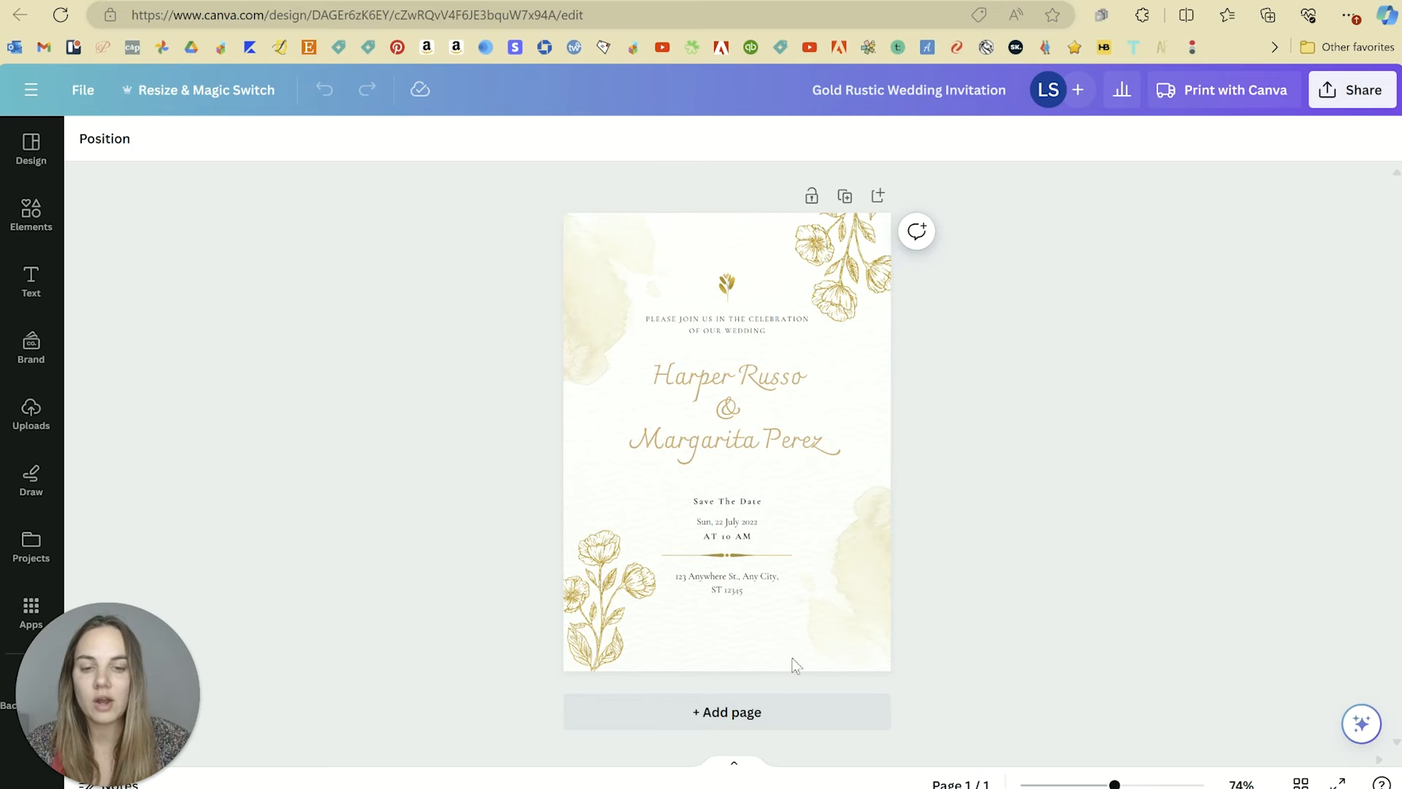
pyautogui.press('alt+tab')
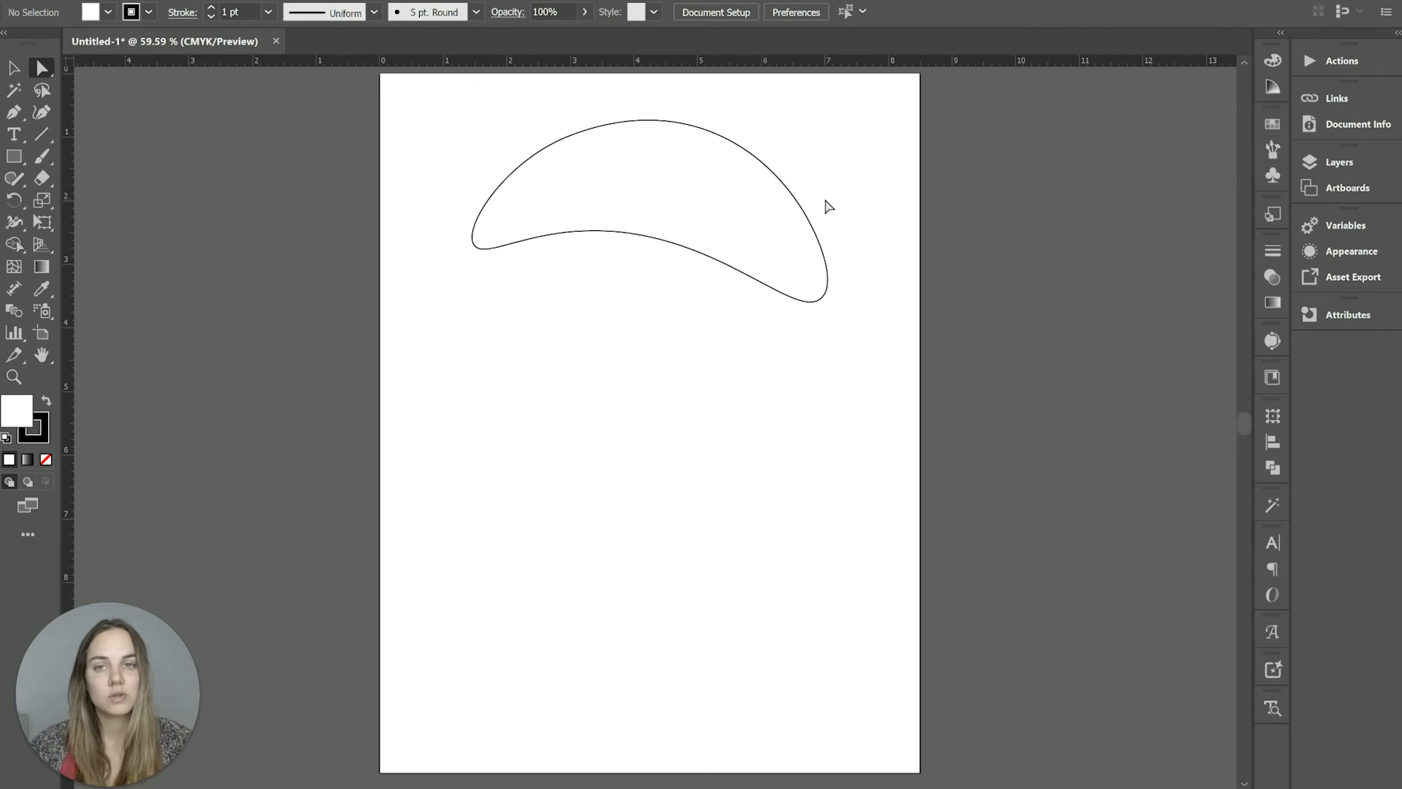
pyautogui.moveTo(857, 483)
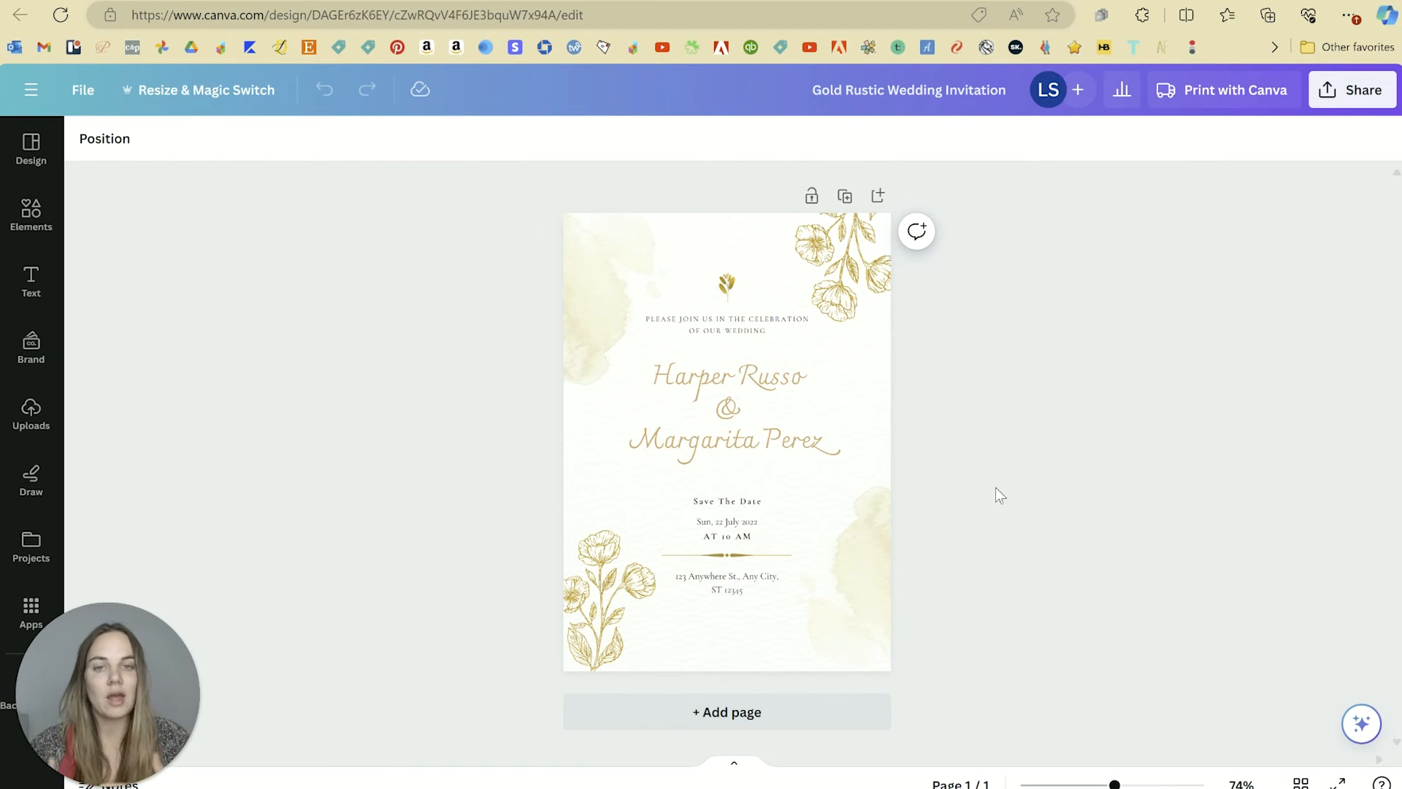
pyautogui.moveTo(231, 325)
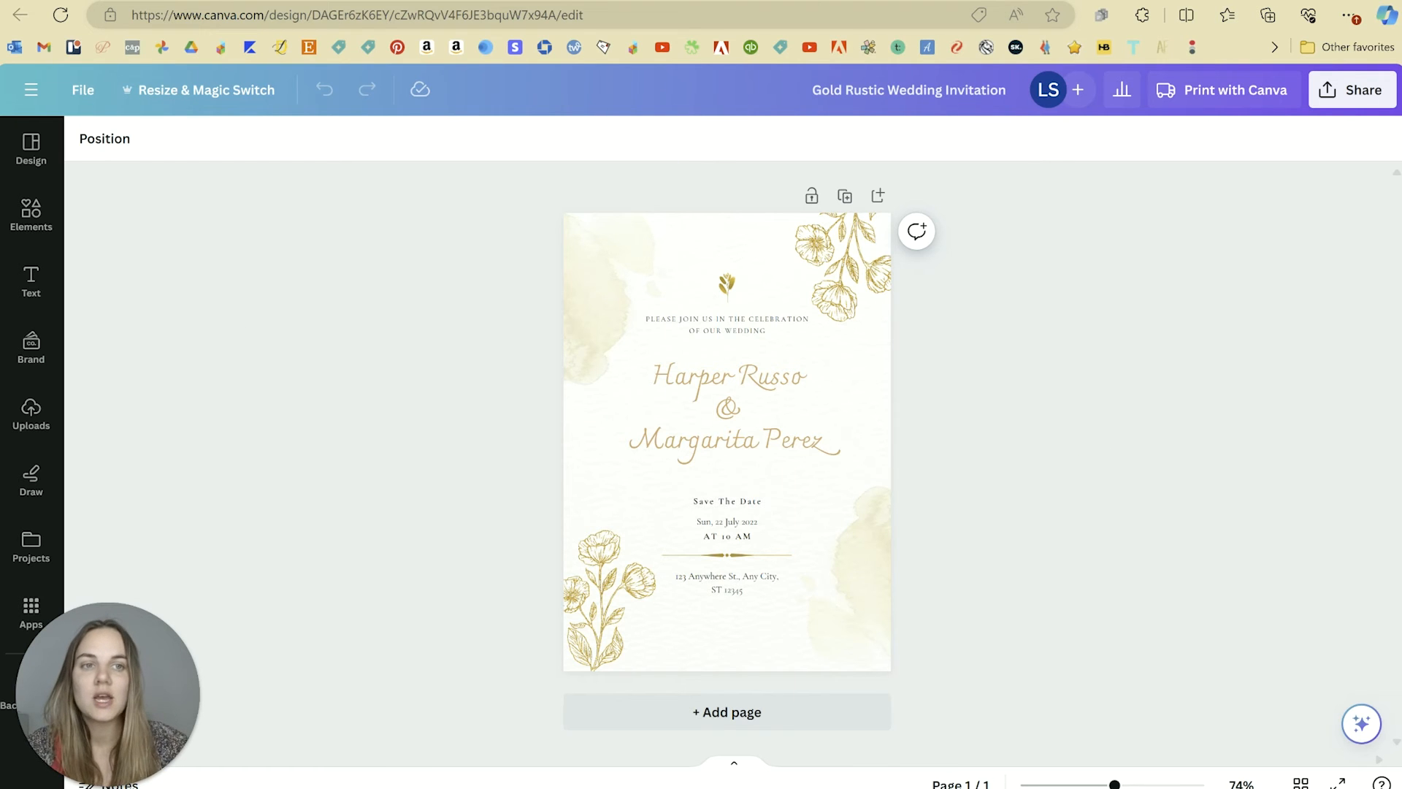
# Open the Share panel for the wedding invitation design.
pyautogui.click(1352, 89)
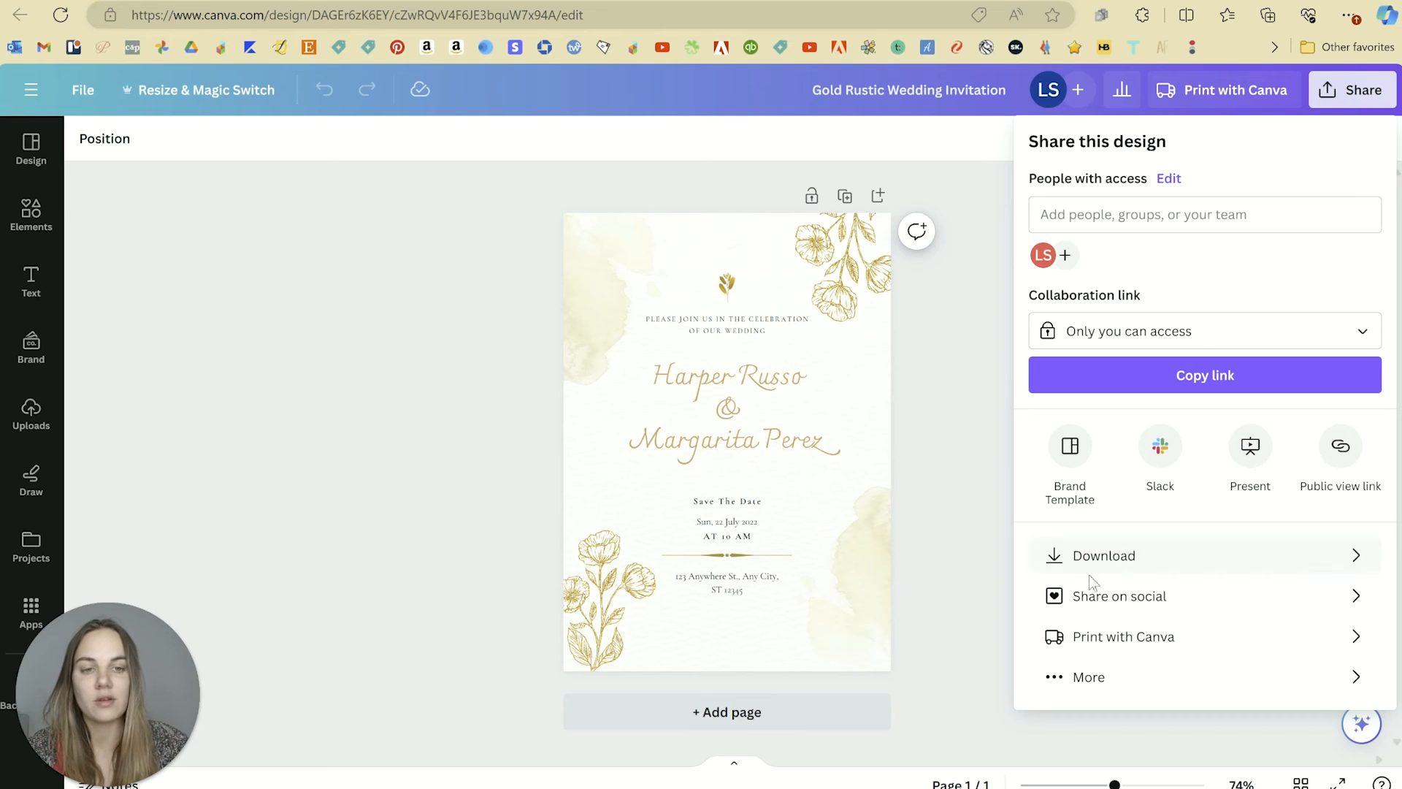
pyautogui.click(1104, 555)
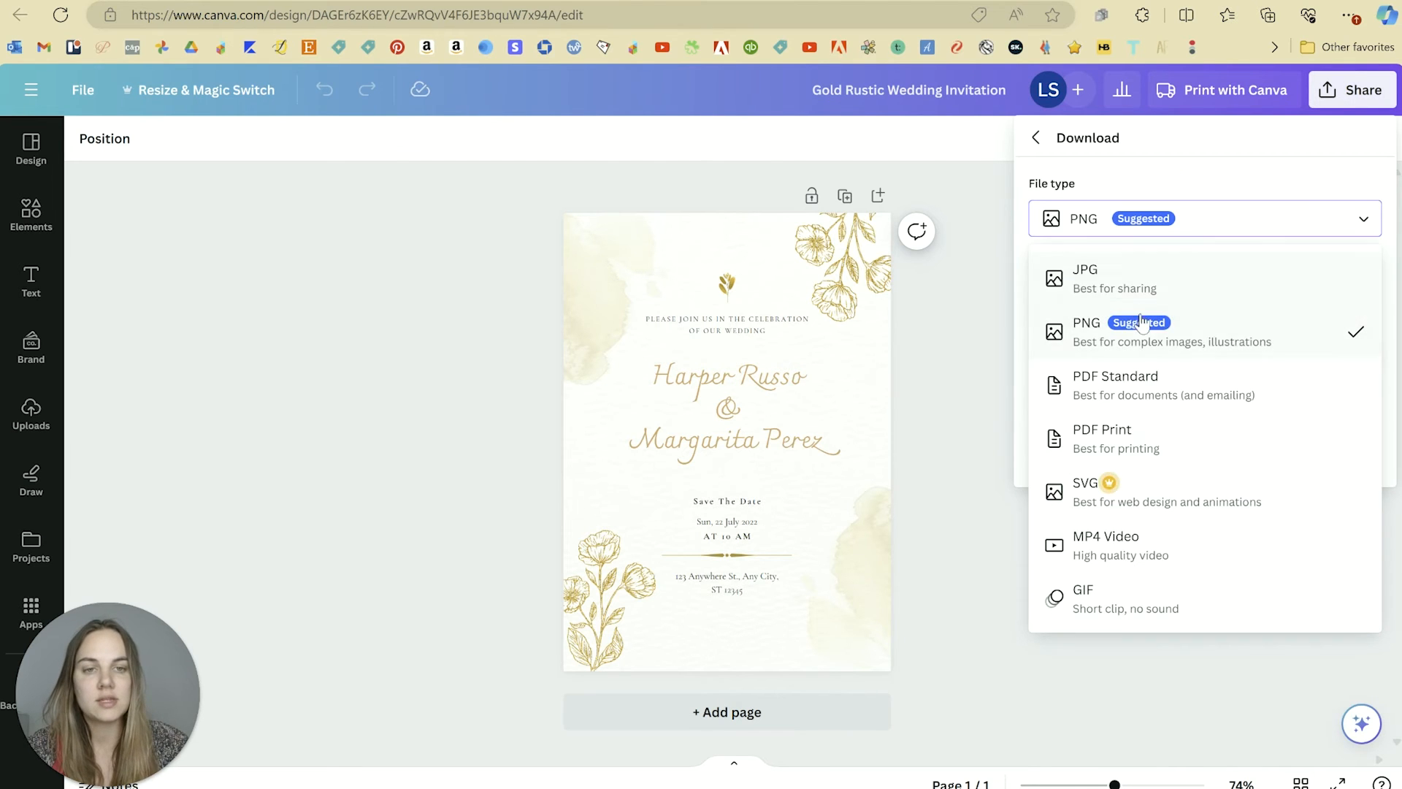
pyautogui.moveTo(1124, 345)
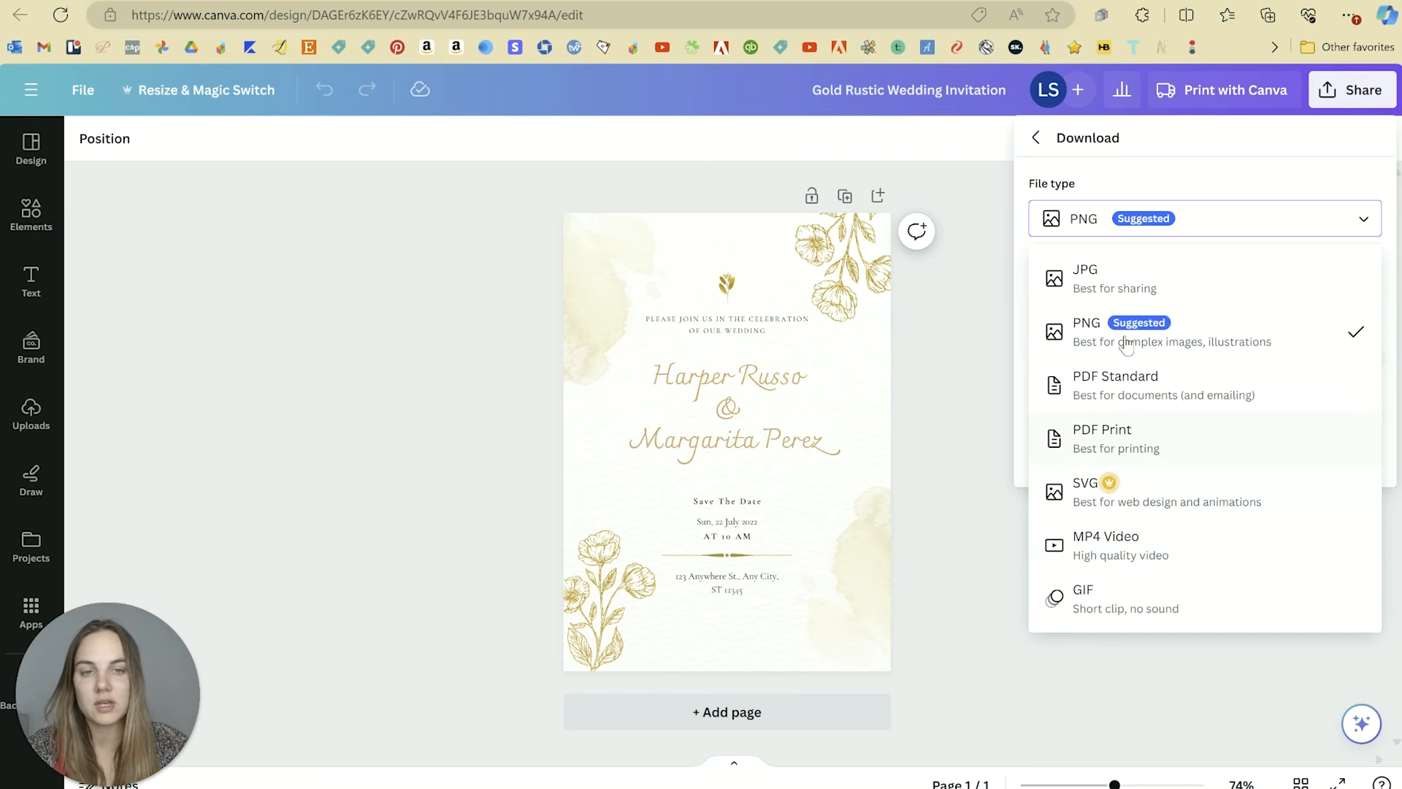
pyautogui.click(1085, 331)
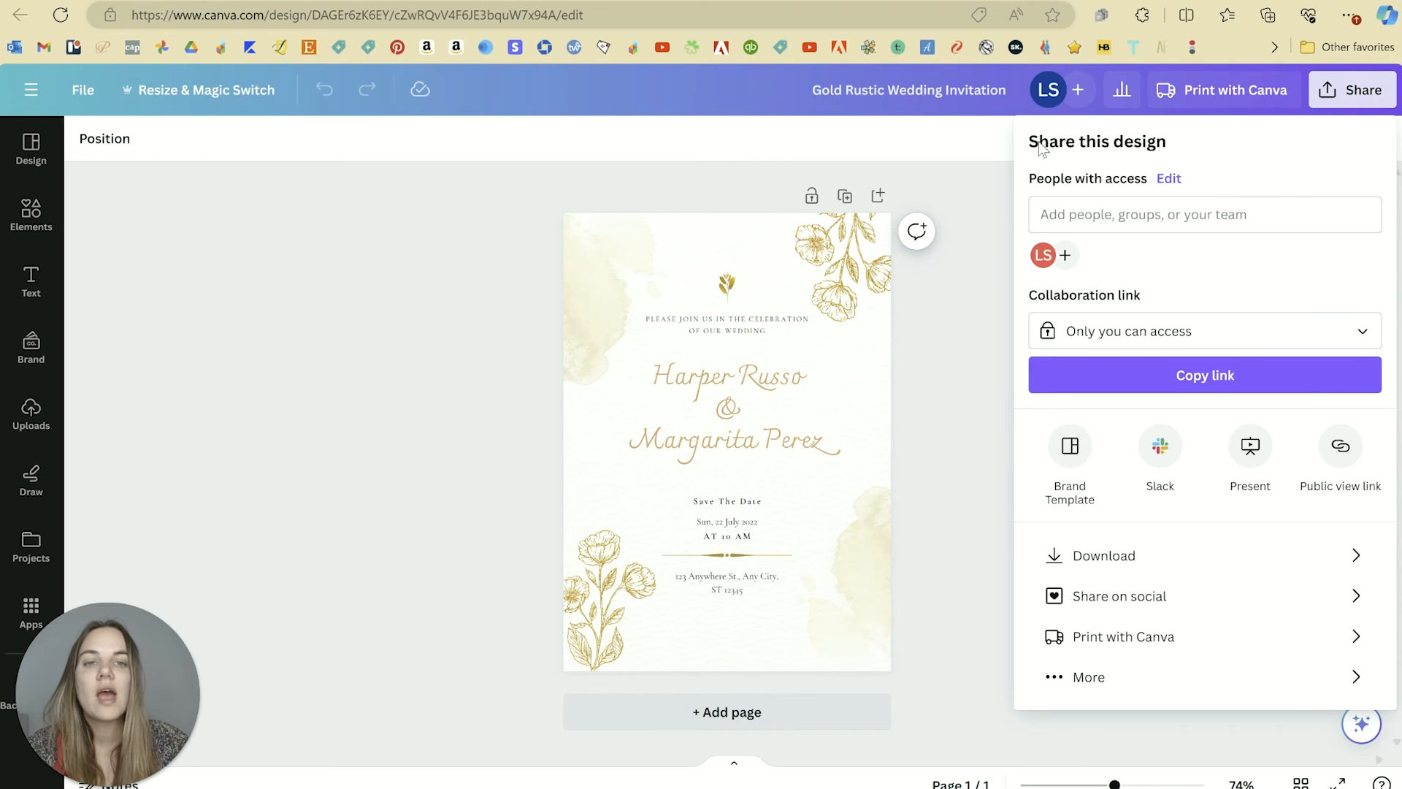
pyautogui.moveTo(1154, 331)
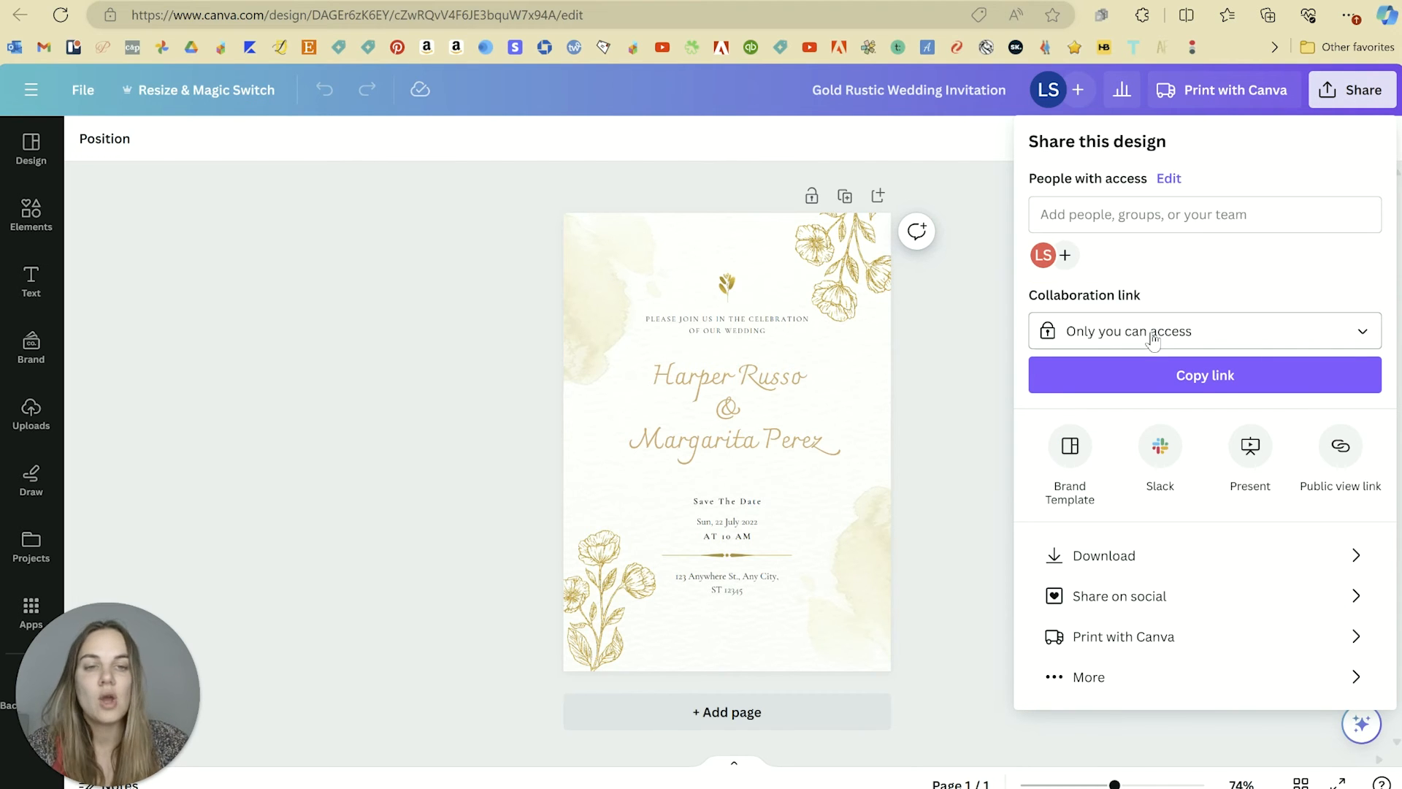
pyautogui.click(1205, 331)
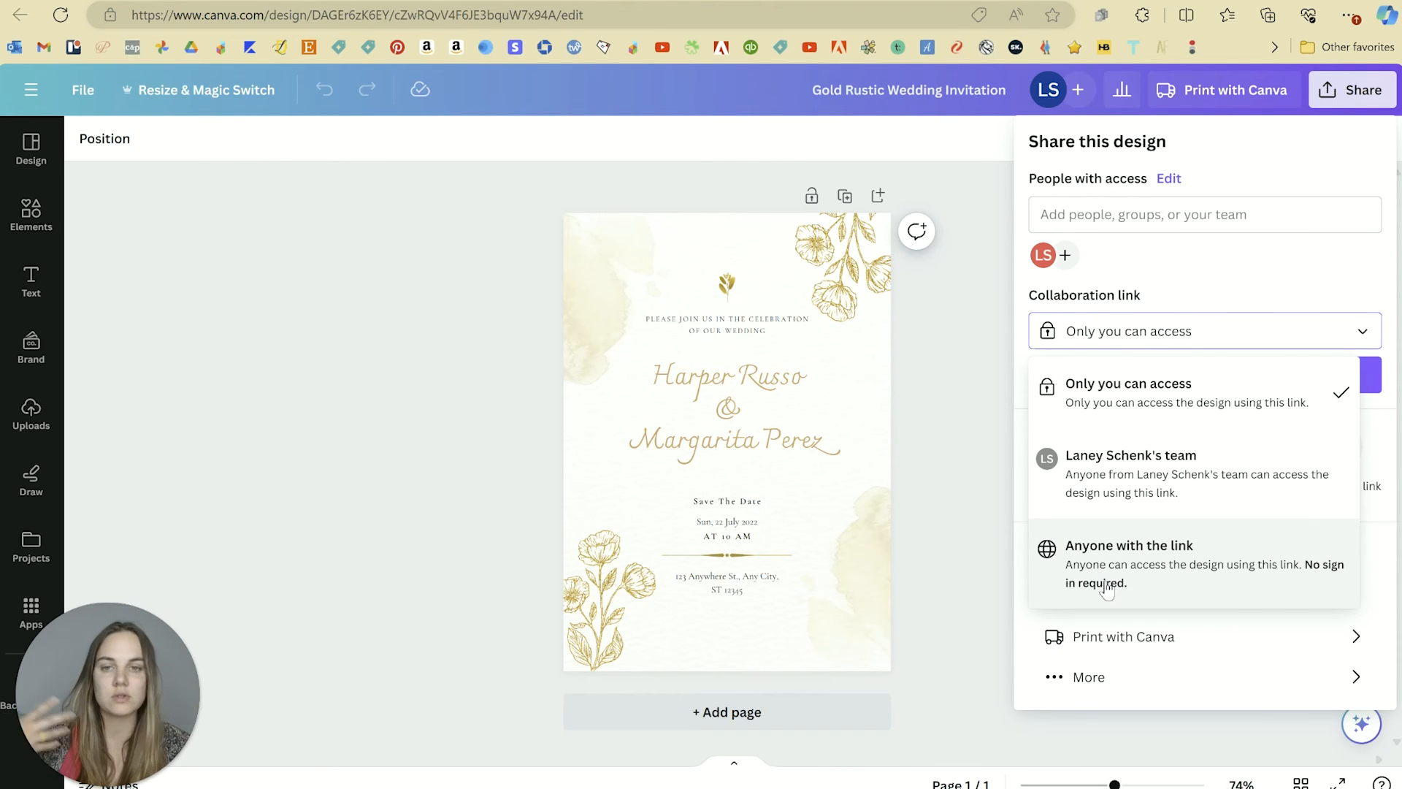
pyautogui.click(1127, 382)
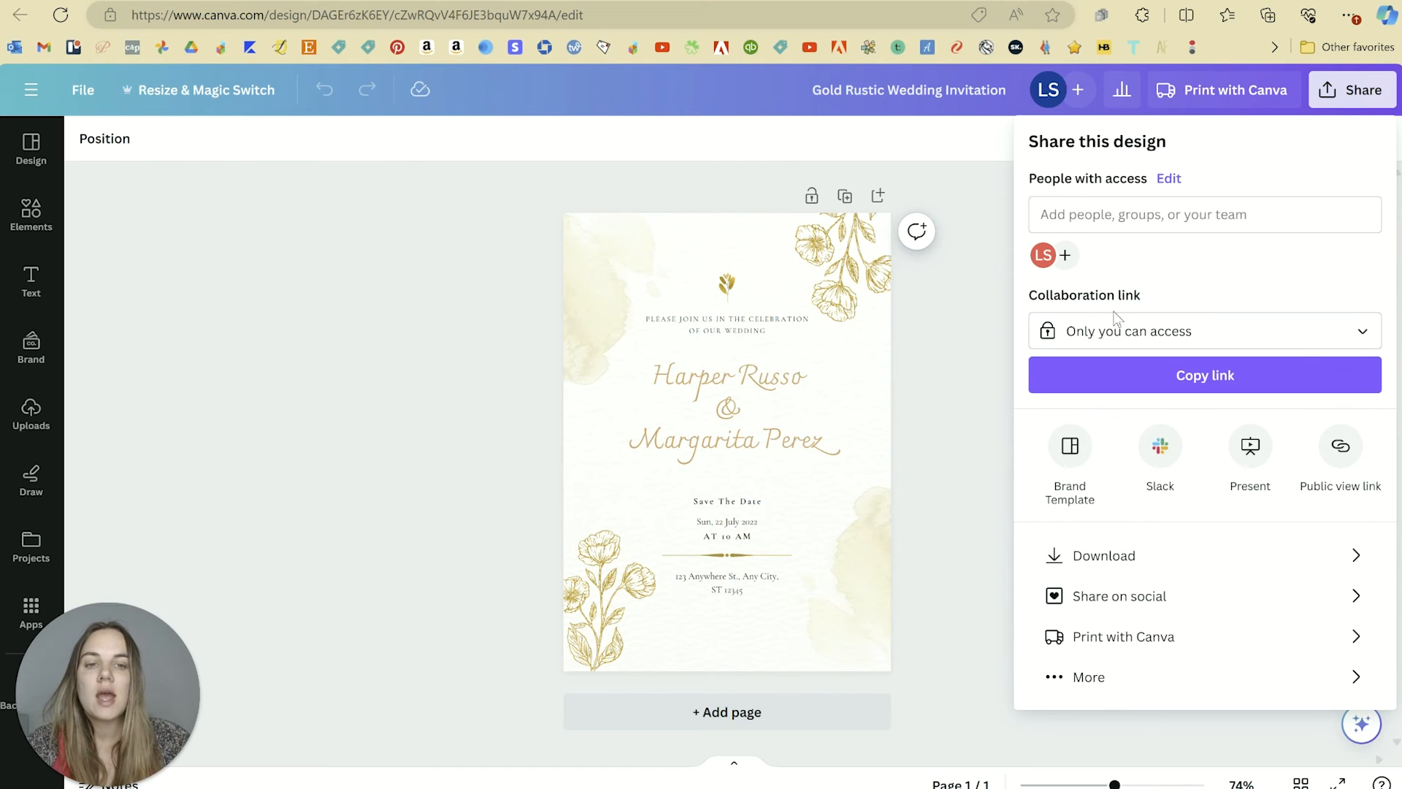
pyautogui.moveTo(1106, 566)
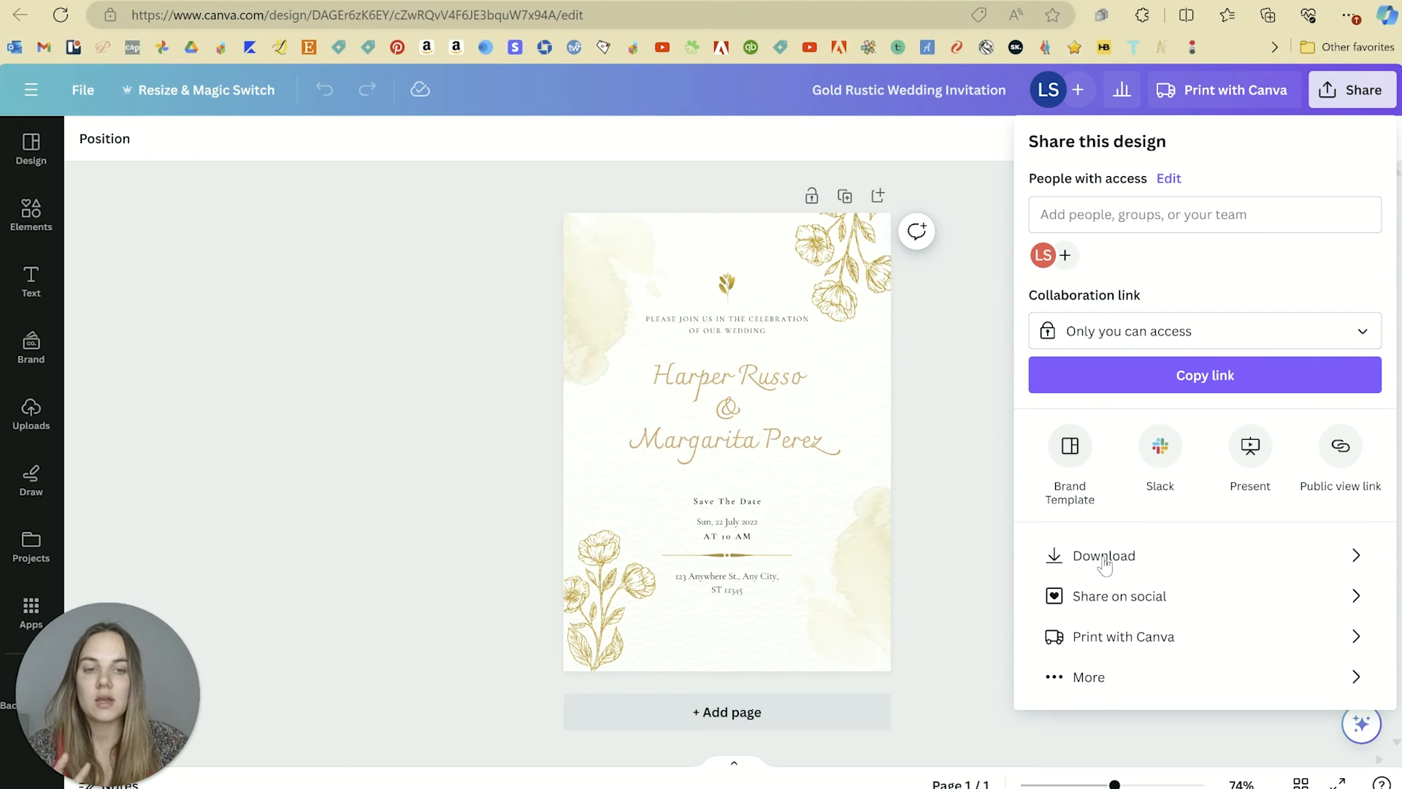
pyautogui.moveTo(1098, 649)
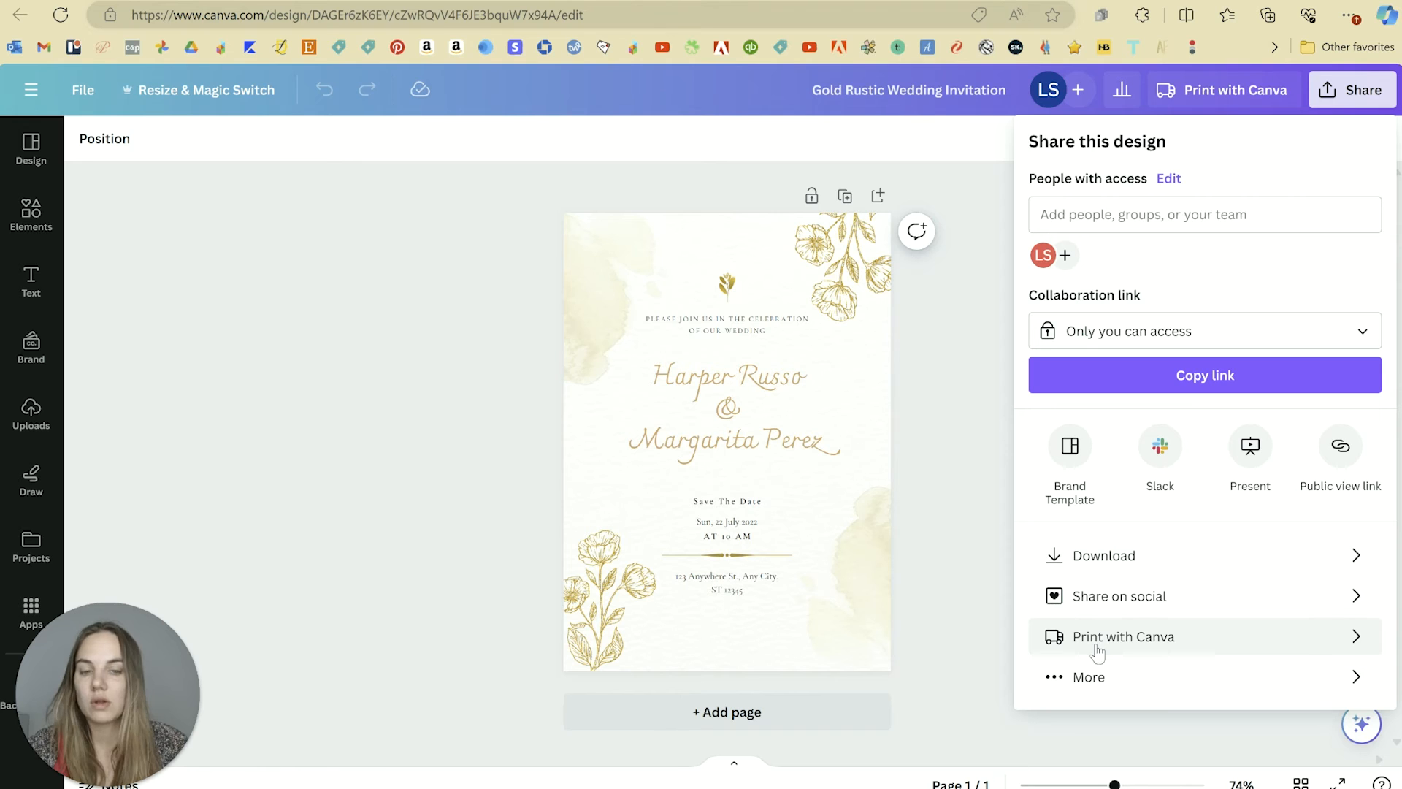
# Browse all sharing, social, messaging and third-party publishing integrations without publishing anything.
pyautogui.click(1086, 676)
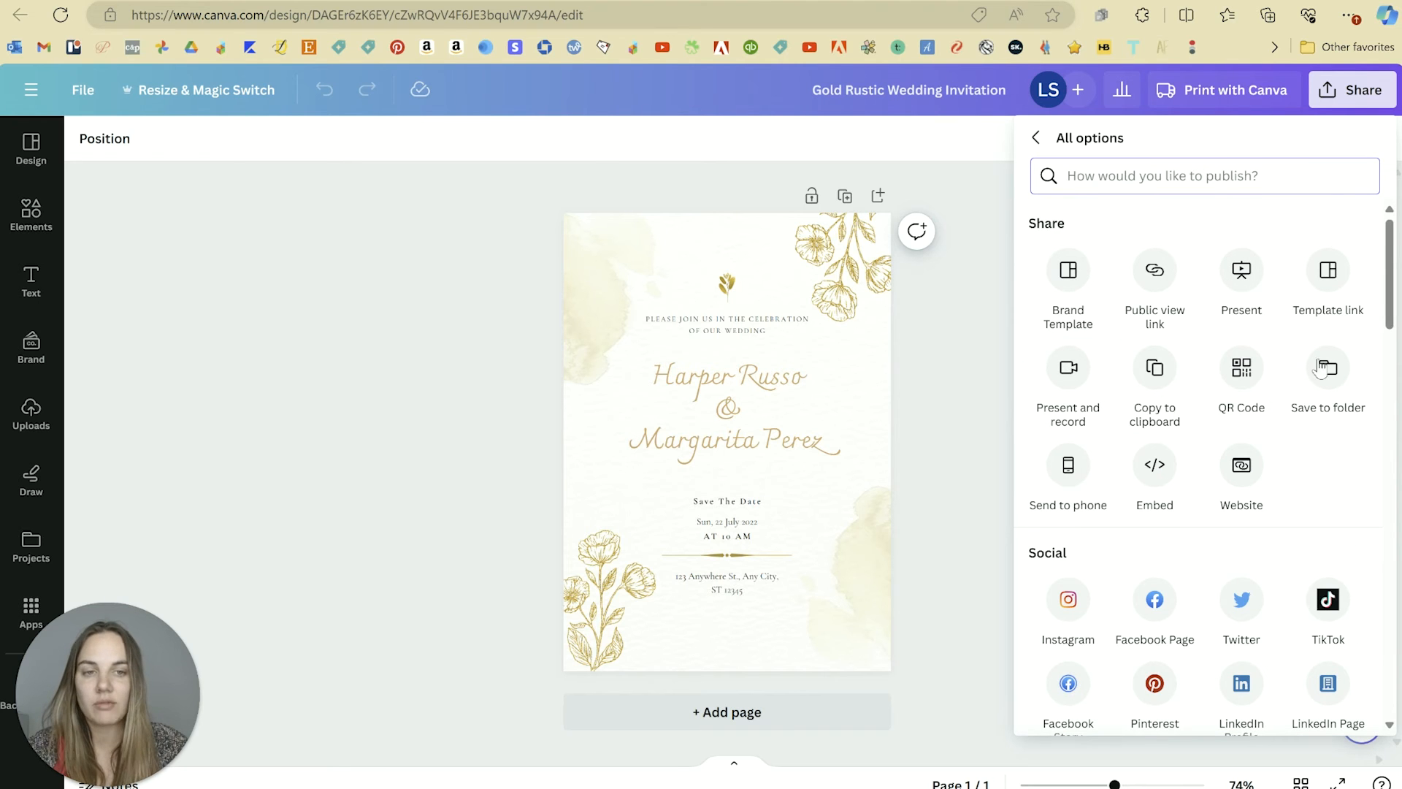
pyautogui.scroll(-3)
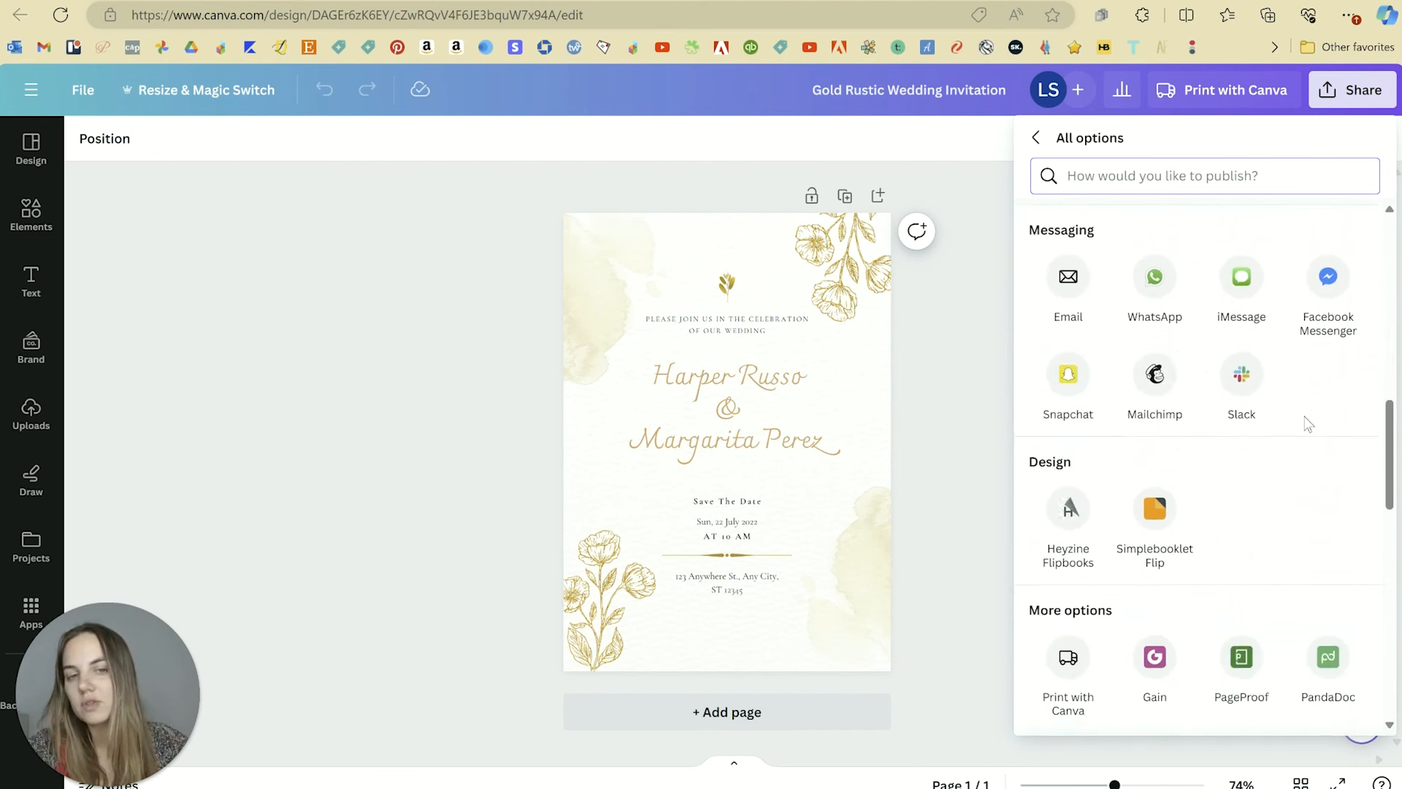
pyautogui.scroll(-3)
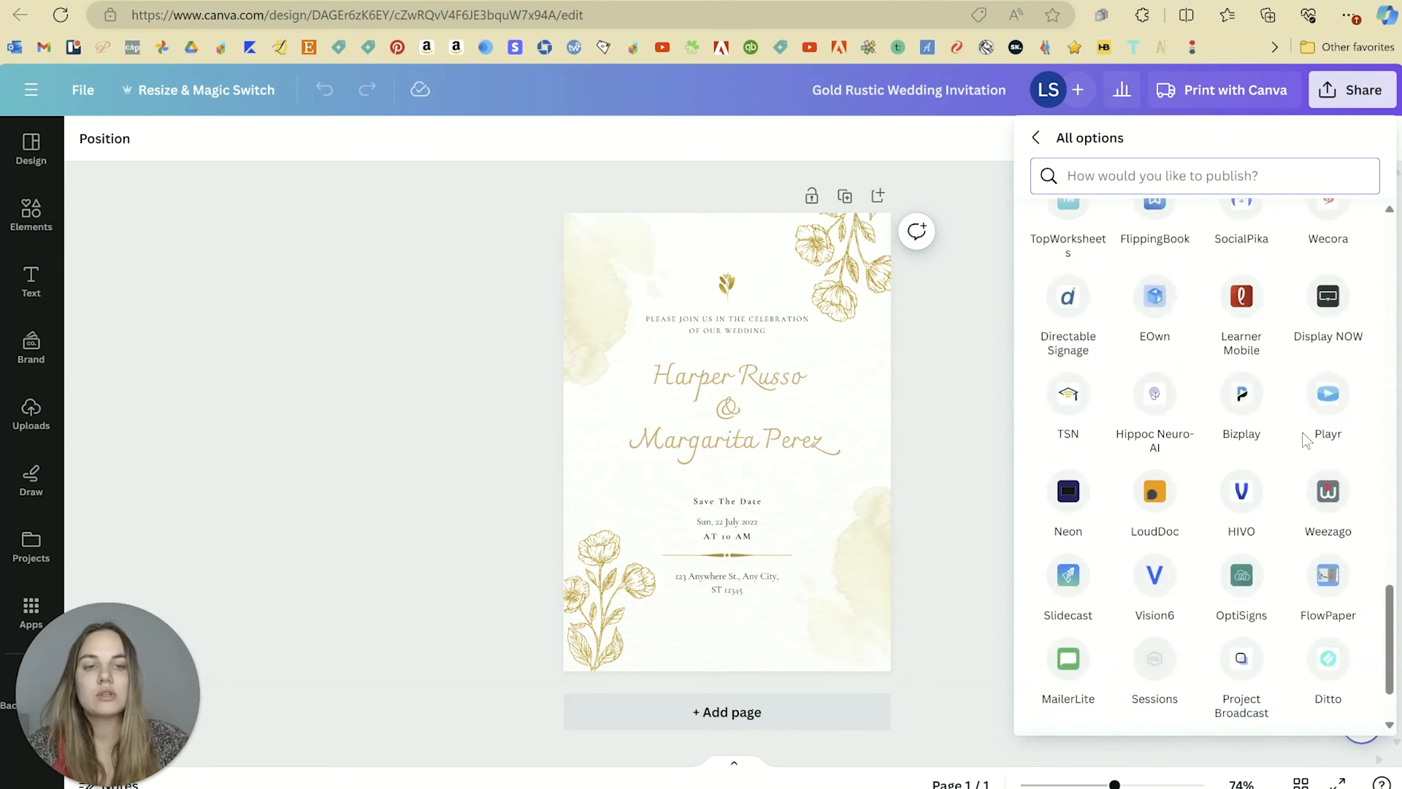
pyautogui.scroll(-3)
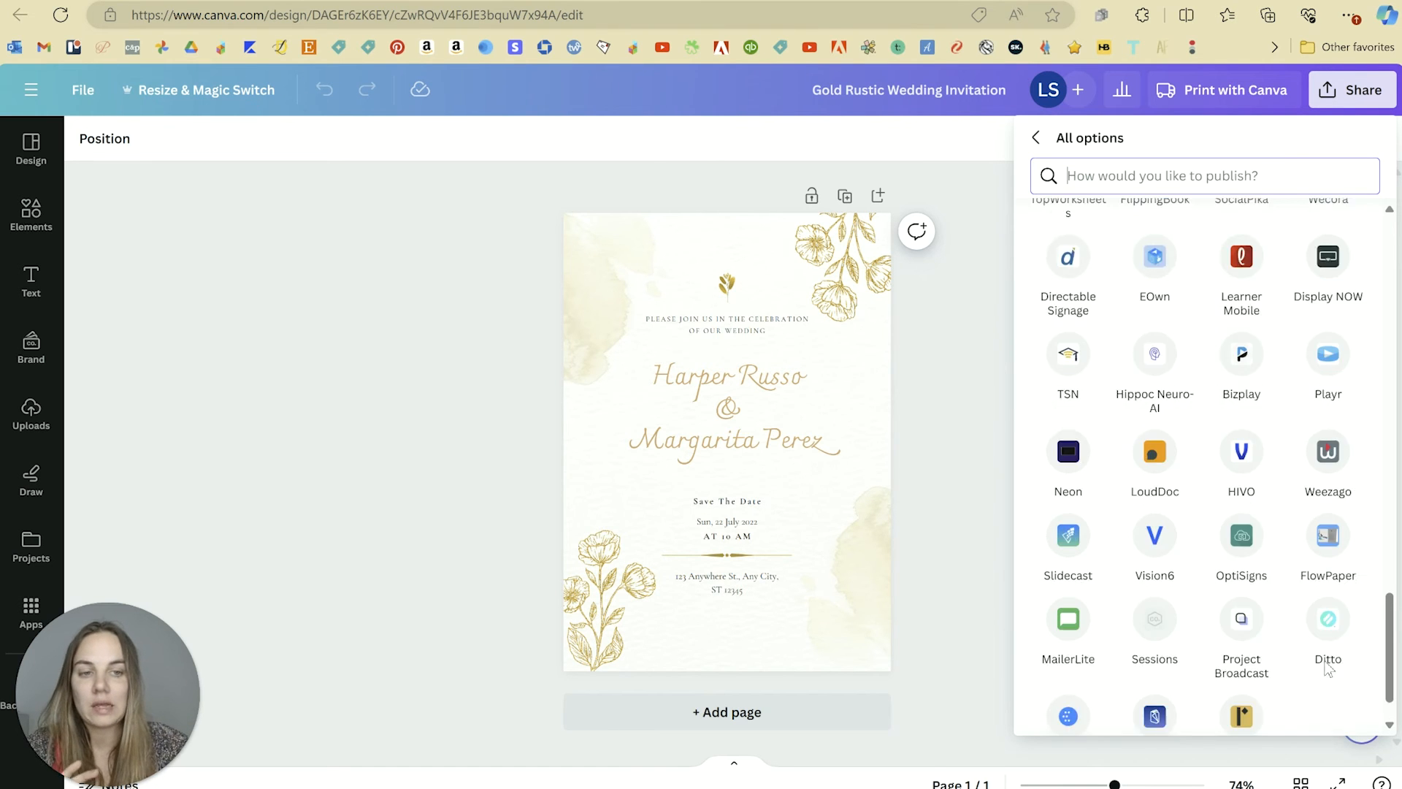
pyautogui.scroll(3)
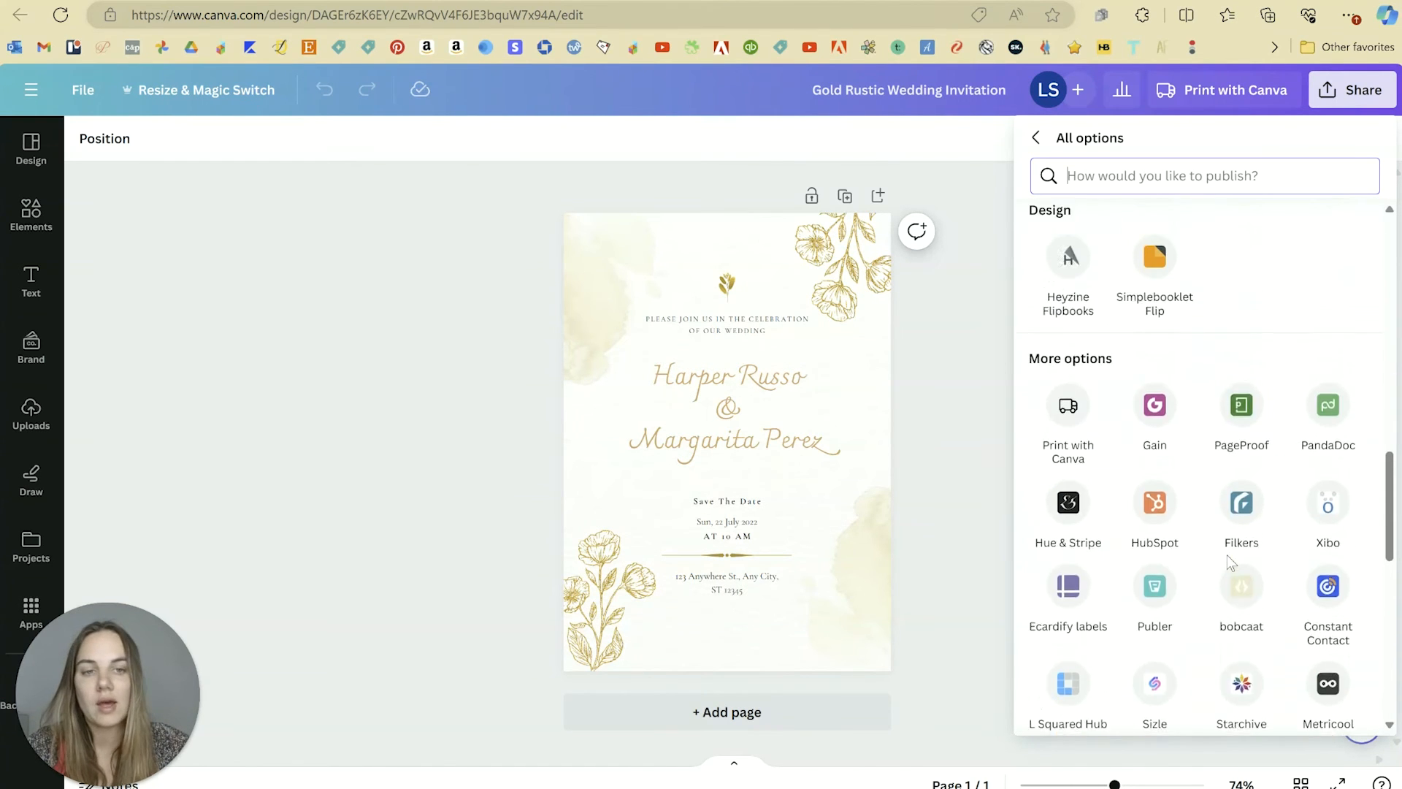
pyautogui.scroll(3)
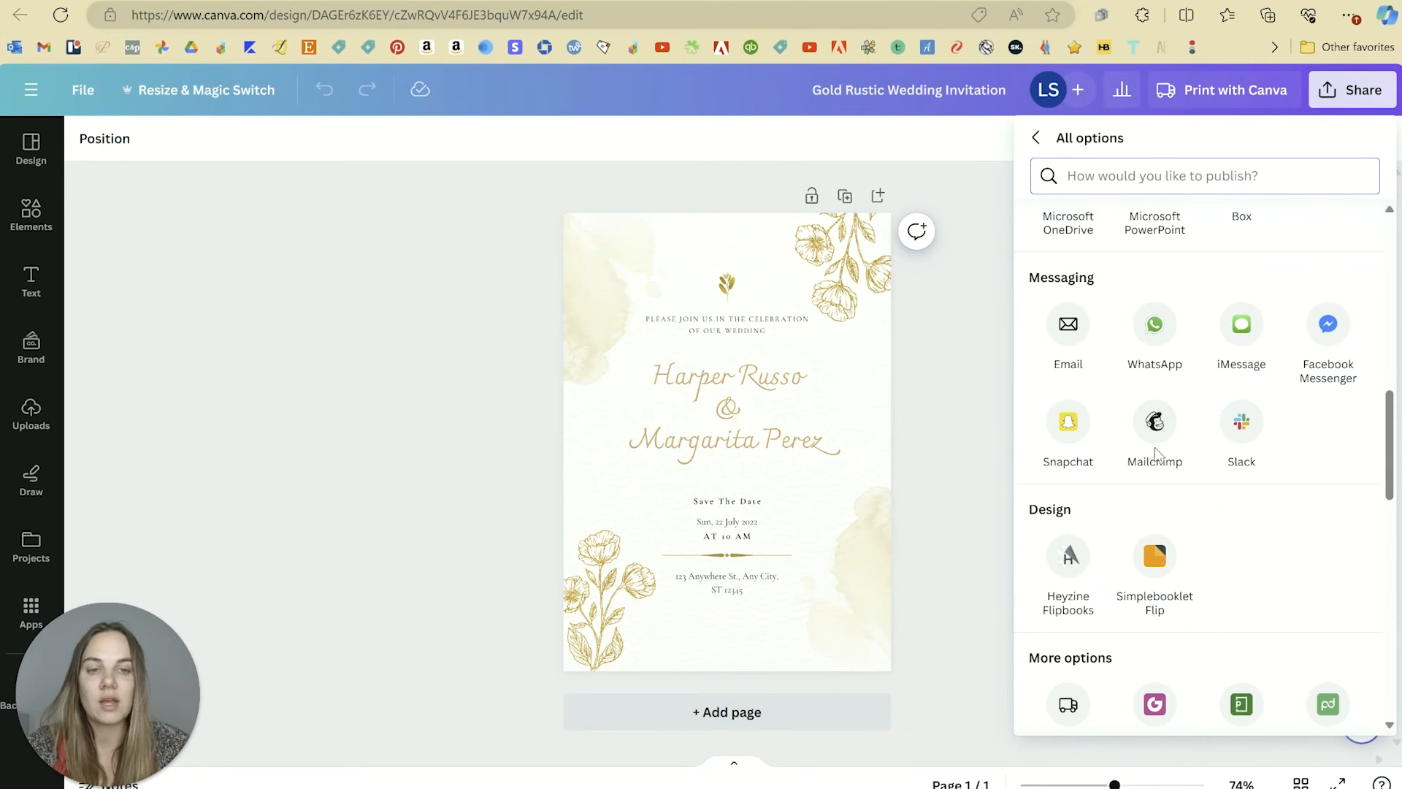
pyautogui.moveTo(1294, 472)
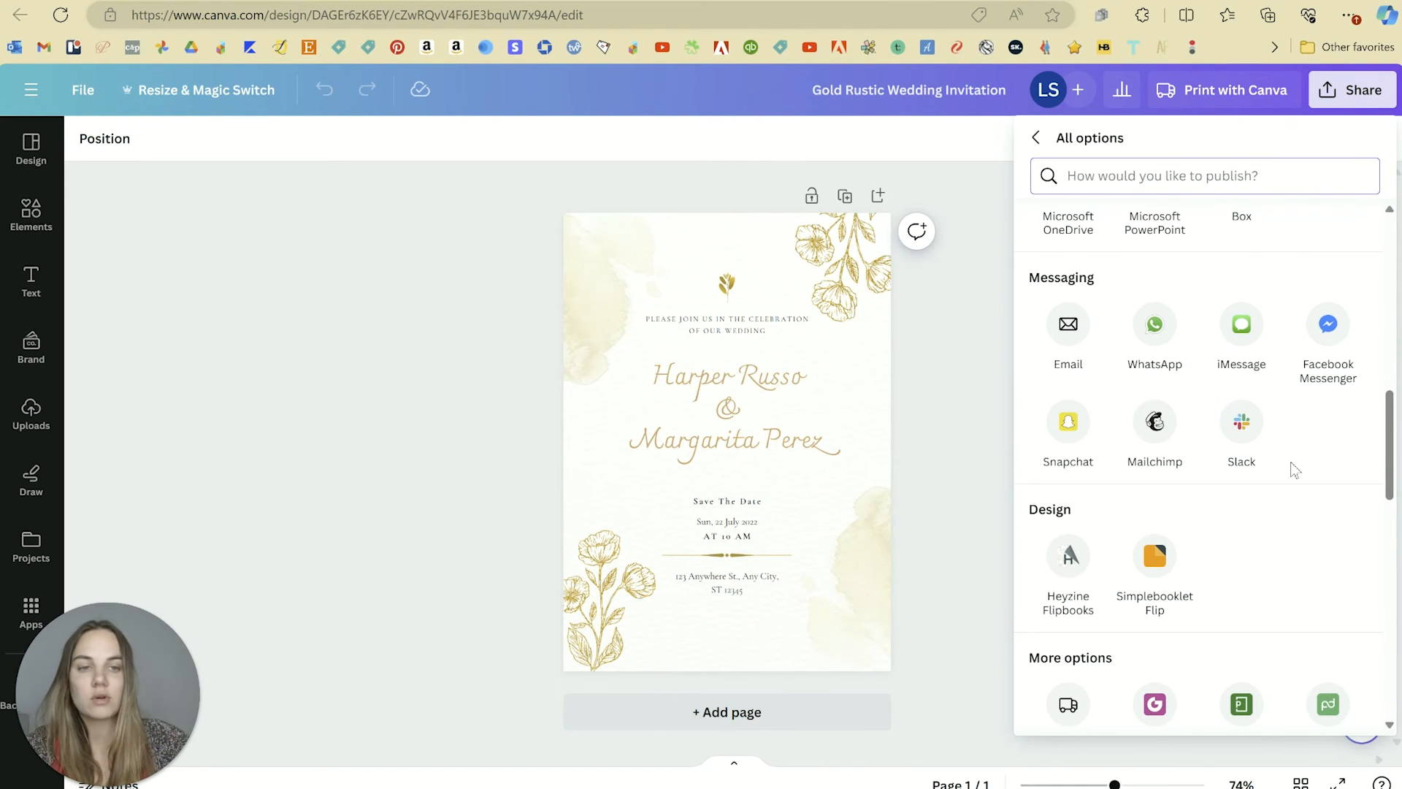
pyautogui.scroll(3)
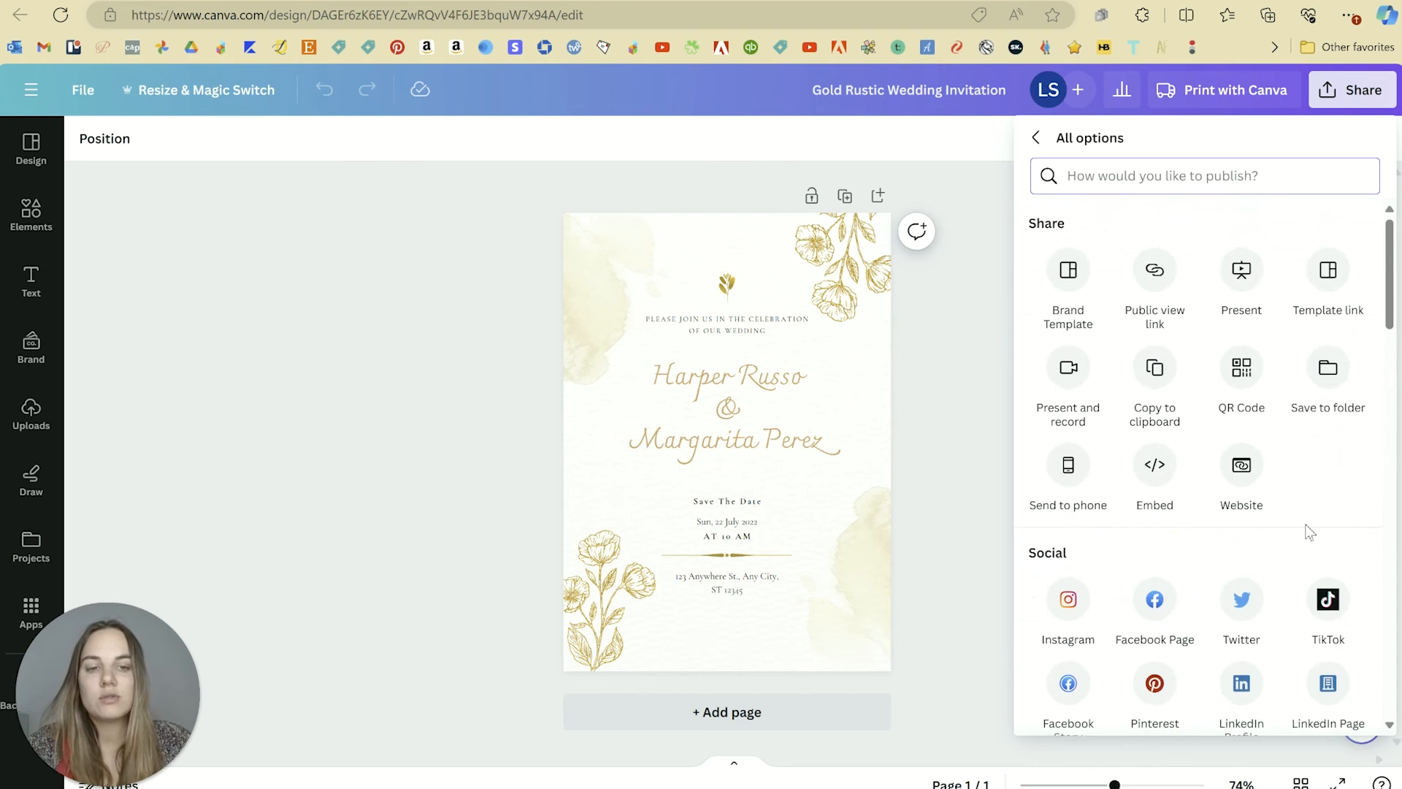
pyautogui.scroll(-3)
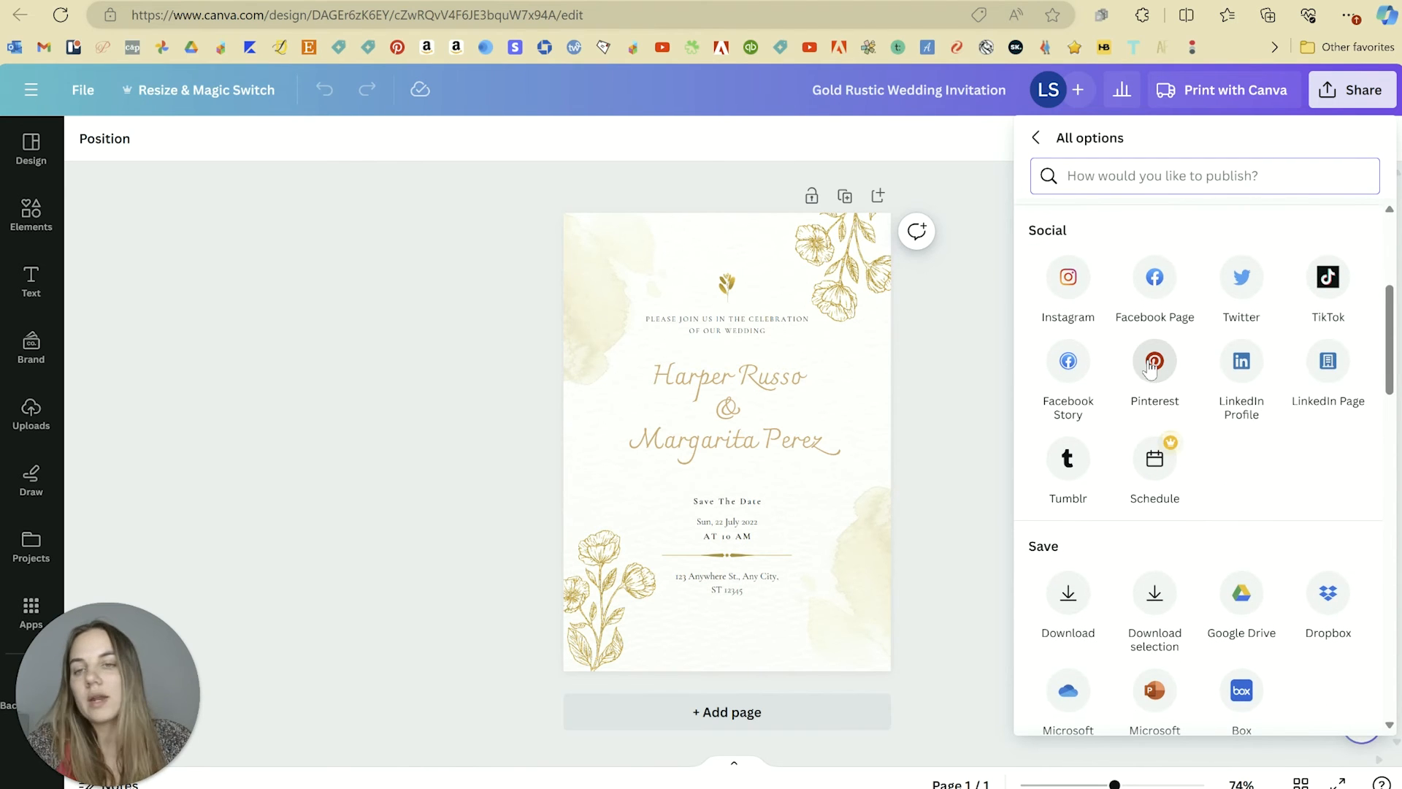
pyautogui.moveTo(945, 331)
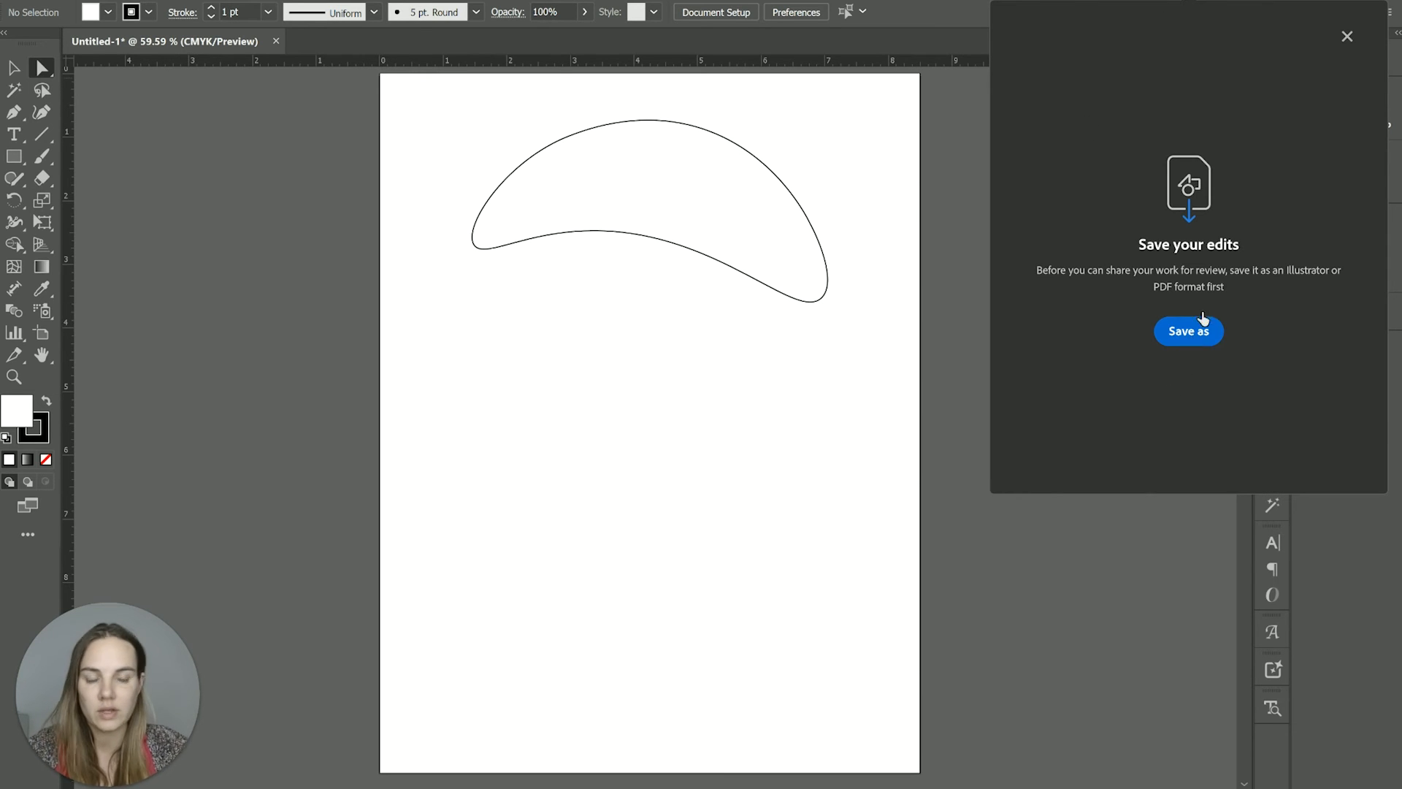
# Dismiss the save-before-sharing prompt and bring up Illustrator's File menu.
pyautogui.click(1347, 35)
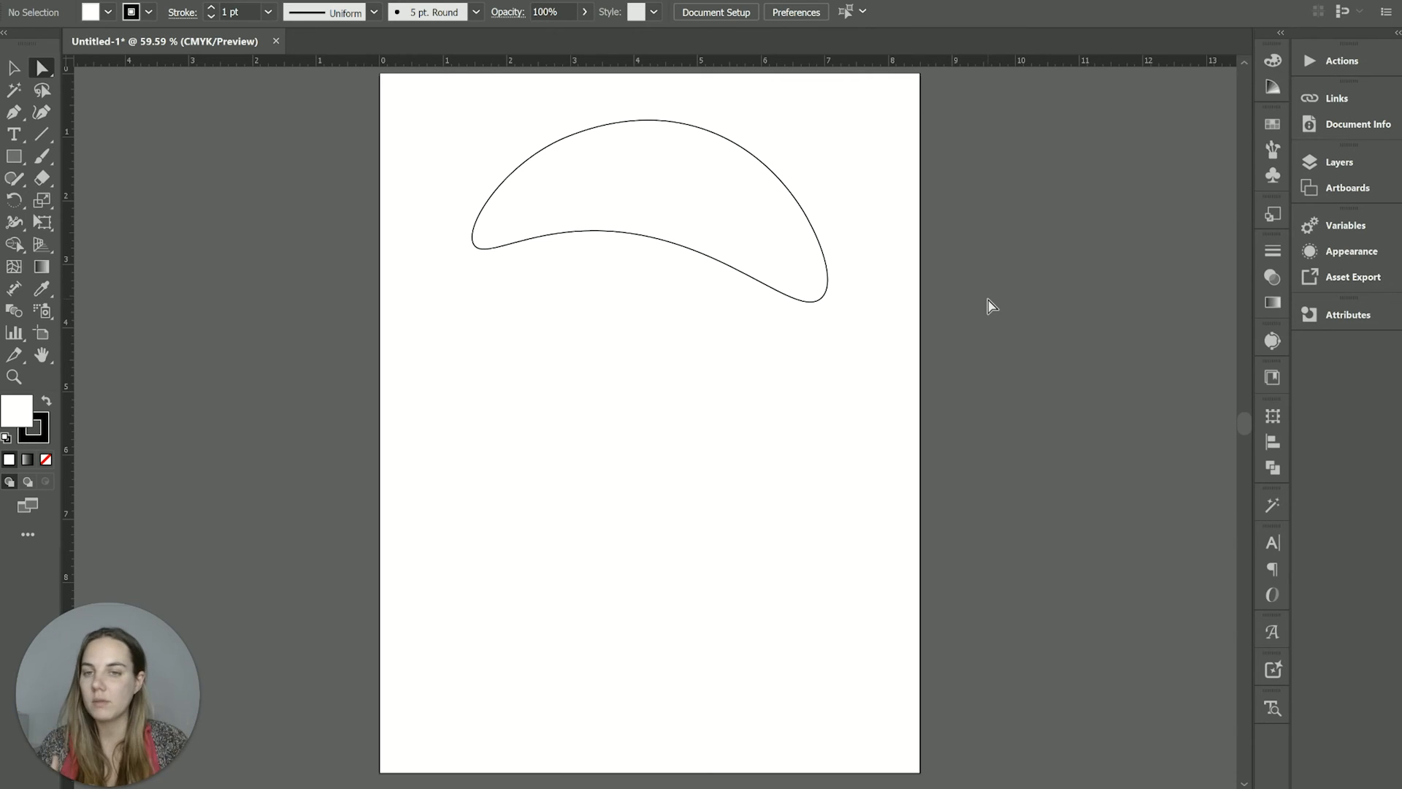
pyautogui.moveTo(506, 430)
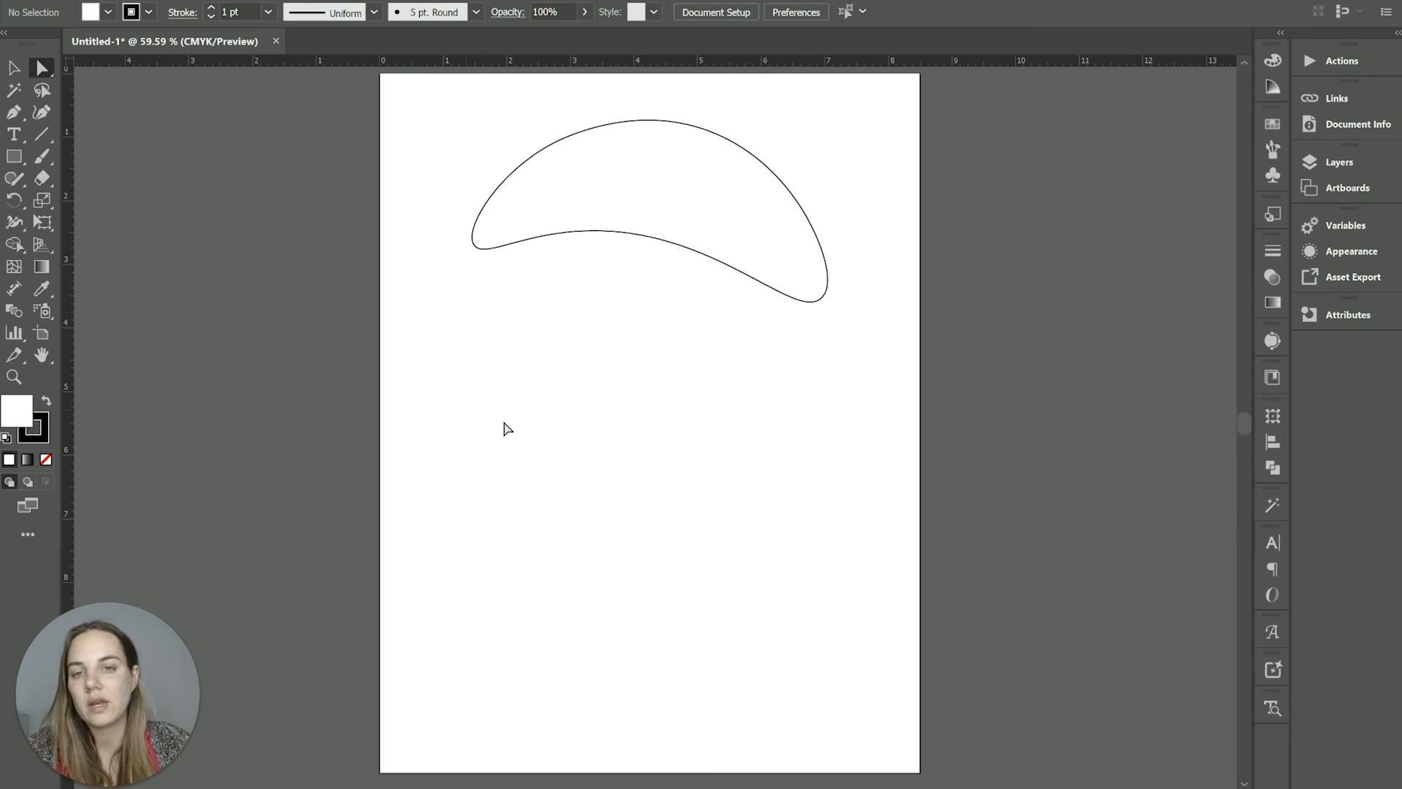
pyautogui.moveTo(474, 436)
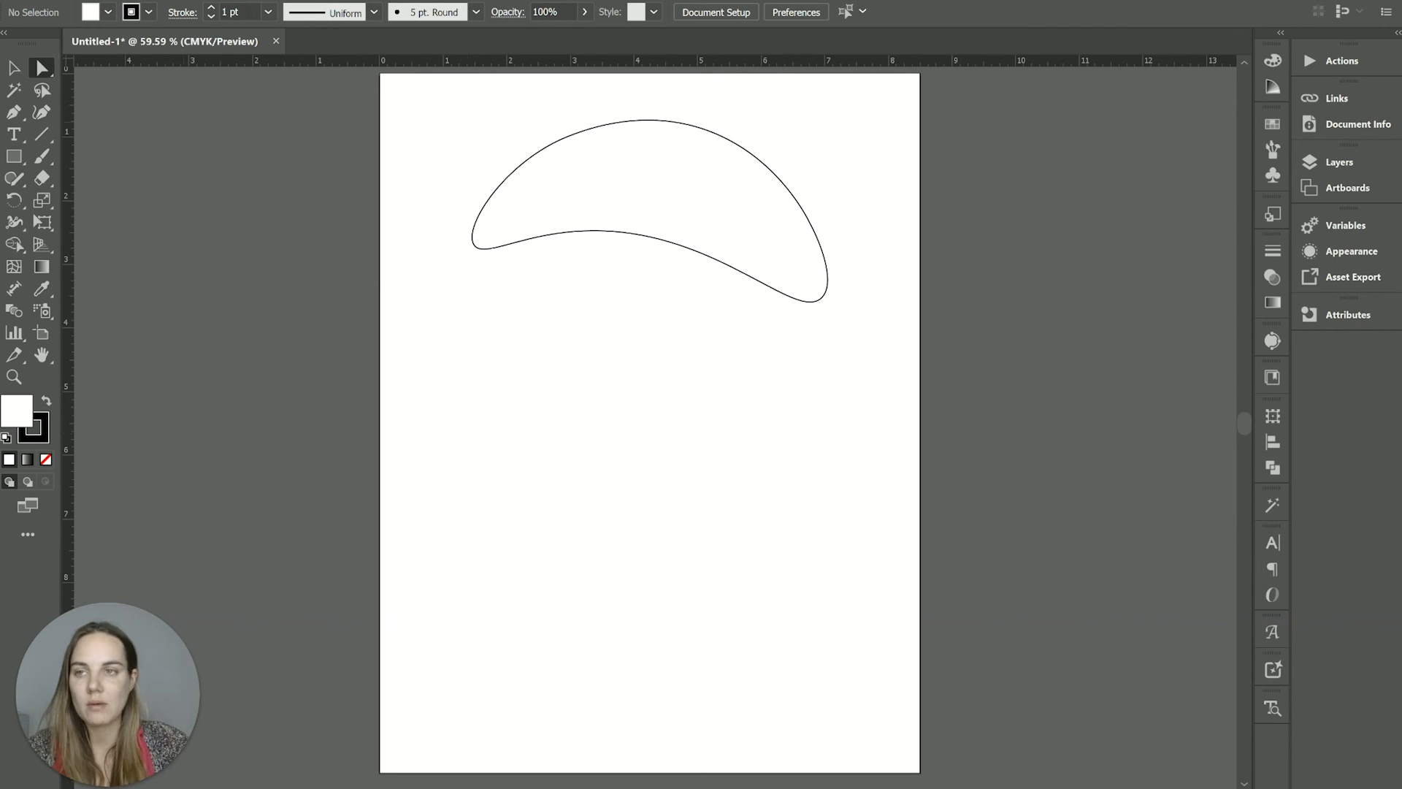
pyautogui.click(35, 11)
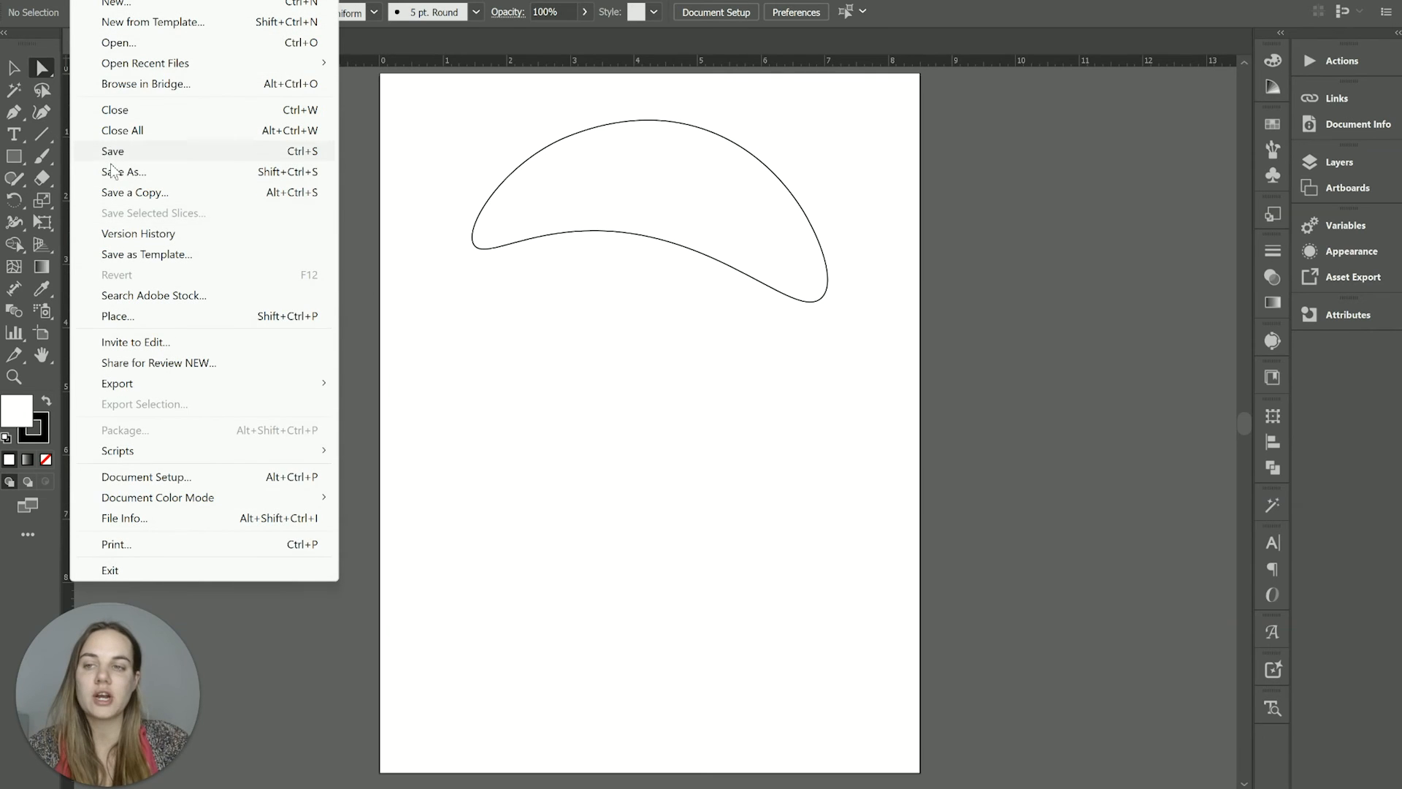
# Save As with type Adobe PDF (*.PDF), reaching the Save Adobe PDF options.
pyautogui.click(126, 172)
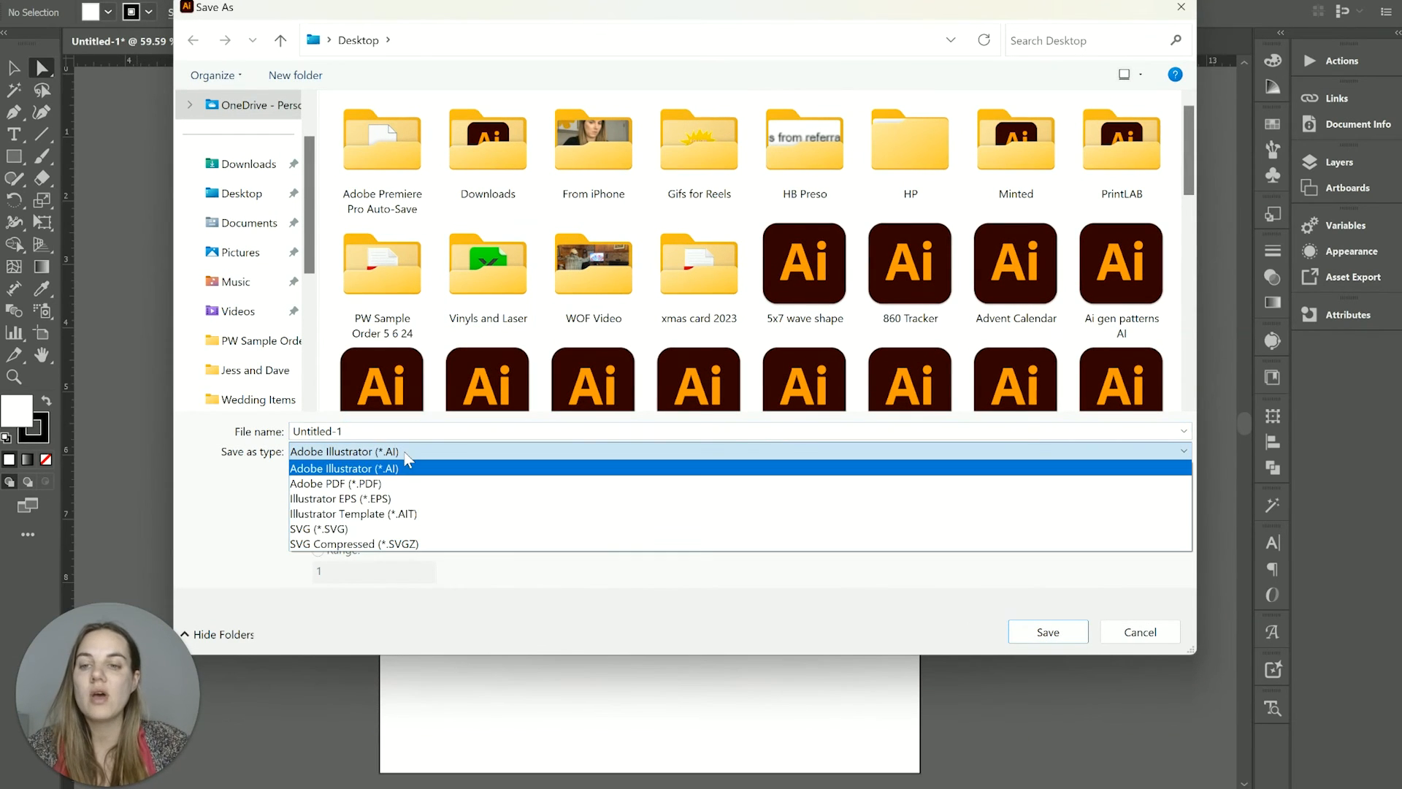
pyautogui.moveTo(336, 484)
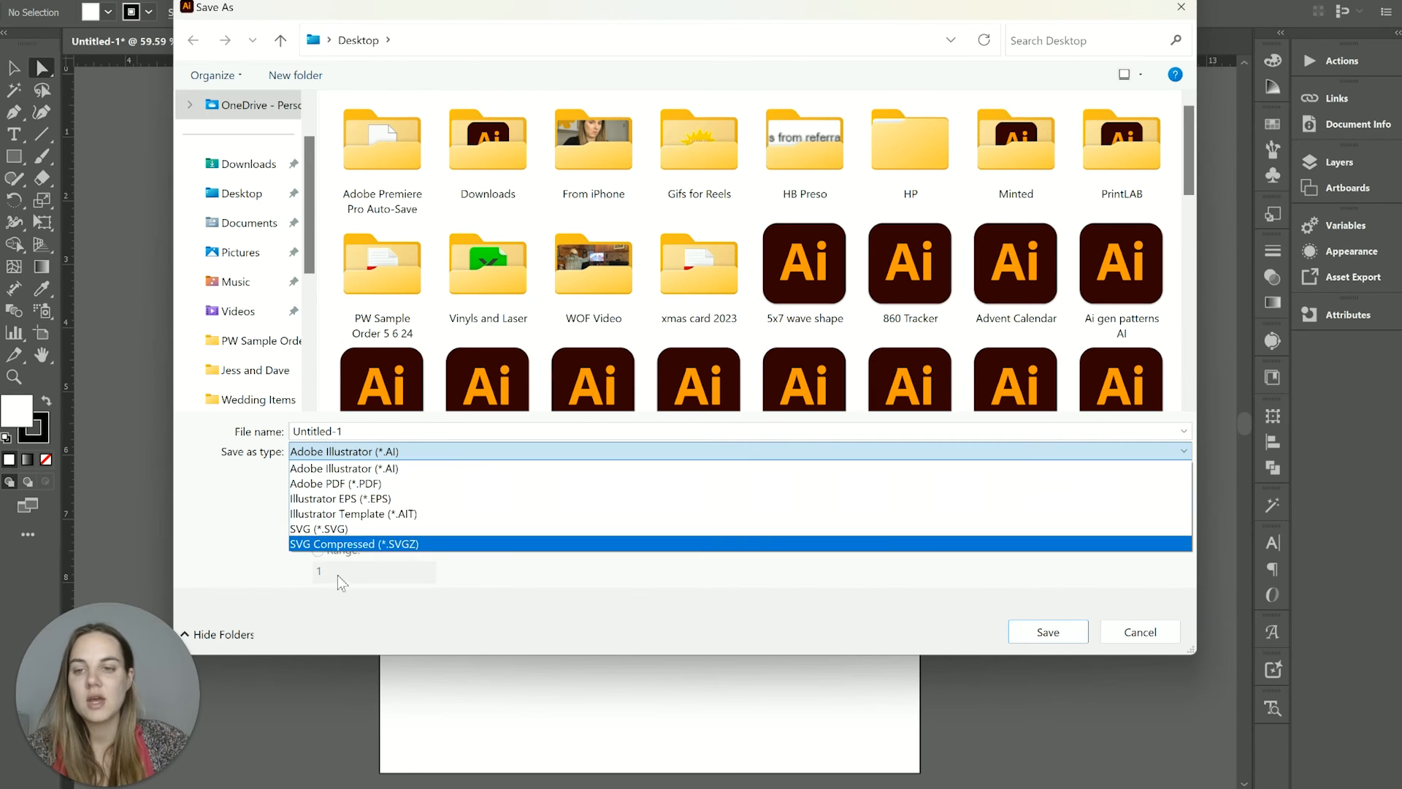
pyautogui.click(336, 484)
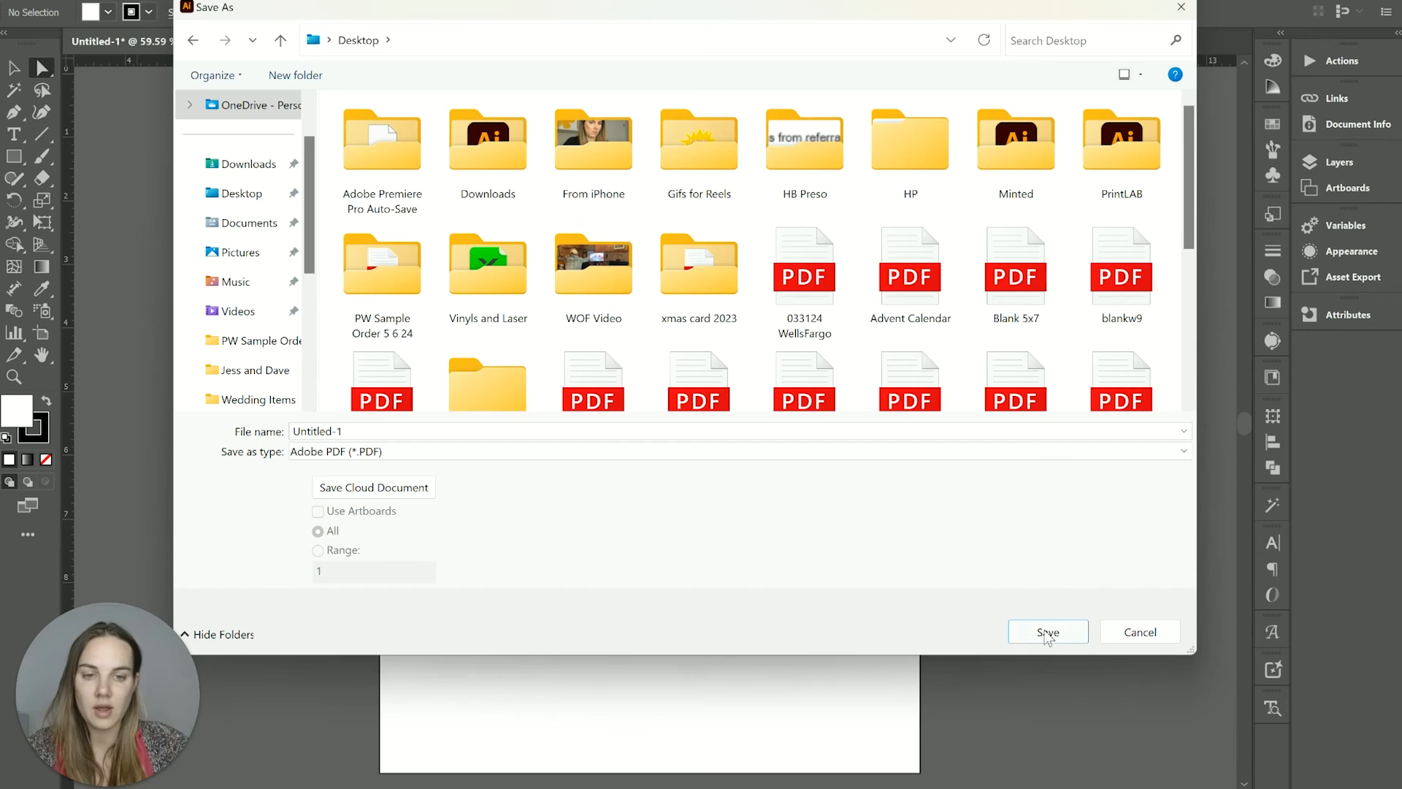
pyautogui.click(1047, 633)
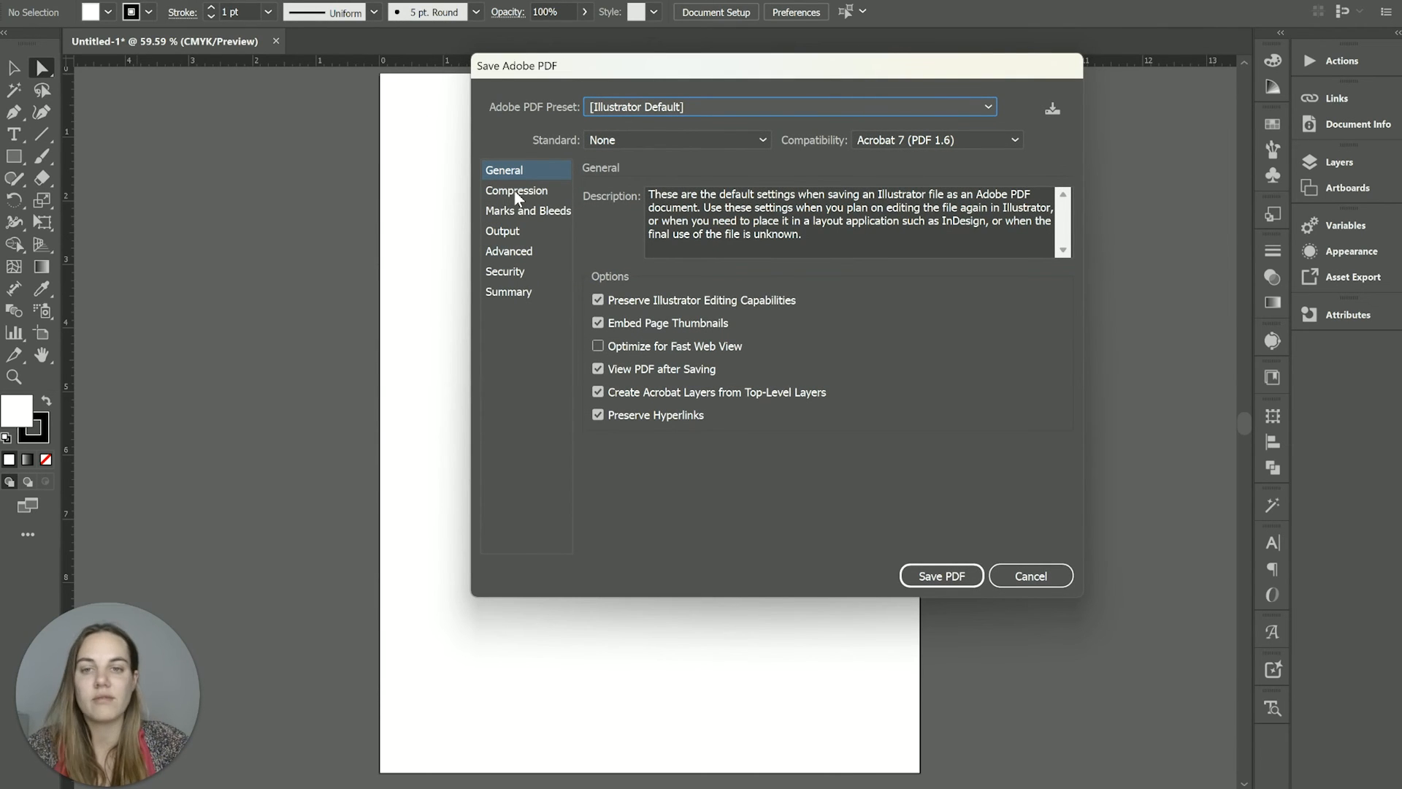
pyautogui.moveTo(508, 199)
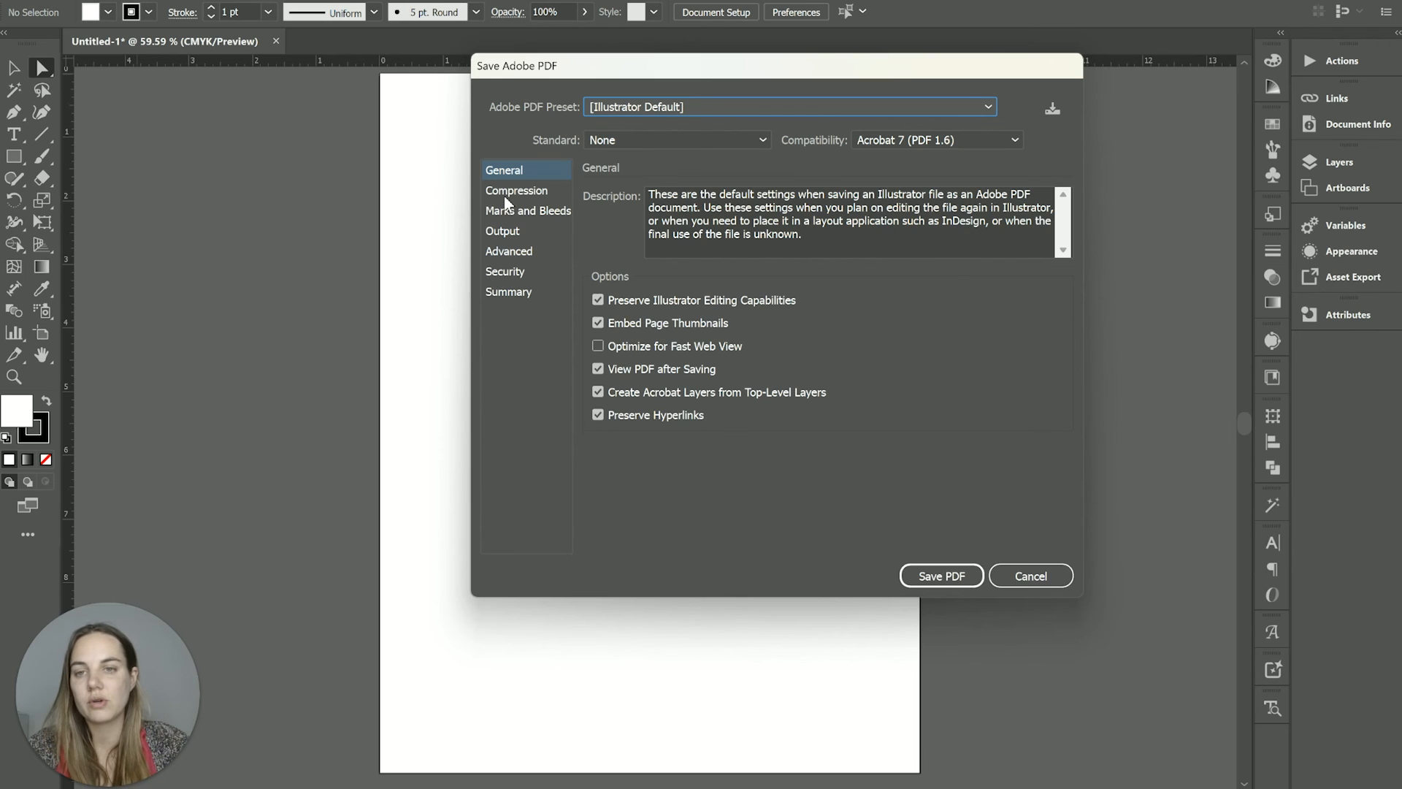
# Review the Marks and Bleeds and Output sections, then cancel the PDF save.
pyautogui.click(527, 211)
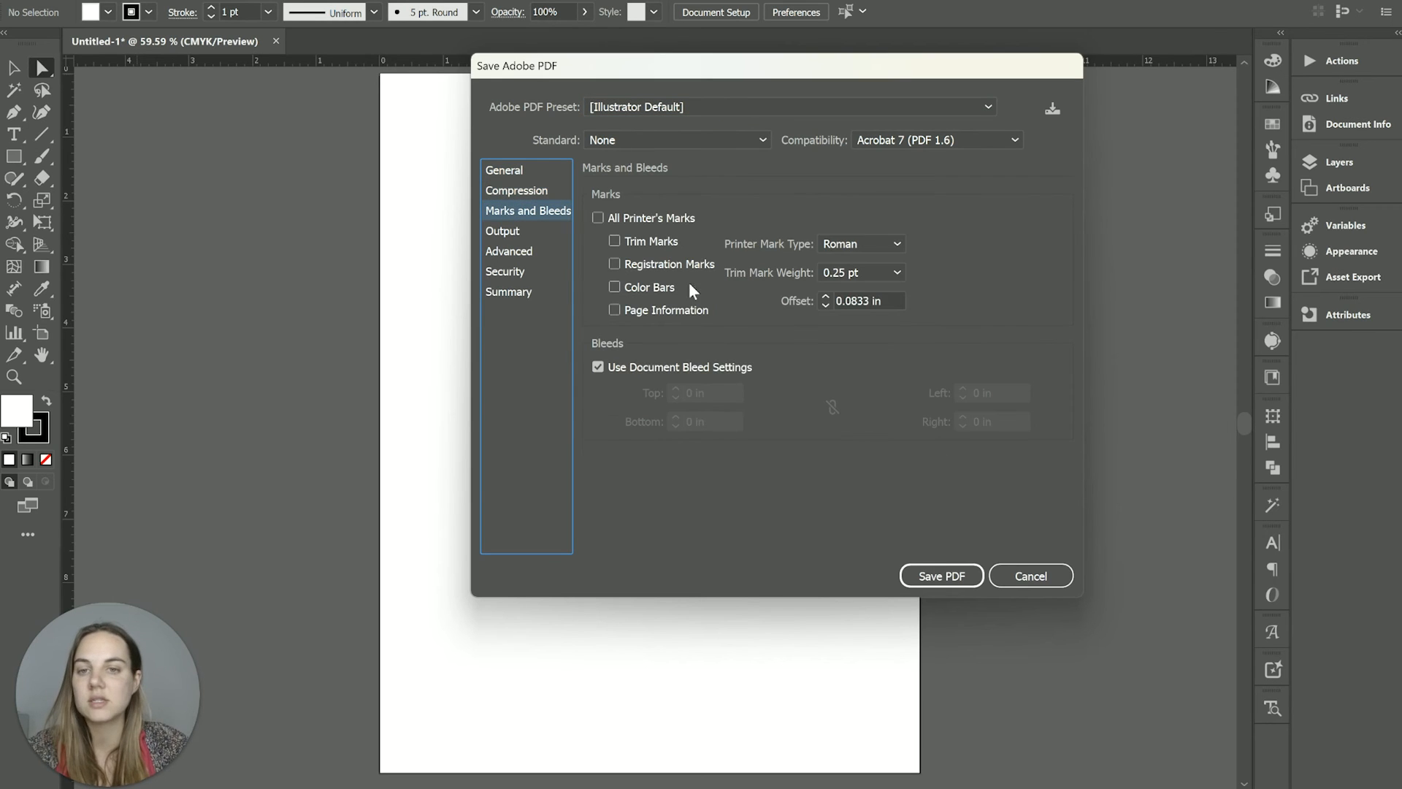
pyautogui.moveTo(534, 260)
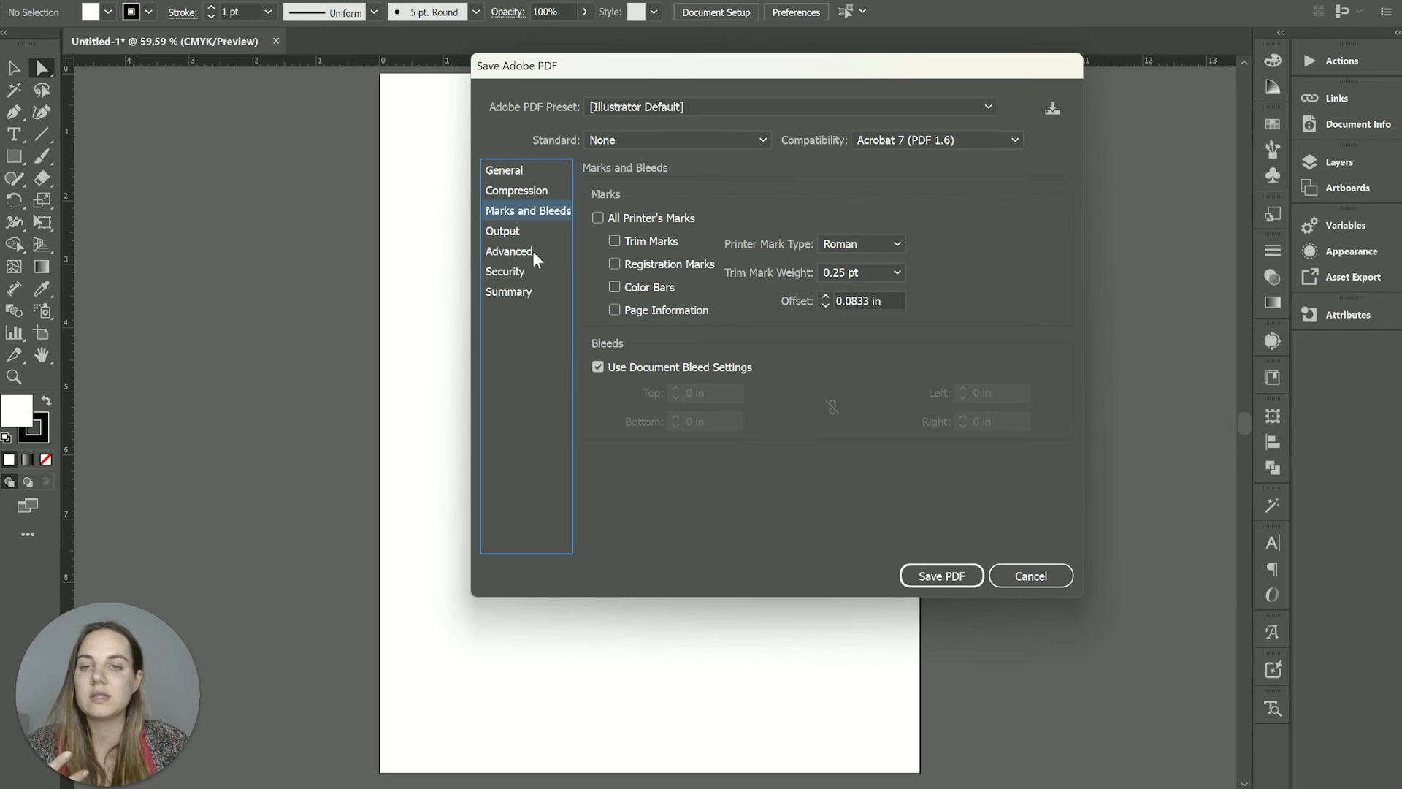
pyautogui.moveTo(615, 241)
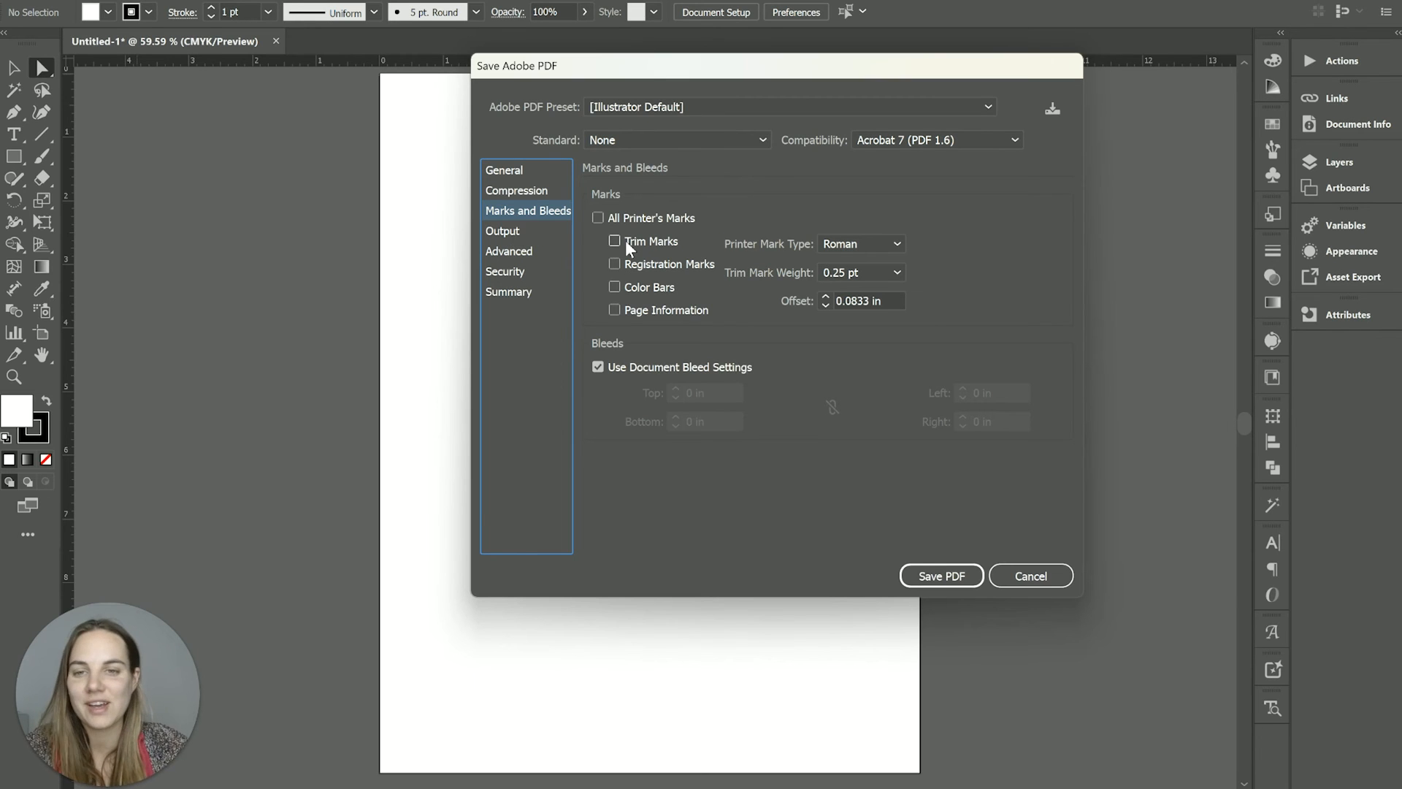
pyautogui.click(503, 231)
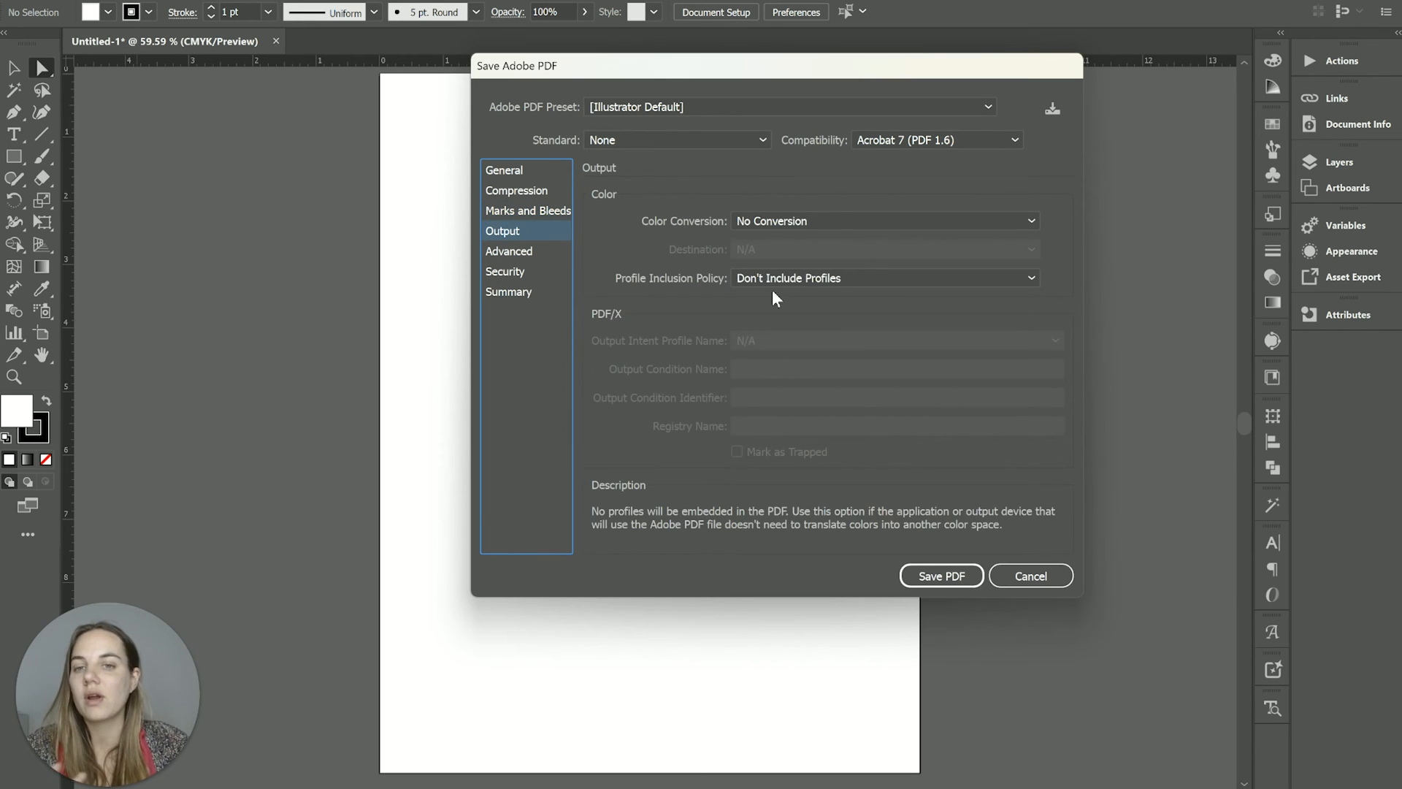
pyautogui.click(508, 251)
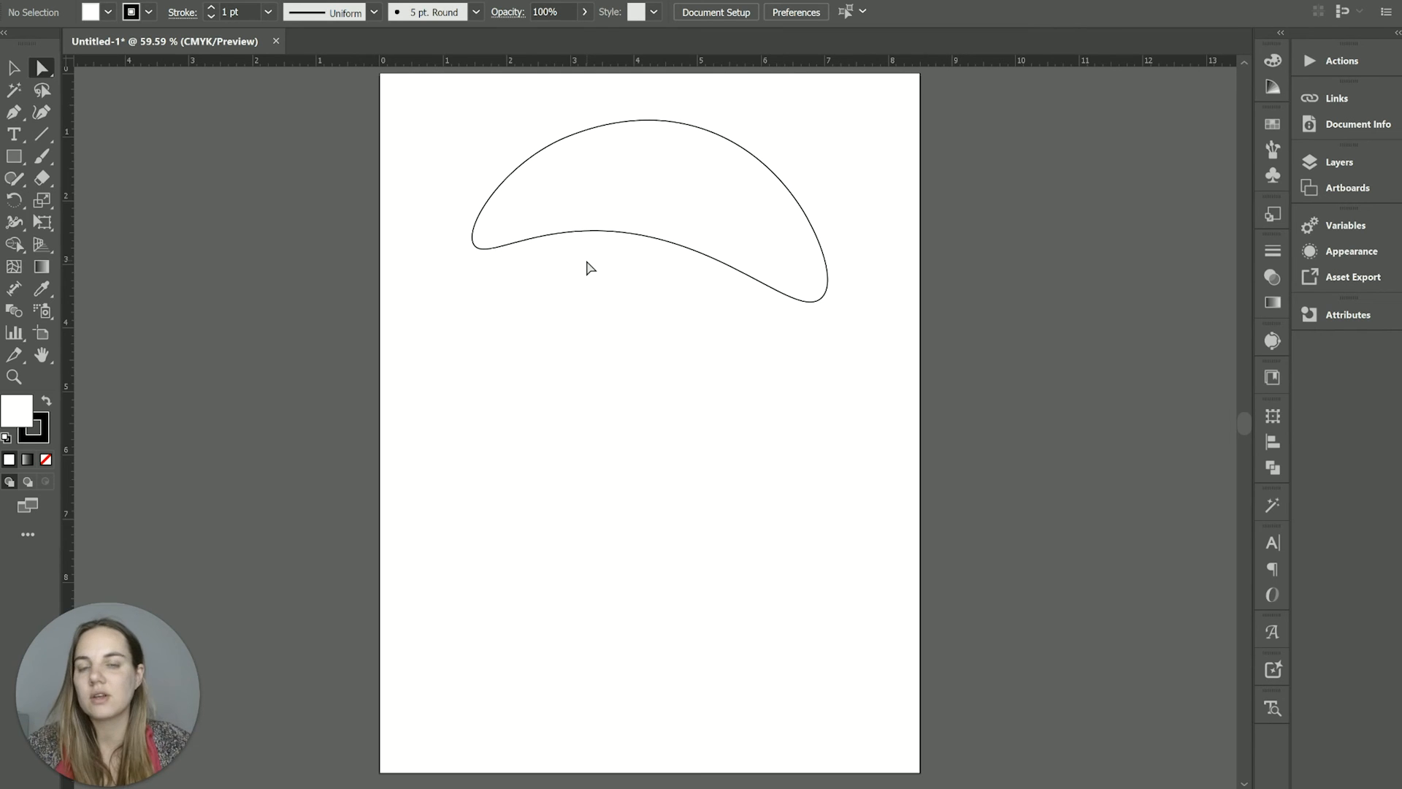
pyautogui.moveTo(700, 252)
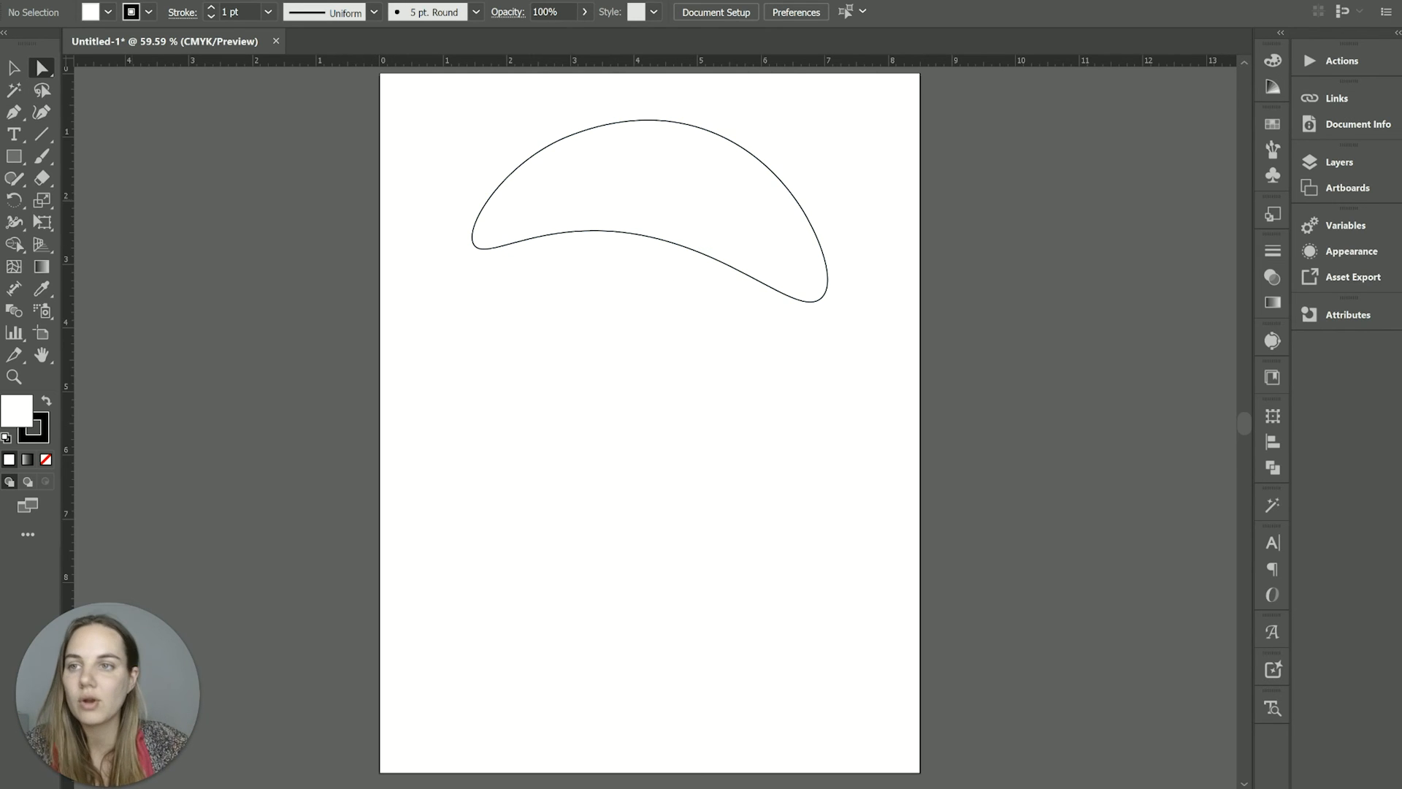
# Export As JPEG (*.JPG) and list its RGB, CMYK and Grayscale colour models.
pyautogui.click(26, 8)
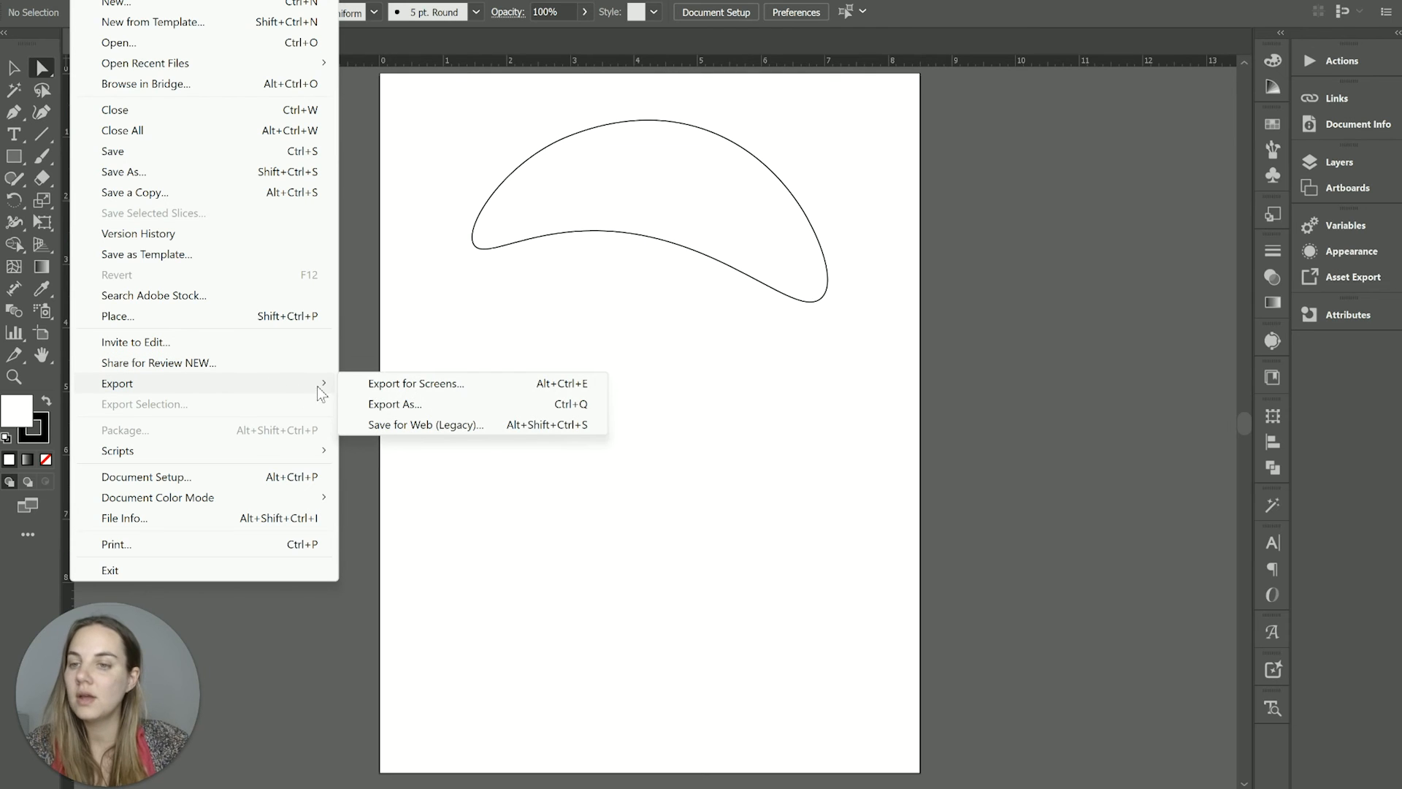
pyautogui.click(395, 404)
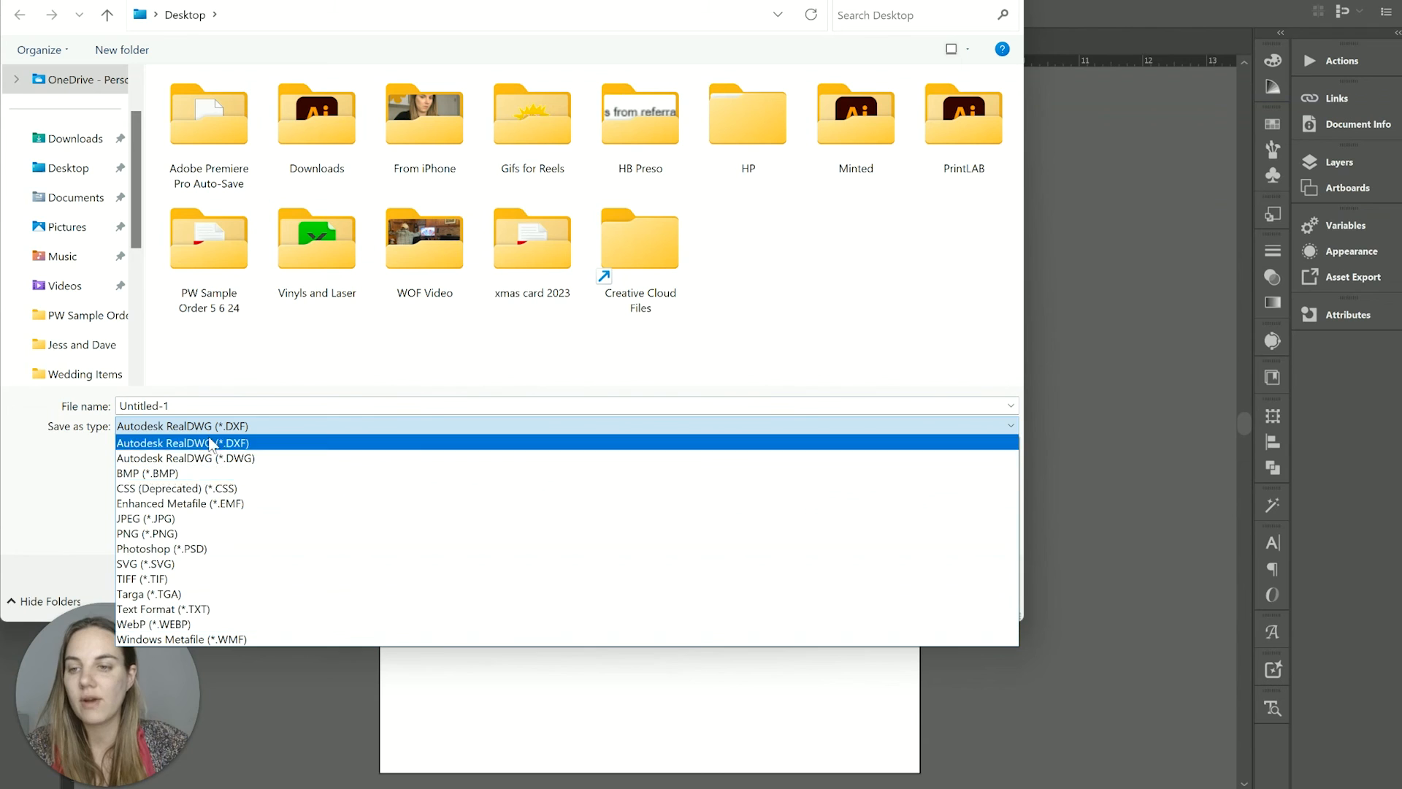
pyautogui.click(146, 518)
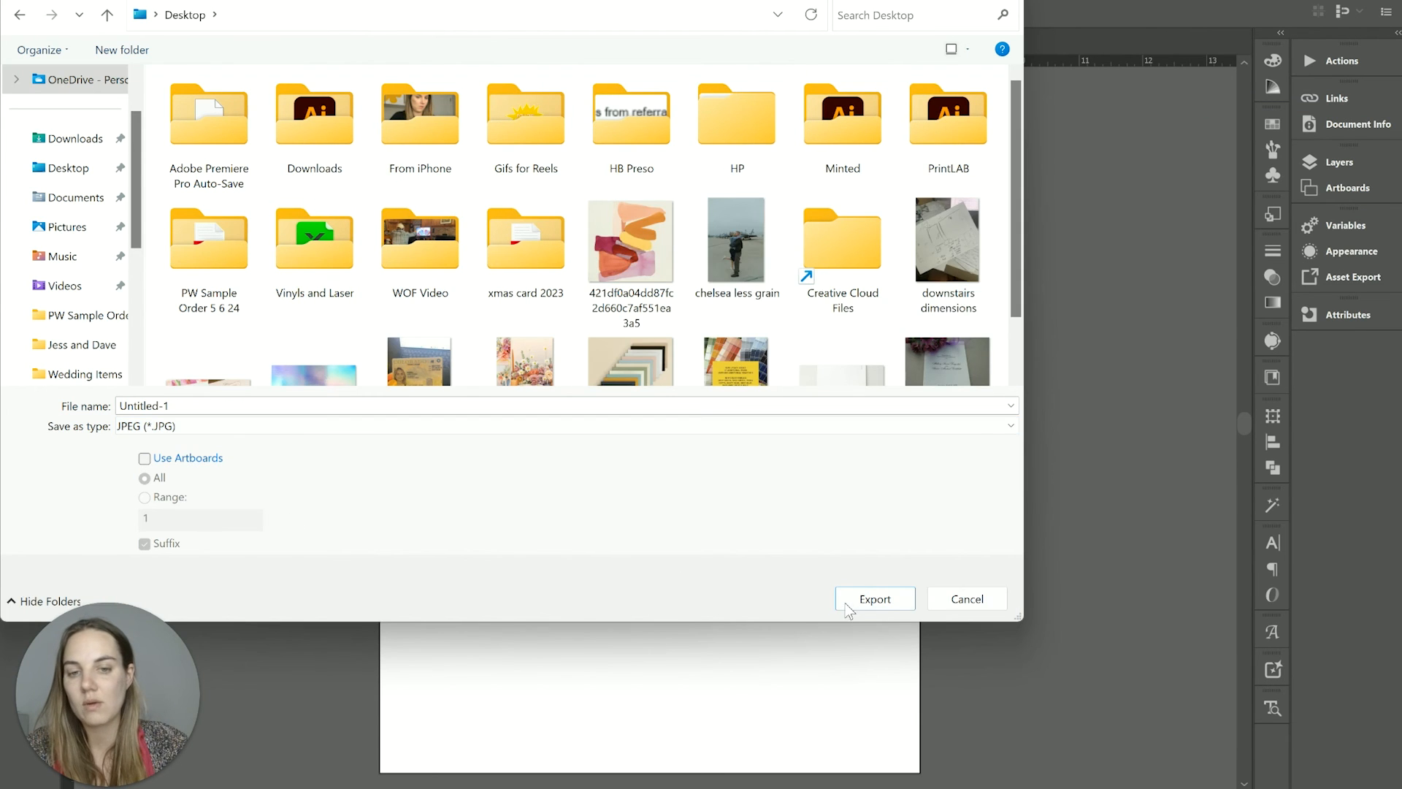
pyautogui.click(874, 599)
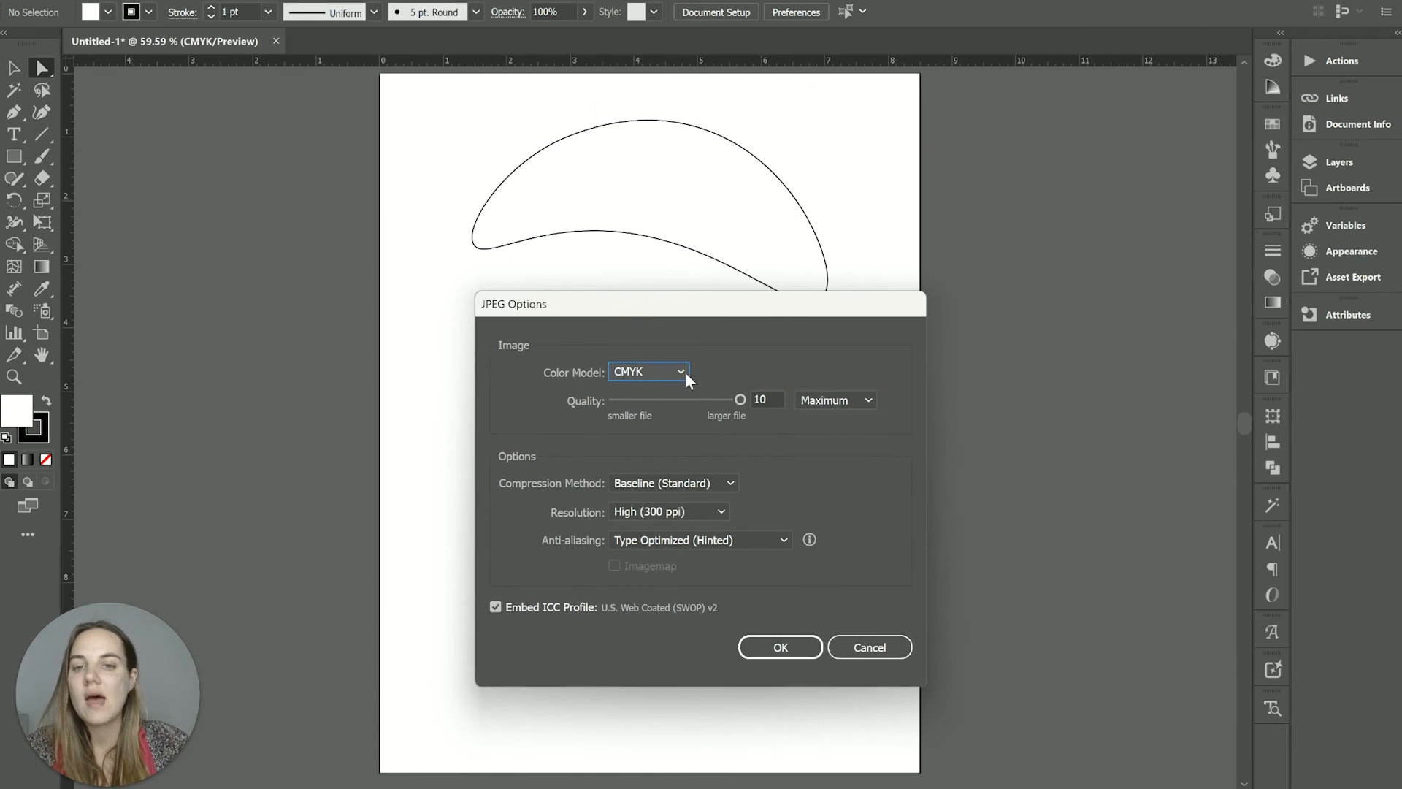
pyautogui.click(647, 371)
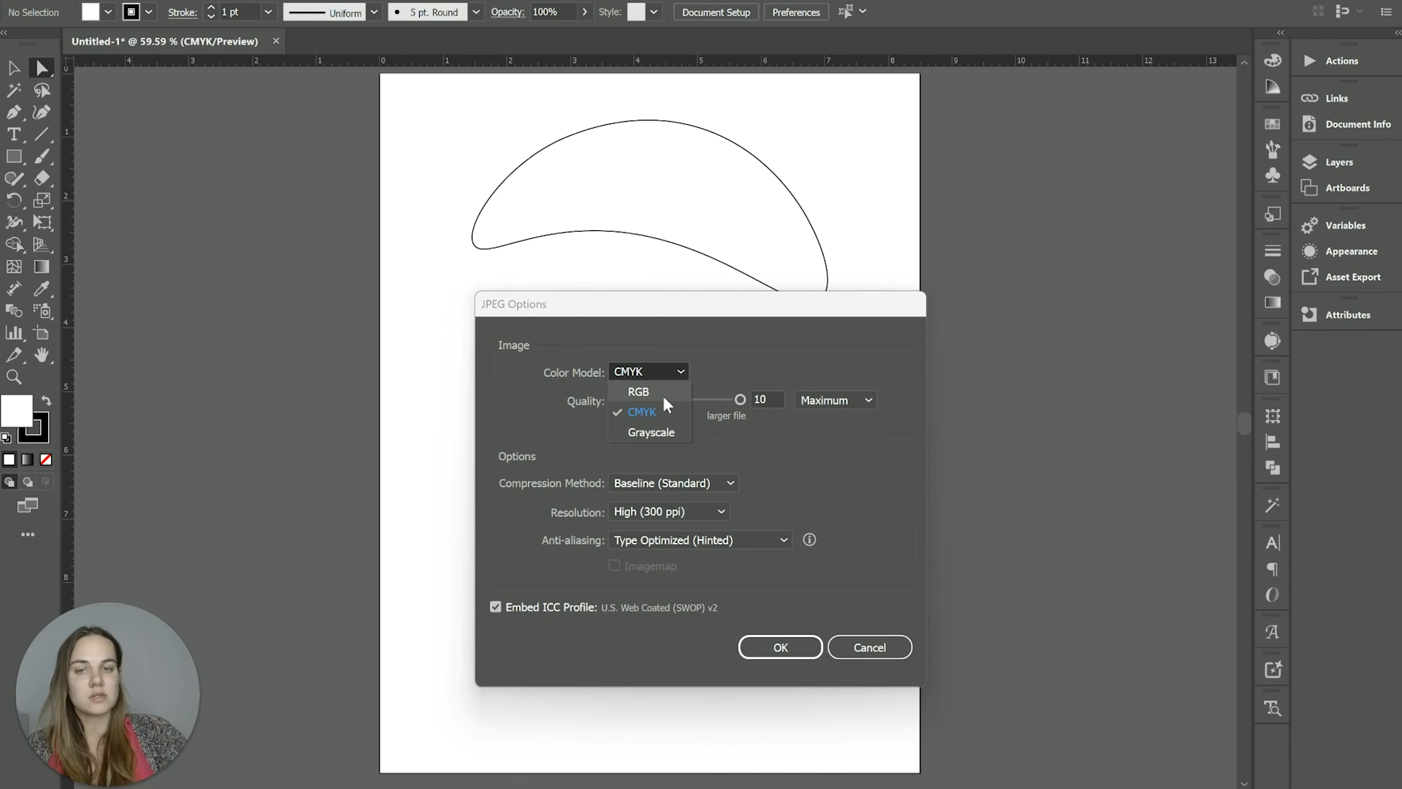
pyautogui.moveTo(658, 422)
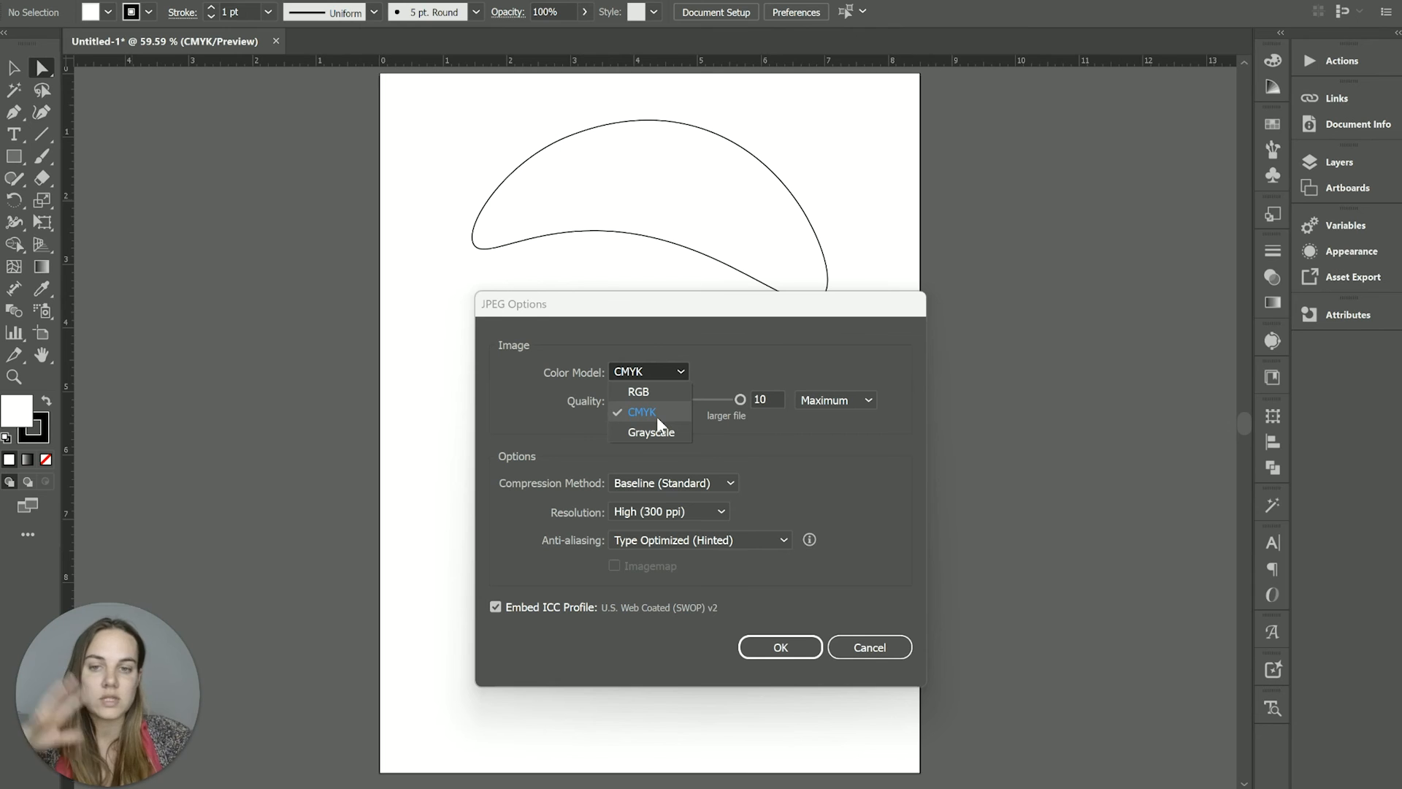
pyautogui.moveTo(828, 537)
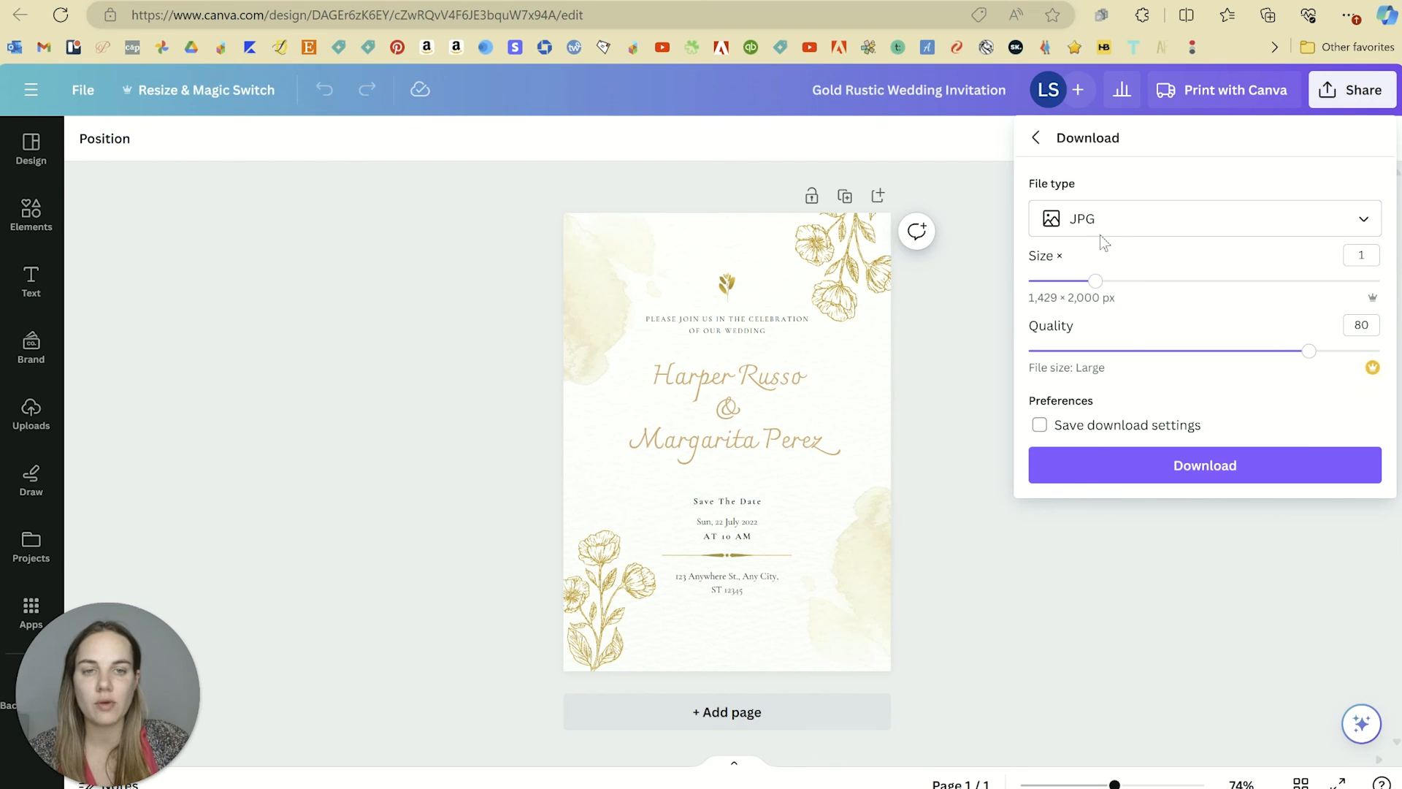
# Set Canva's download to PDF Print, compare RGB and CMYK profiles keeping RGB, then close the panel.
pyautogui.click(1202, 218)
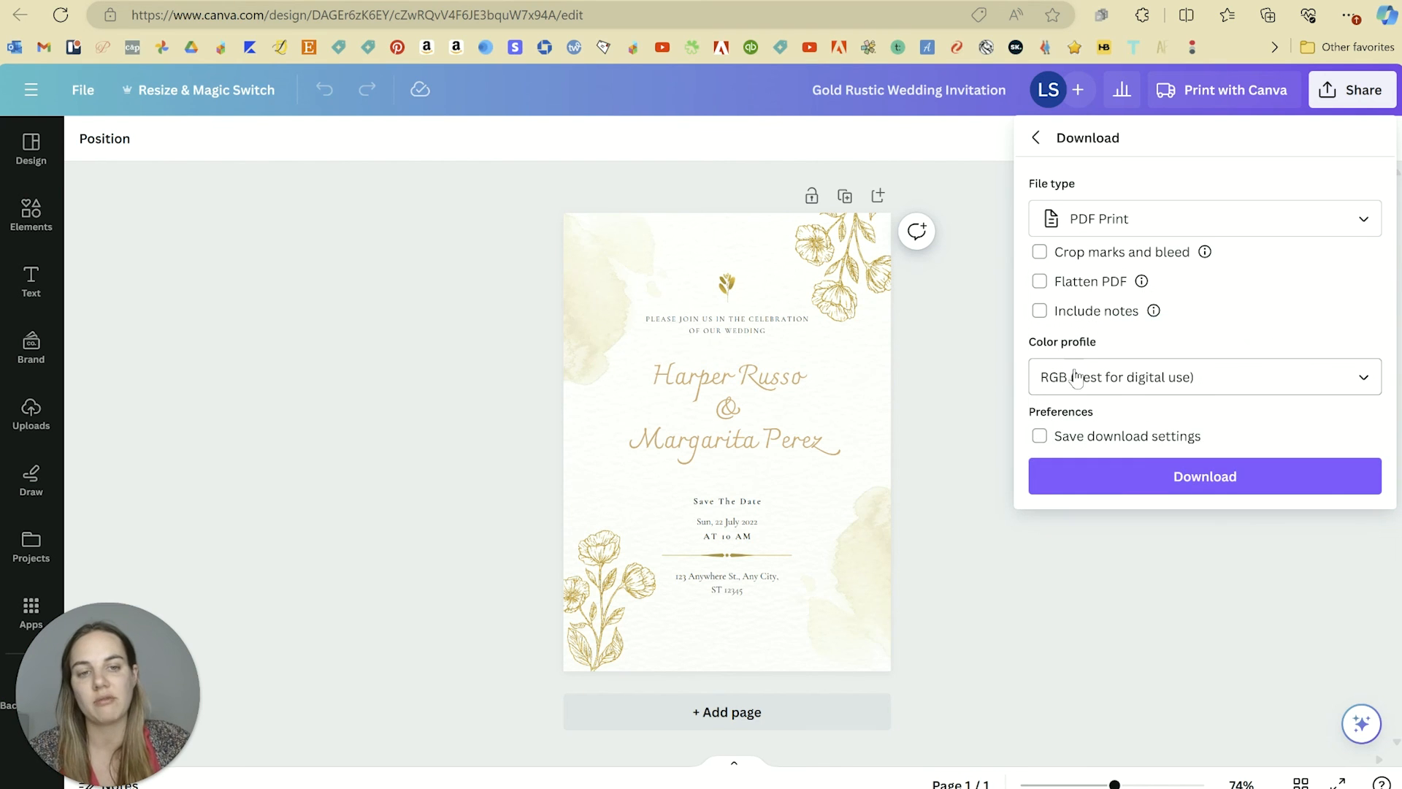
pyautogui.click(1205, 377)
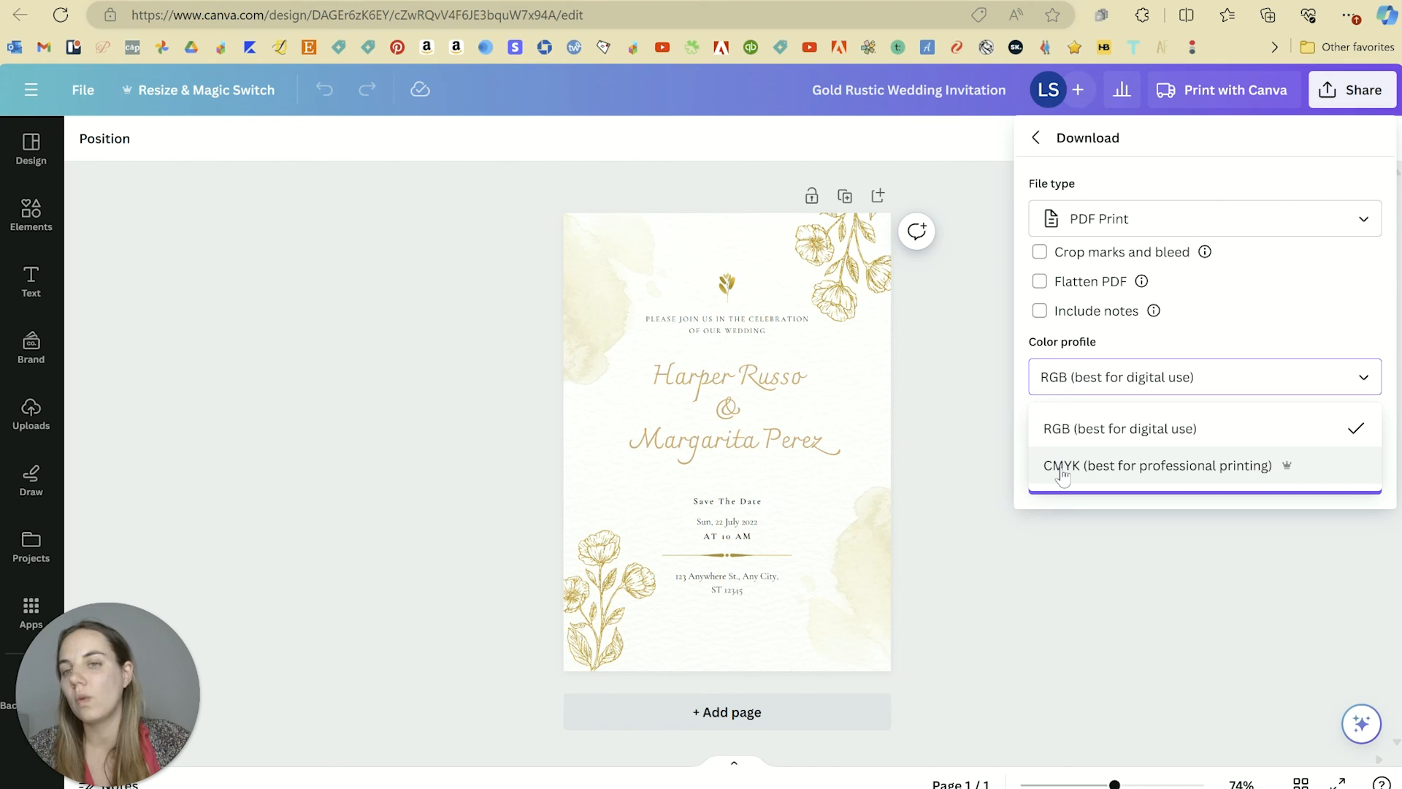
pyautogui.moveTo(1072, 438)
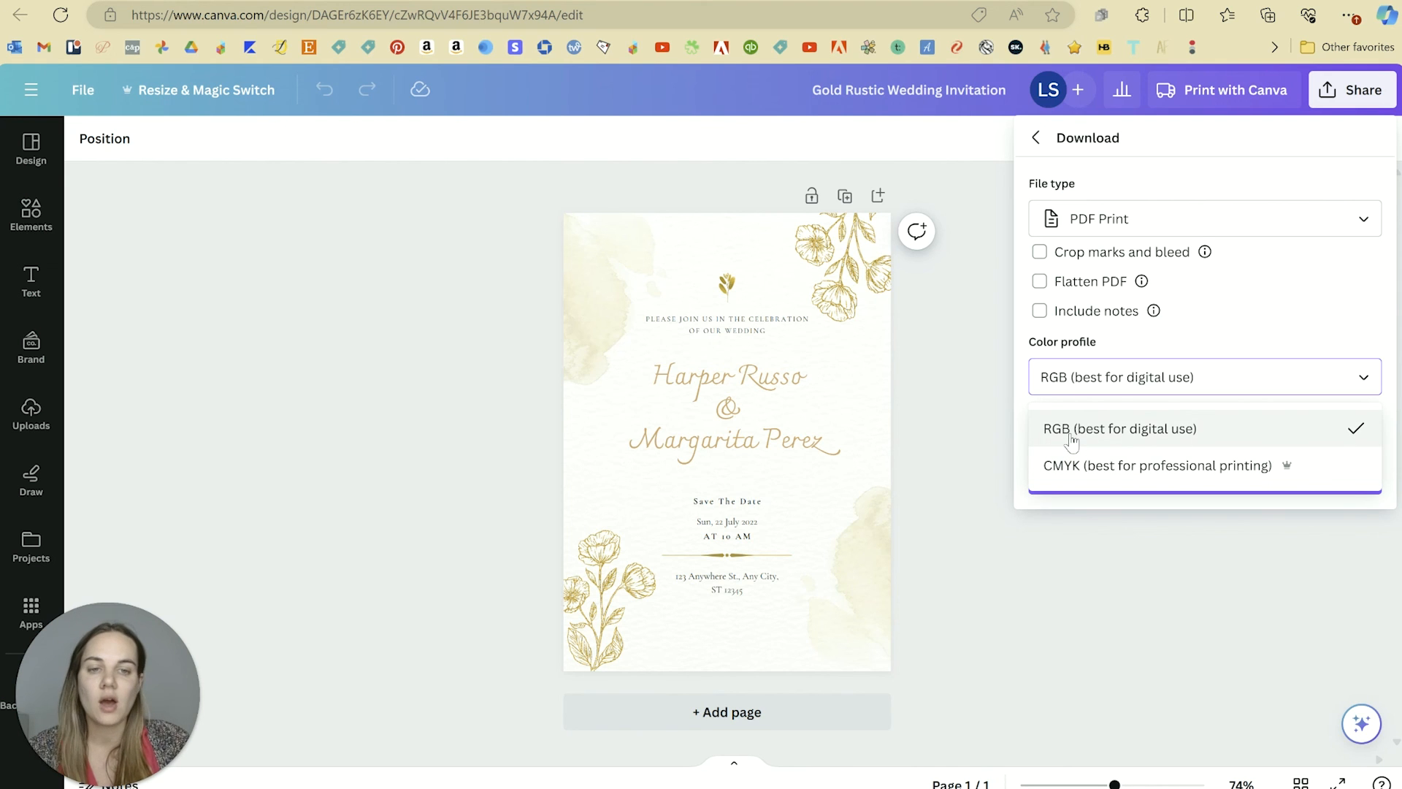
pyautogui.click(1121, 428)
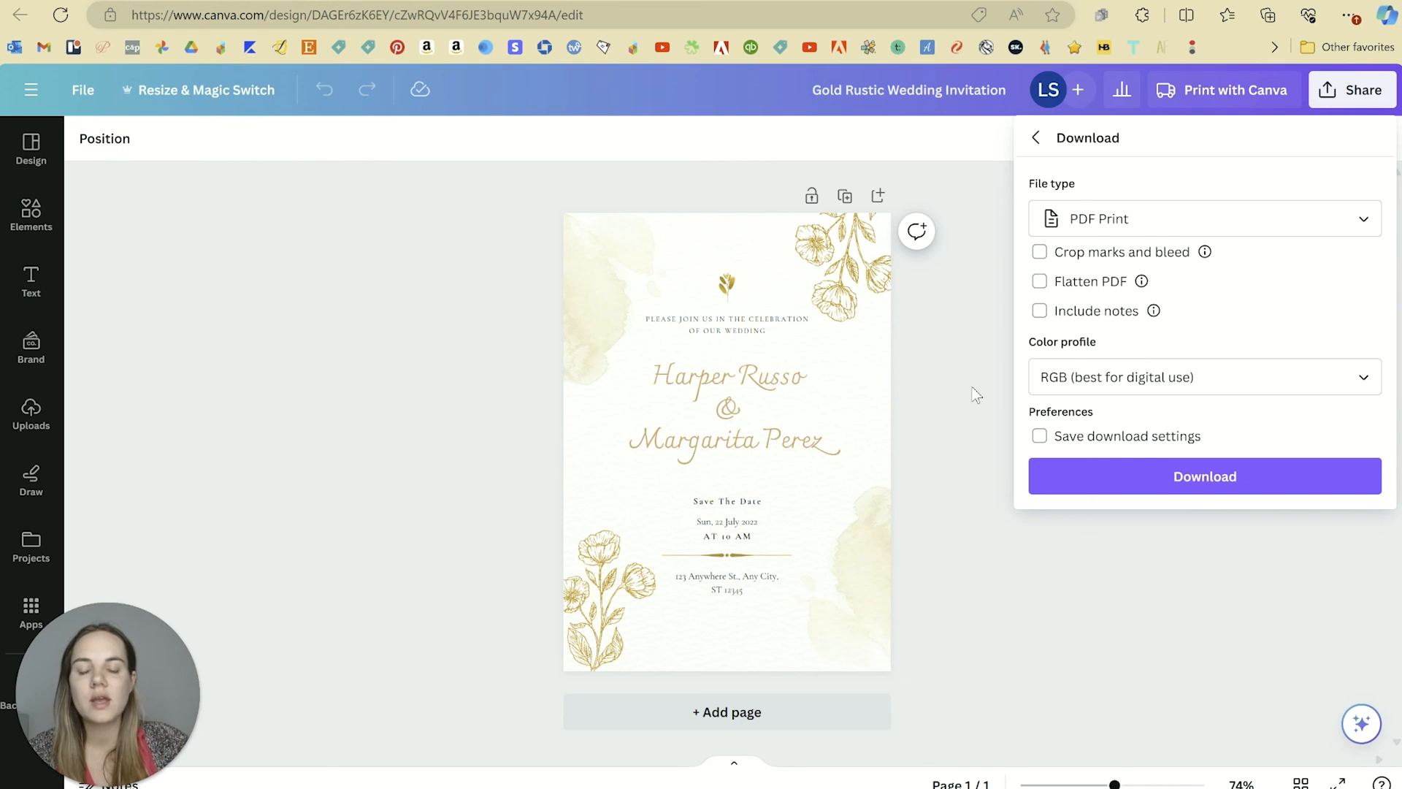
pyautogui.click(1203, 377)
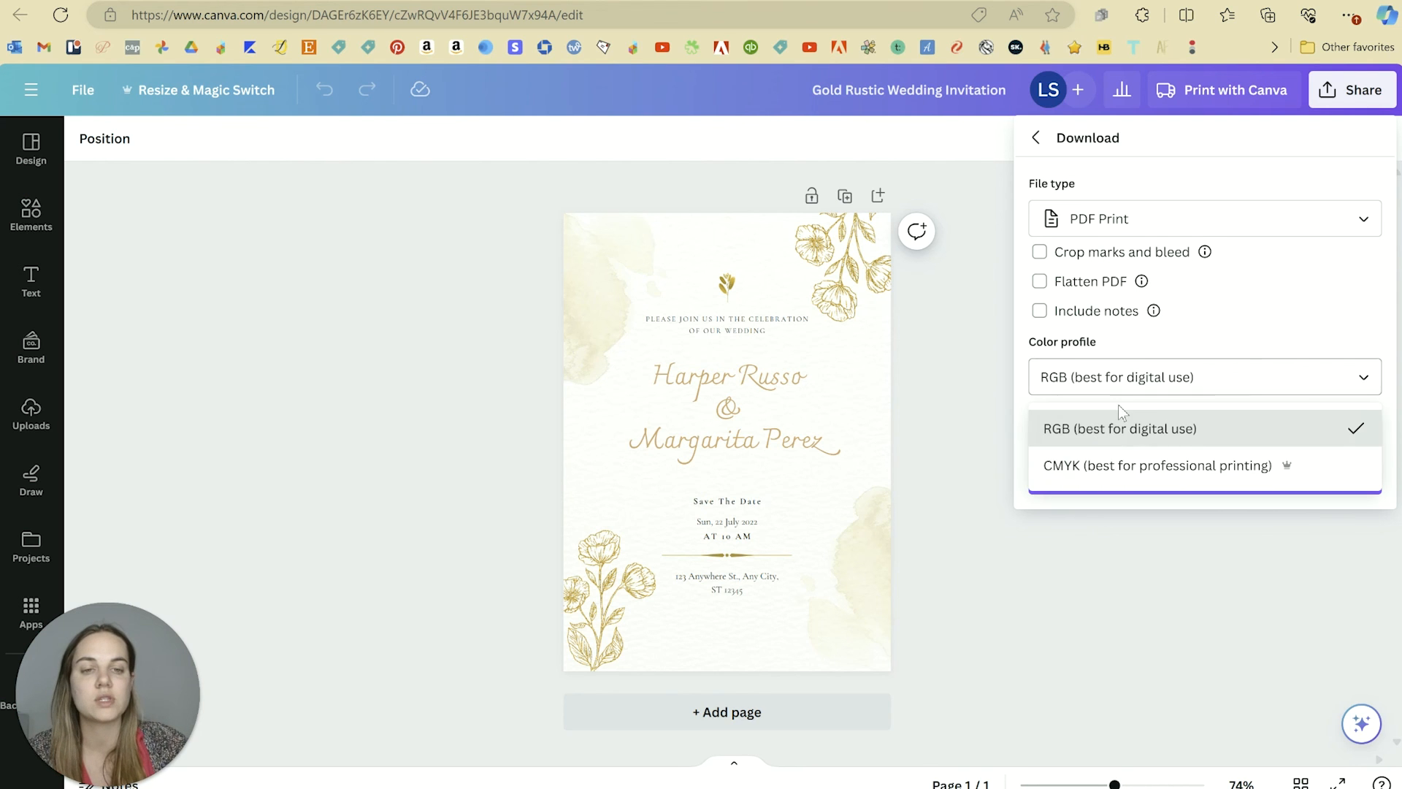
pyautogui.click(991, 320)
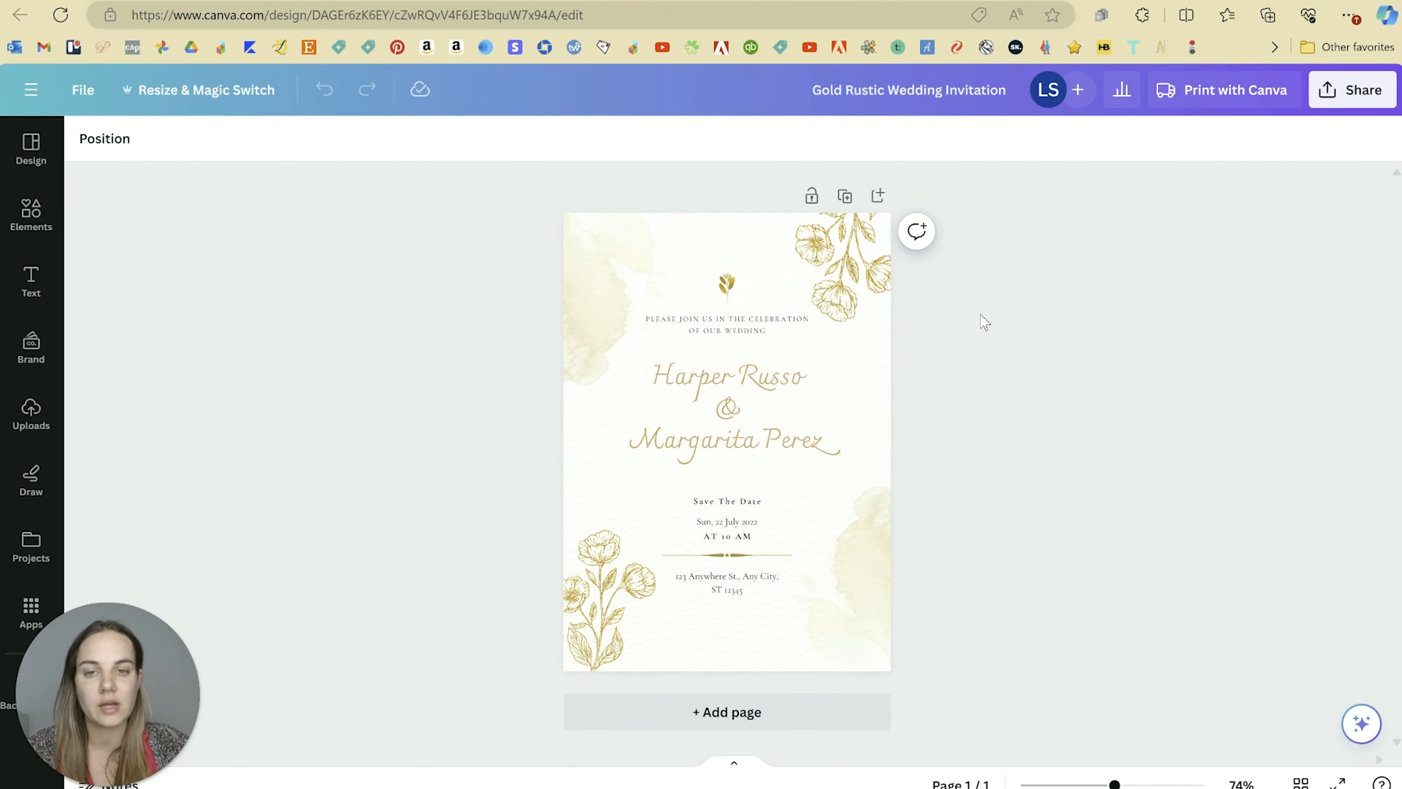
pyautogui.moveTo(1009, 359)
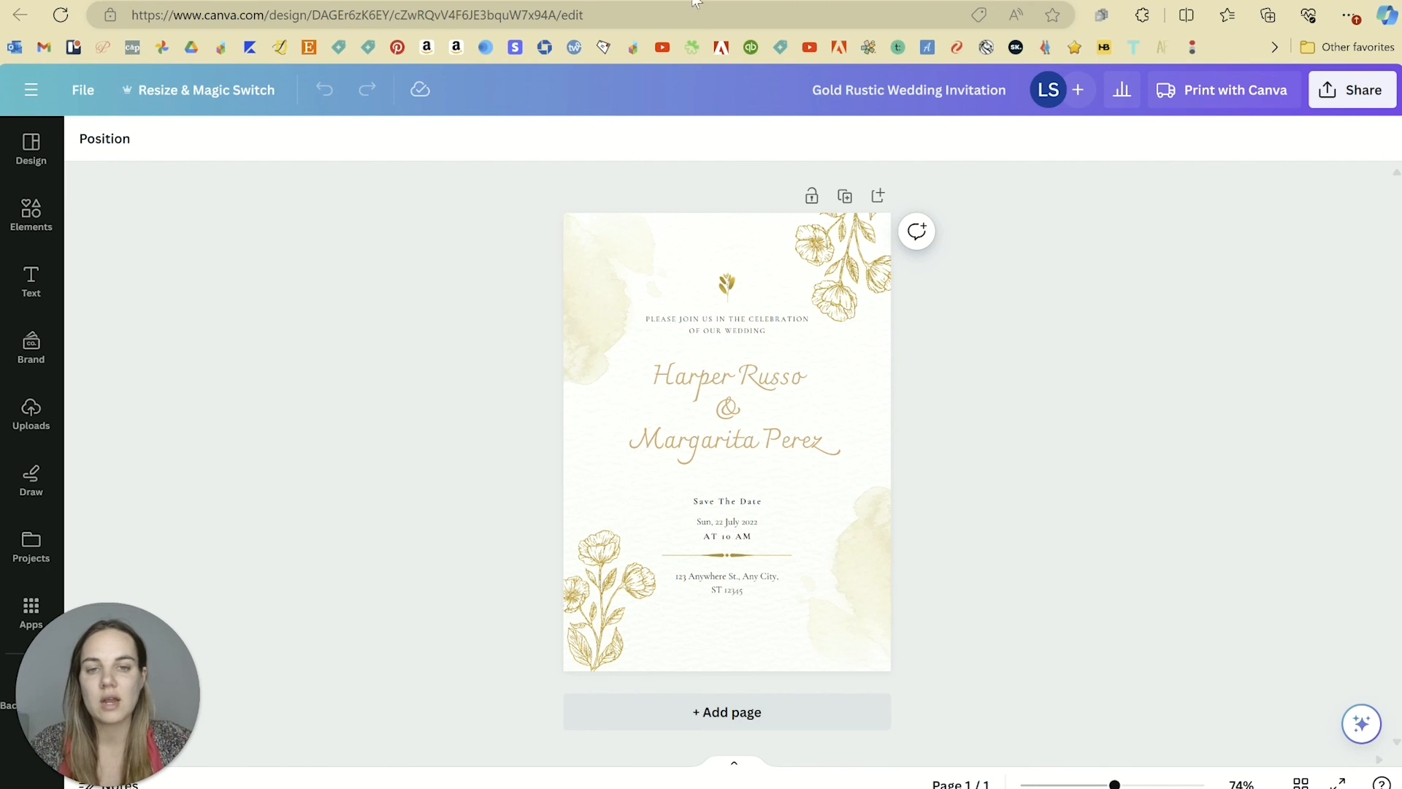
pyautogui.moveTo(511, 405)
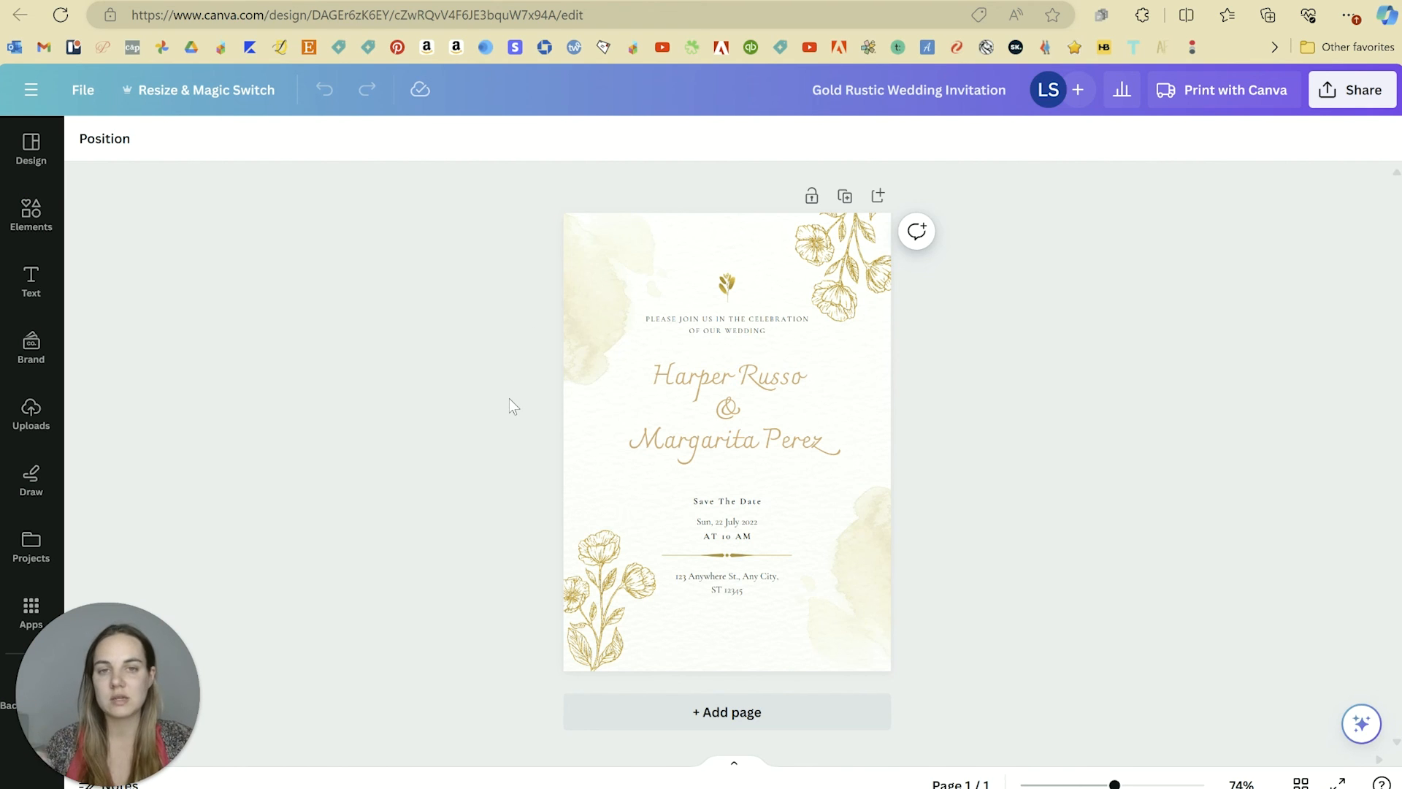